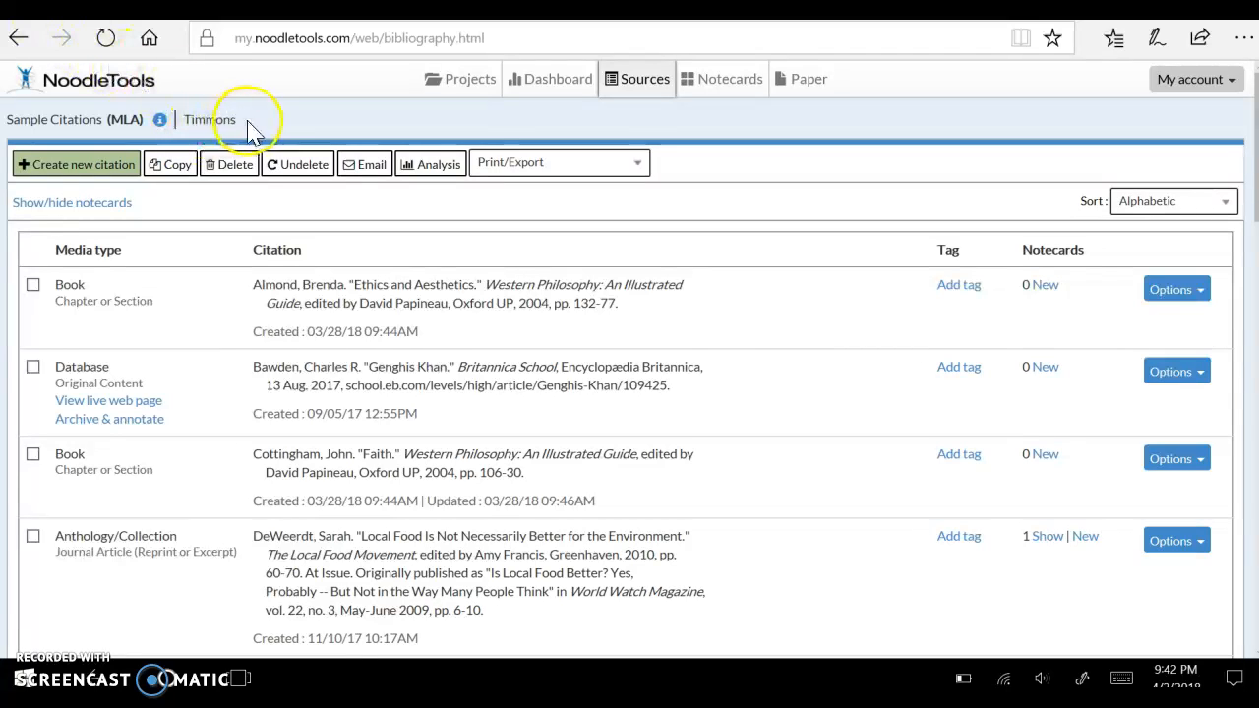
pyautogui.moveTo(271, 138)
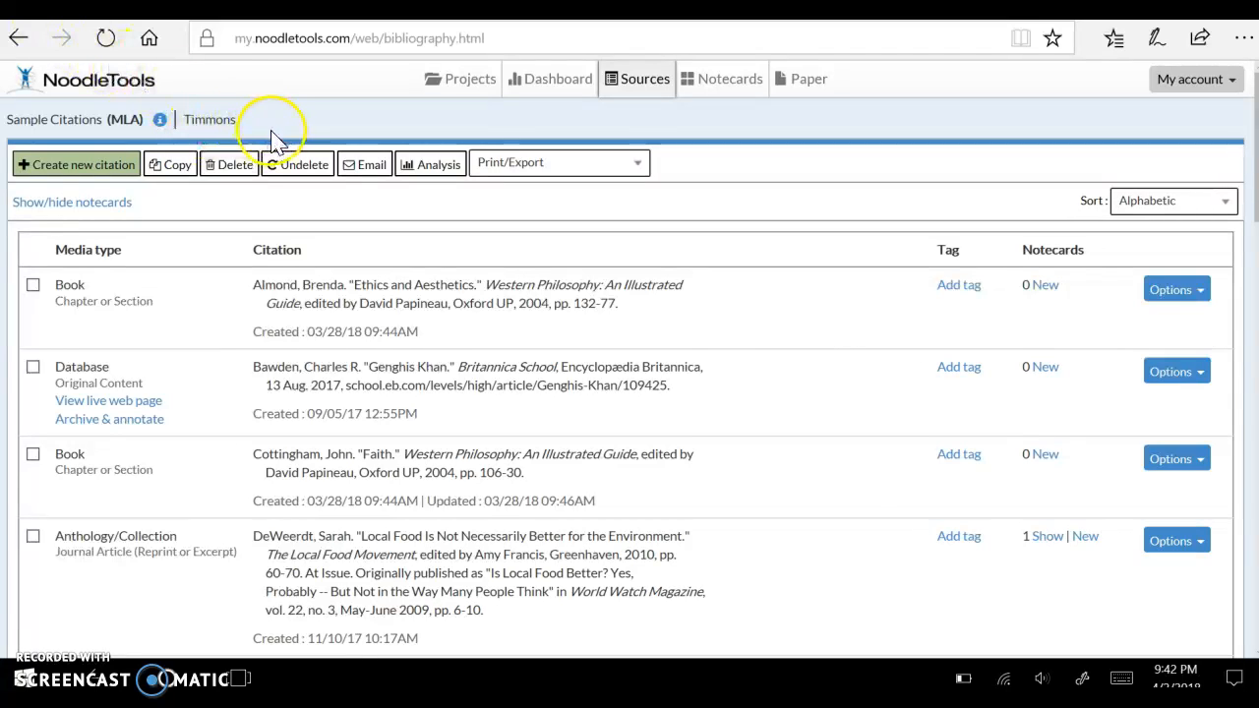
pyautogui.moveTo(93, 172)
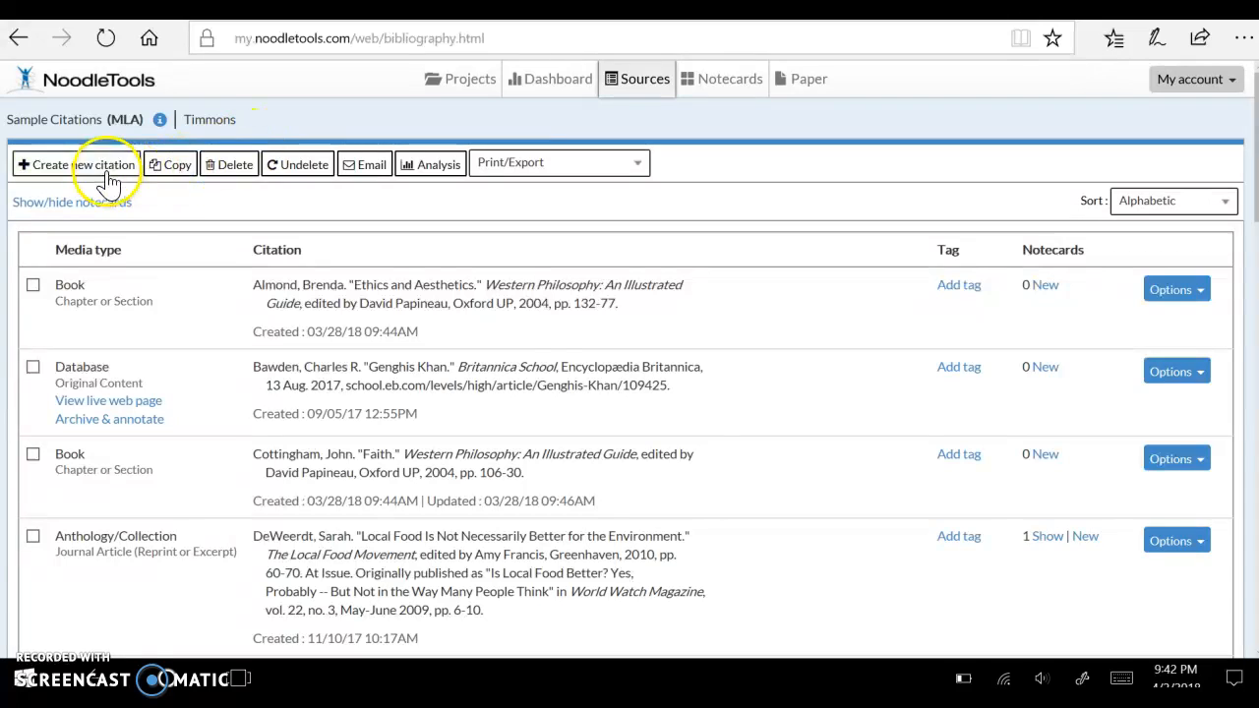
# Start a new database-accessed Book citation and show its Database publication details tab.
pyautogui.click(75, 164)
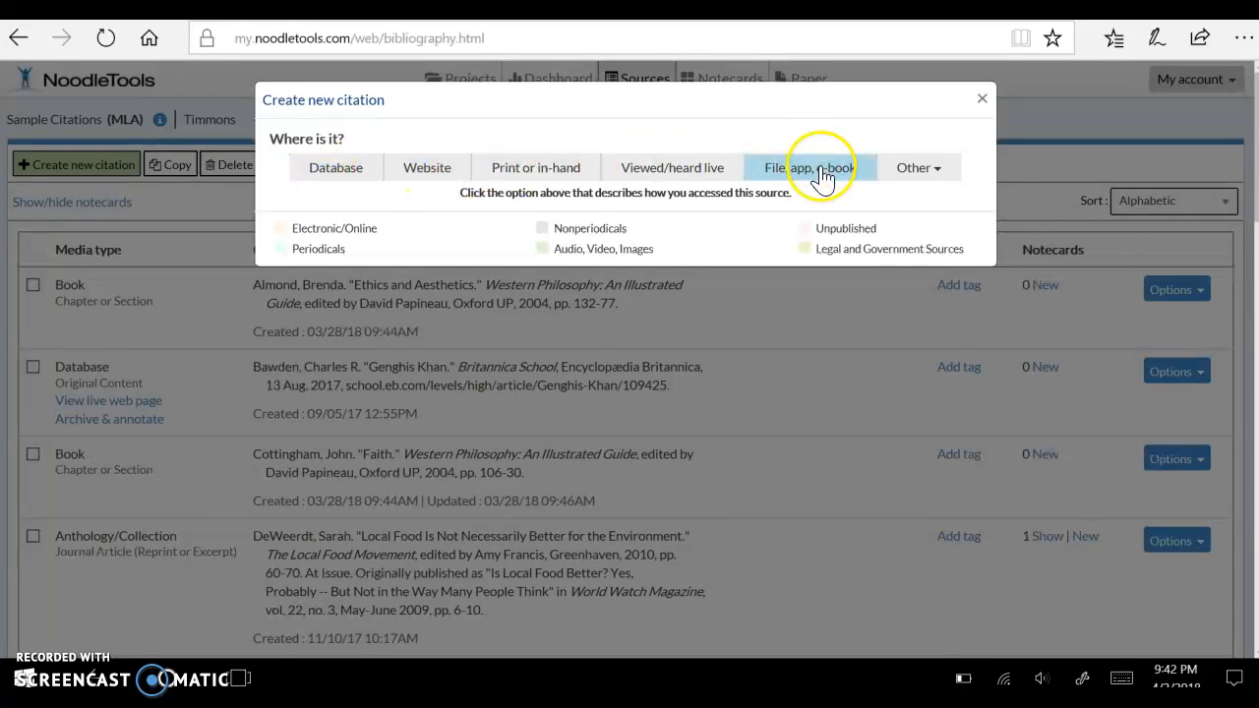
pyautogui.click(329, 167)
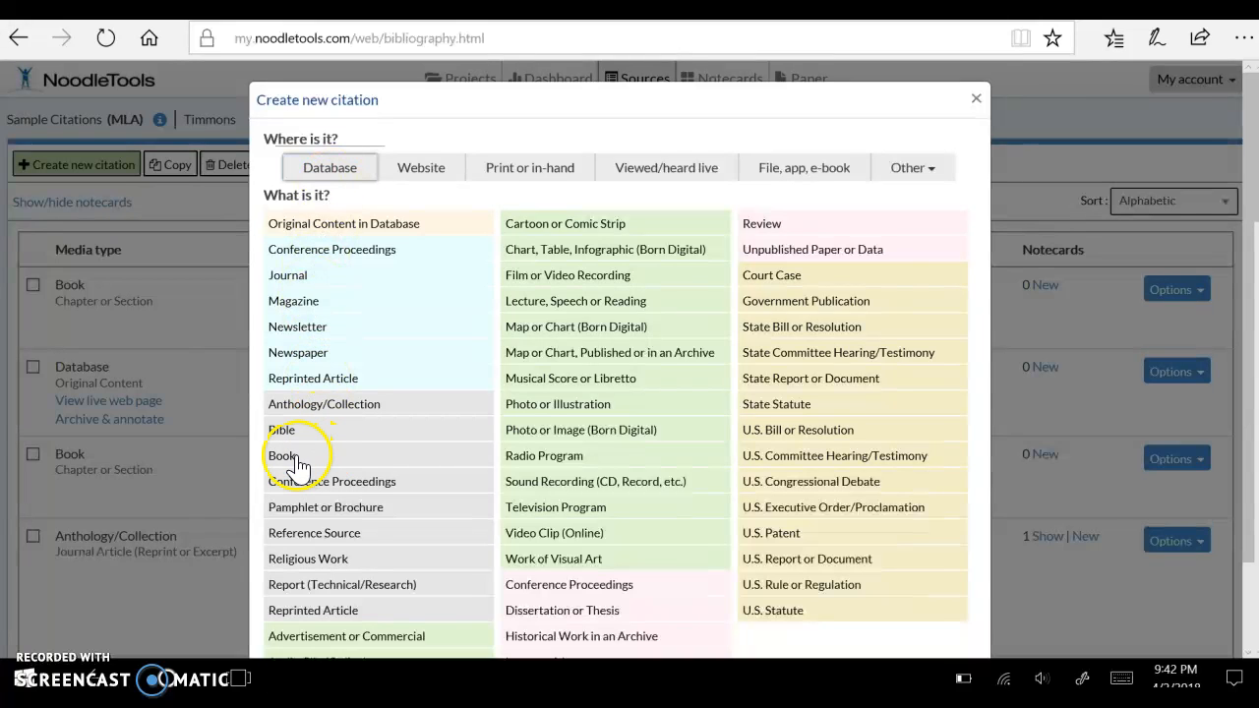
pyautogui.click(283, 455)
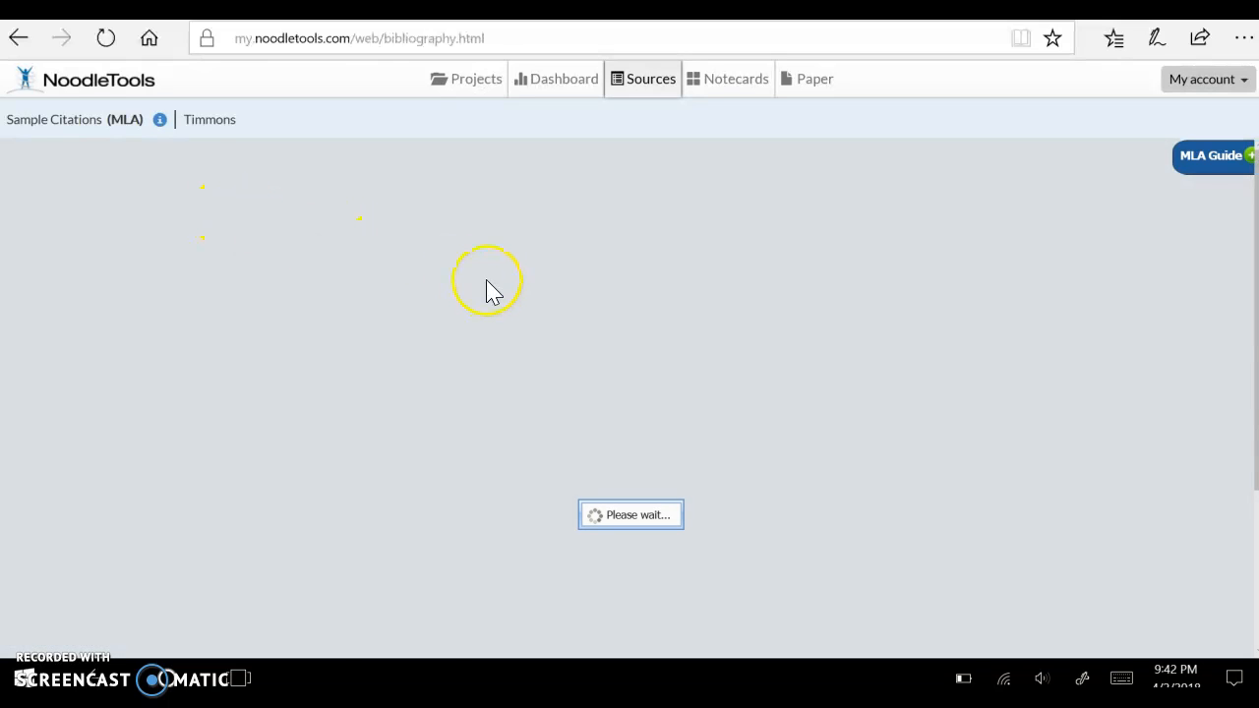
pyautogui.click(488, 313)
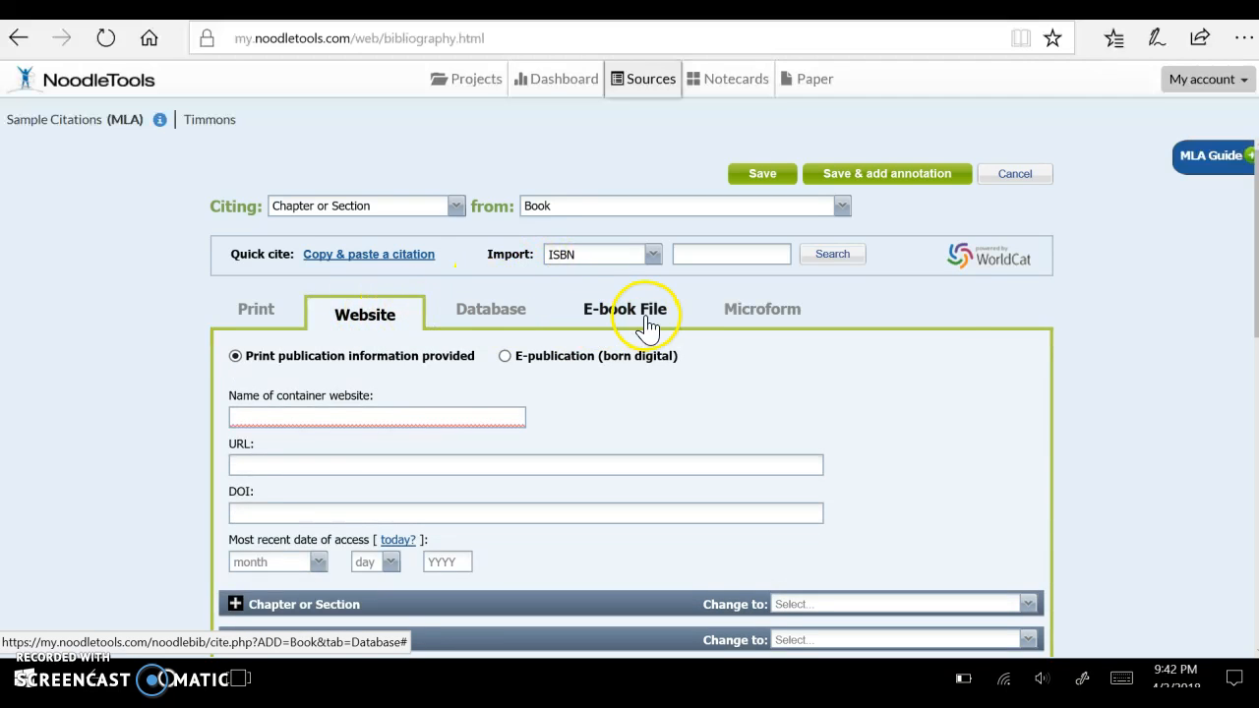
pyautogui.click(622, 309)
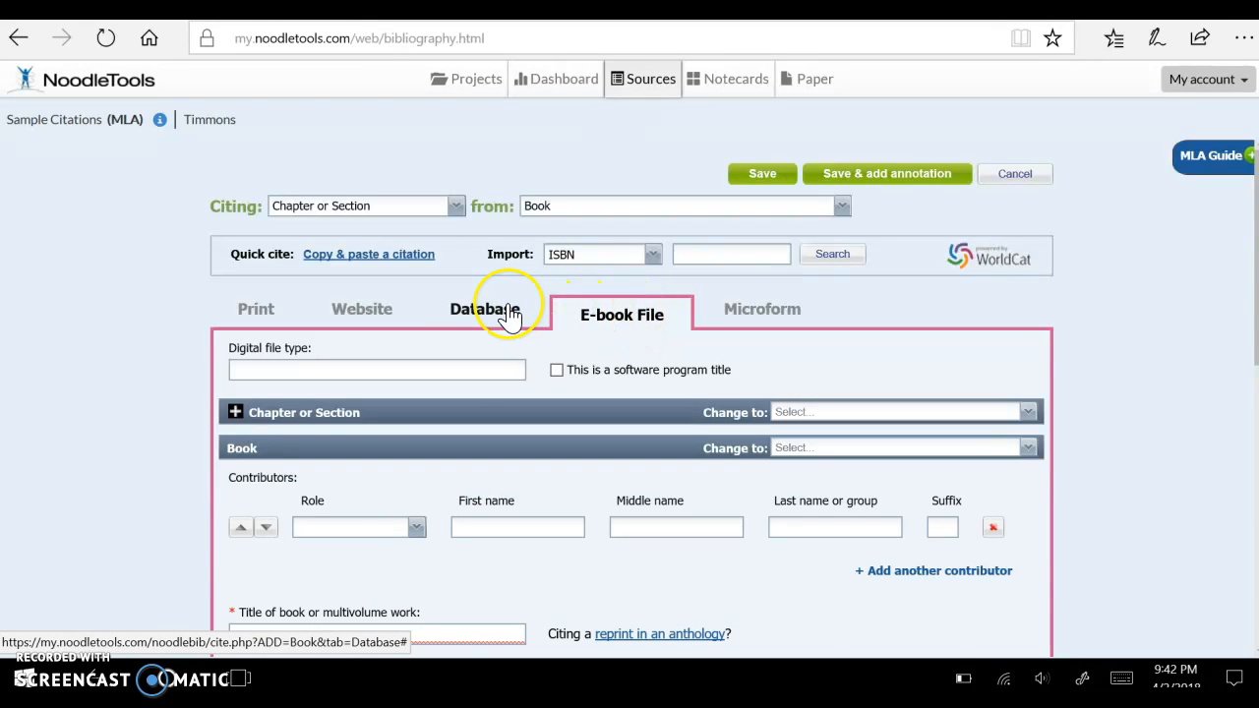
pyautogui.click(486, 309)
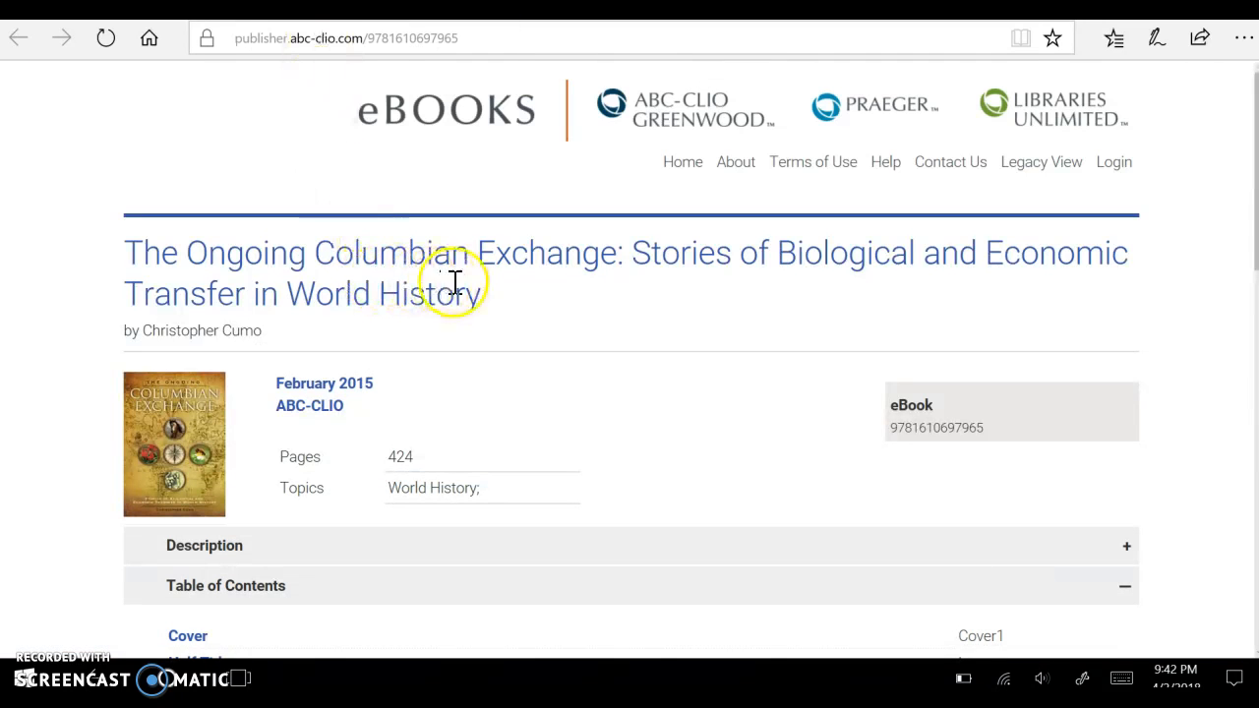
pyautogui.moveTo(567, 270)
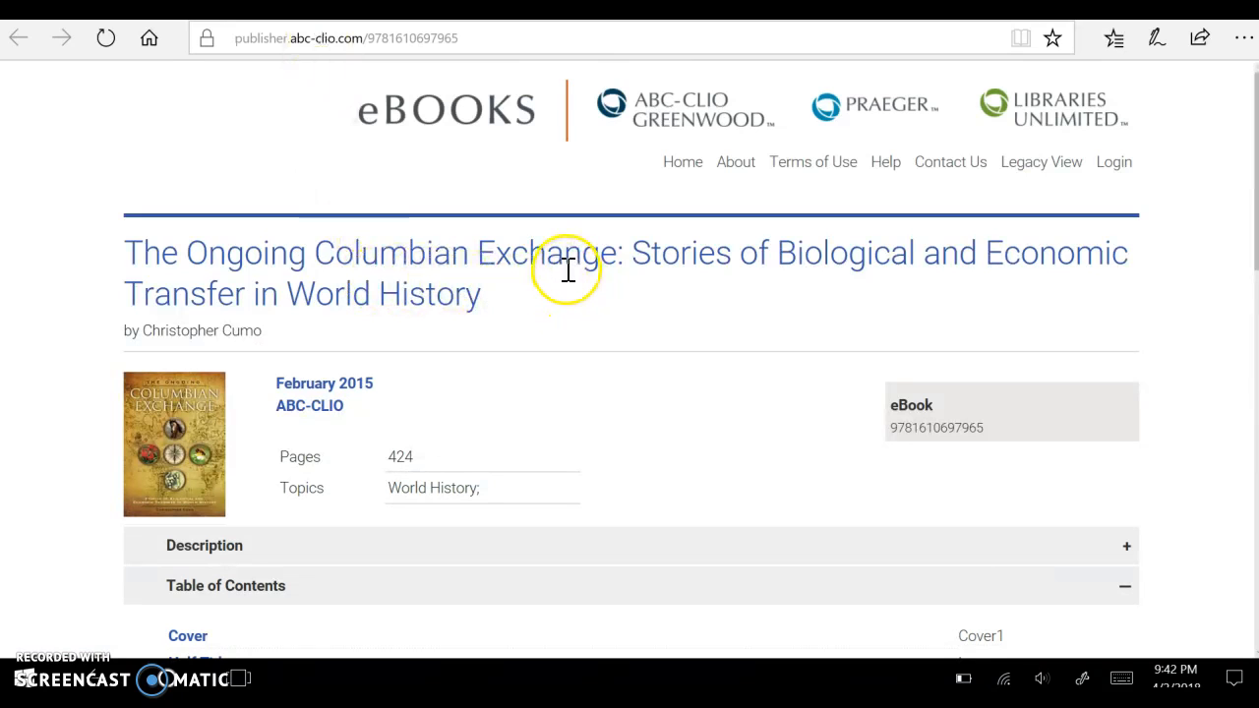
pyautogui.moveTo(647, 241)
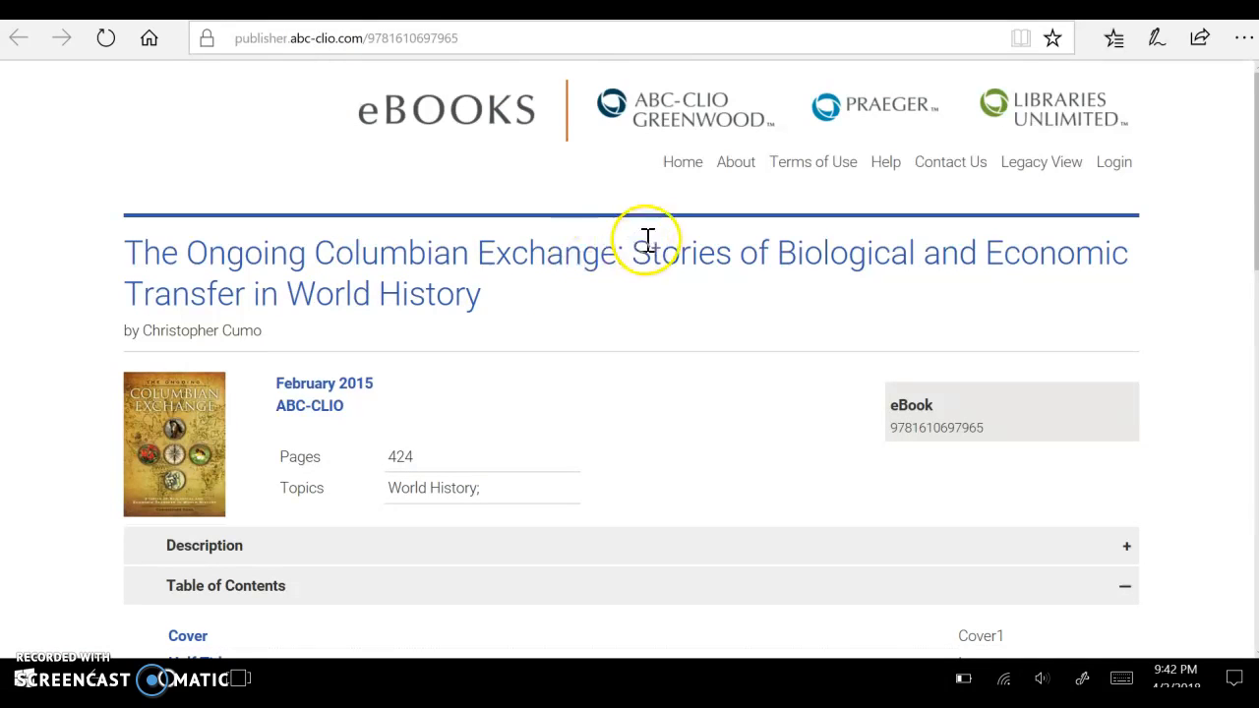
pyautogui.moveTo(735, 162)
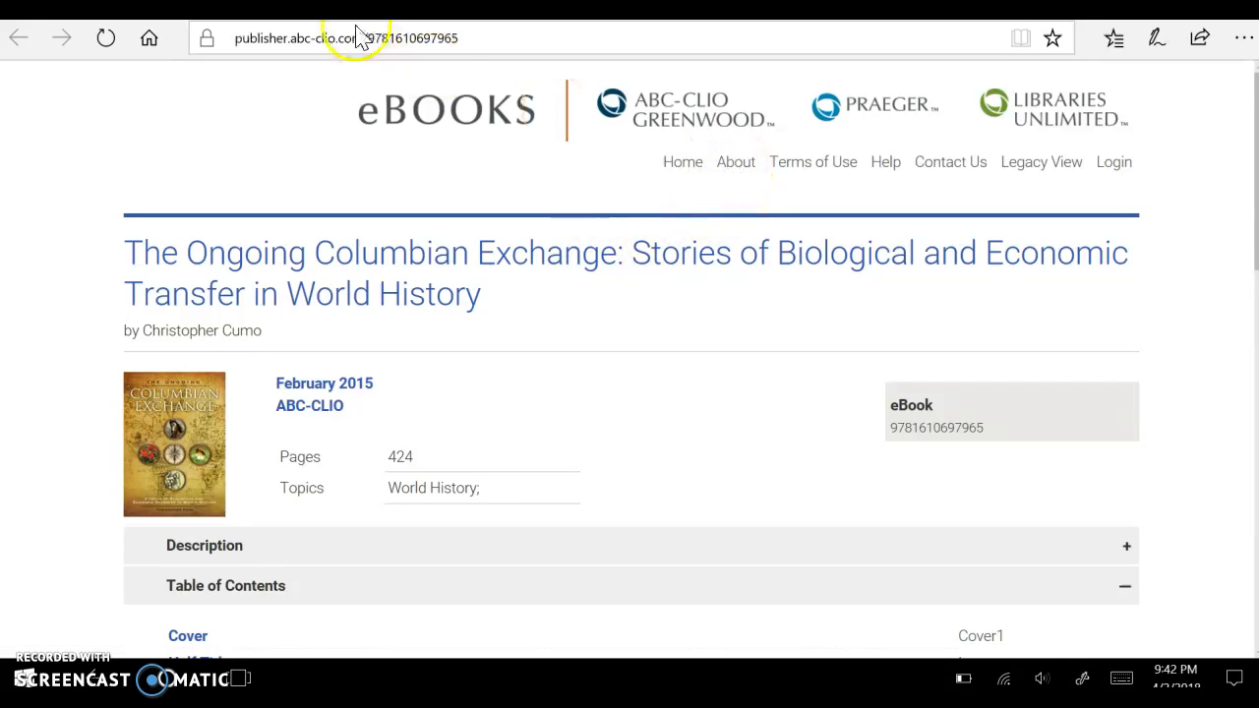
# Copy the name 'ABC-CLIO eBook Collection' from the ABC-CLIO eBooks About page.
pyautogui.click(735, 161)
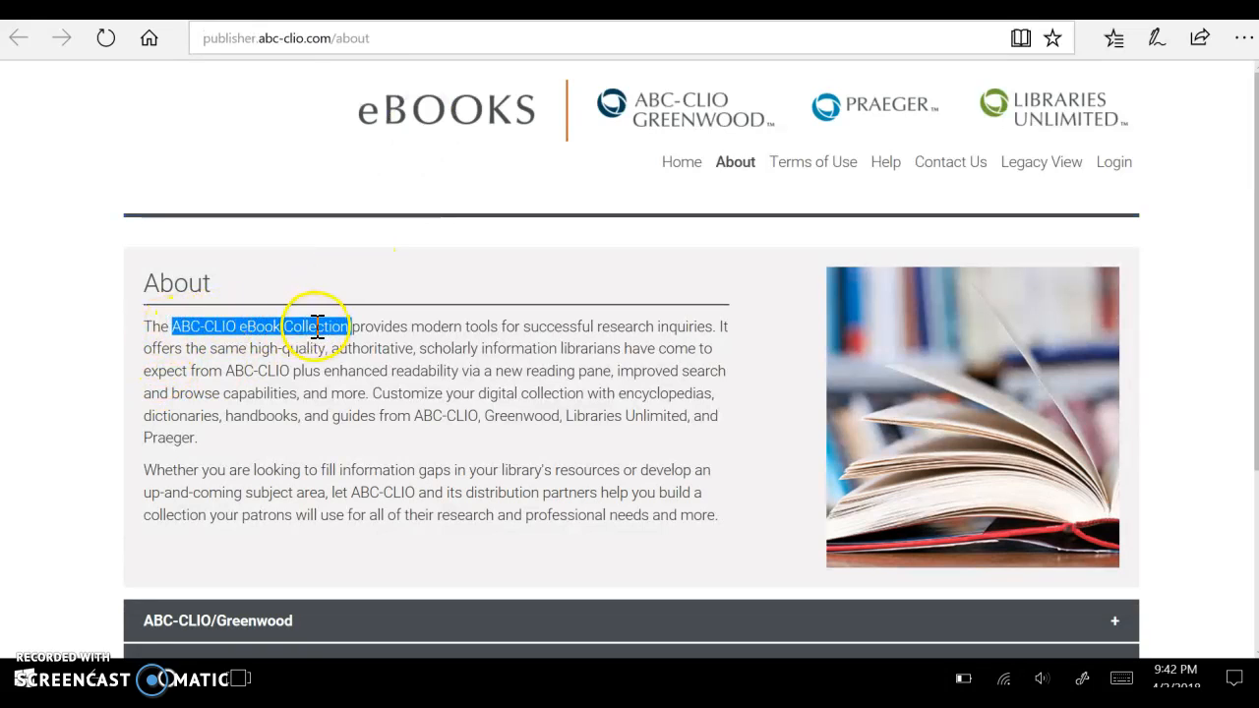
pyautogui.rightClick(315, 326)
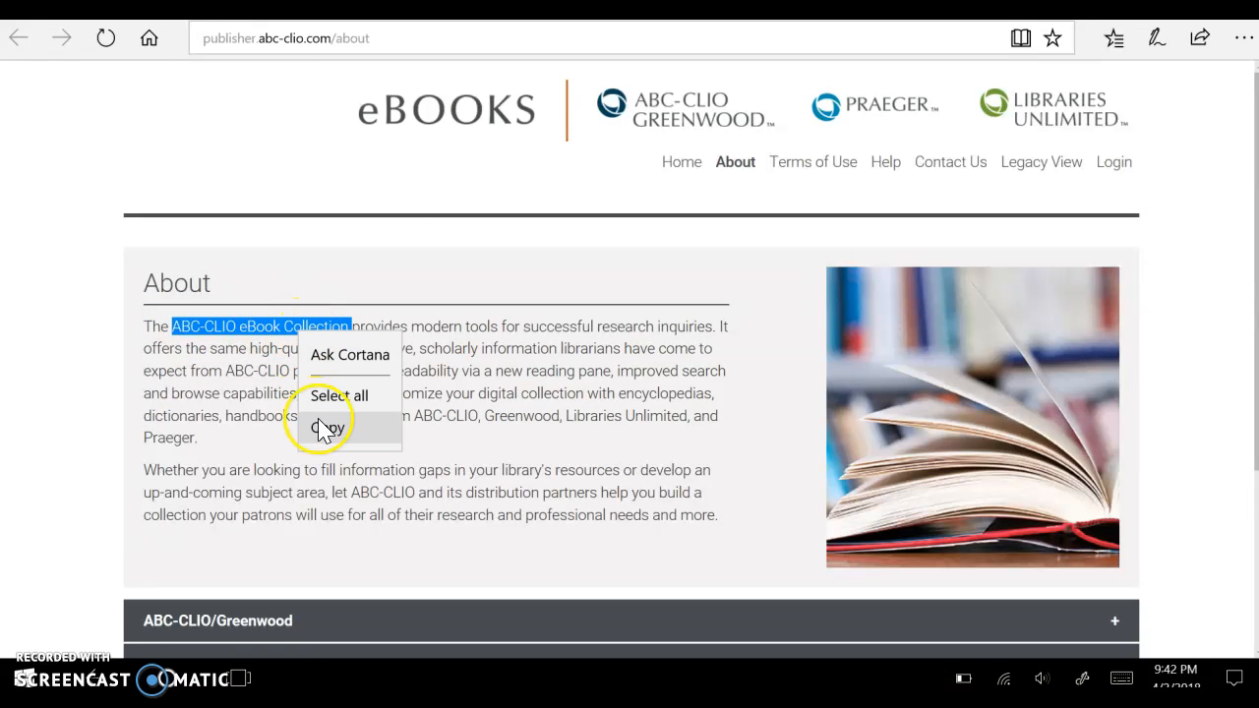
pyautogui.click(328, 425)
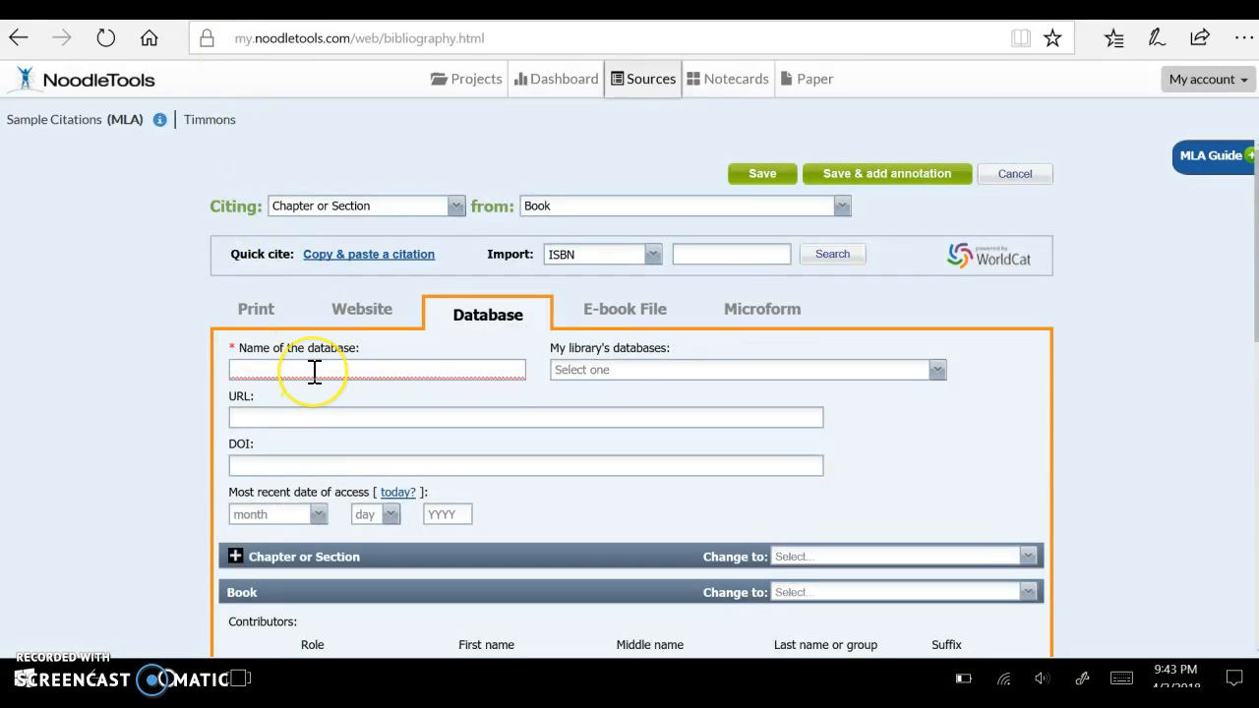
pyautogui.write('ABC-CLIO eBook Collection')
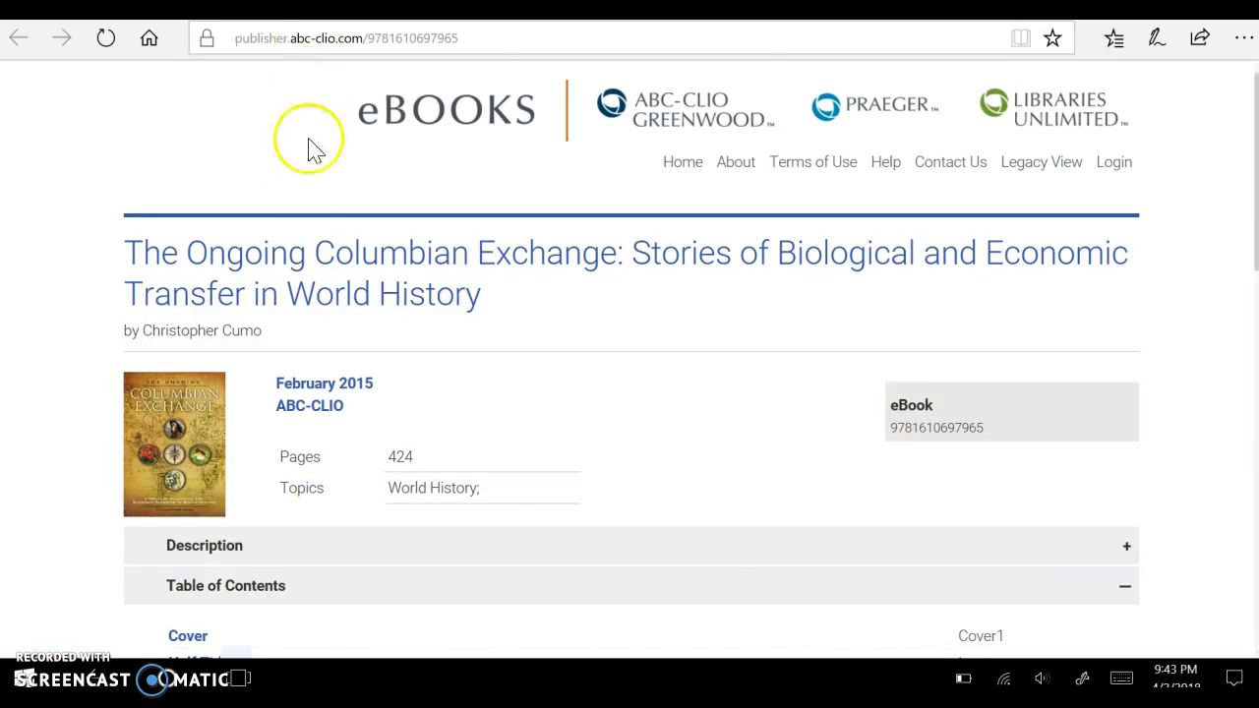
pyautogui.click(364, 37)
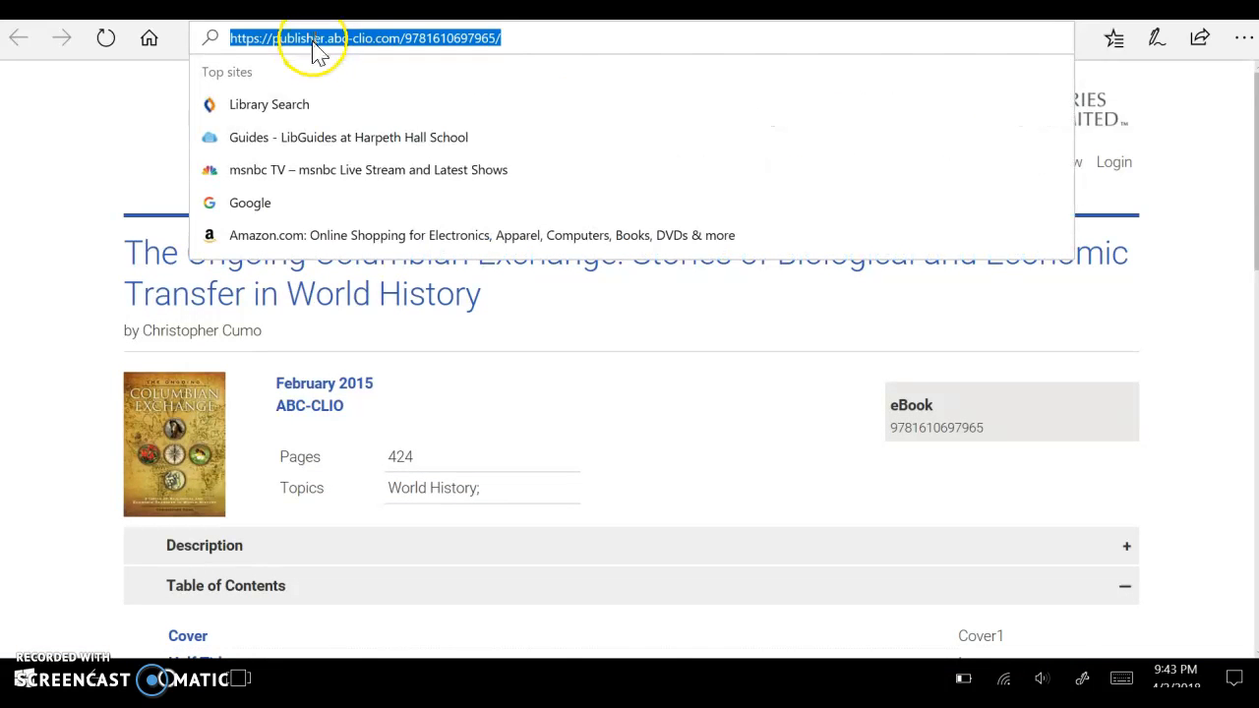
pyautogui.moveTo(314, 49)
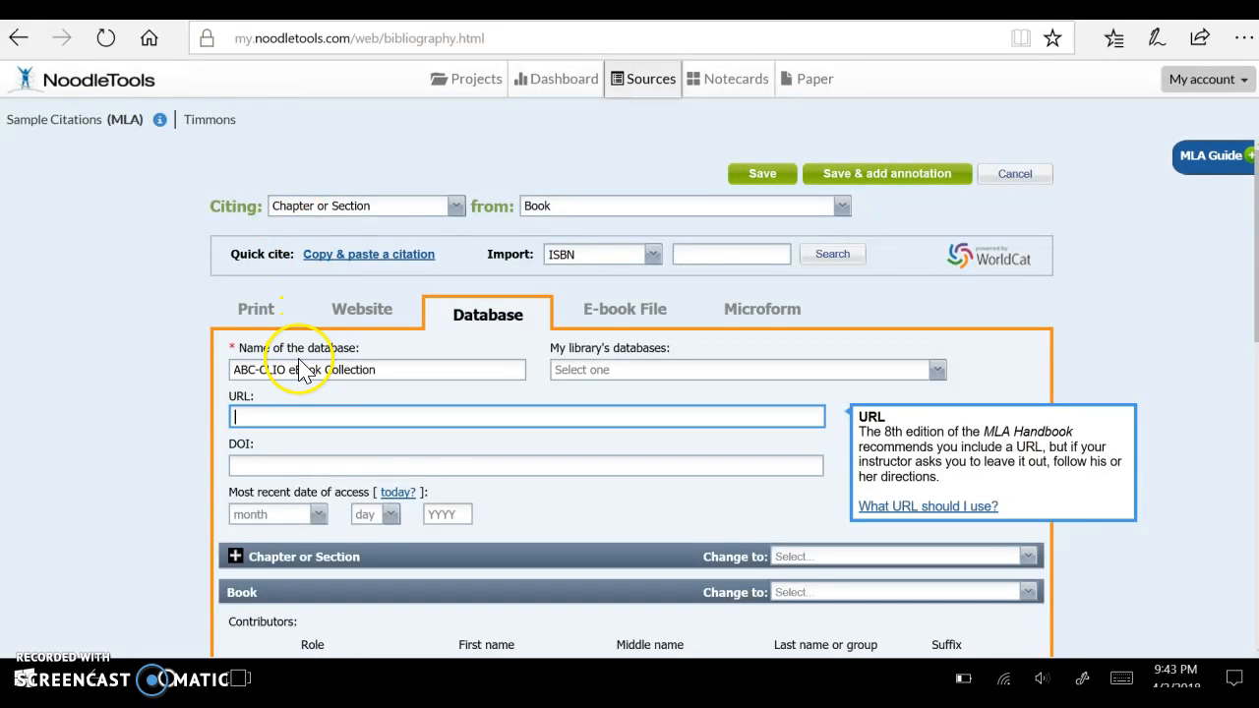
pyautogui.write('https://publisher.abc-clio.com/9781610697965/')
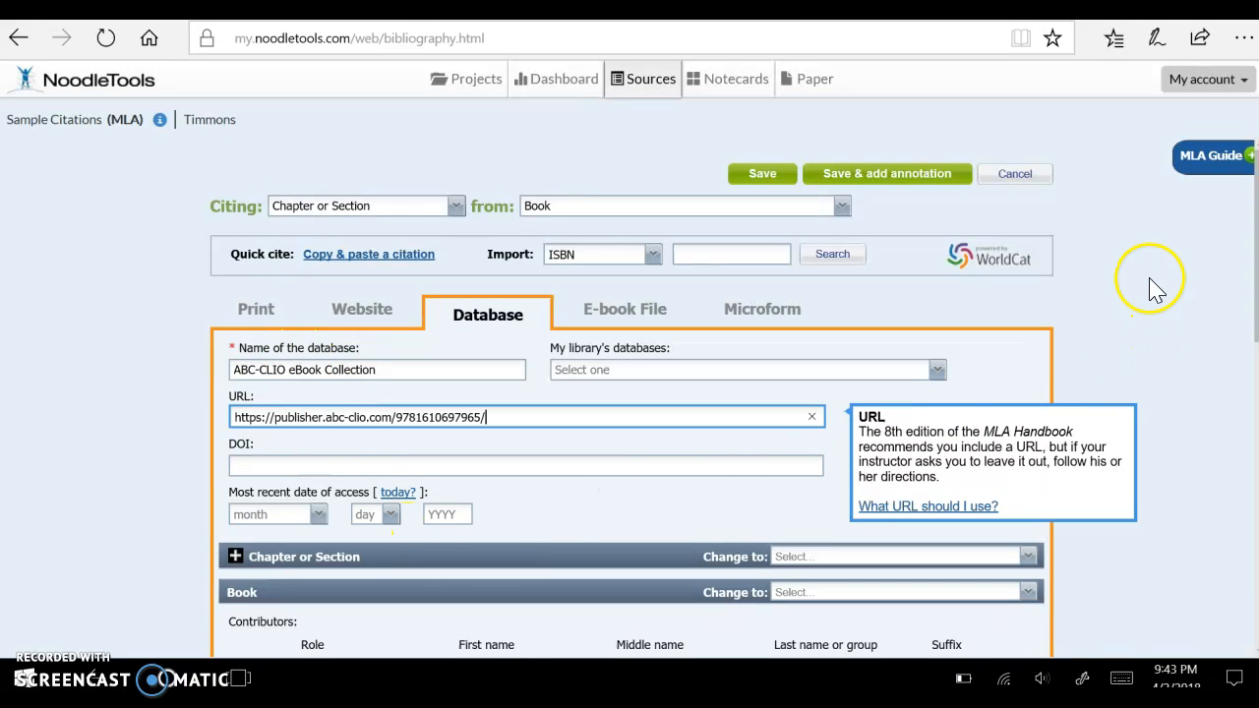
pyautogui.scroll(-3)
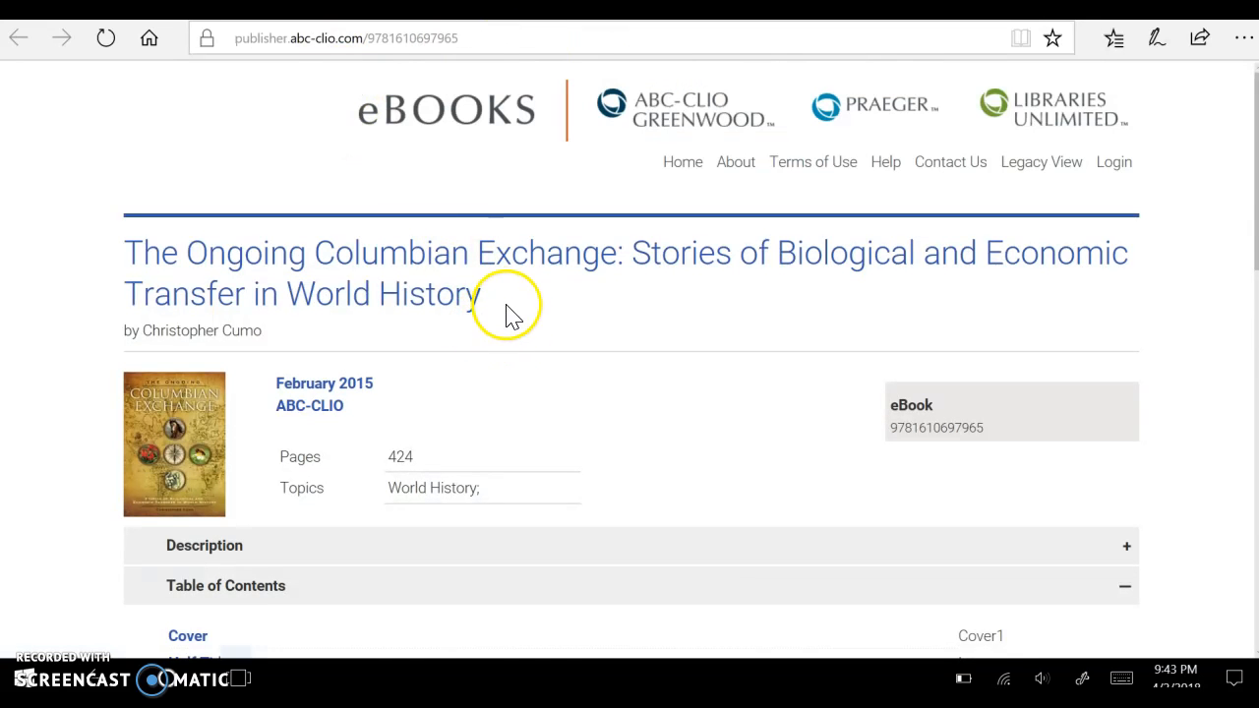
# Copy the title 'The Ongoing Columbian Exchange: Stories of Biological and Economic Transfer in World History'.
pyautogui.rightClick(187, 266)
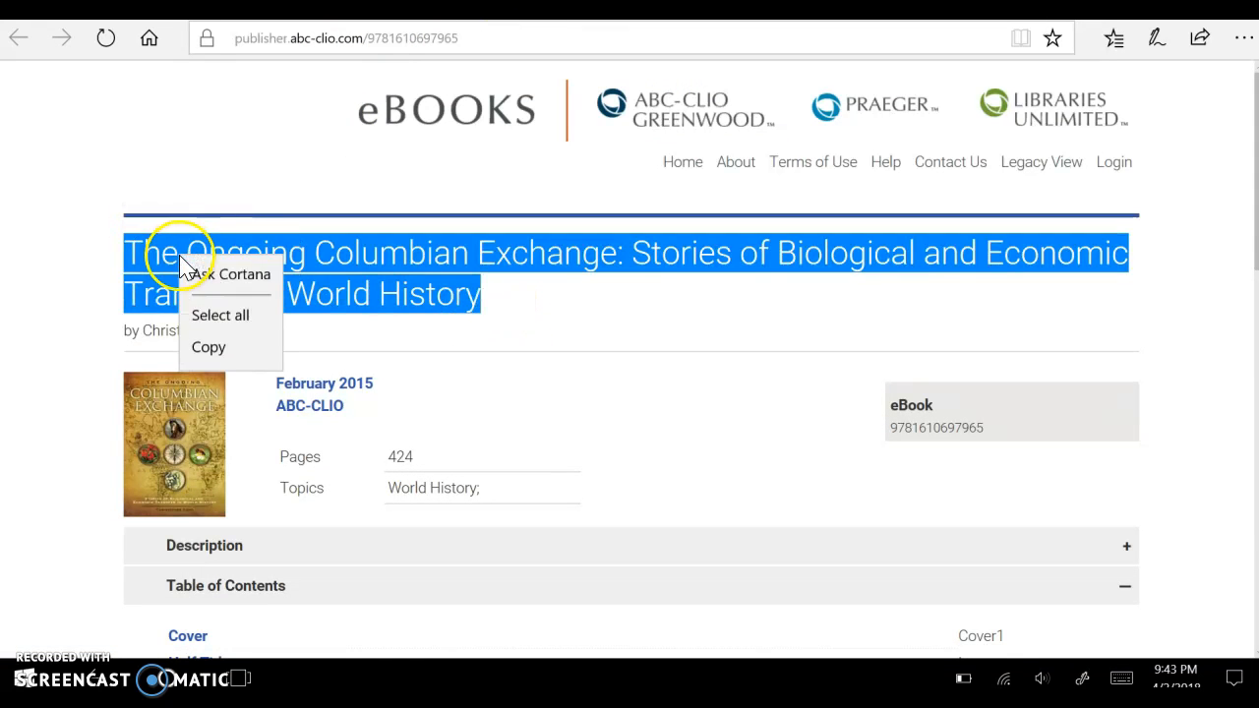
pyautogui.click(669, 354)
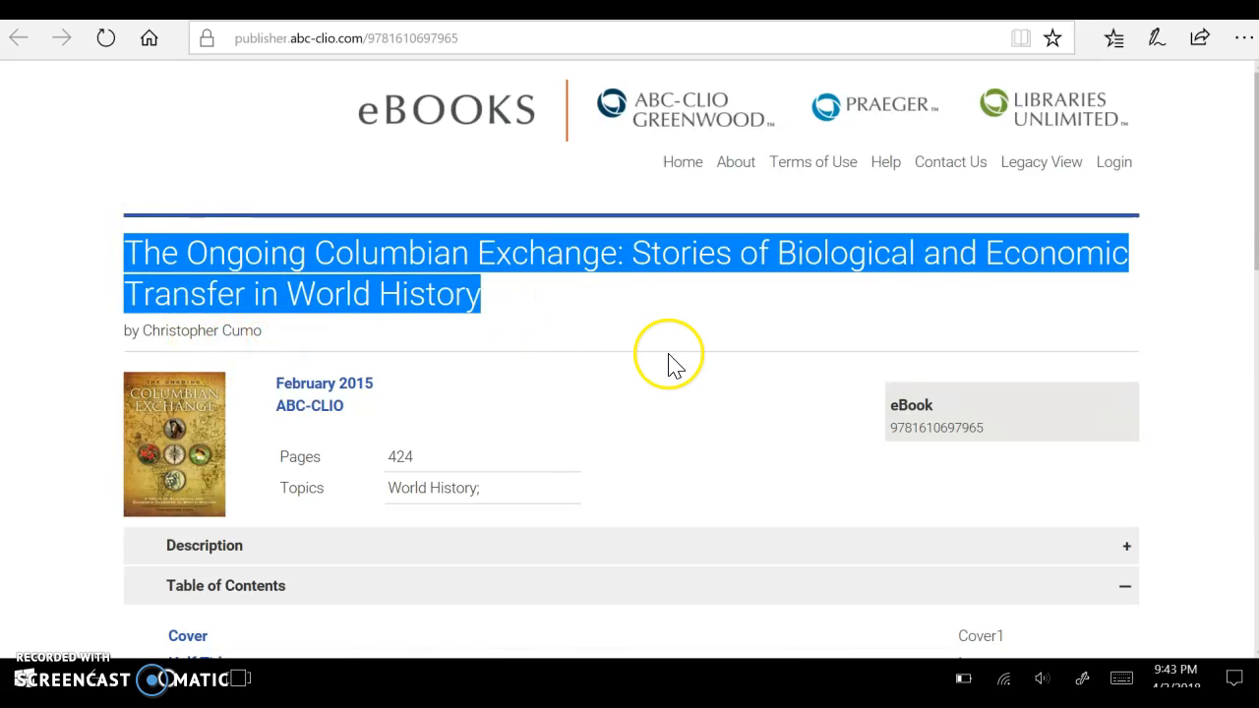
pyautogui.moveTo(676, 369)
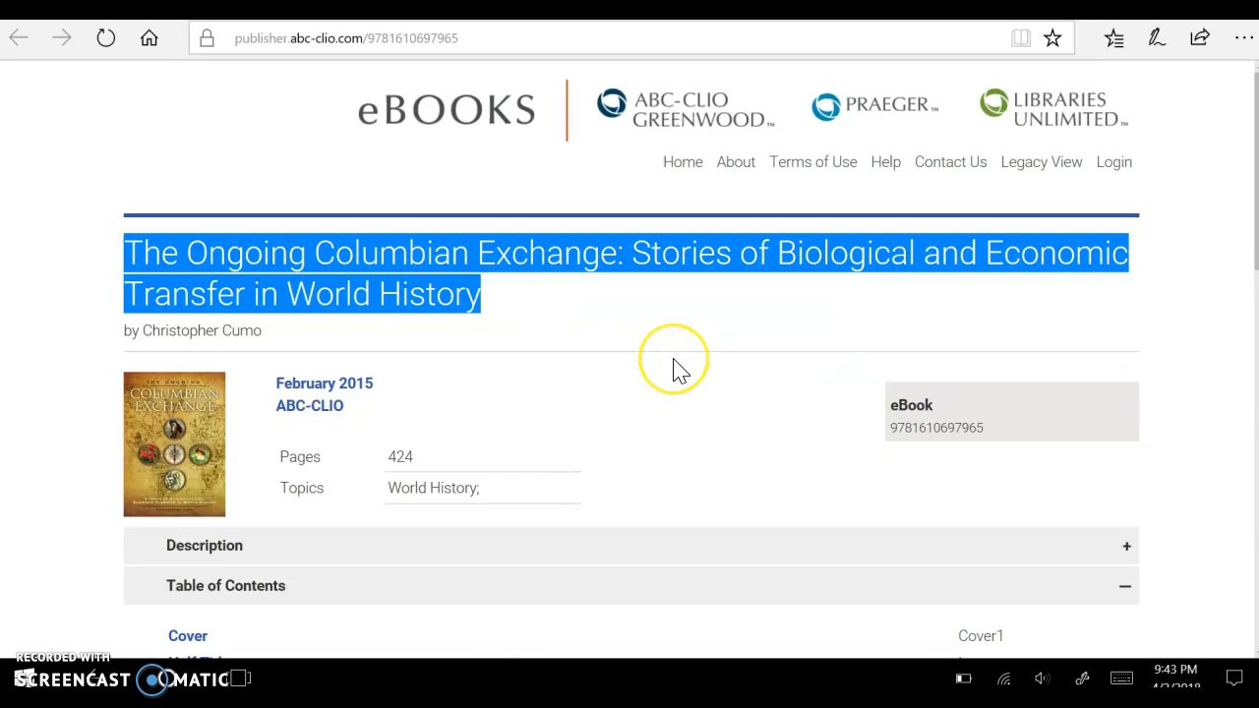
pyautogui.moveTo(677, 369)
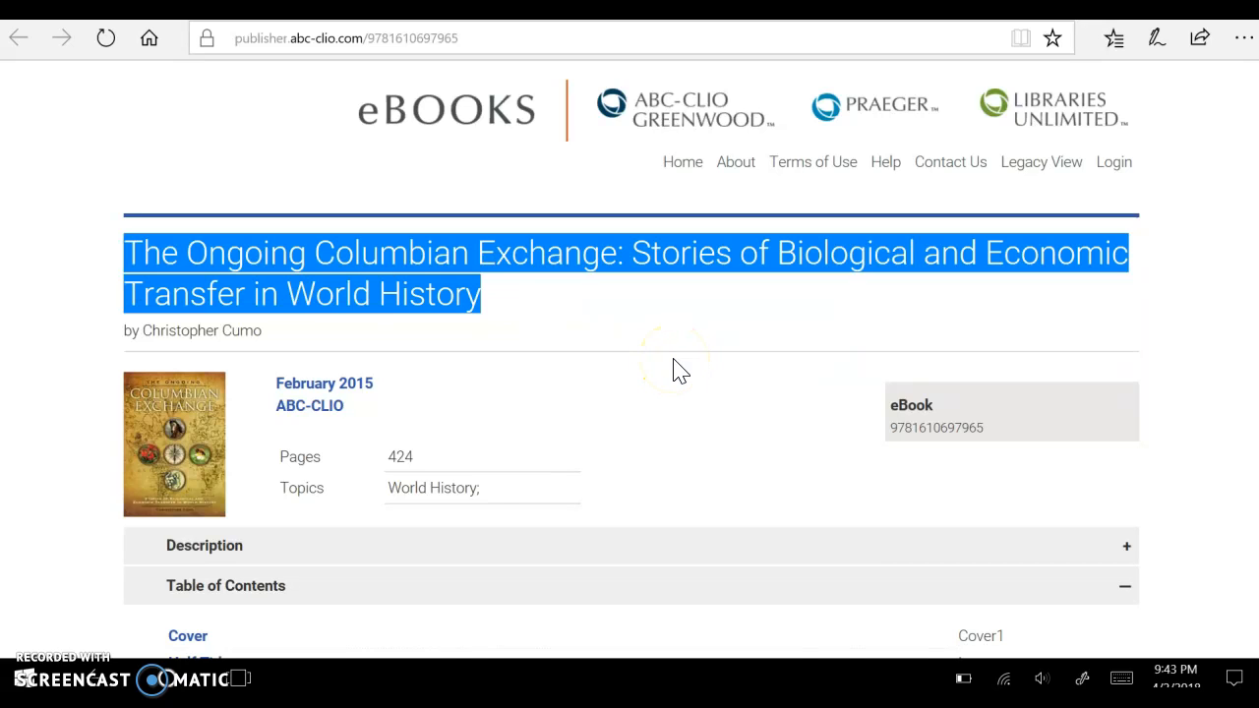
pyautogui.moveTo(393, 261)
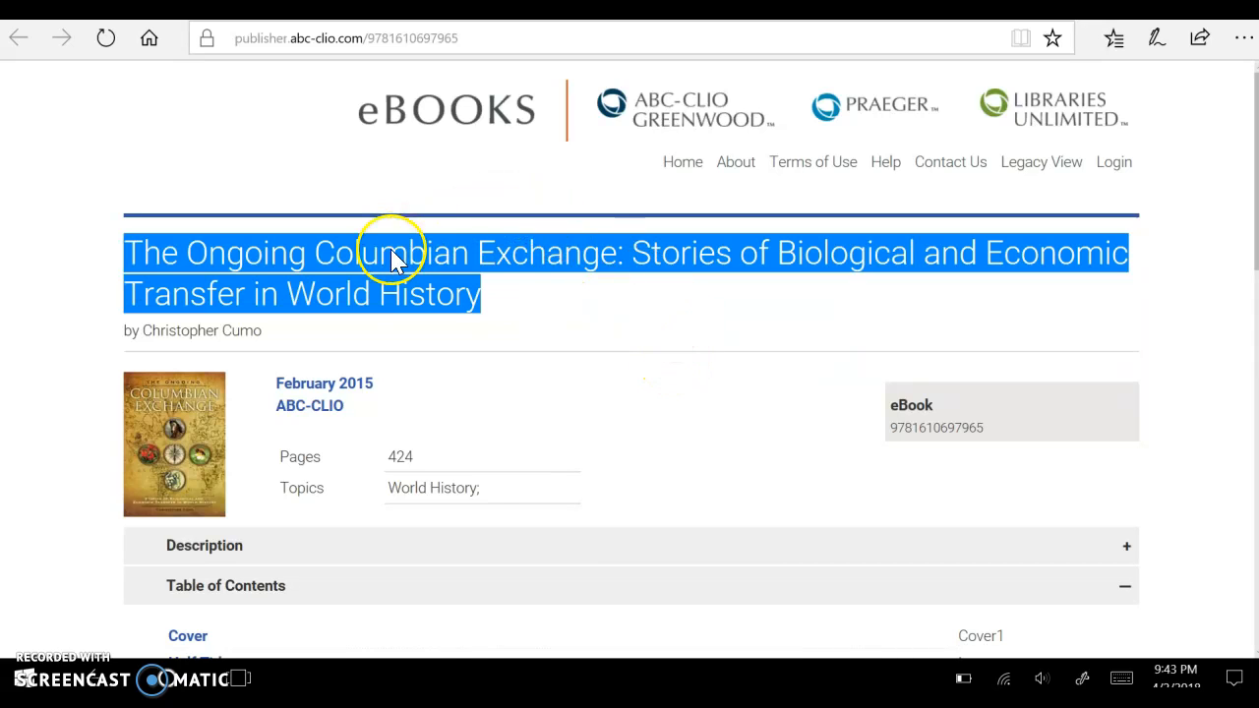
pyautogui.moveTo(266, 408)
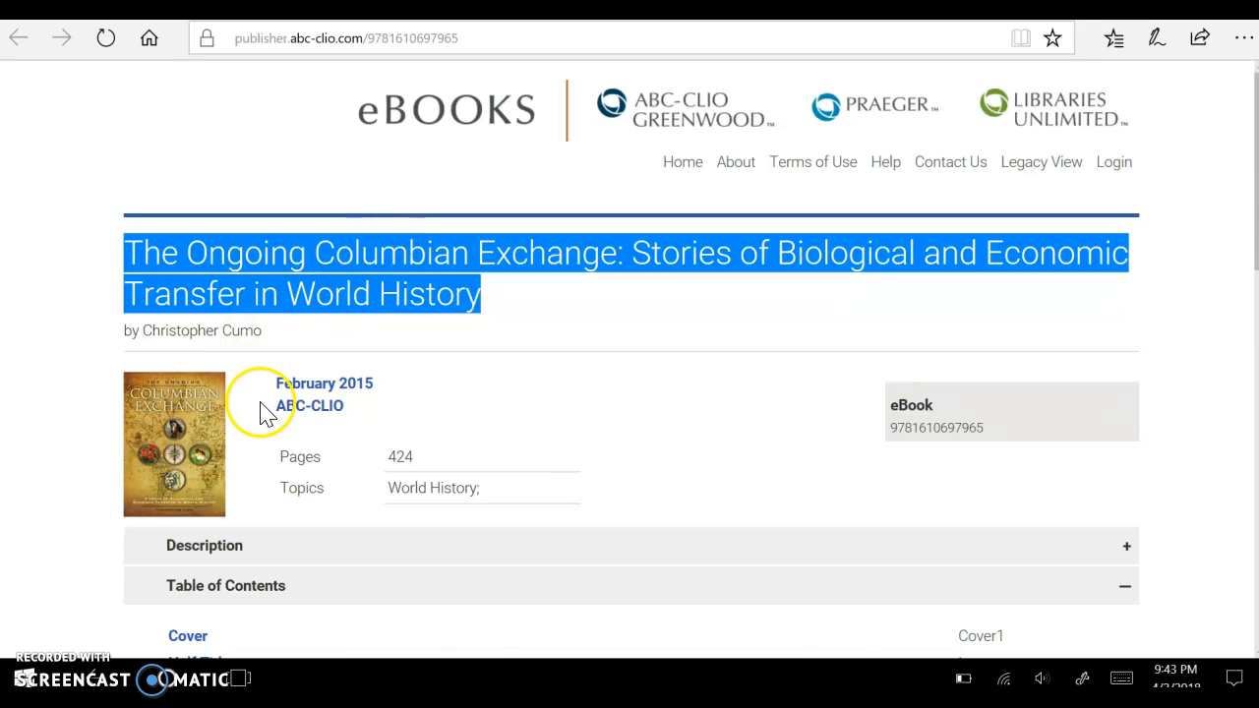
pyautogui.moveTo(369, 389)
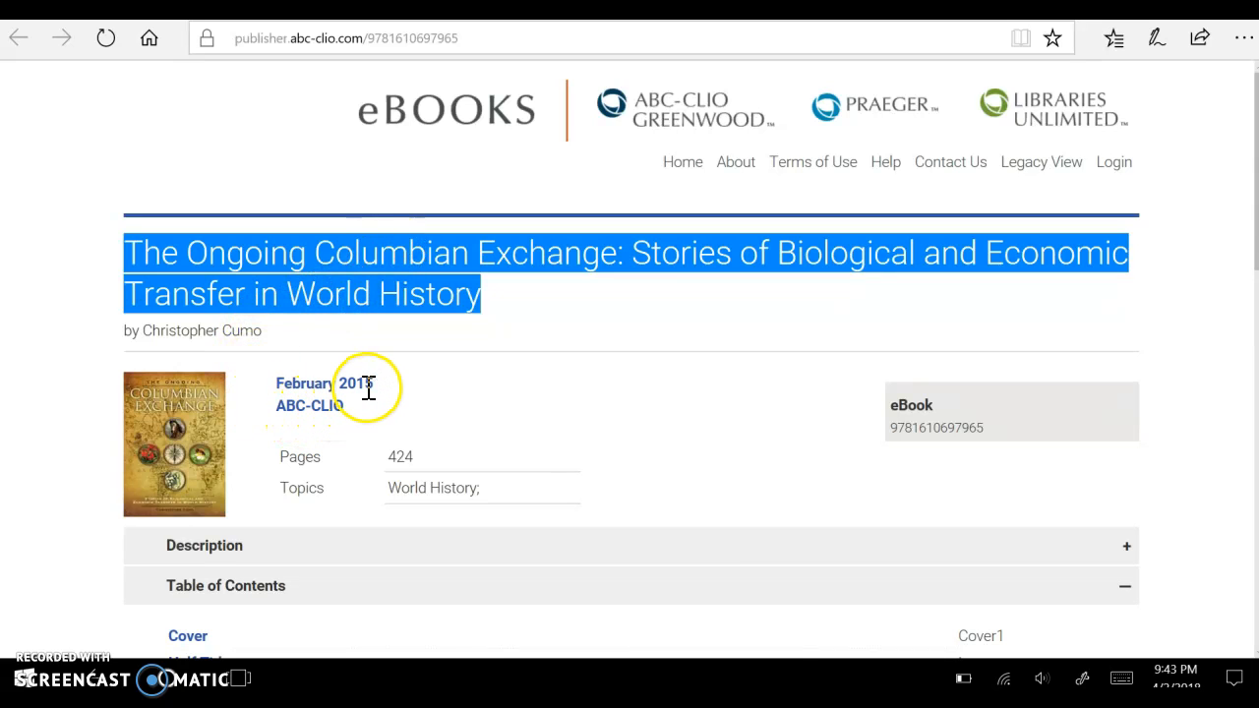
pyautogui.moveTo(226, 324)
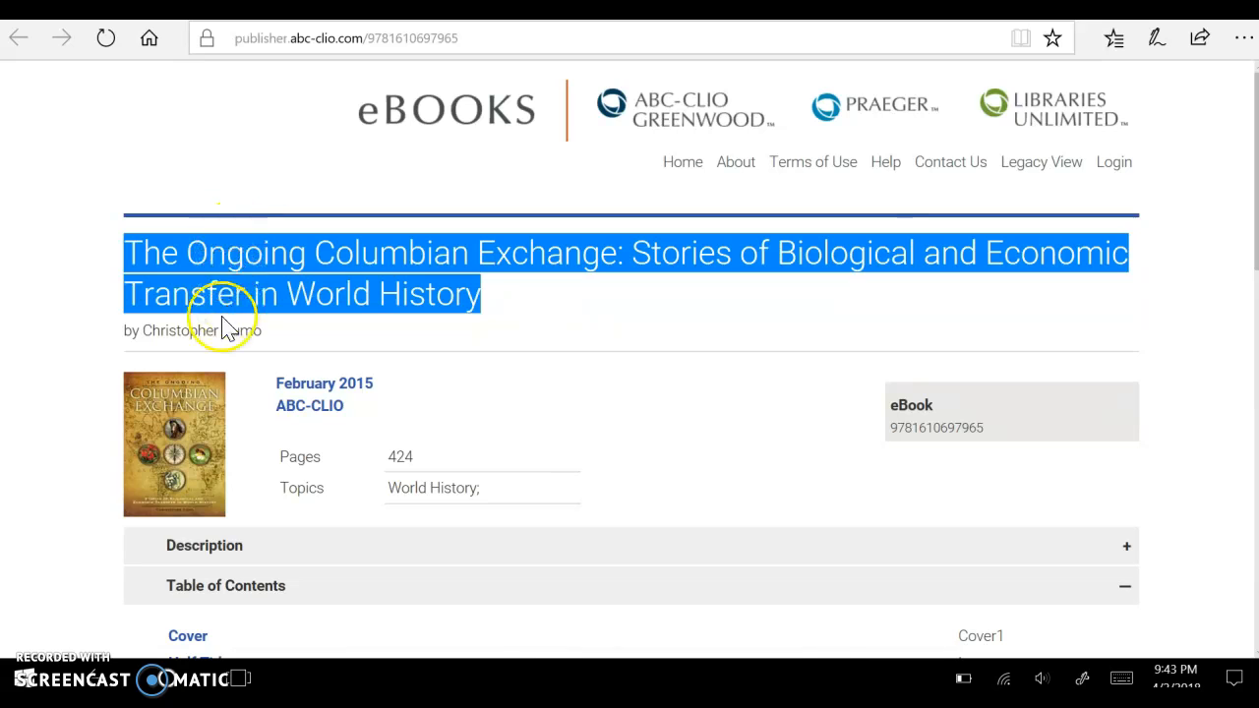
pyautogui.moveTo(320, 366)
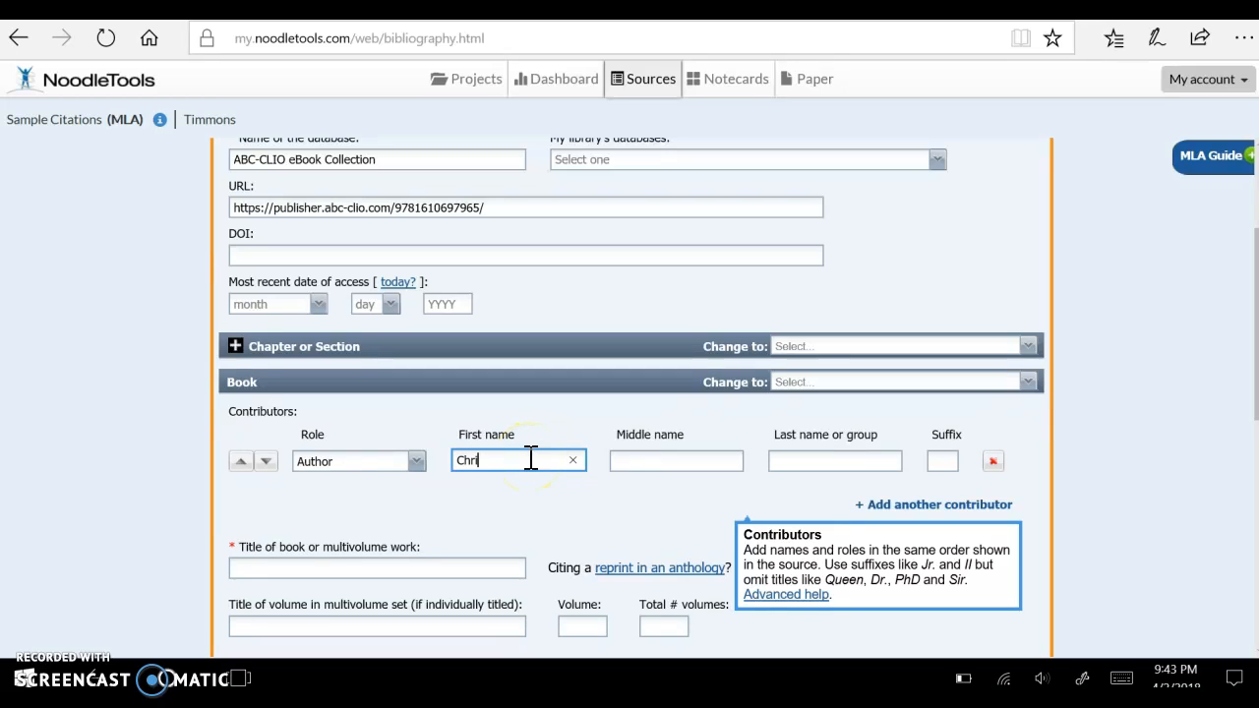
# Enter author Cumo, publisher ABC-CLIO and year 2009, then save the citation.
pyautogui.write('stopher')
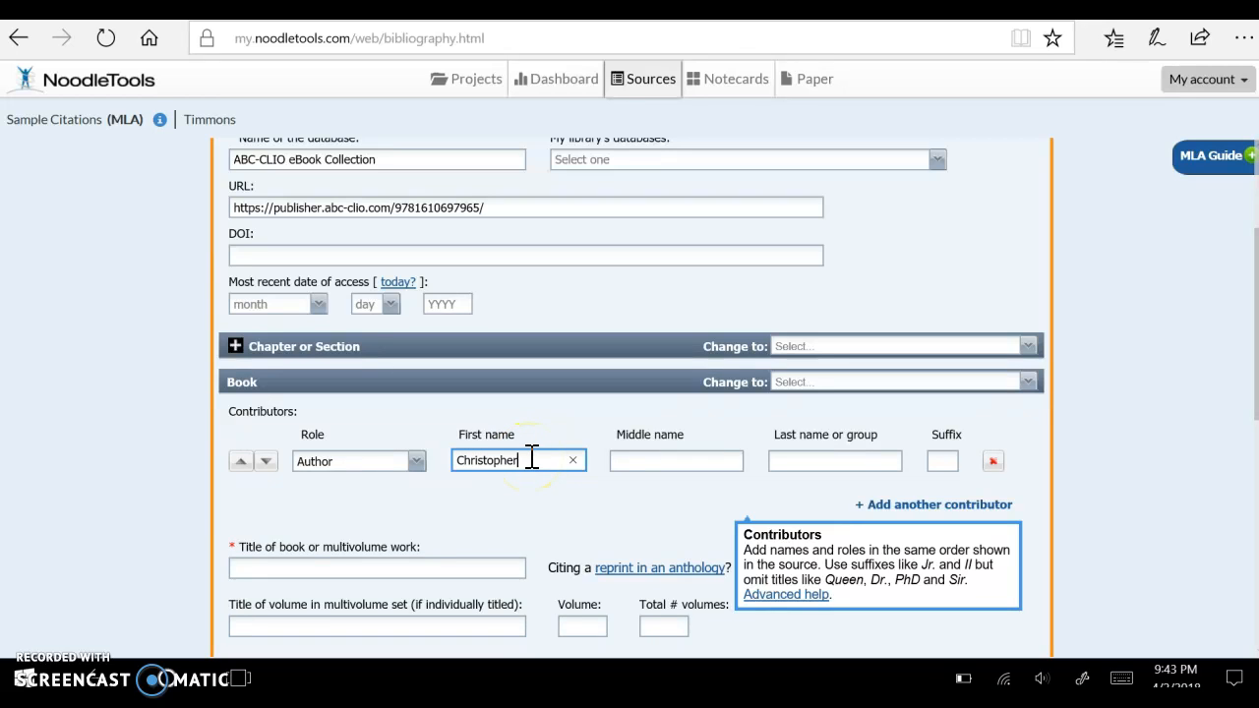
pyautogui.write('Cumo')
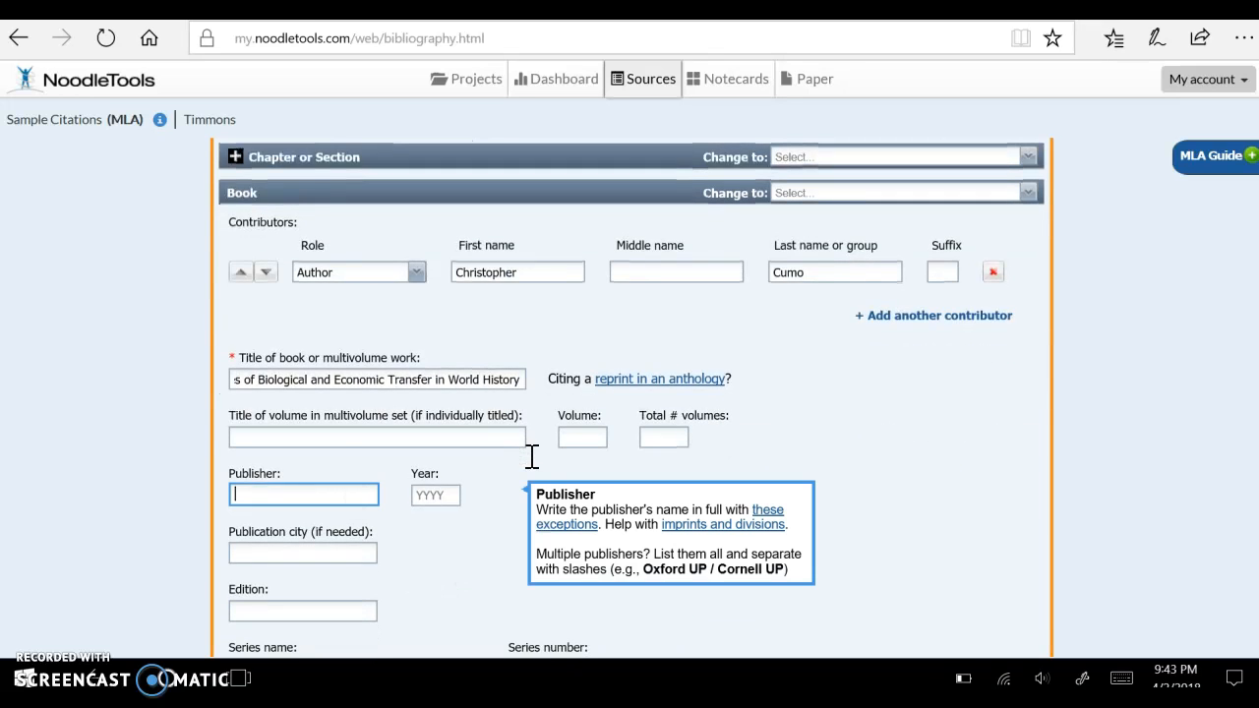
pyautogui.write('ABC-')
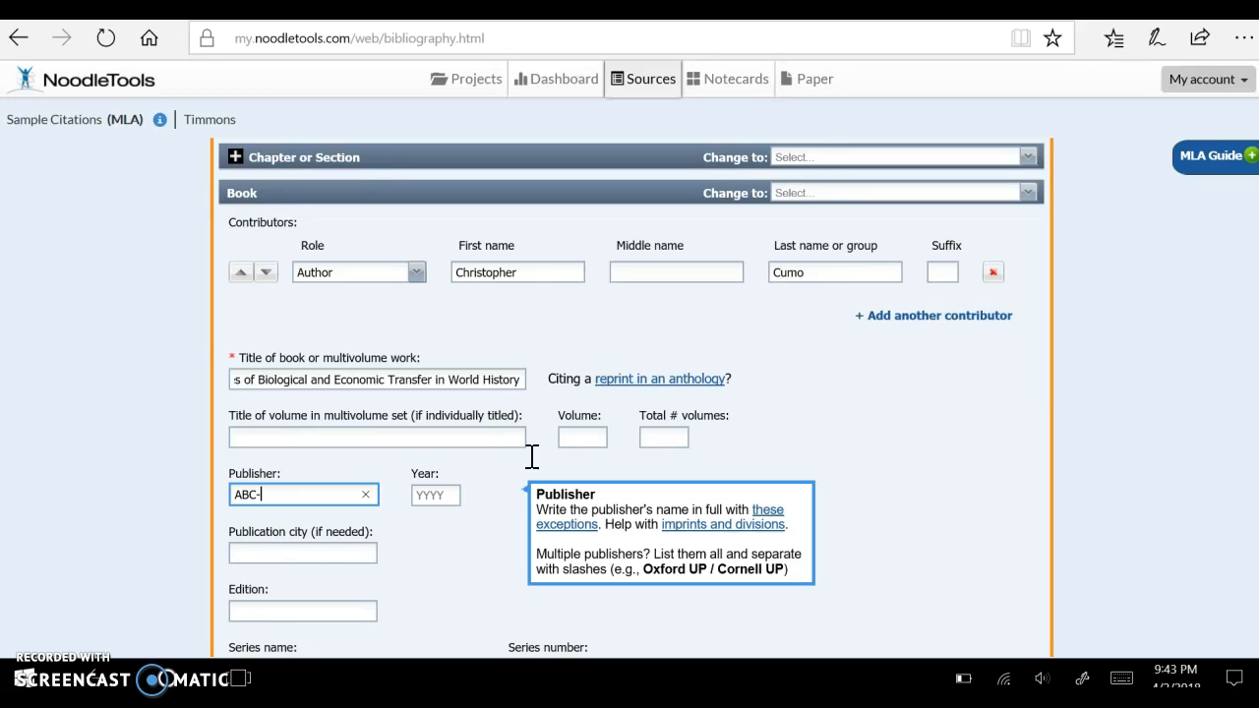
pyautogui.click(435, 494)
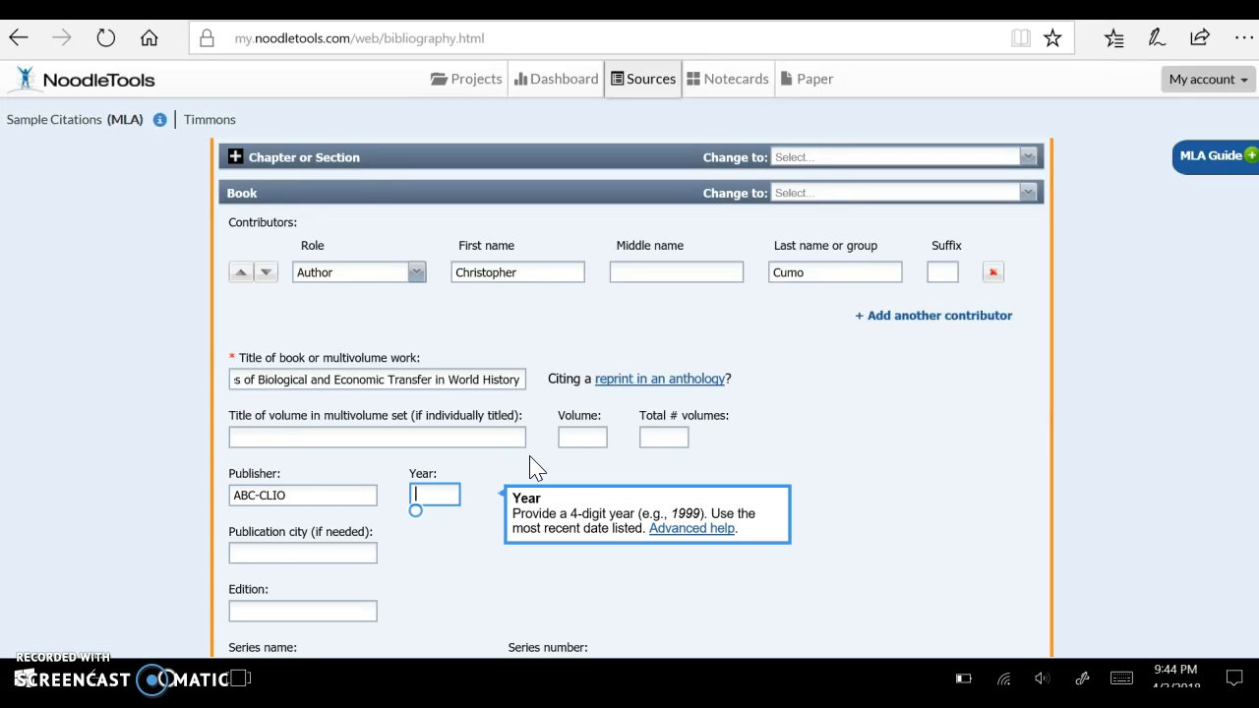
pyautogui.write('2009')
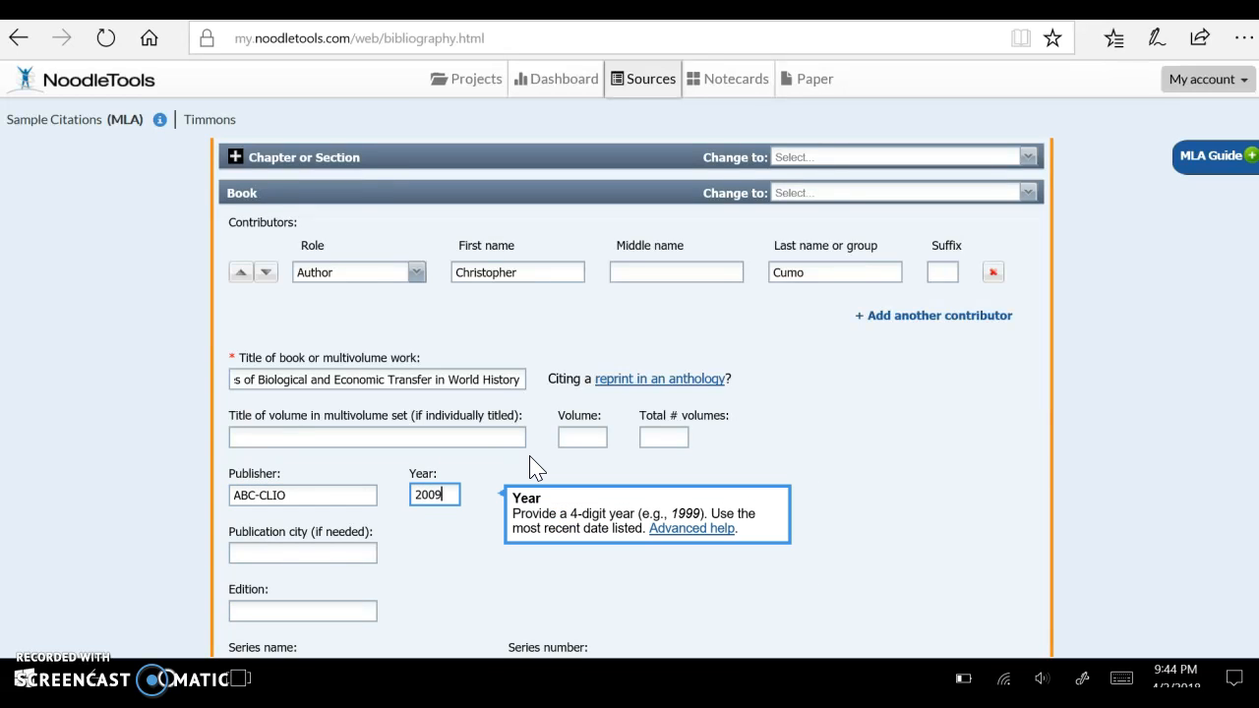
pyautogui.scroll(3)
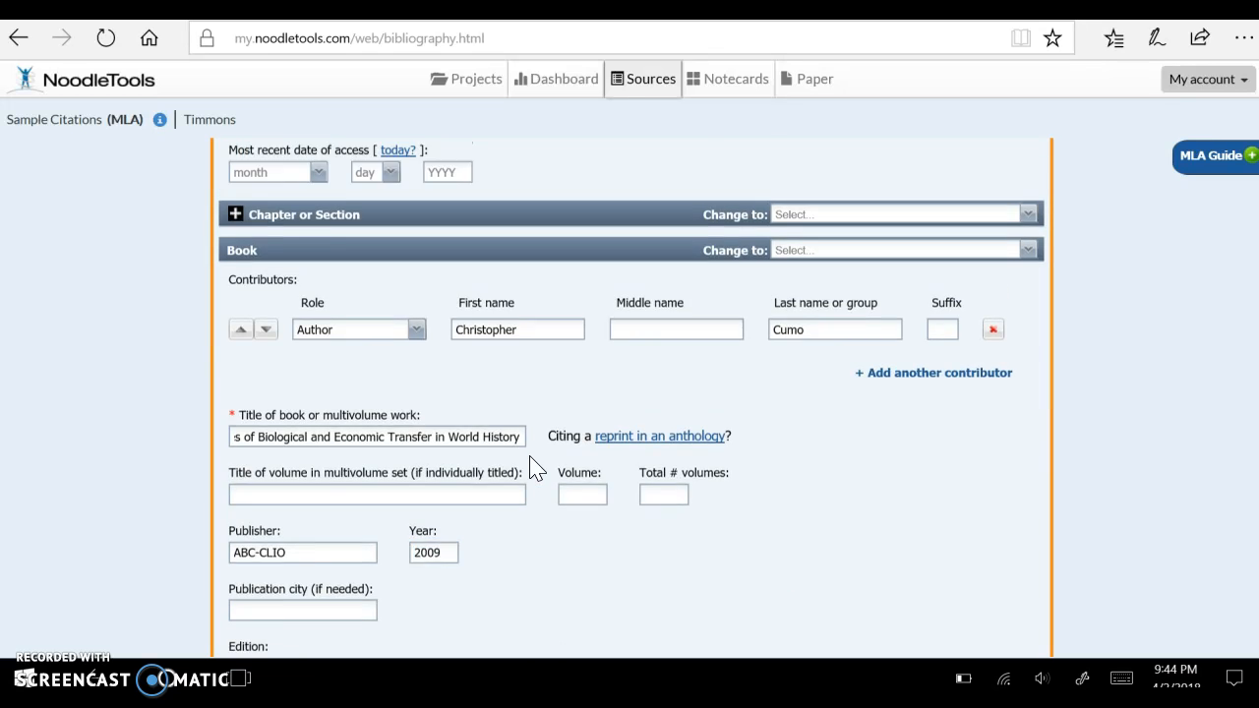
pyautogui.scroll(3)
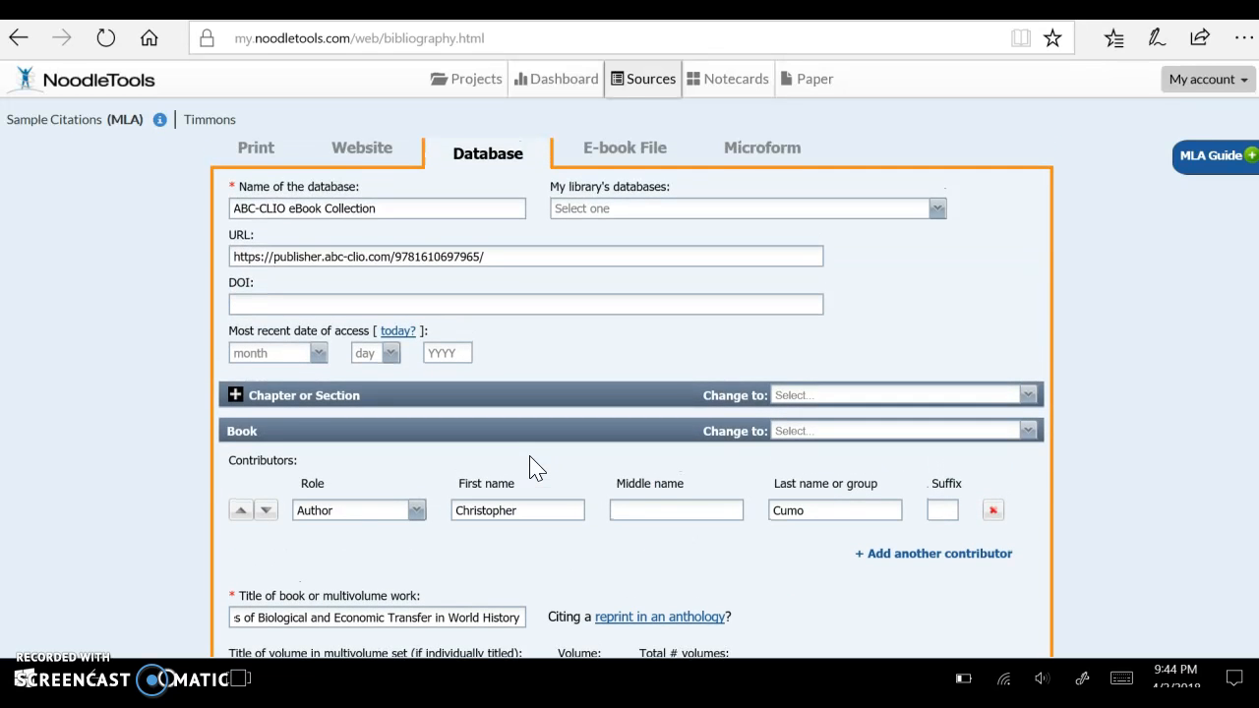
pyautogui.scroll(3)
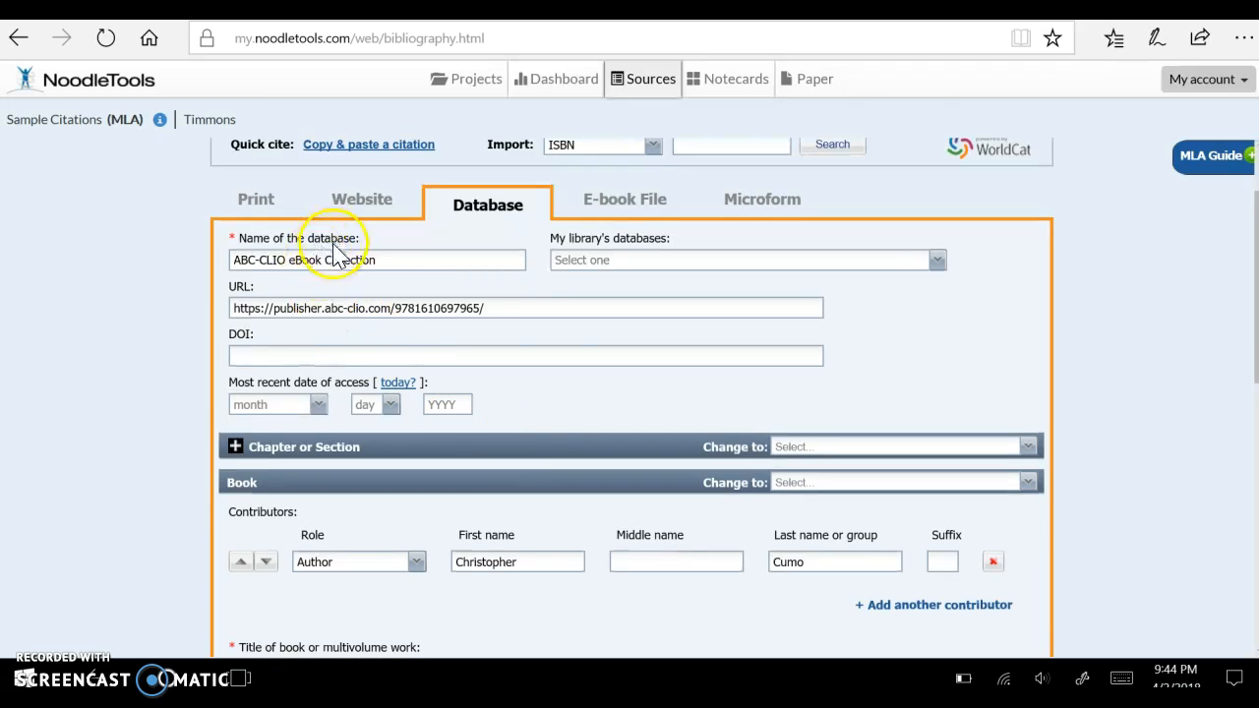
pyautogui.moveTo(1150, 303)
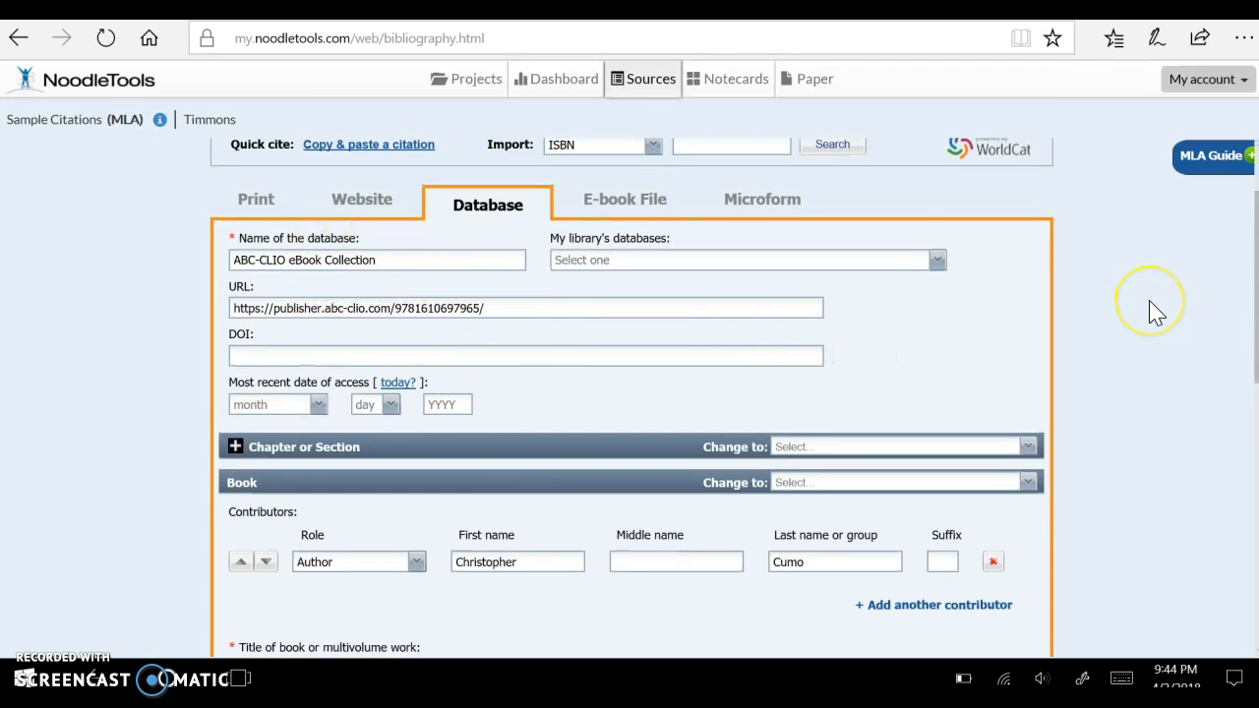
pyautogui.scroll(-3)
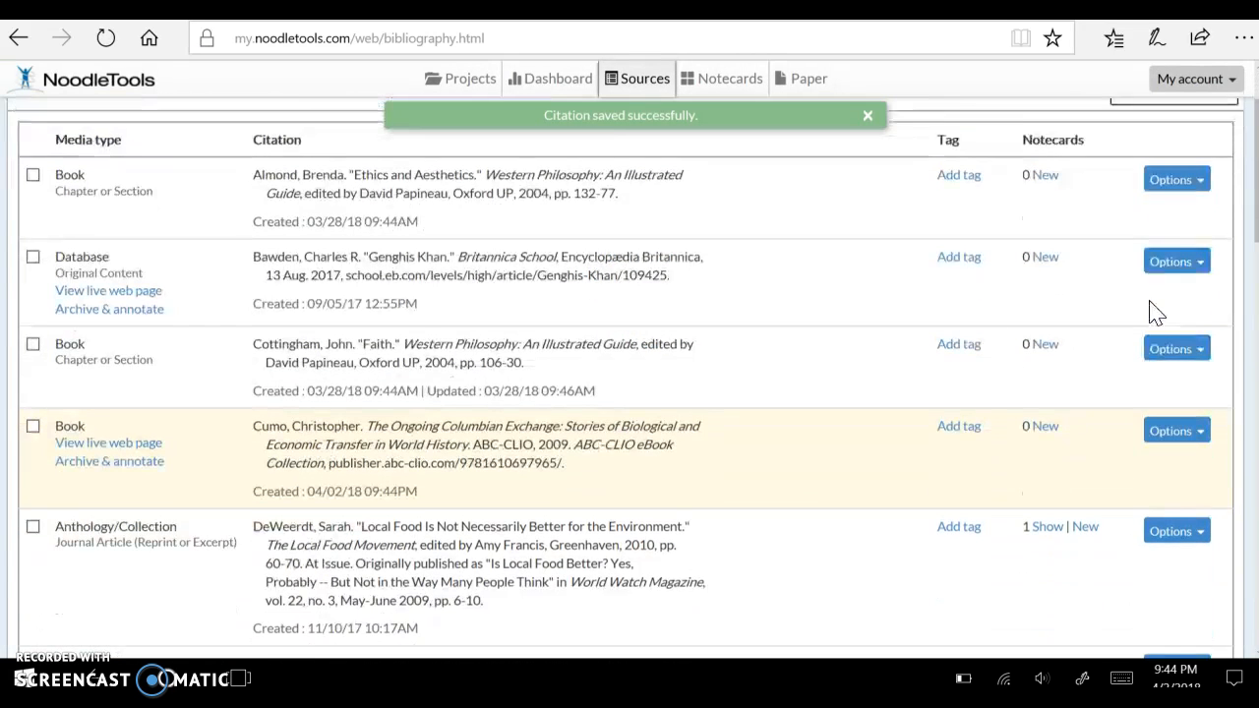
pyautogui.scroll(-3)
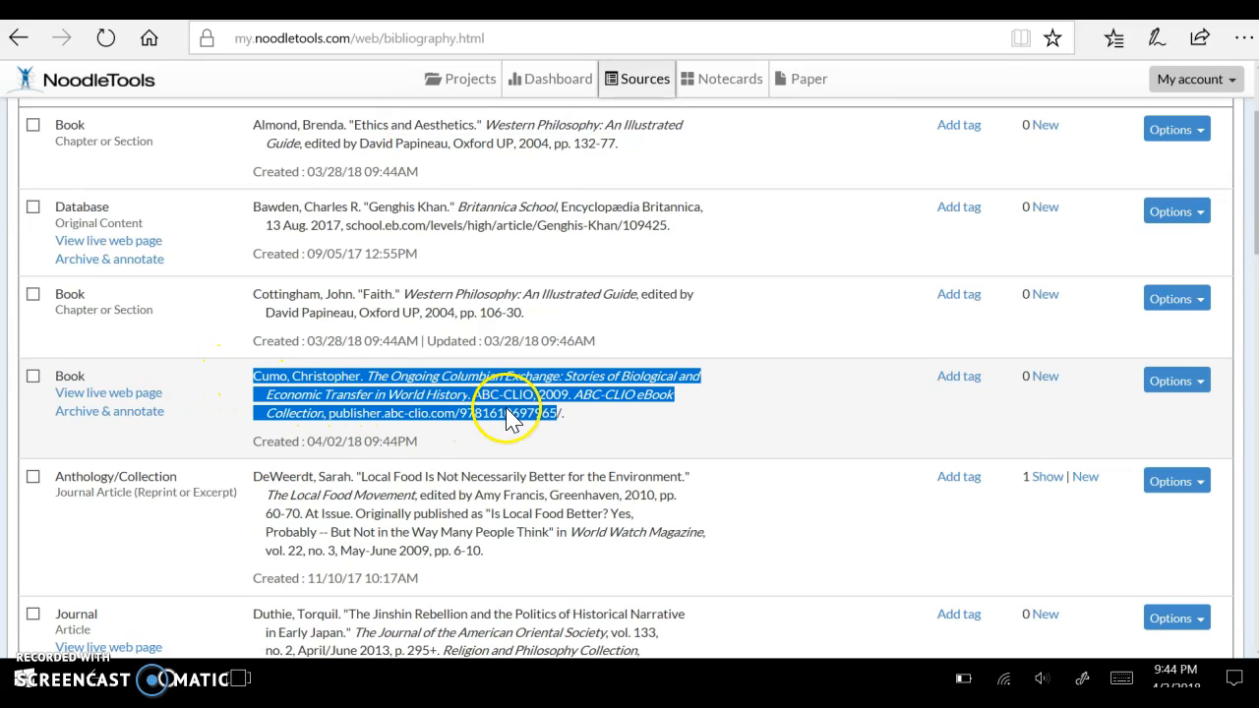
pyautogui.moveTo(610, 405)
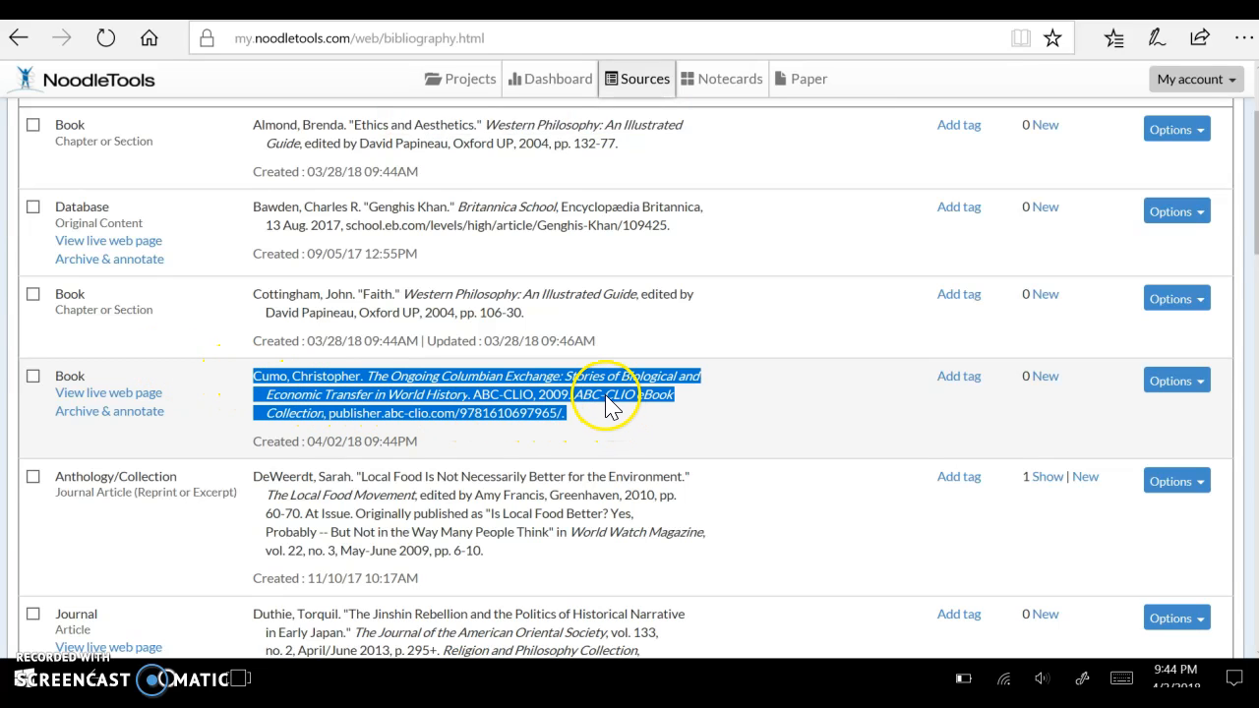
pyautogui.moveTo(437, 420)
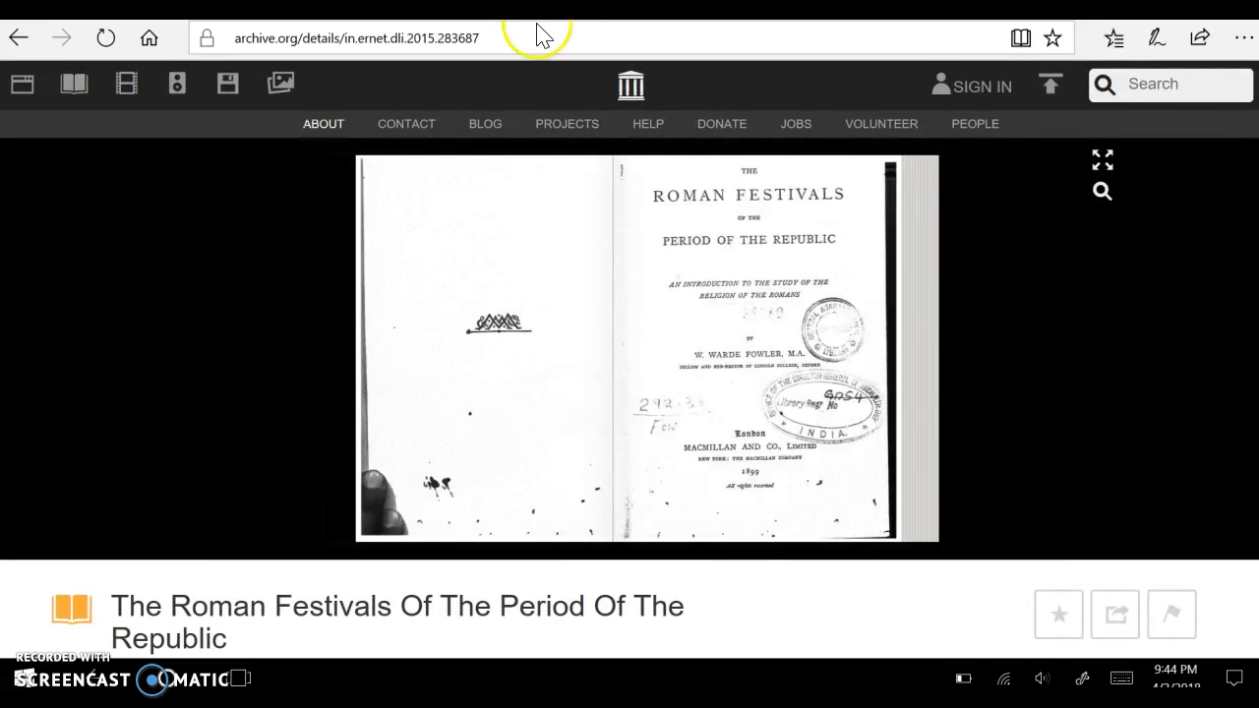
pyautogui.moveTo(585, 270)
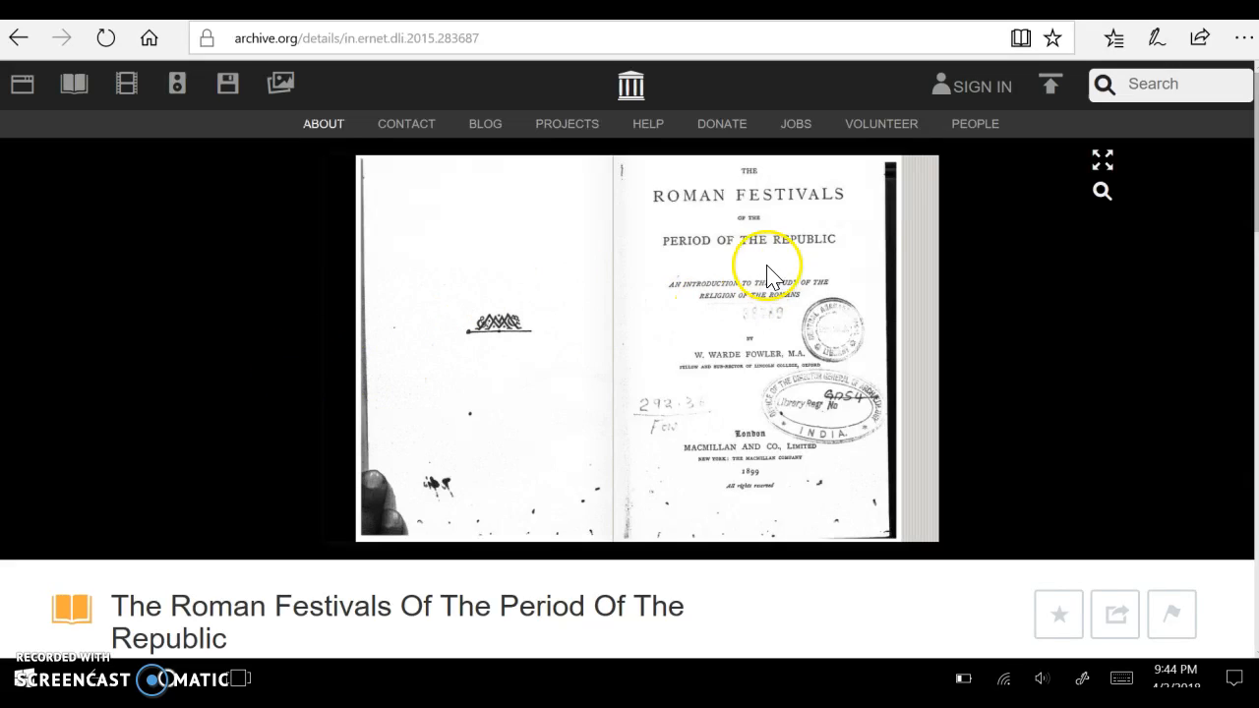
pyautogui.moveTo(664, 361)
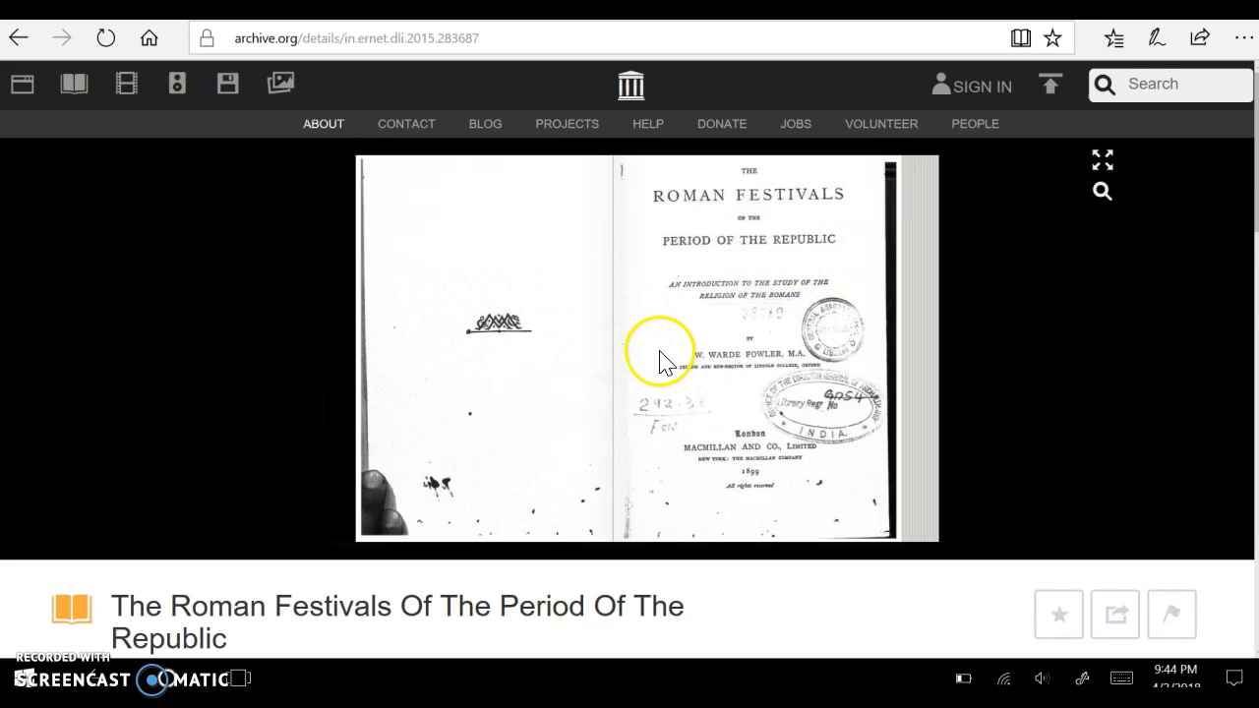
pyautogui.moveTo(836, 372)
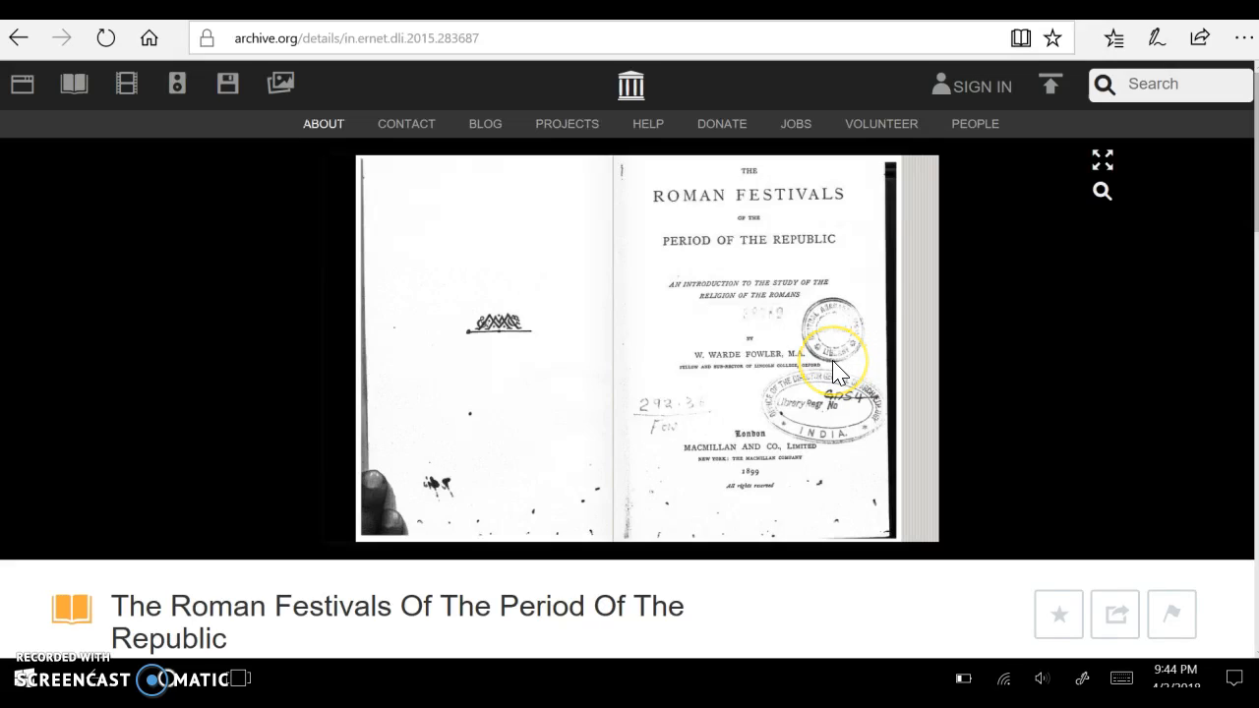
# Review Fowler's Roman Festivals record, then select 'The Internet Archive' on its About page.
pyautogui.scroll(-3)
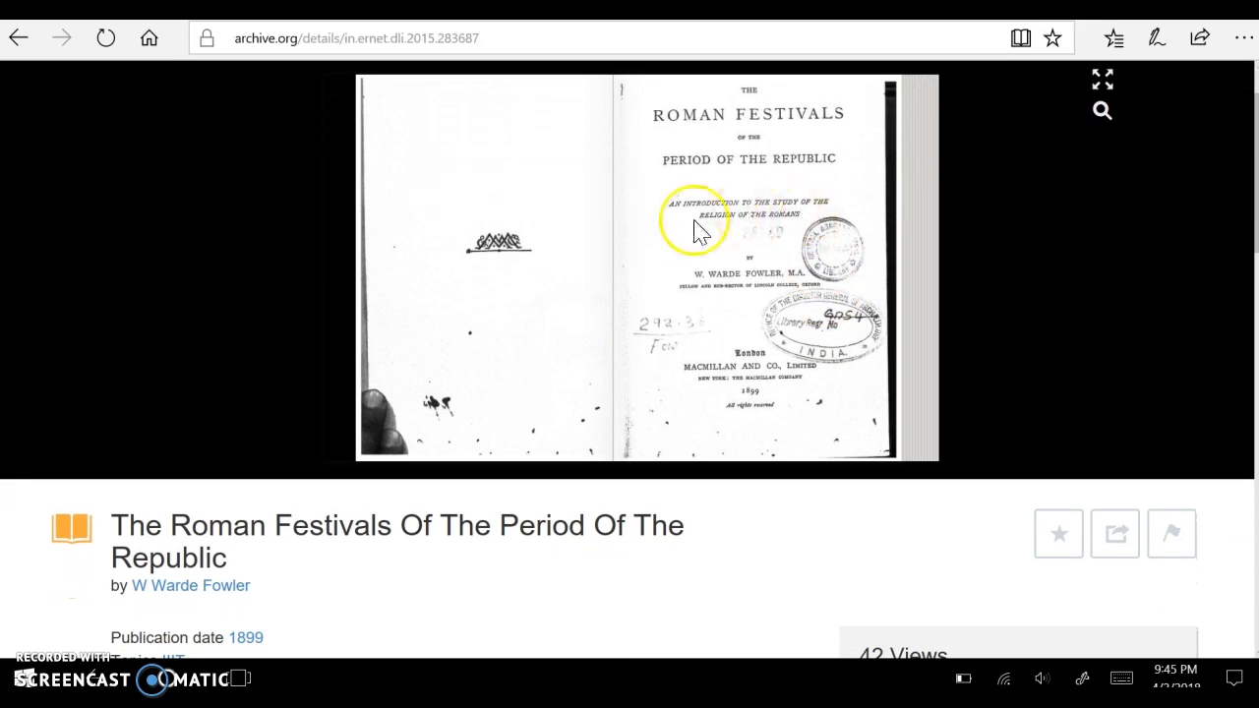
pyautogui.scroll(-3)
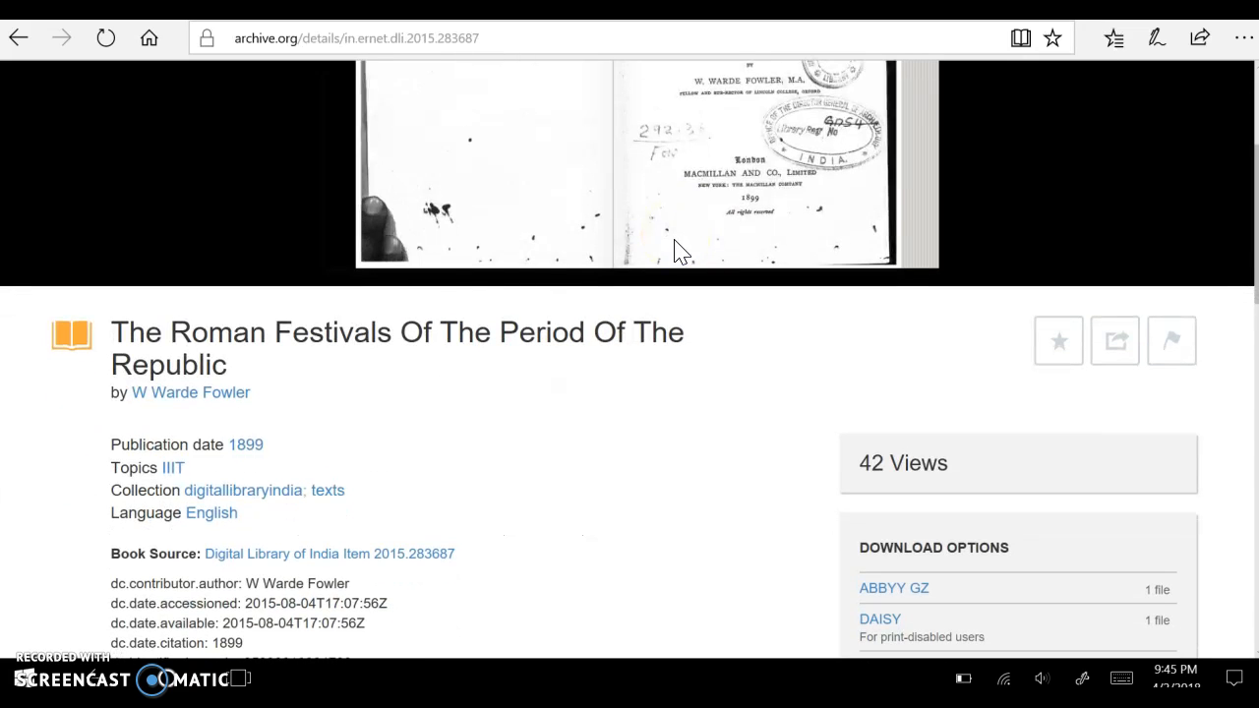
pyautogui.moveTo(308, 571)
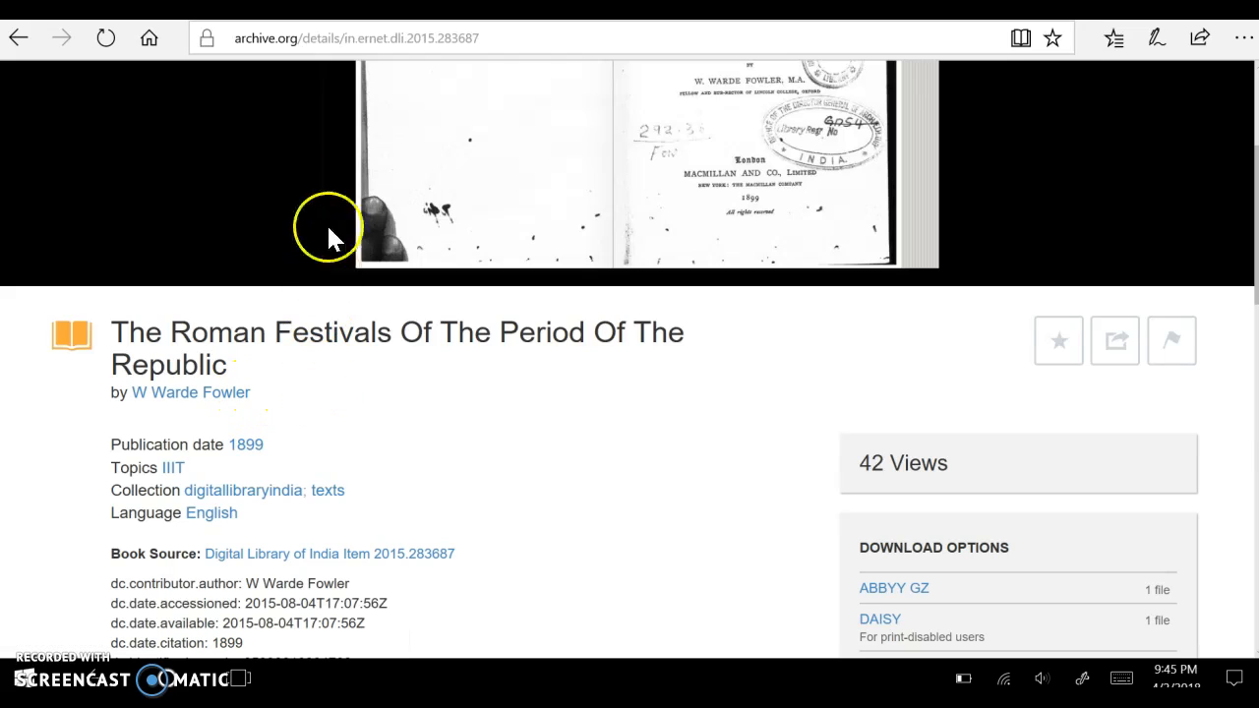
pyautogui.moveTo(618, 142)
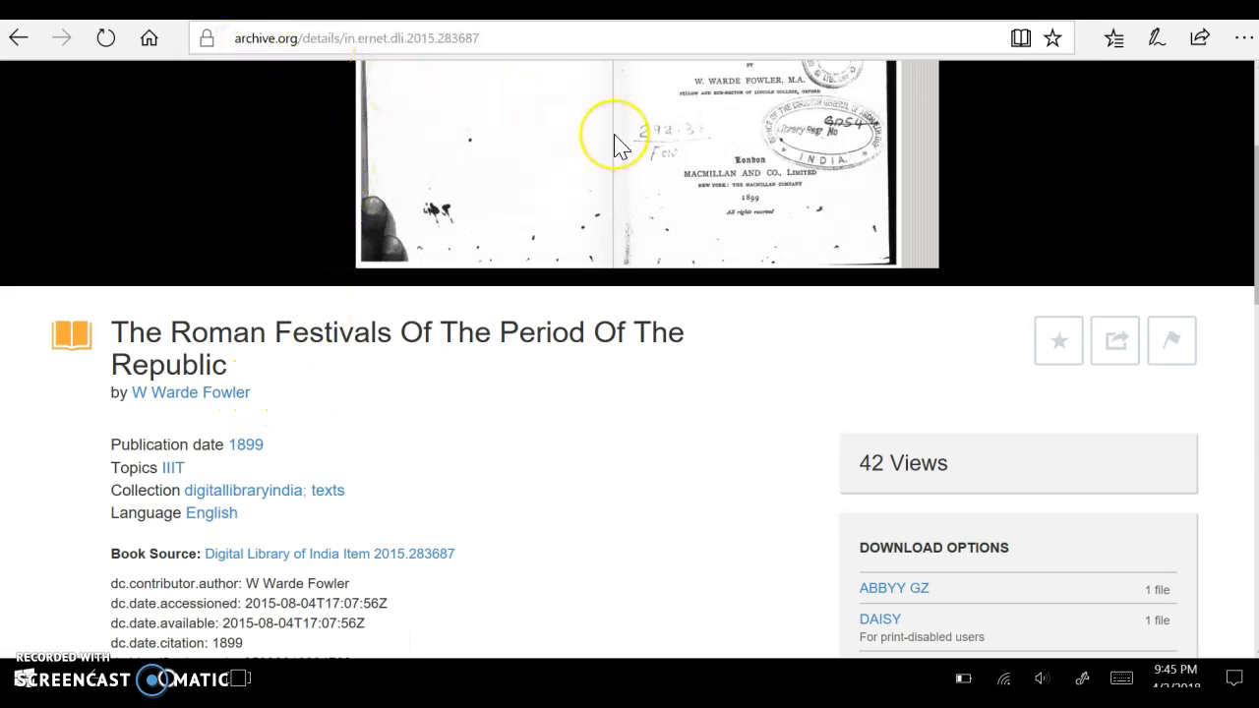
pyautogui.scroll(3)
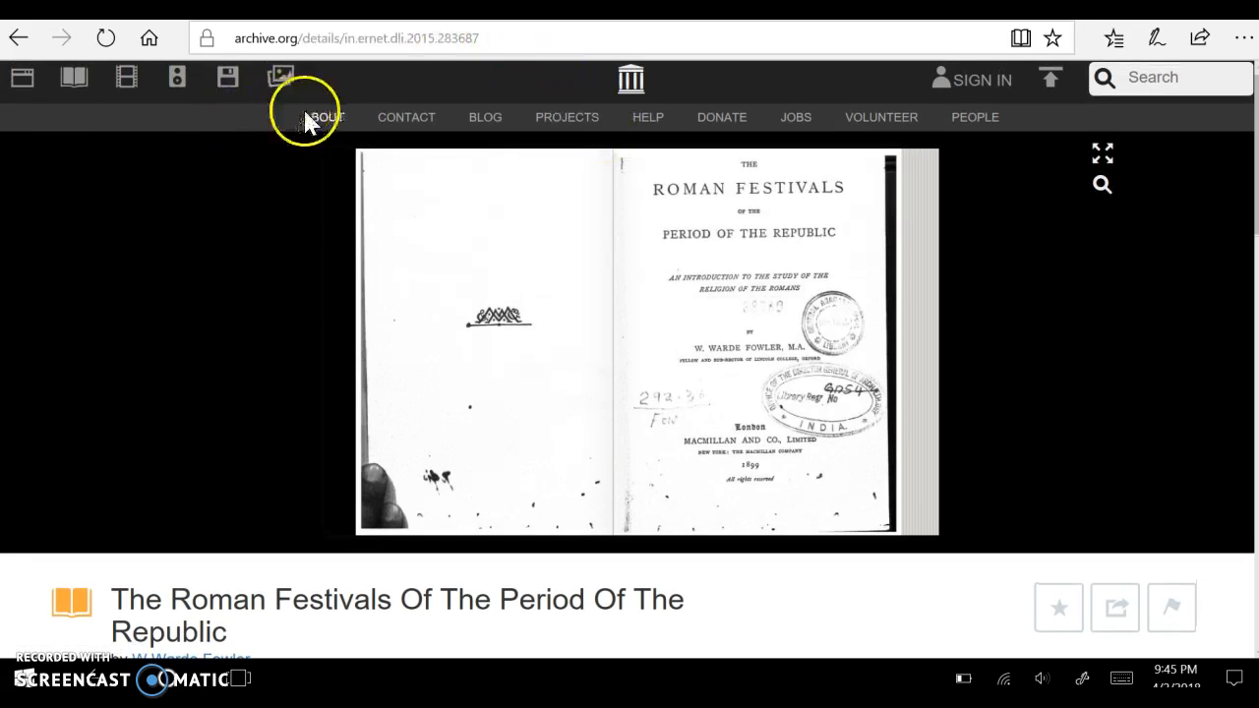
pyautogui.click(323, 117)
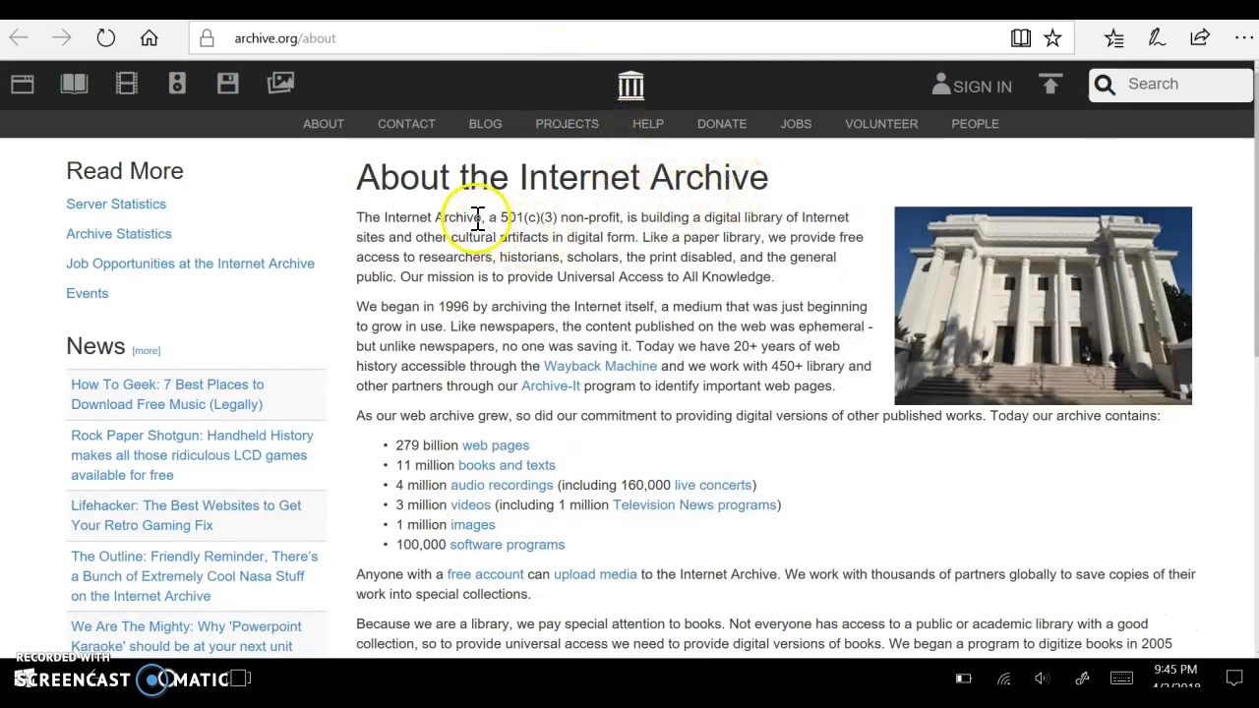
pyautogui.doubleClick(436, 218)
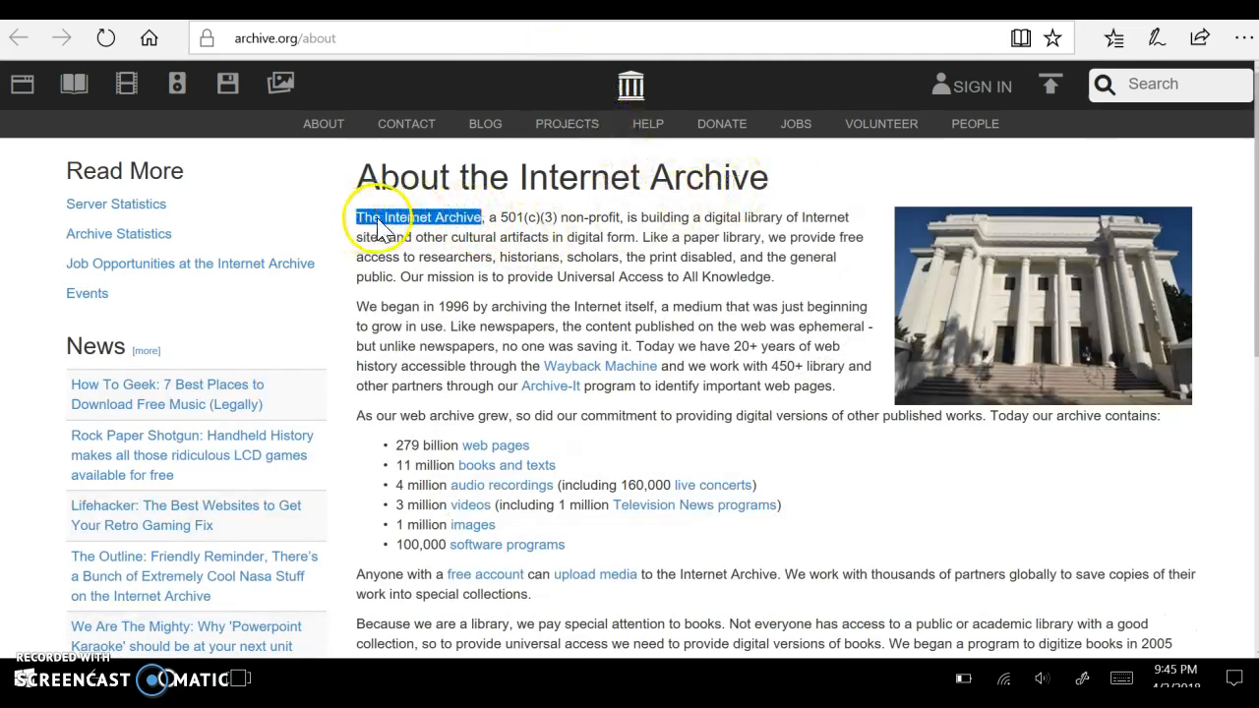
pyautogui.moveTo(418, 186)
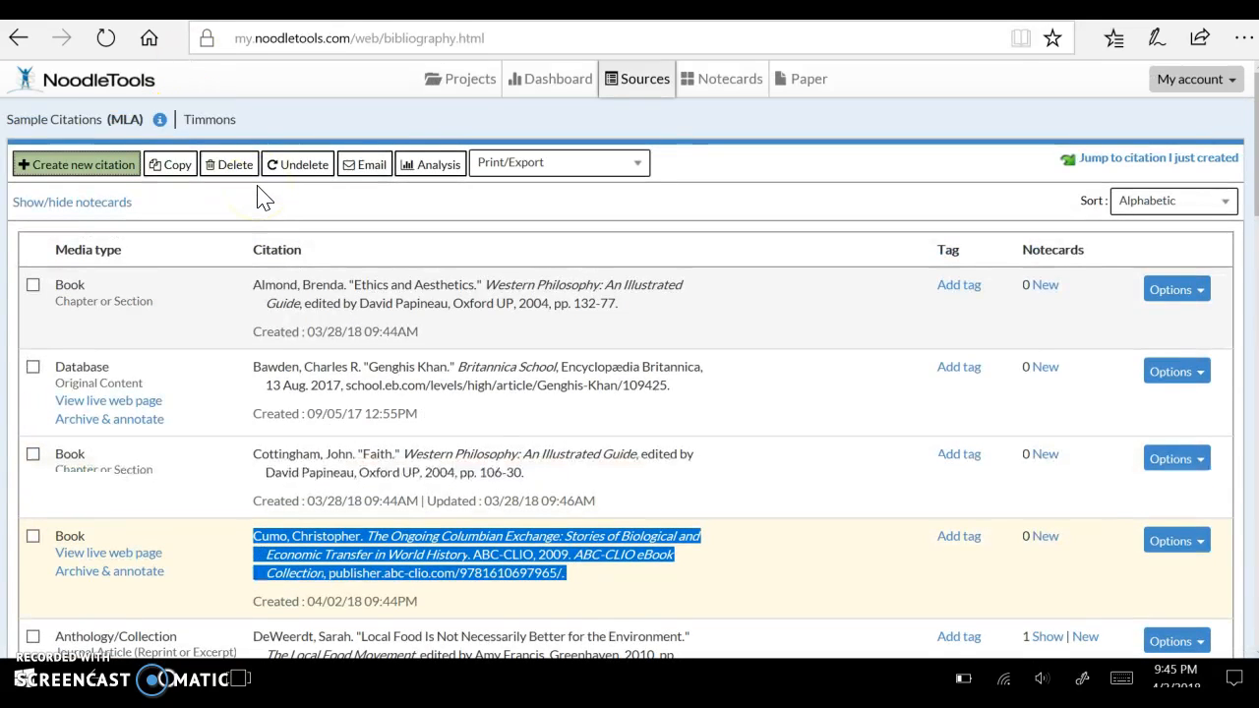
# Start a new website-accessed Book citation marked as a born-digital e-publication.
pyautogui.click(76, 165)
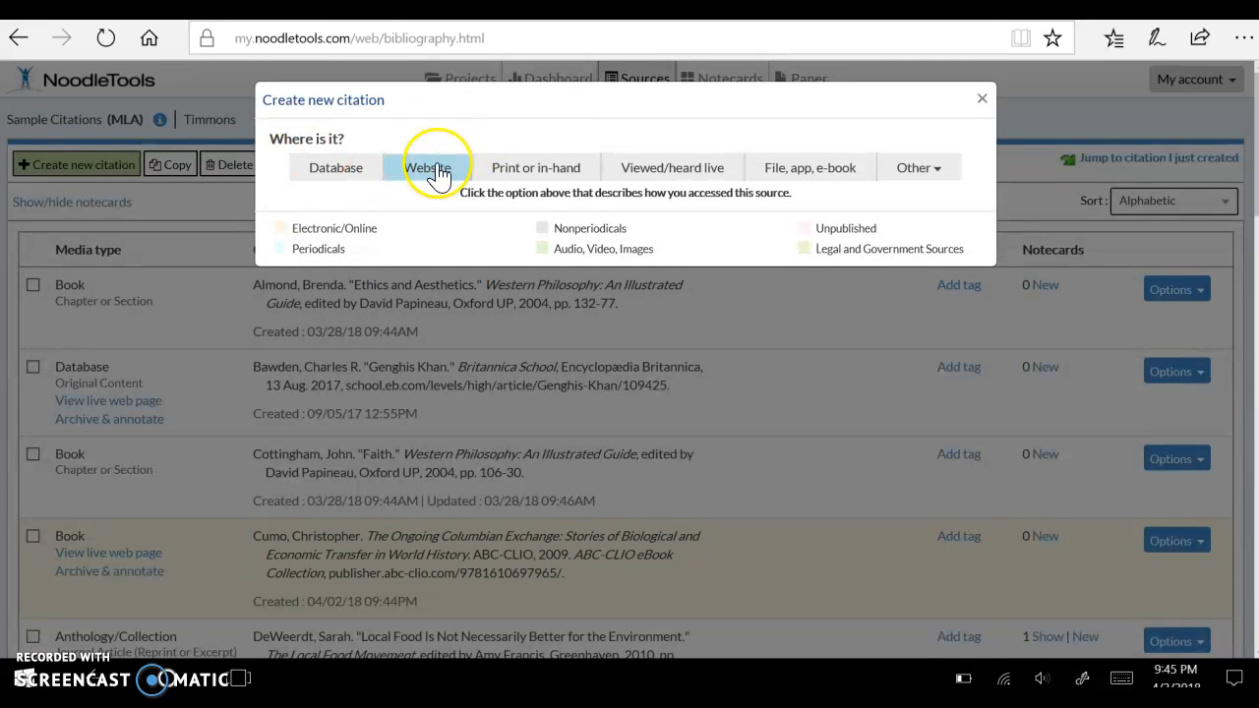
pyautogui.click(428, 167)
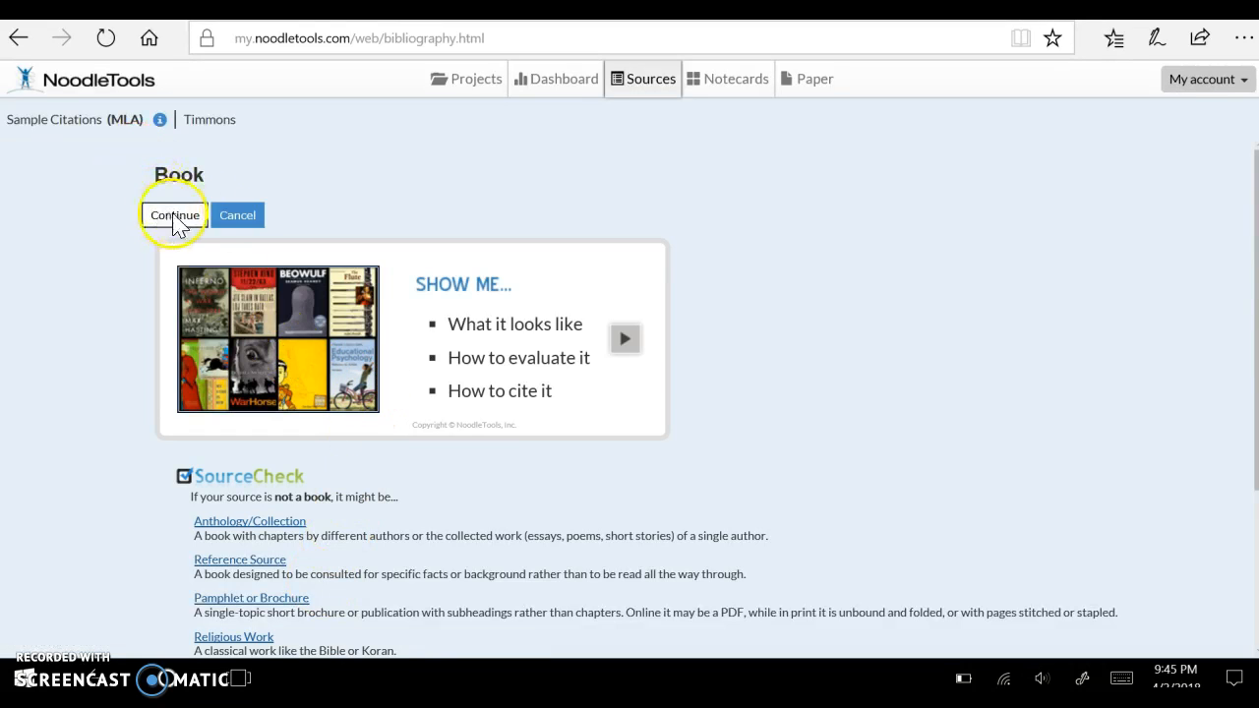
pyautogui.click(174, 214)
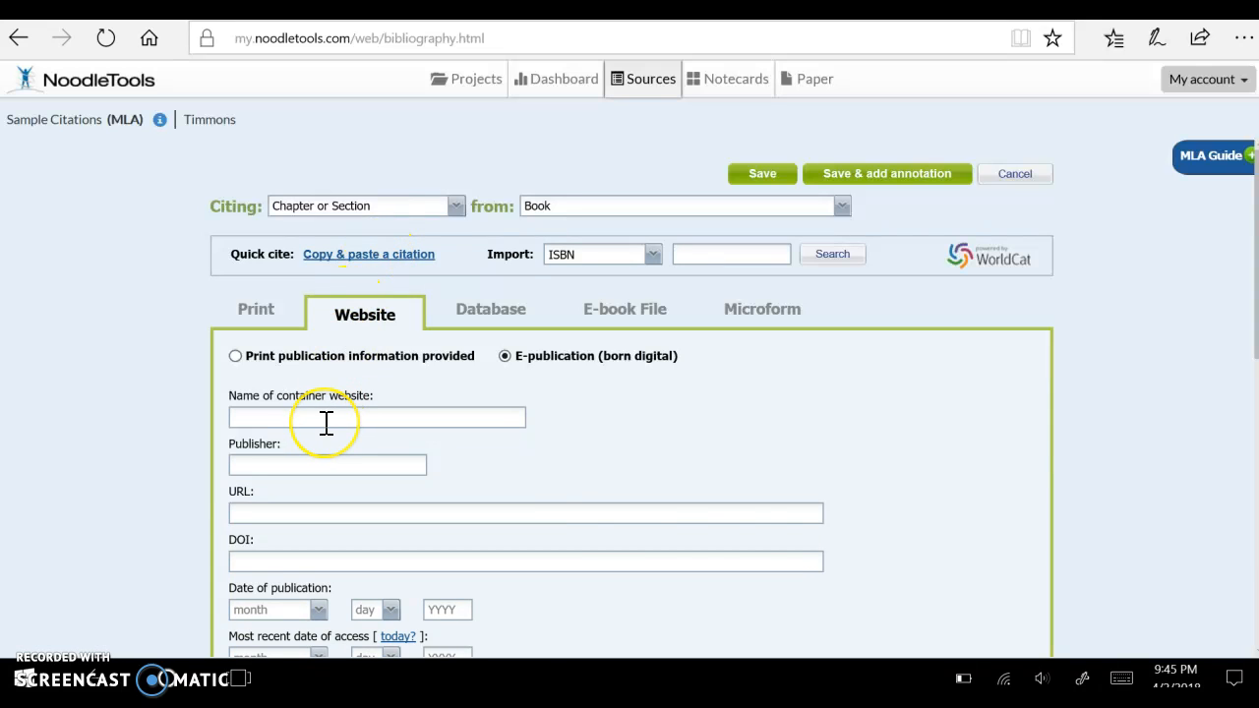
pyautogui.click(376, 416)
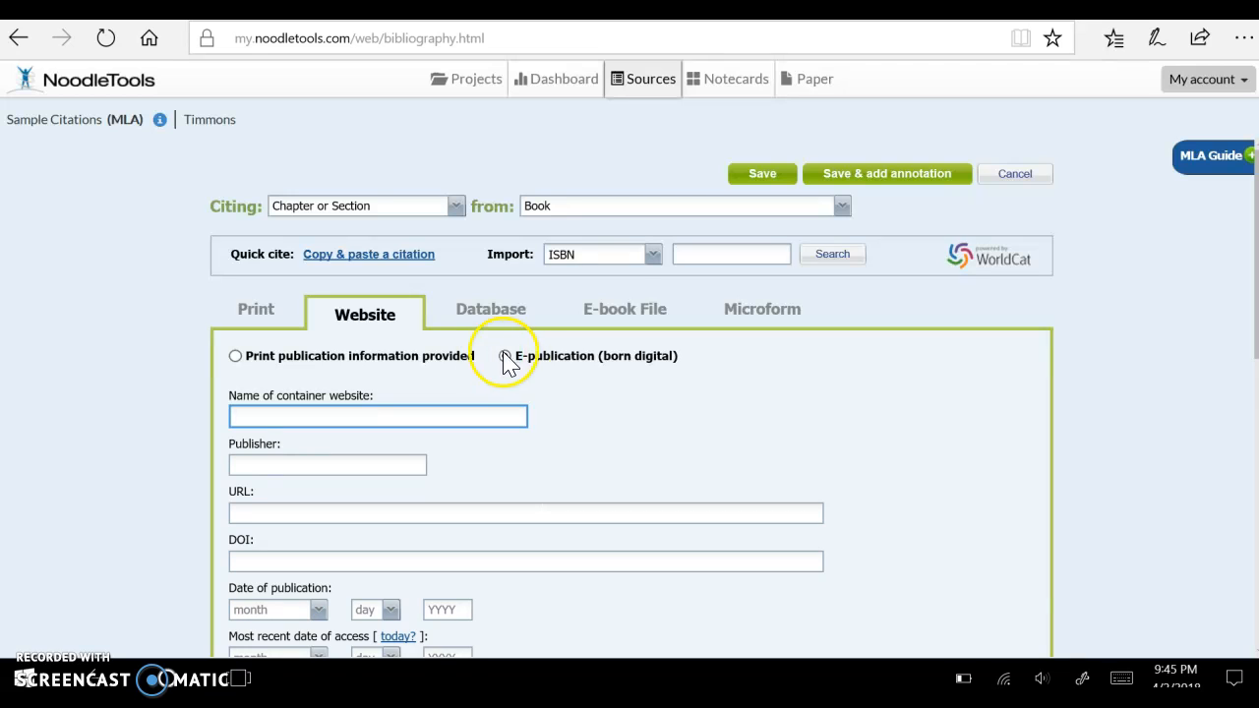
pyautogui.click(504, 355)
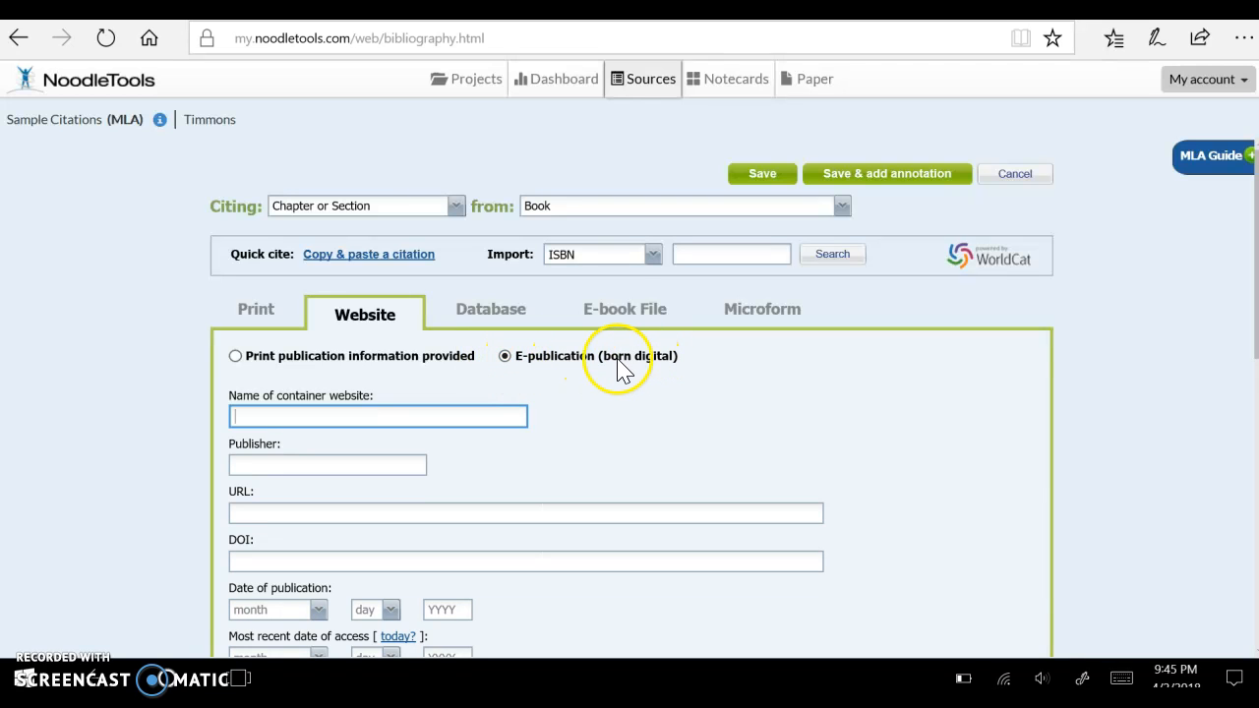
pyautogui.moveTo(467, 341)
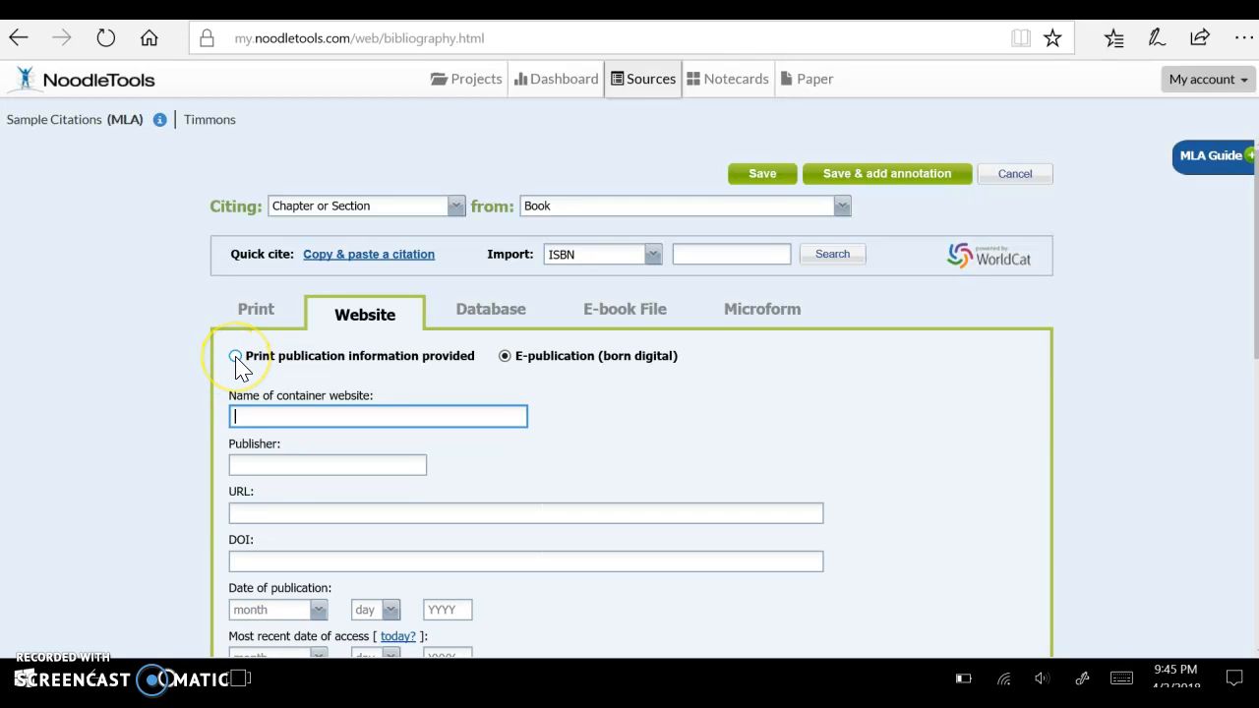
pyautogui.moveTo(454, 366)
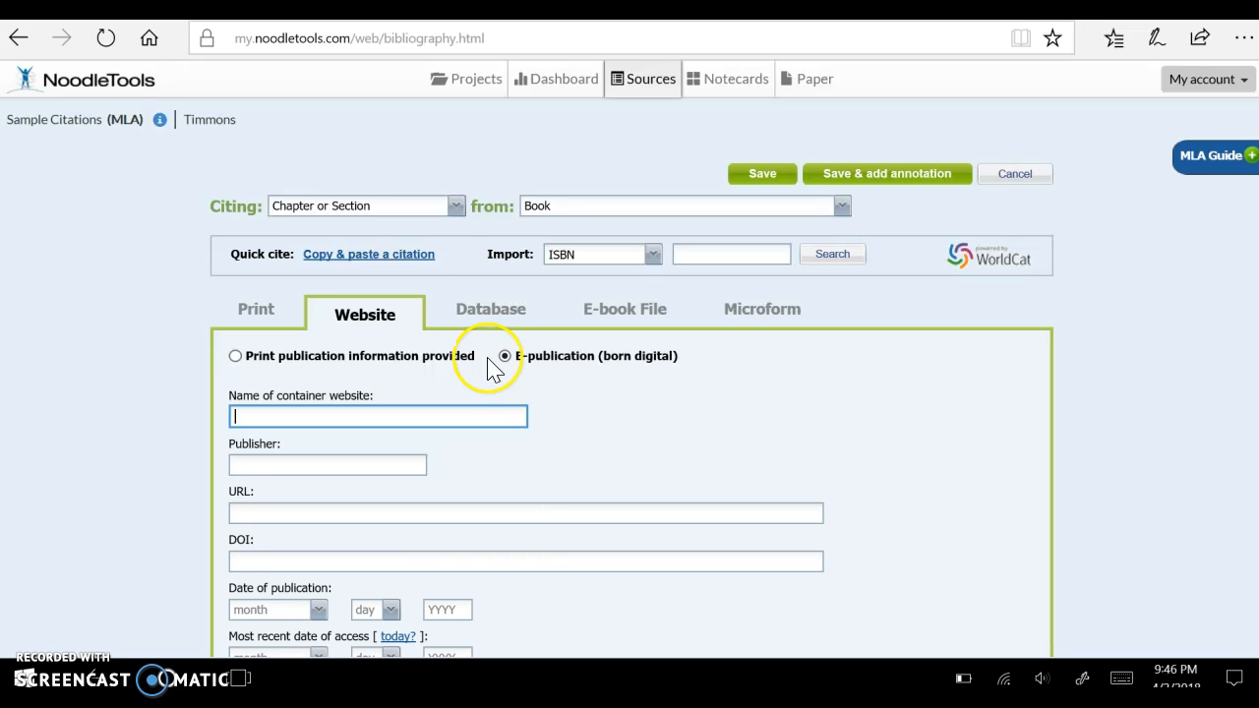
# Mark the book as having print publication information and as read on a website.
pyautogui.scroll(-3)
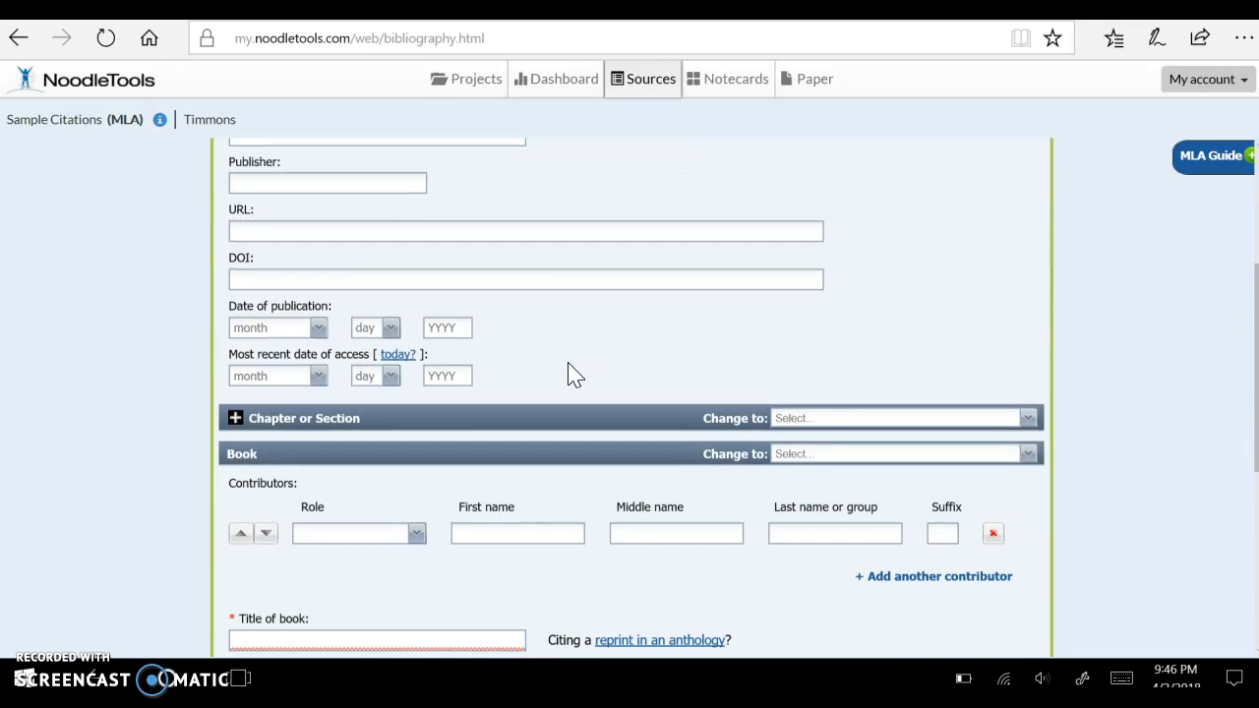
pyautogui.scroll(-3)
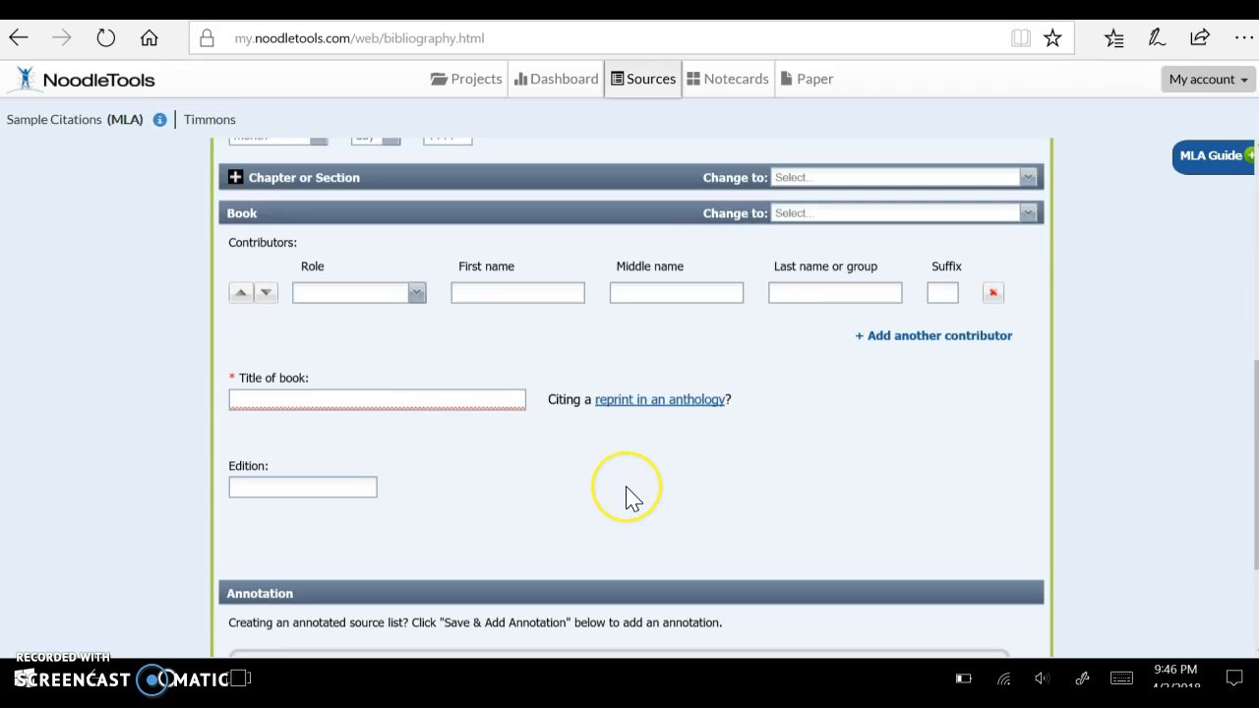
pyautogui.scroll(3)
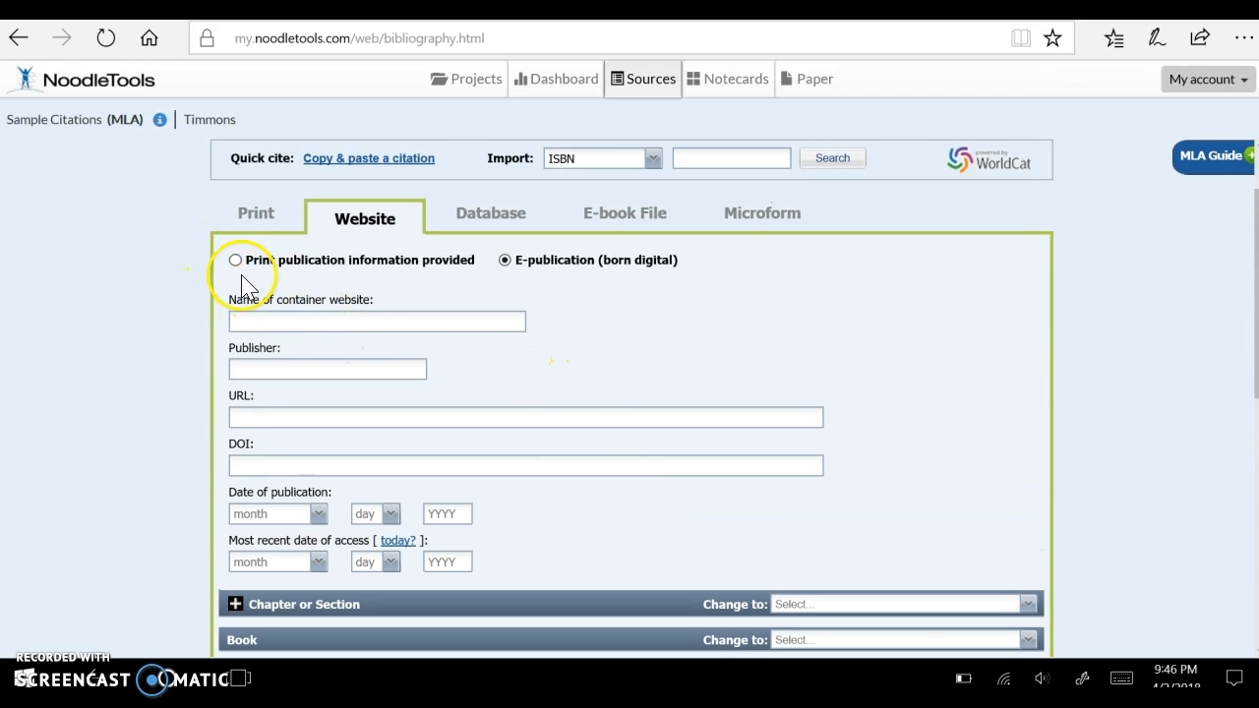
pyautogui.click(235, 259)
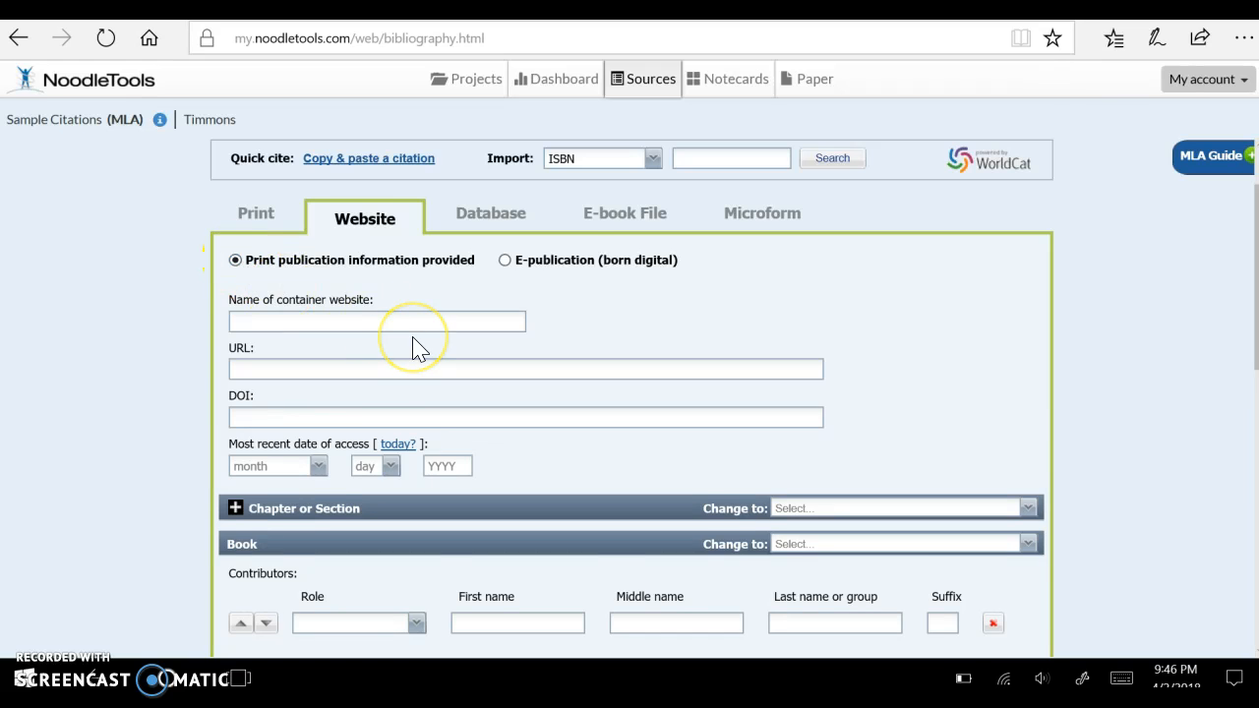
pyautogui.scroll(-3)
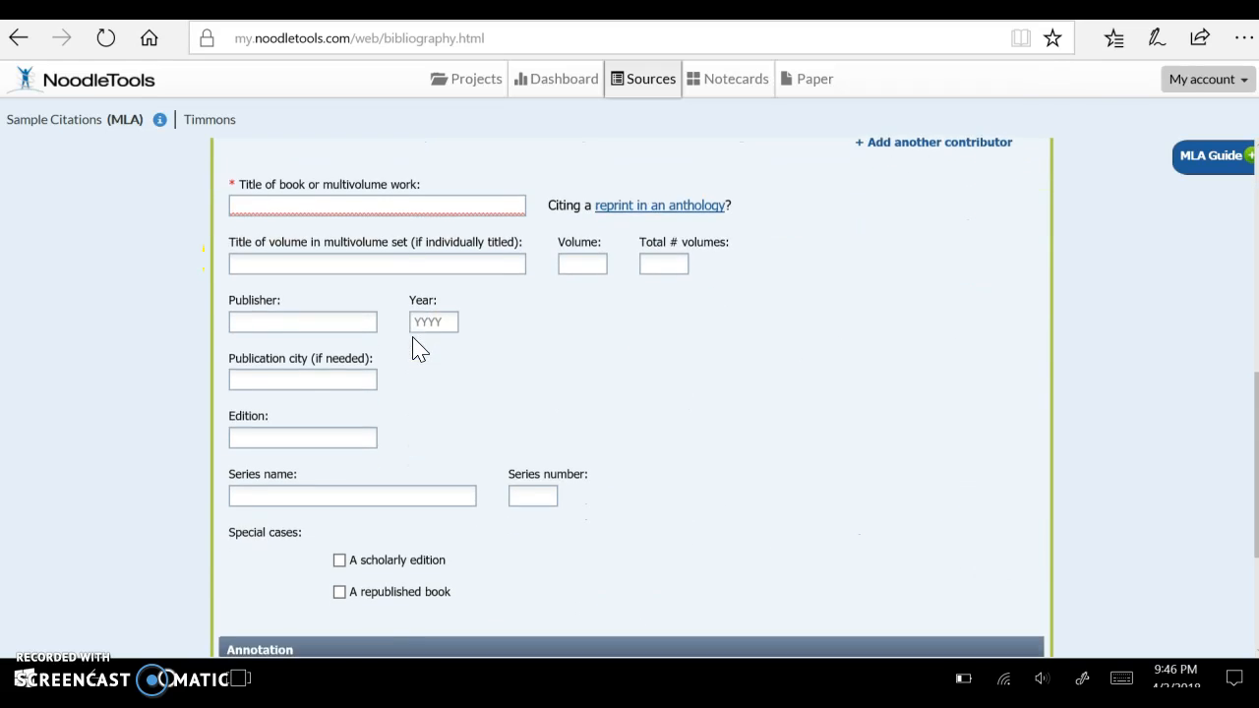
pyautogui.click(365, 231)
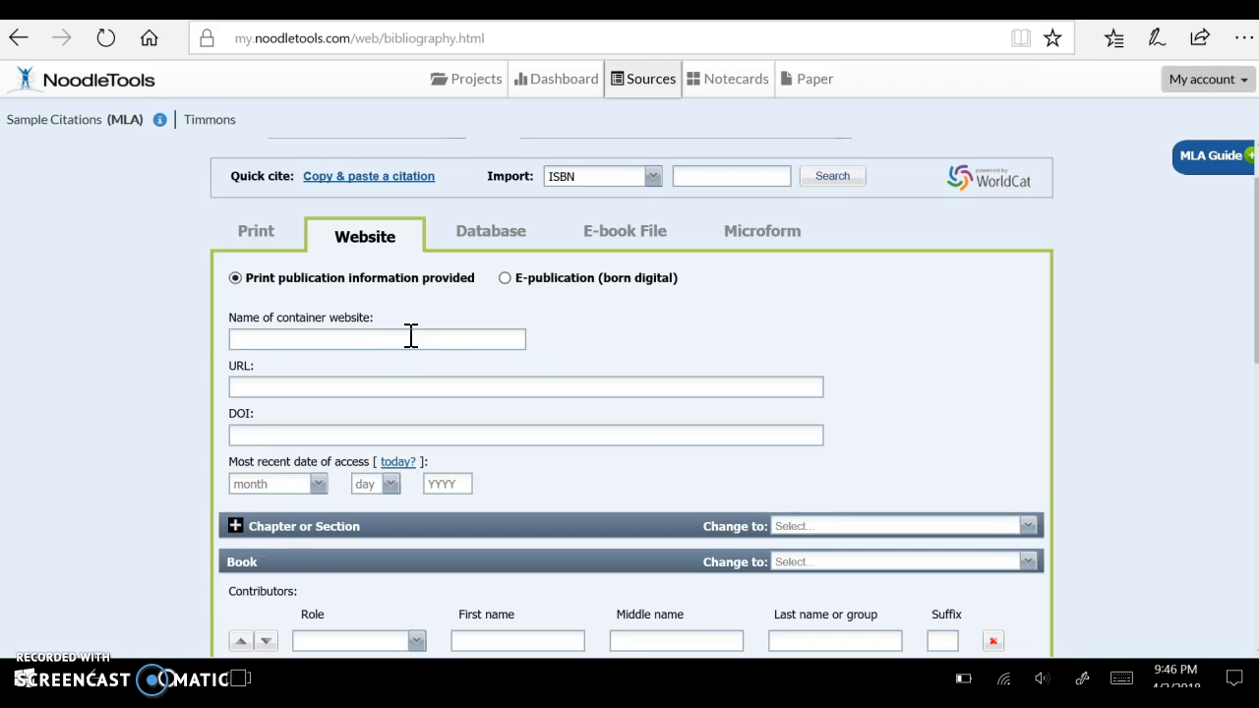
# Enter The Internet Archive as container website and copy the archive.org book URL.
pyautogui.write('The Internet Archive')
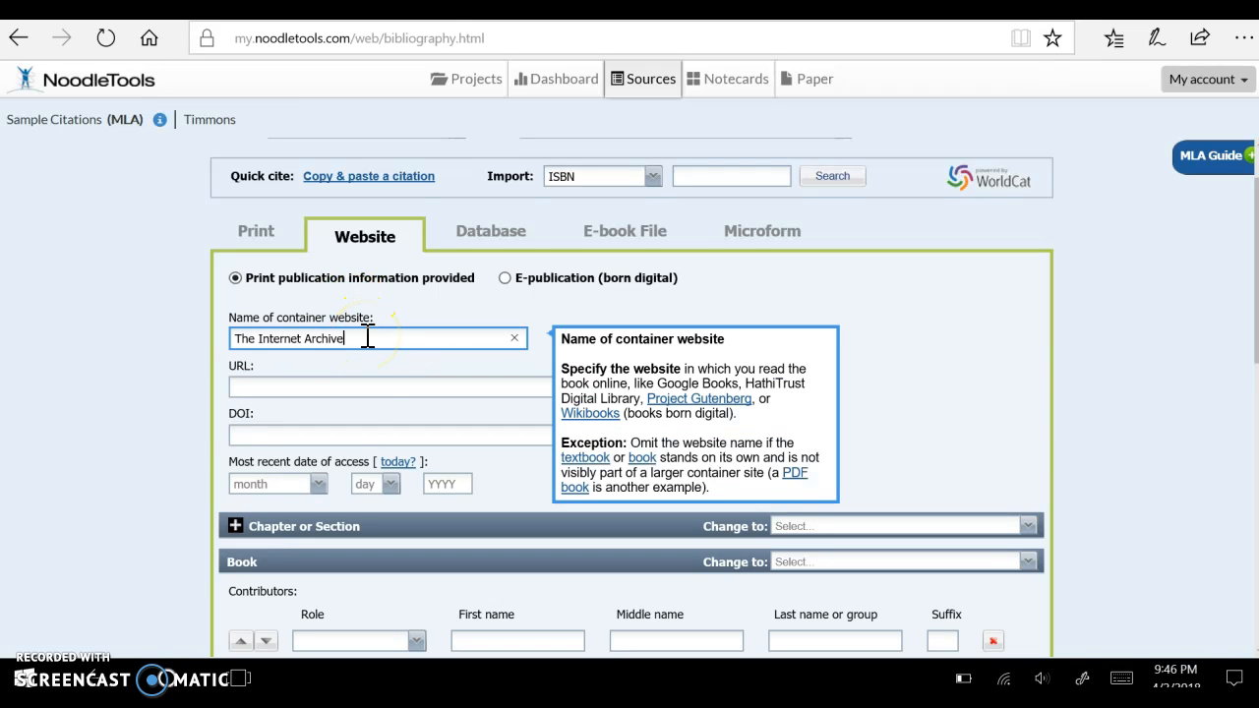
pyautogui.click(526, 385)
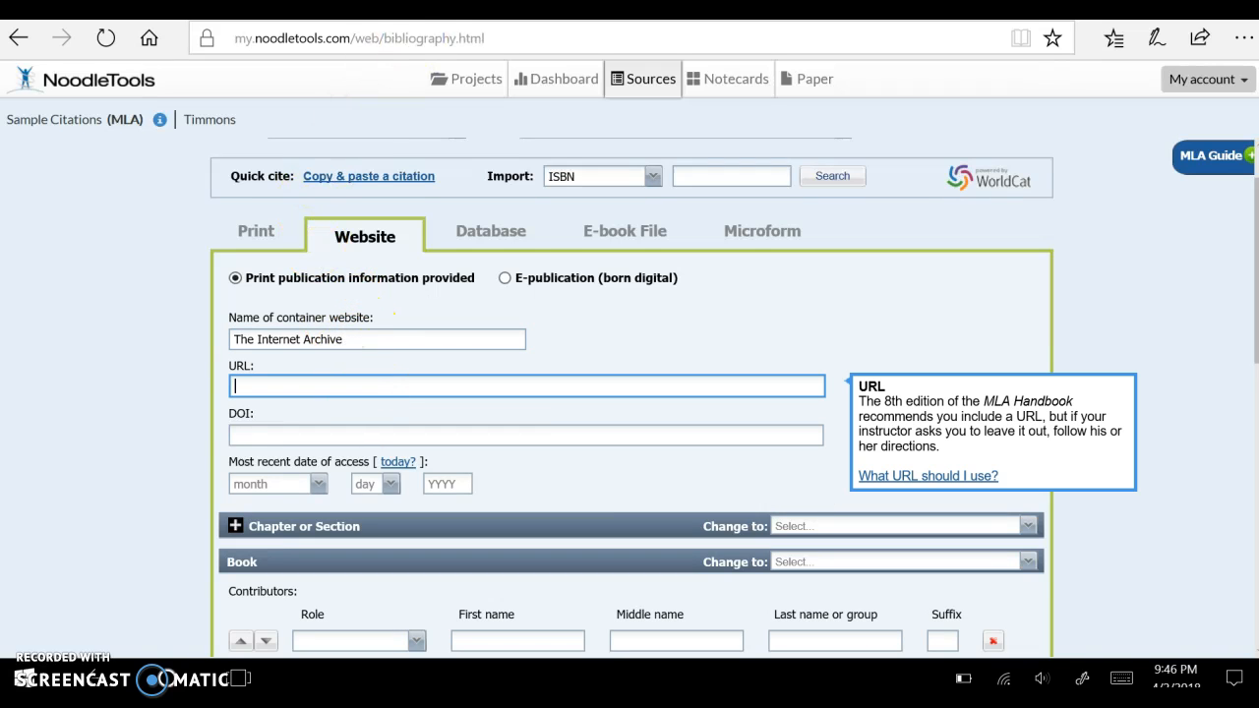
pyautogui.click(393, 37)
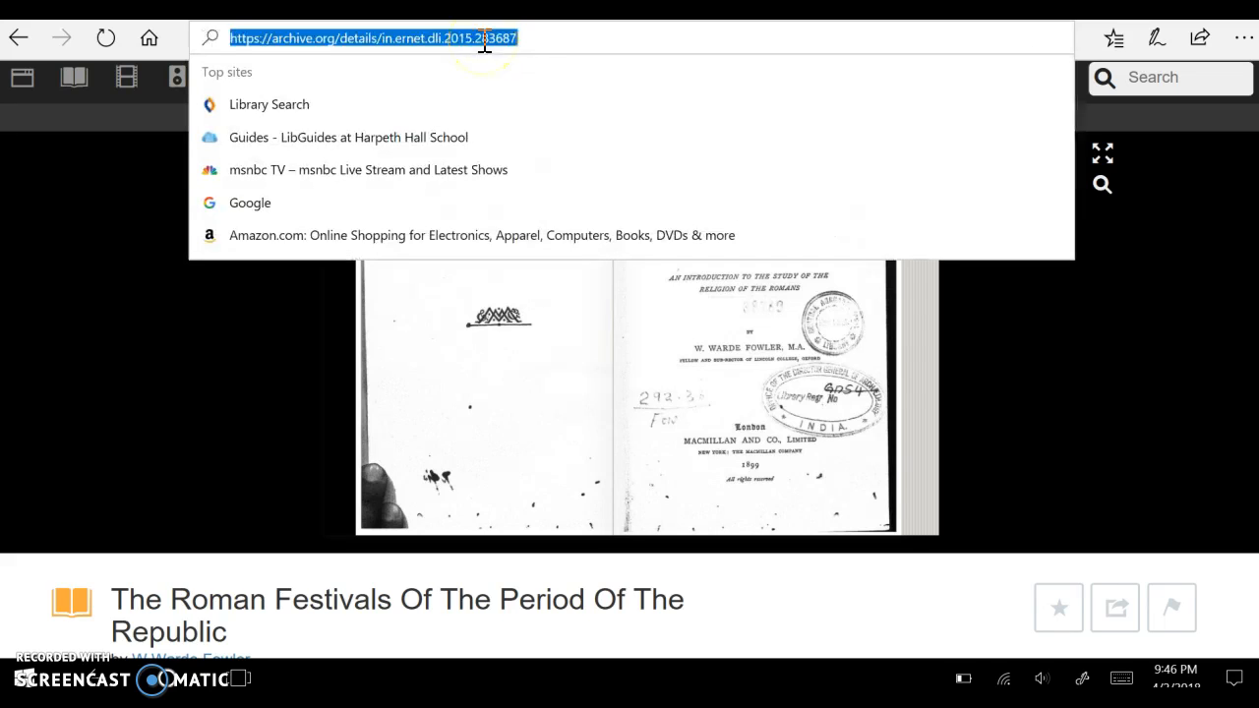
pyautogui.moveTo(477, 105)
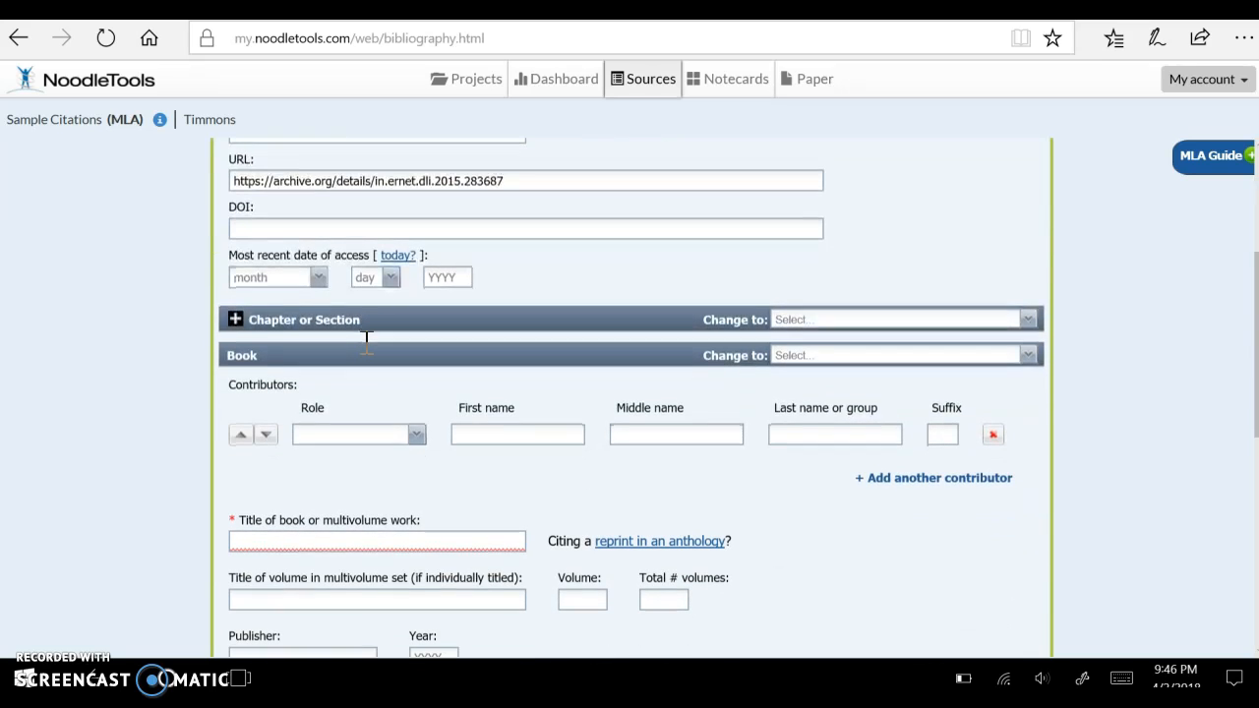
pyautogui.click(417, 434)
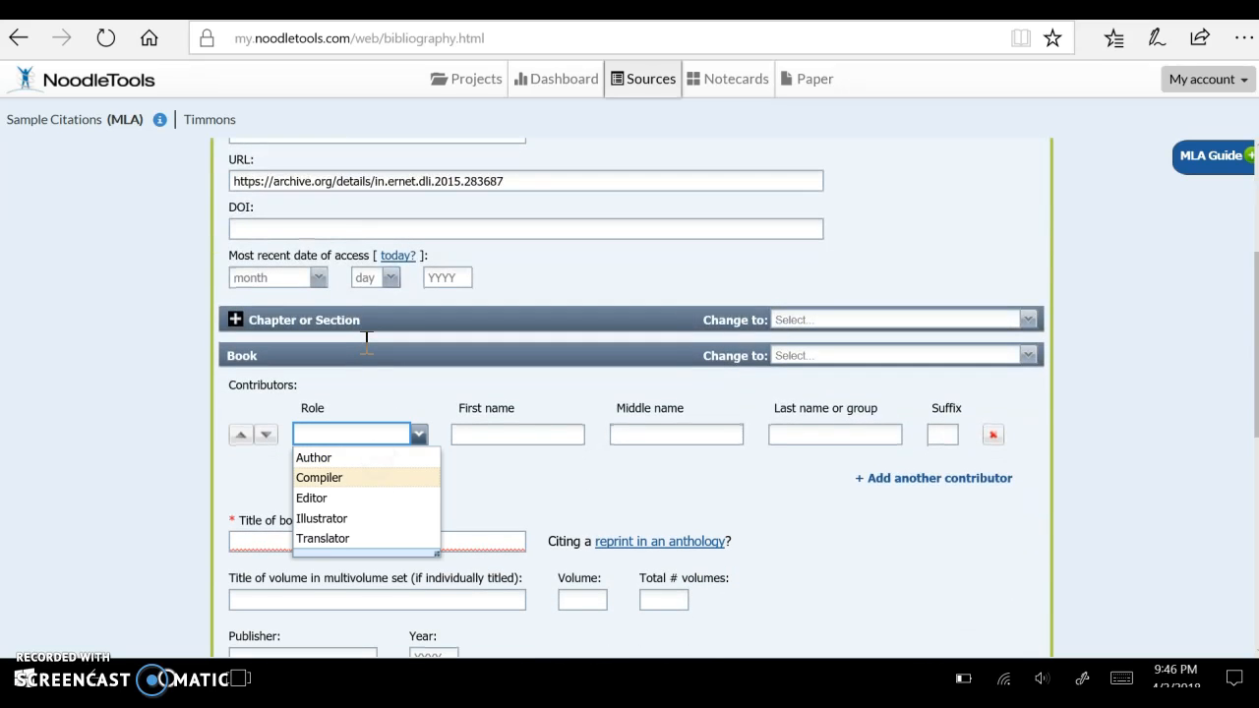
pyautogui.click(318, 477)
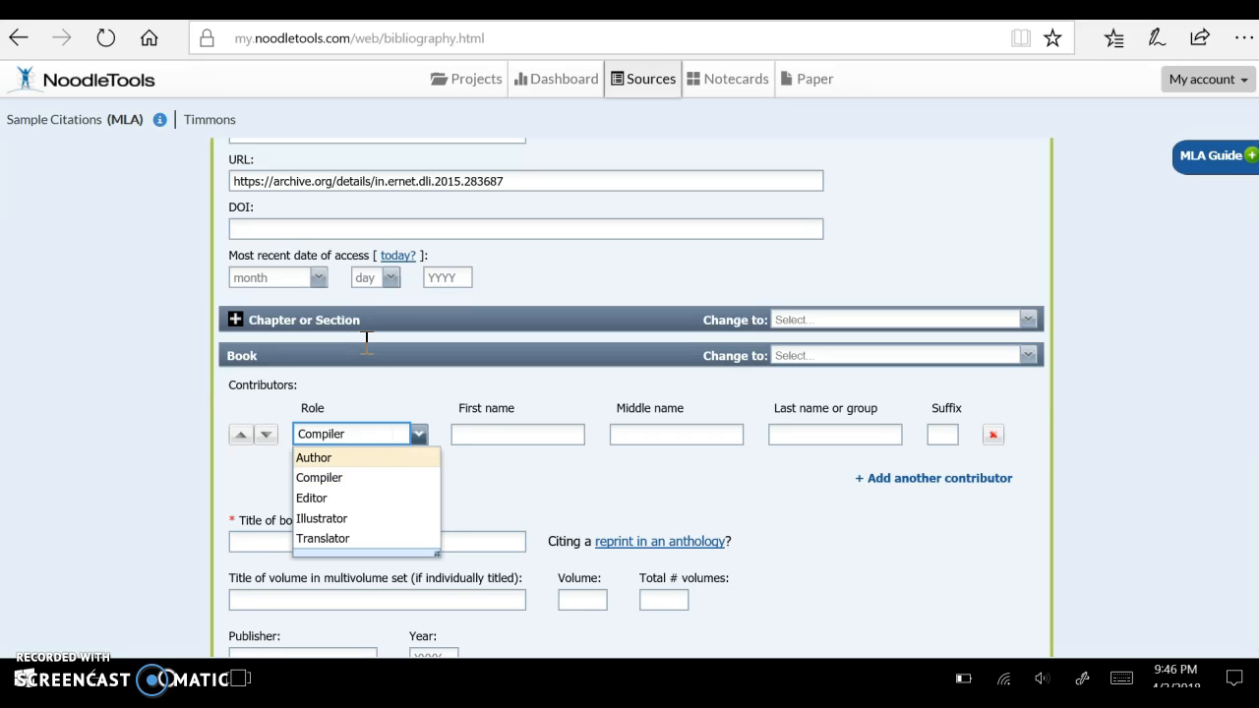
pyautogui.click(313, 456)
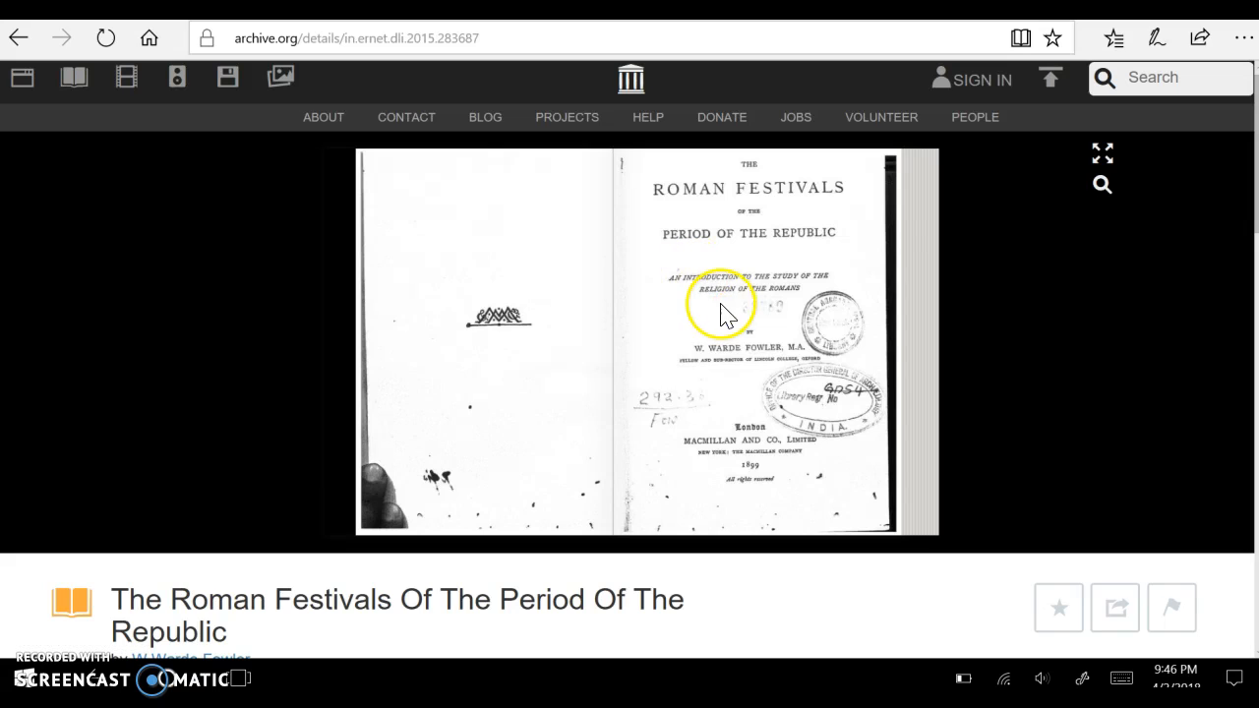
pyautogui.moveTo(752, 359)
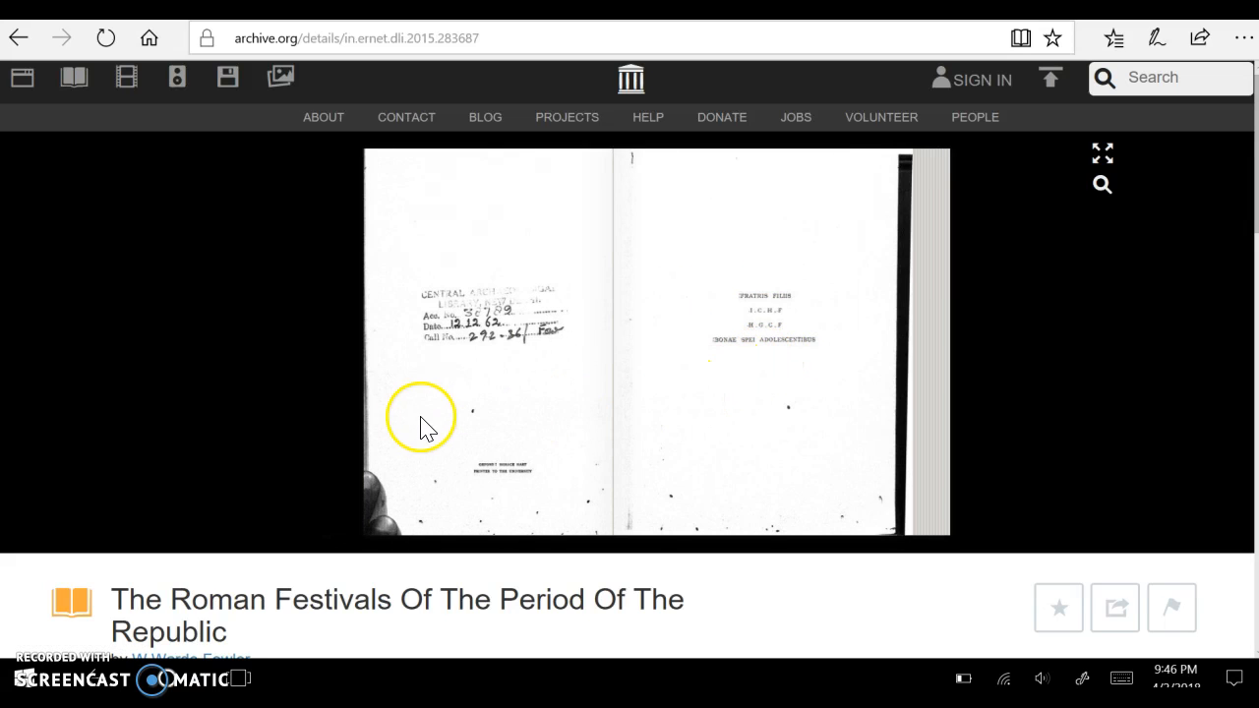
pyautogui.moveTo(690, 521)
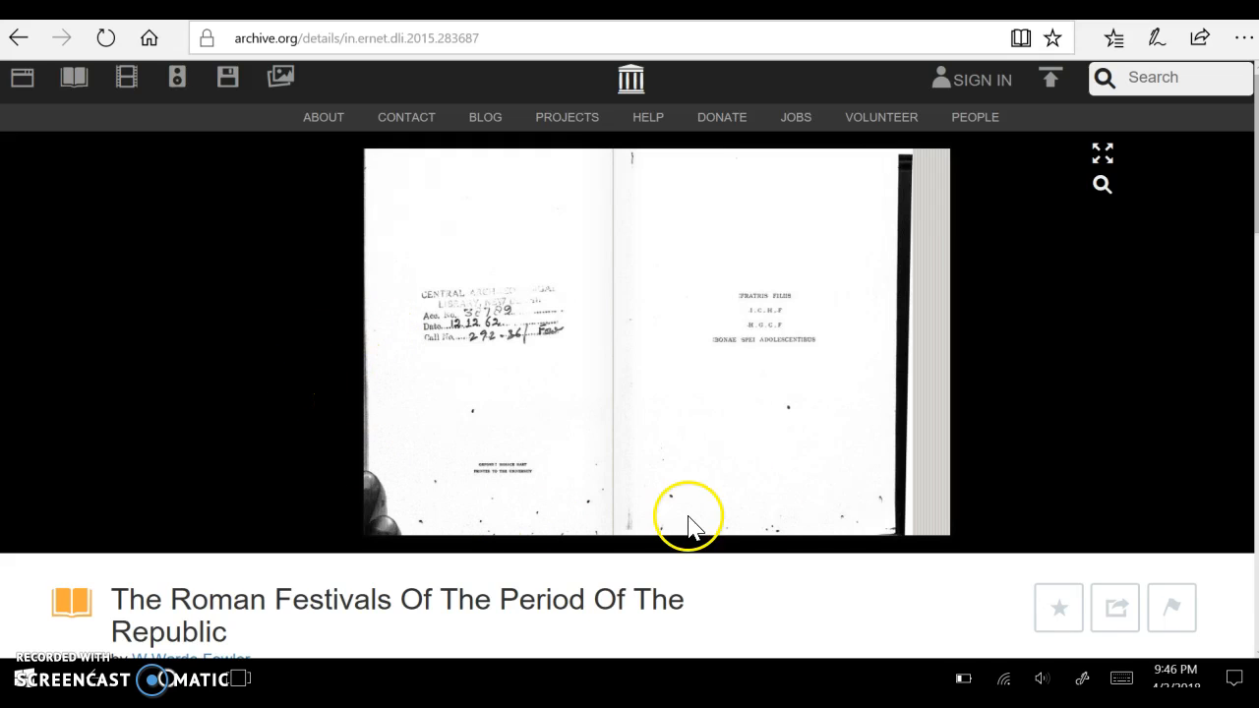
pyautogui.scroll(-3)
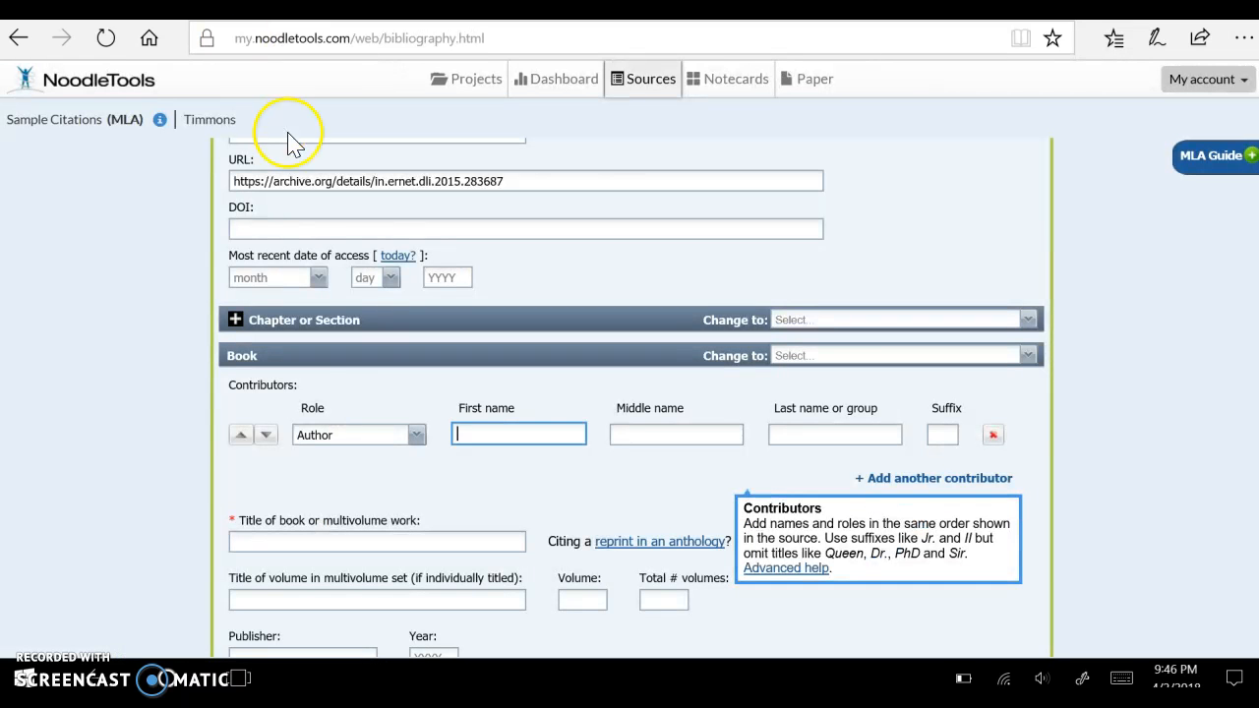
pyautogui.write('W')
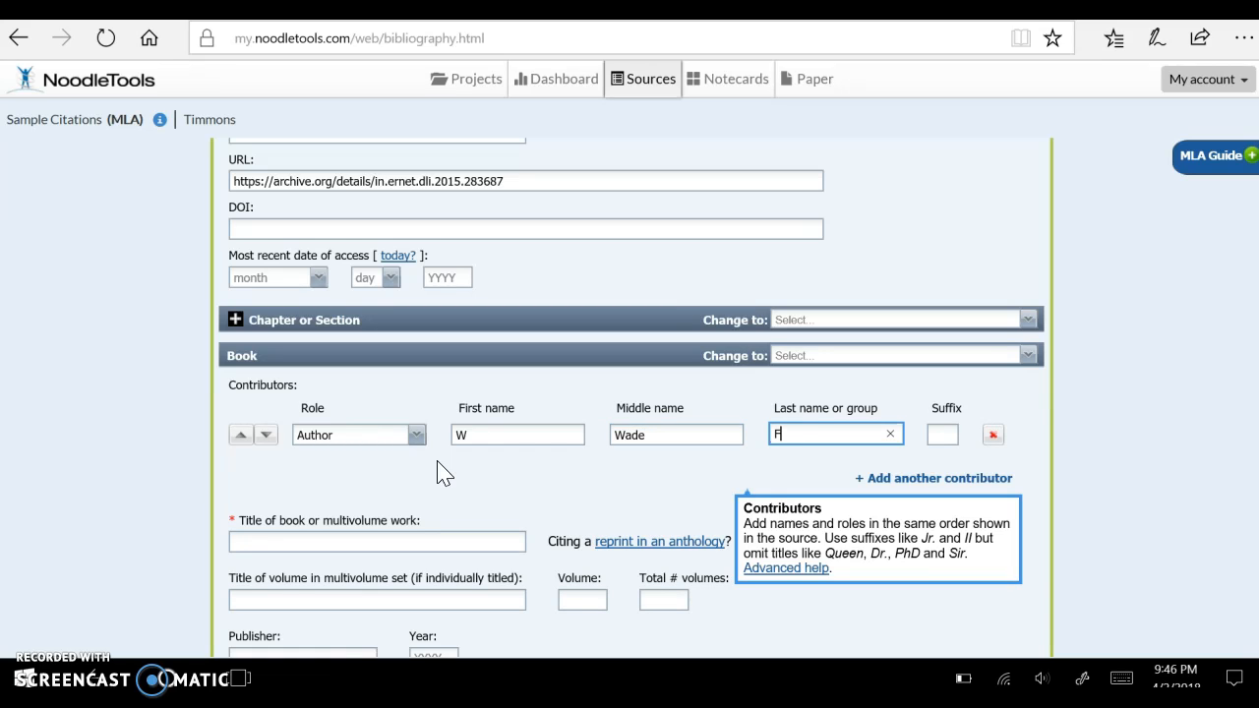
pyautogui.click(376, 541)
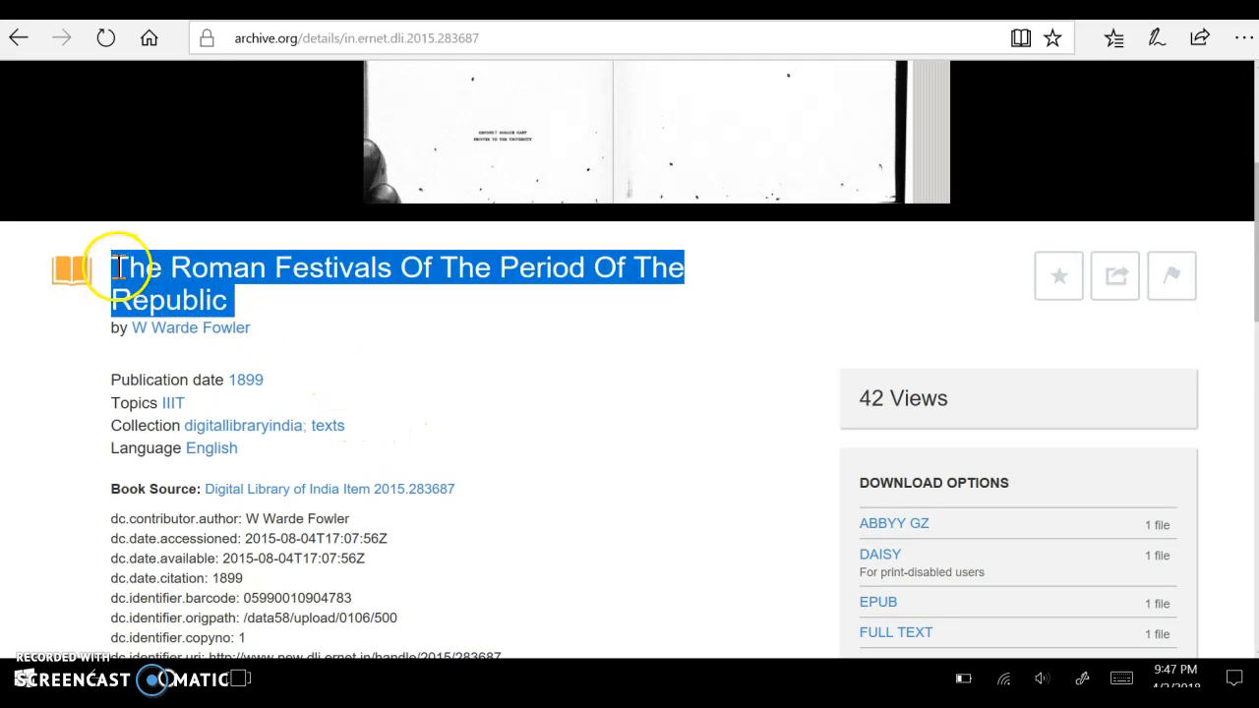
pyautogui.moveTo(536, 354)
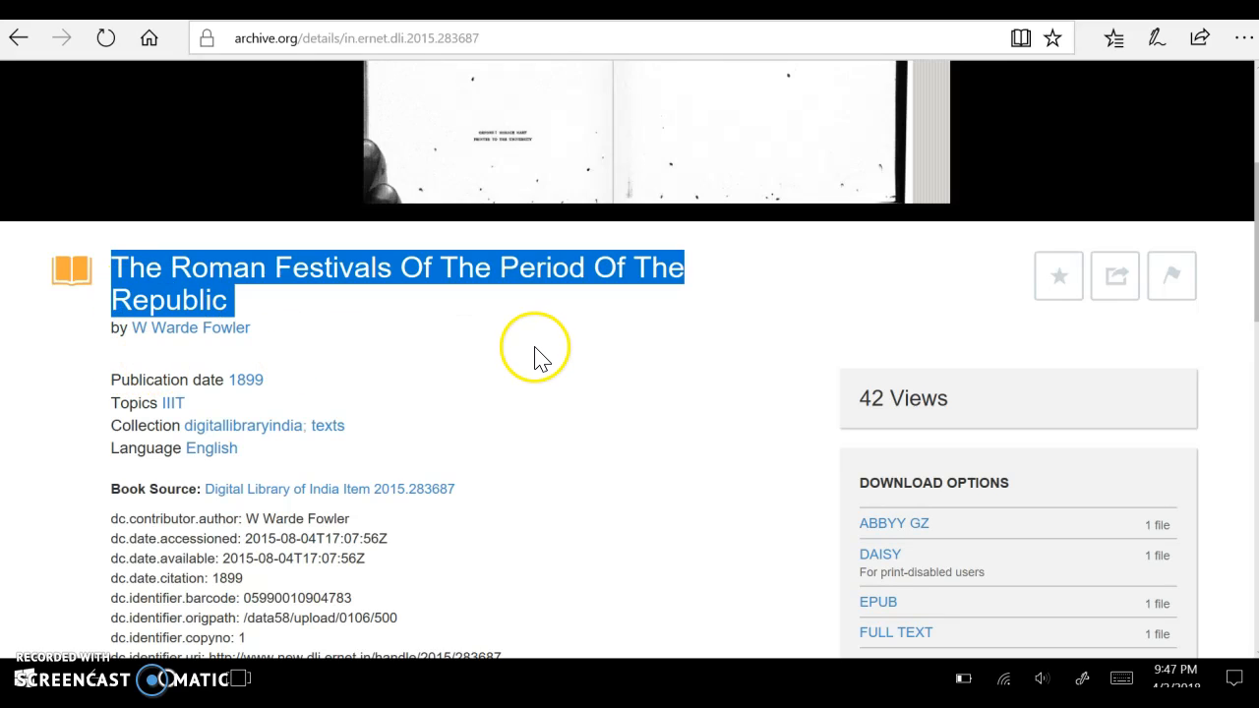
pyautogui.moveTo(538, 356)
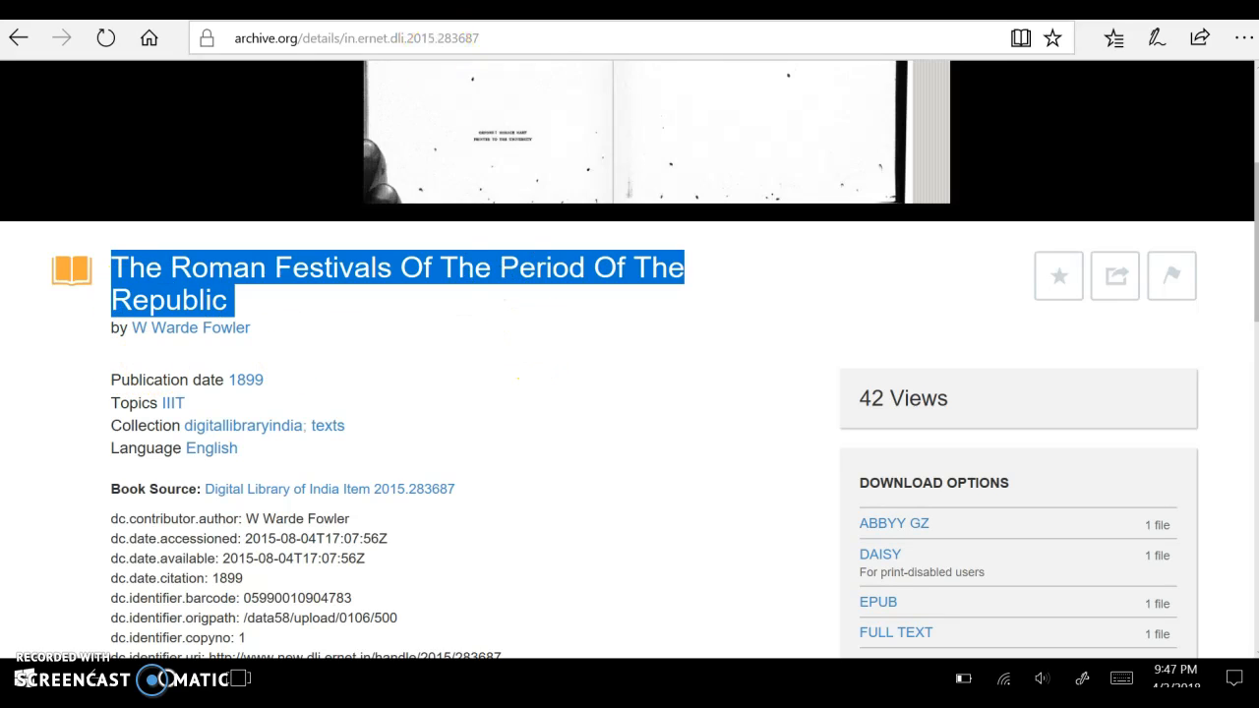
pyautogui.moveTo(246, 379)
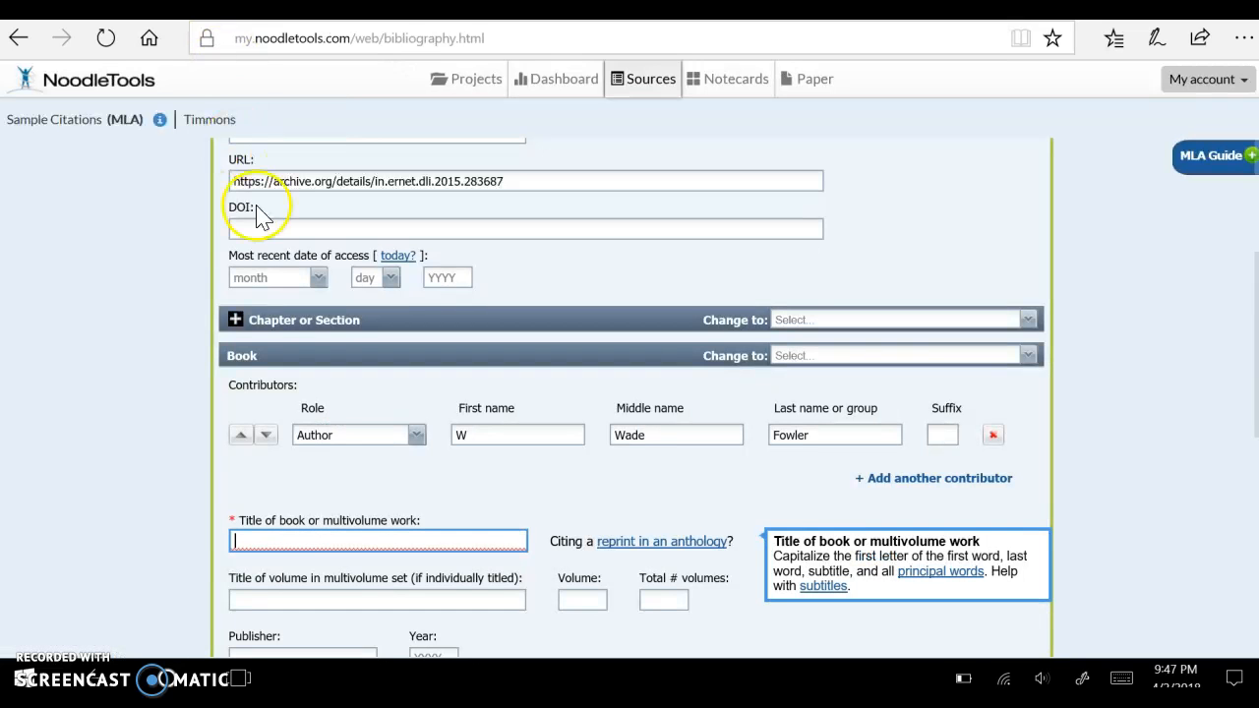
# Enter title 'The Roman Festivals Of The Period Of The Republic', year 1899, publisher Macmillan, and save.
pyautogui.write('The Roman Festivals Of The Period Of The Republic')
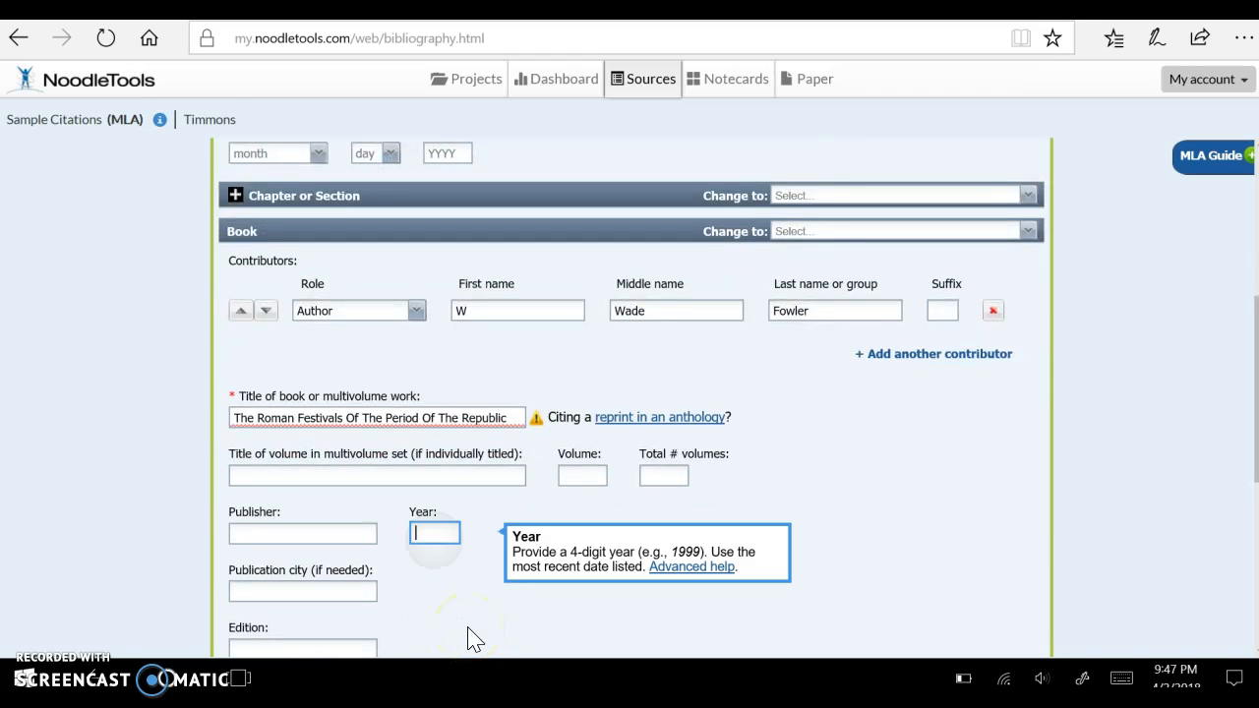
pyautogui.write('1899')
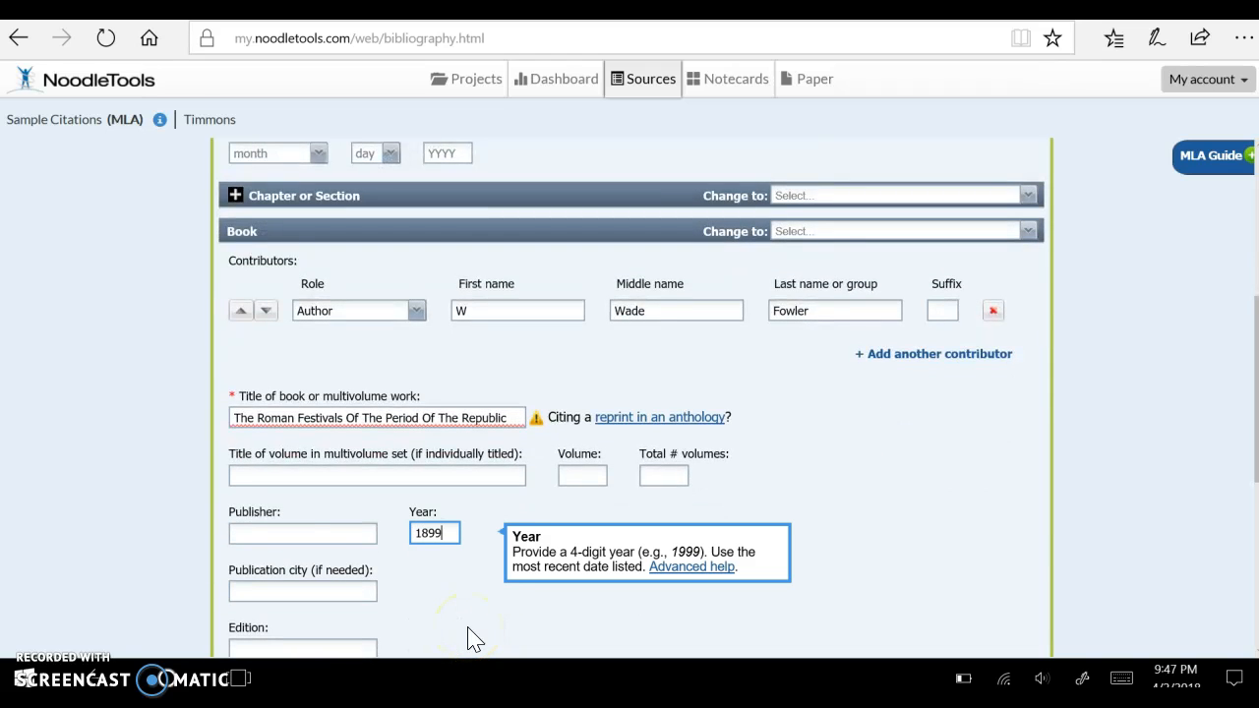
pyautogui.click(301, 532)
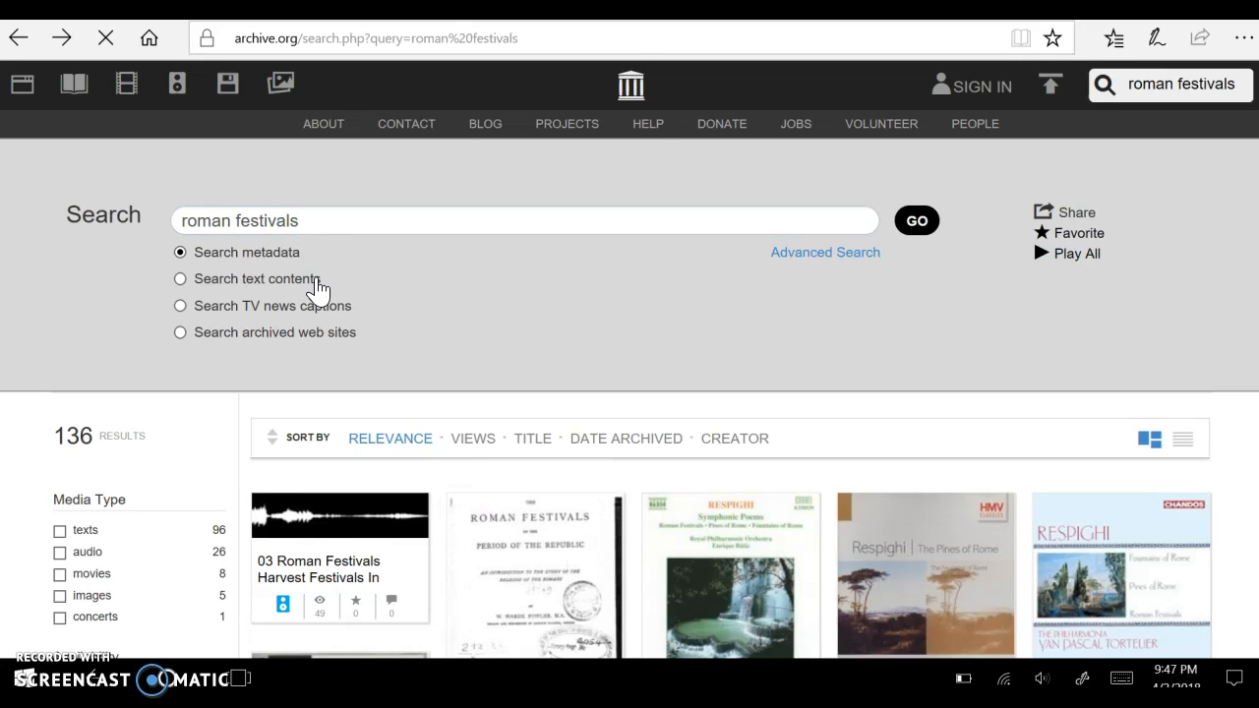
pyautogui.click(535, 570)
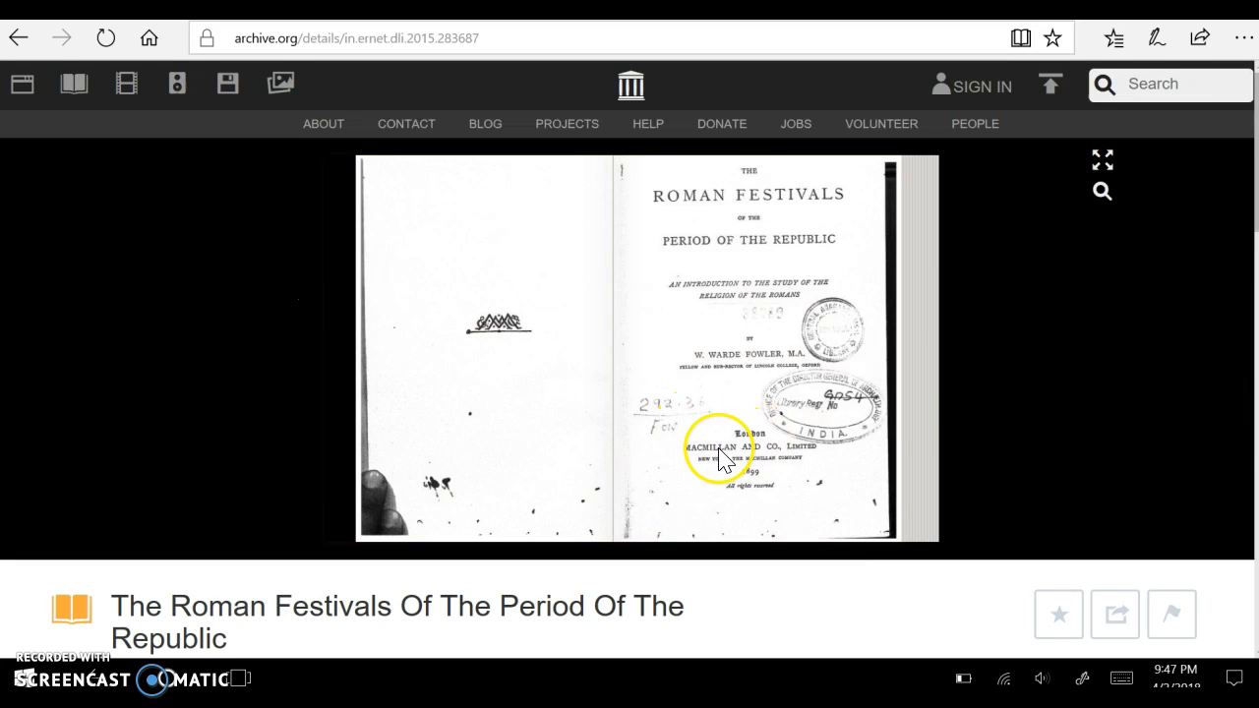
pyautogui.moveTo(816, 436)
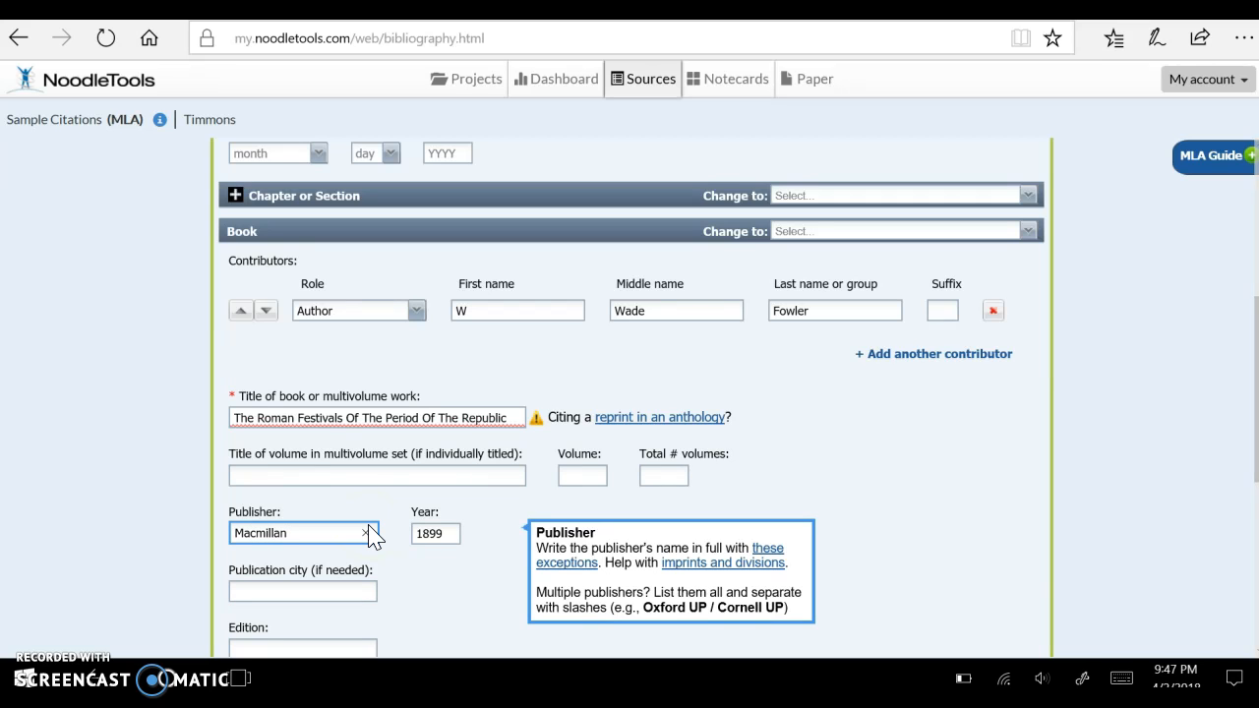
pyautogui.scroll(-3)
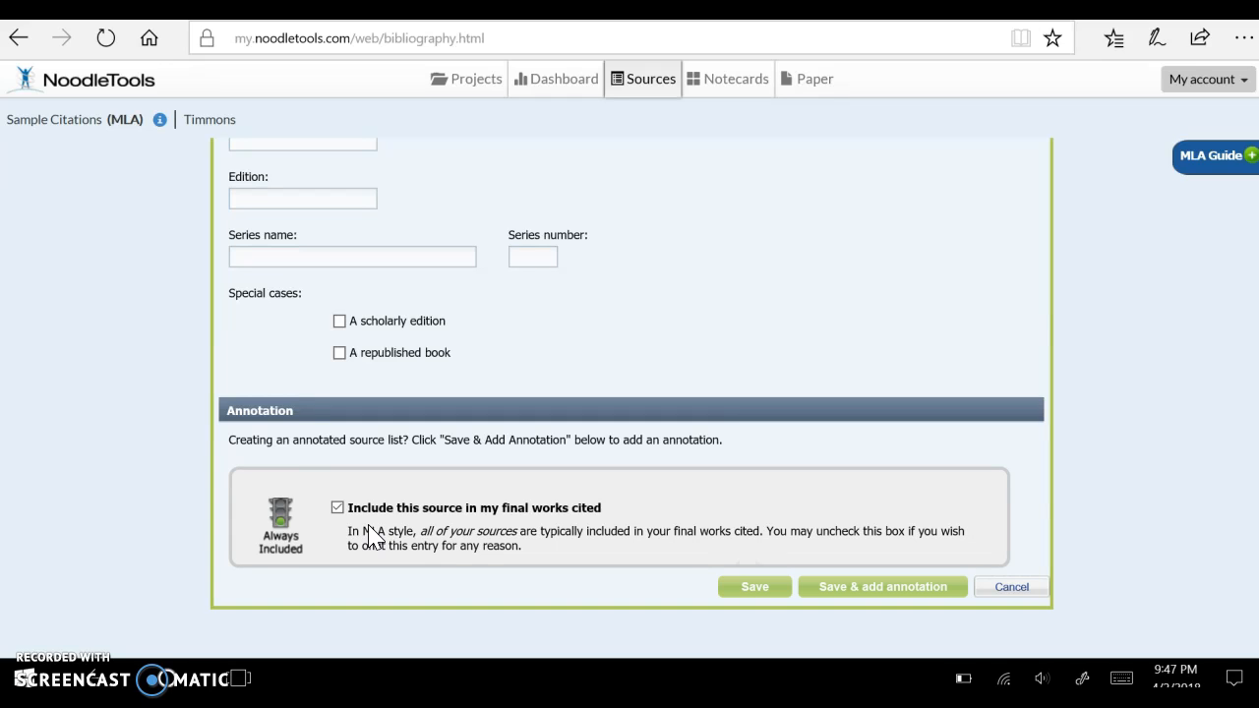
pyautogui.click(754, 586)
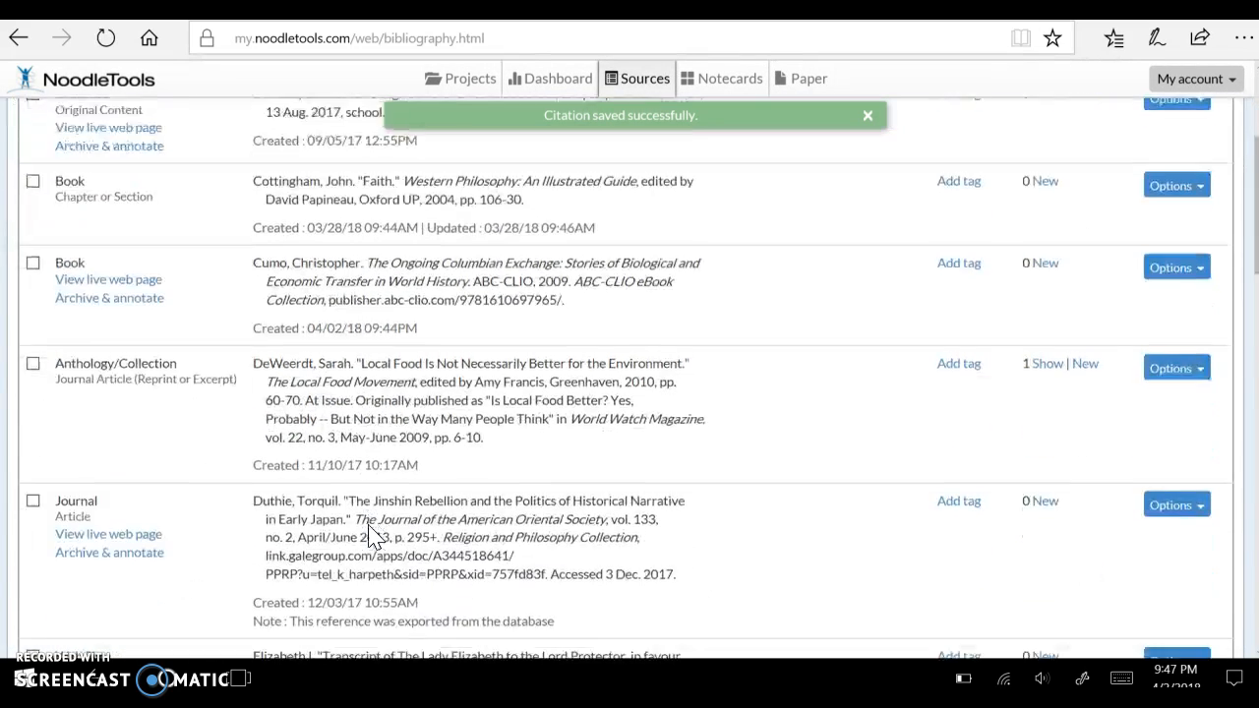
pyautogui.scroll(-3)
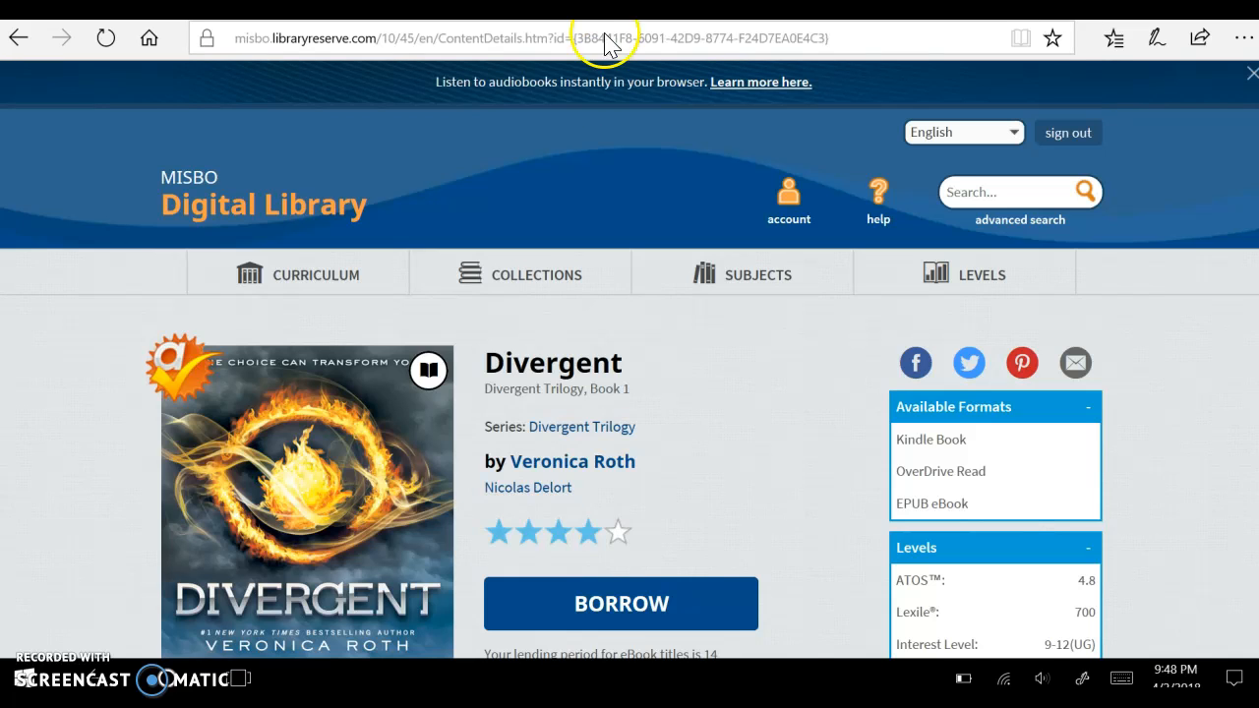
pyautogui.moveTo(988, 334)
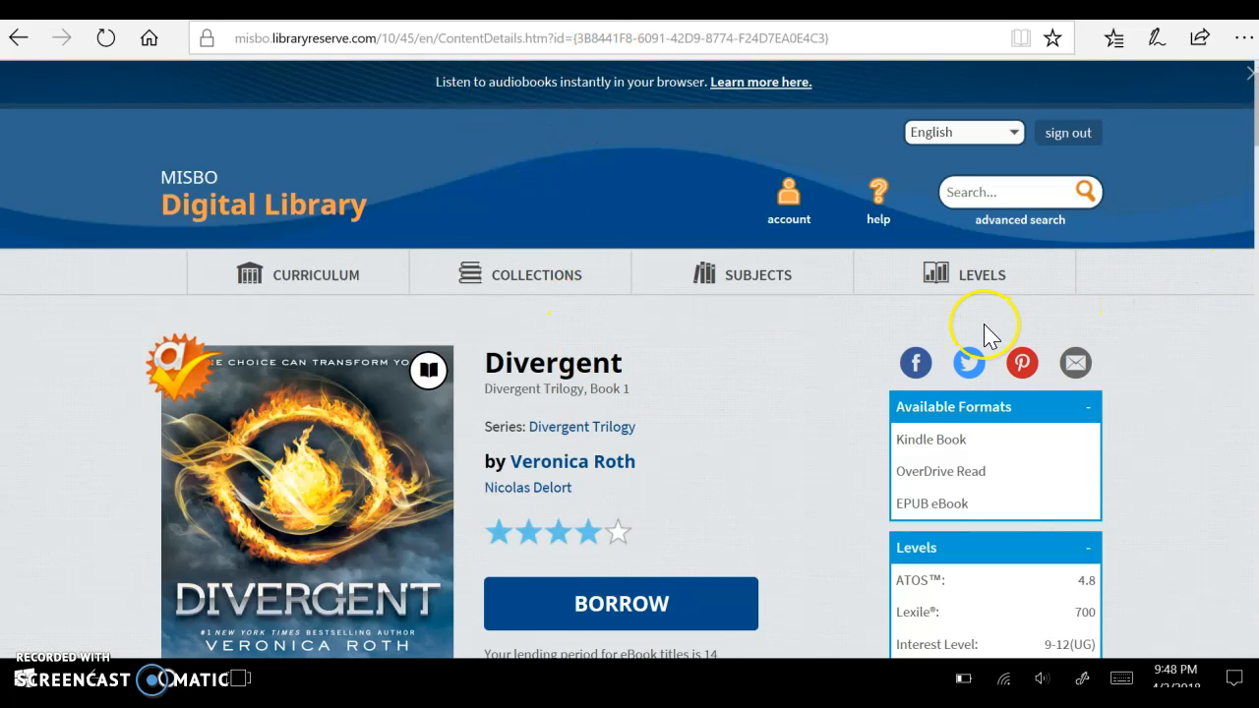
pyautogui.scroll(-3)
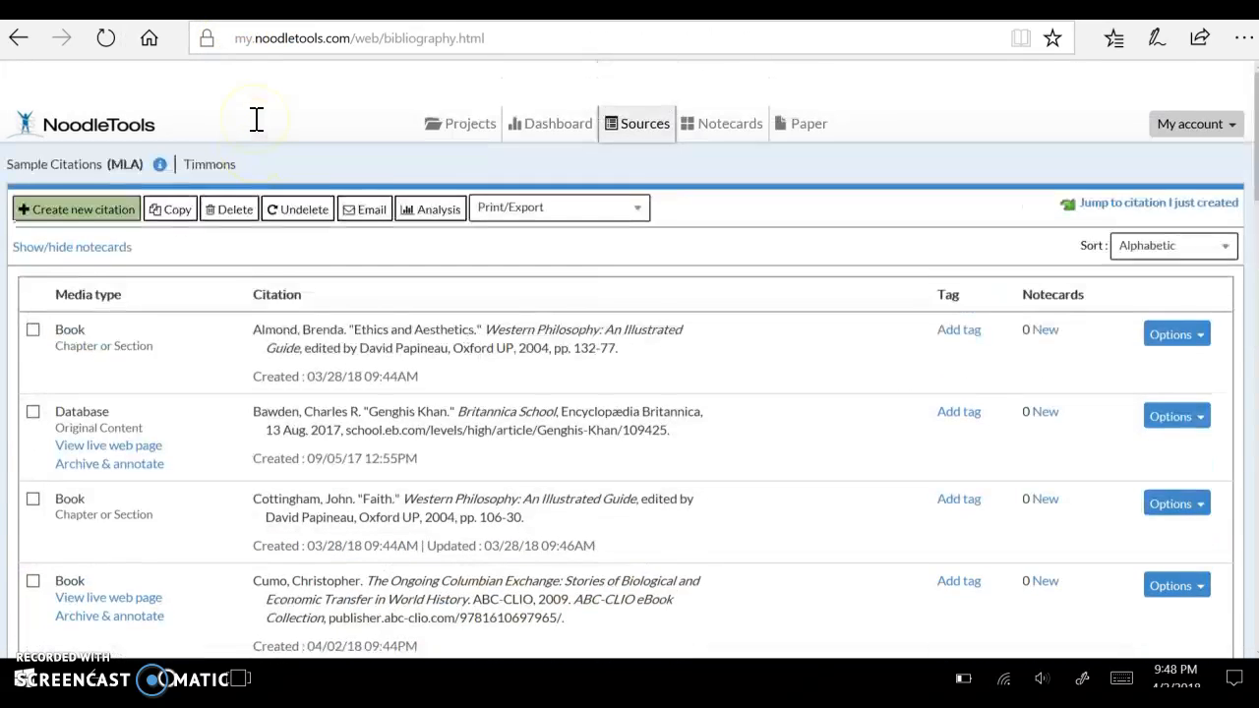
# Start a new database-accessed Book citation.
pyautogui.scroll(-3)
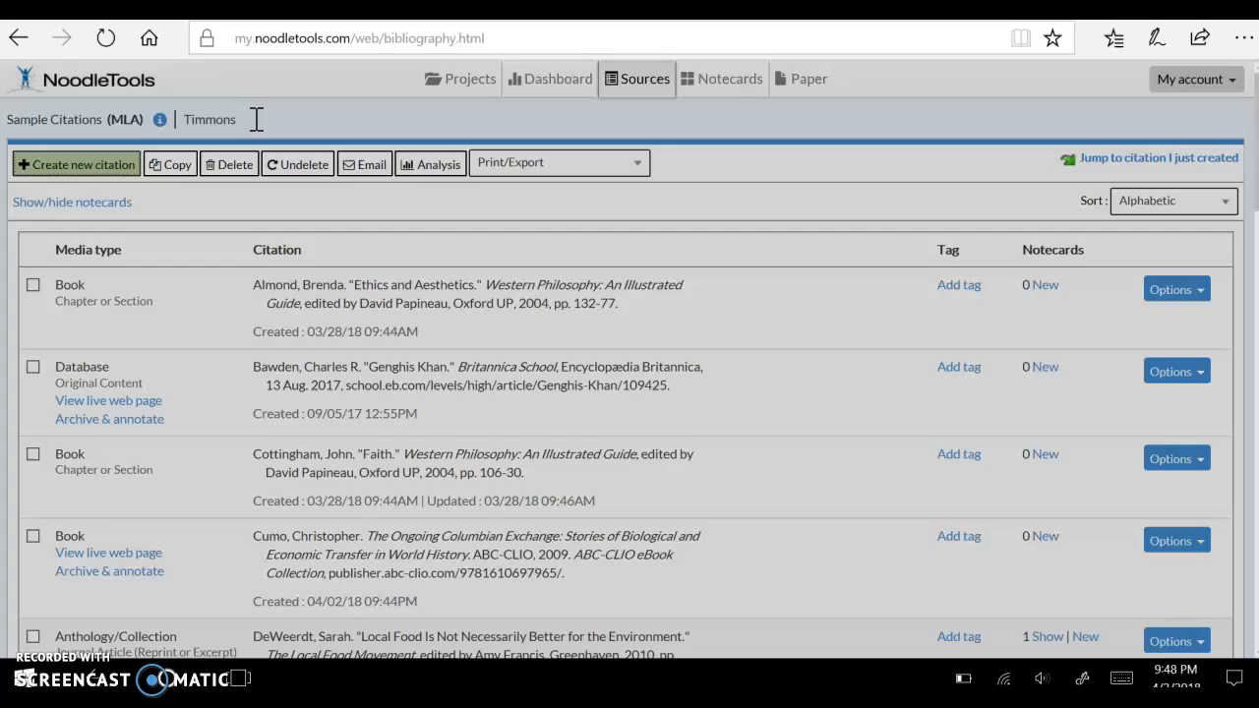
pyautogui.click(76, 164)
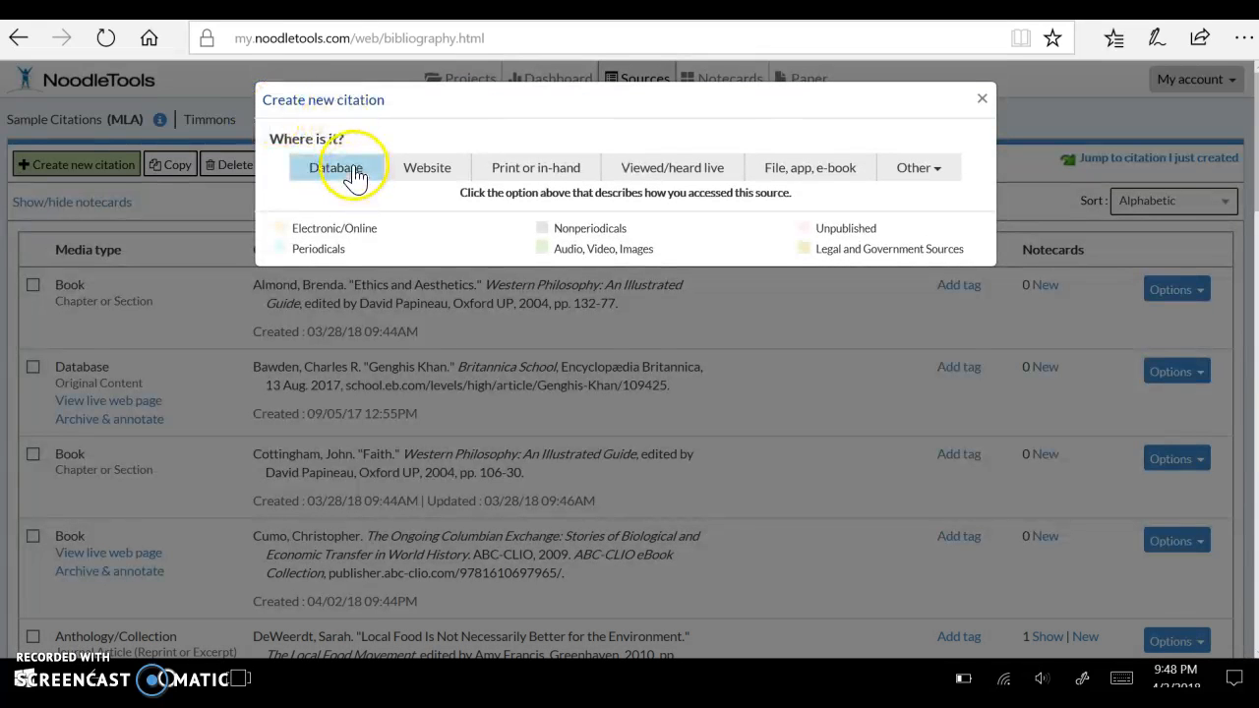
pyautogui.click(330, 167)
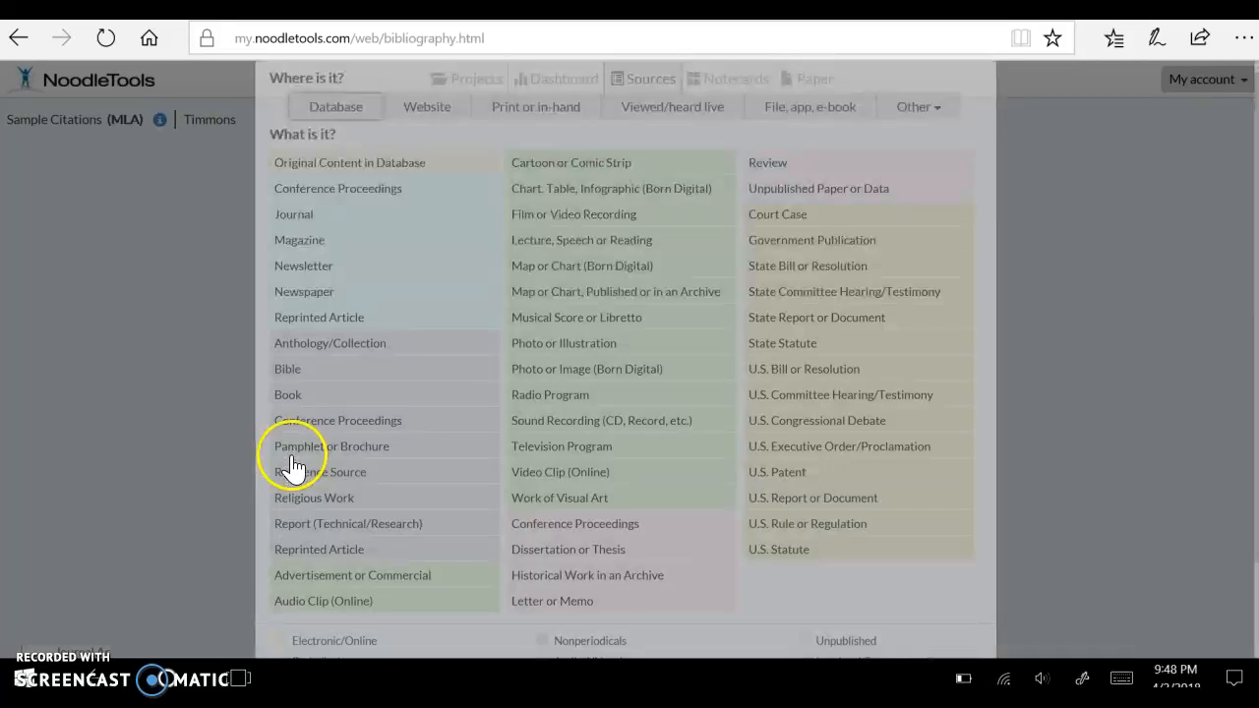
pyautogui.click(287, 394)
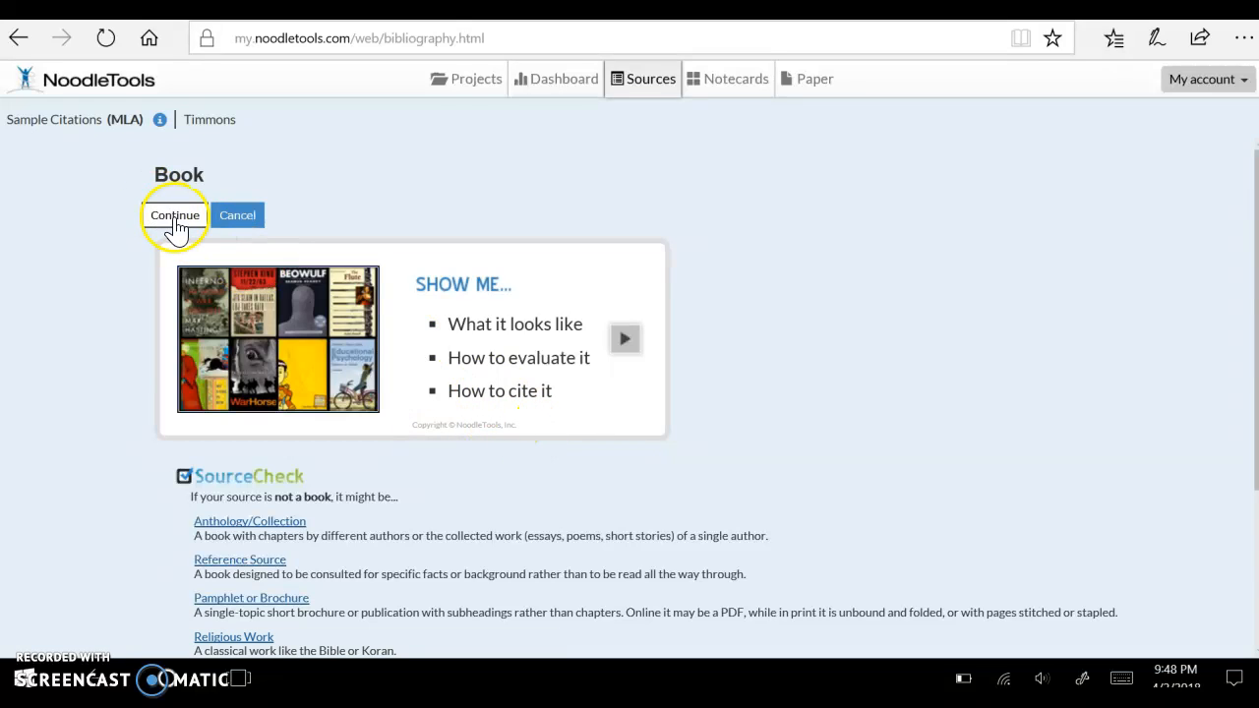
pyautogui.click(175, 214)
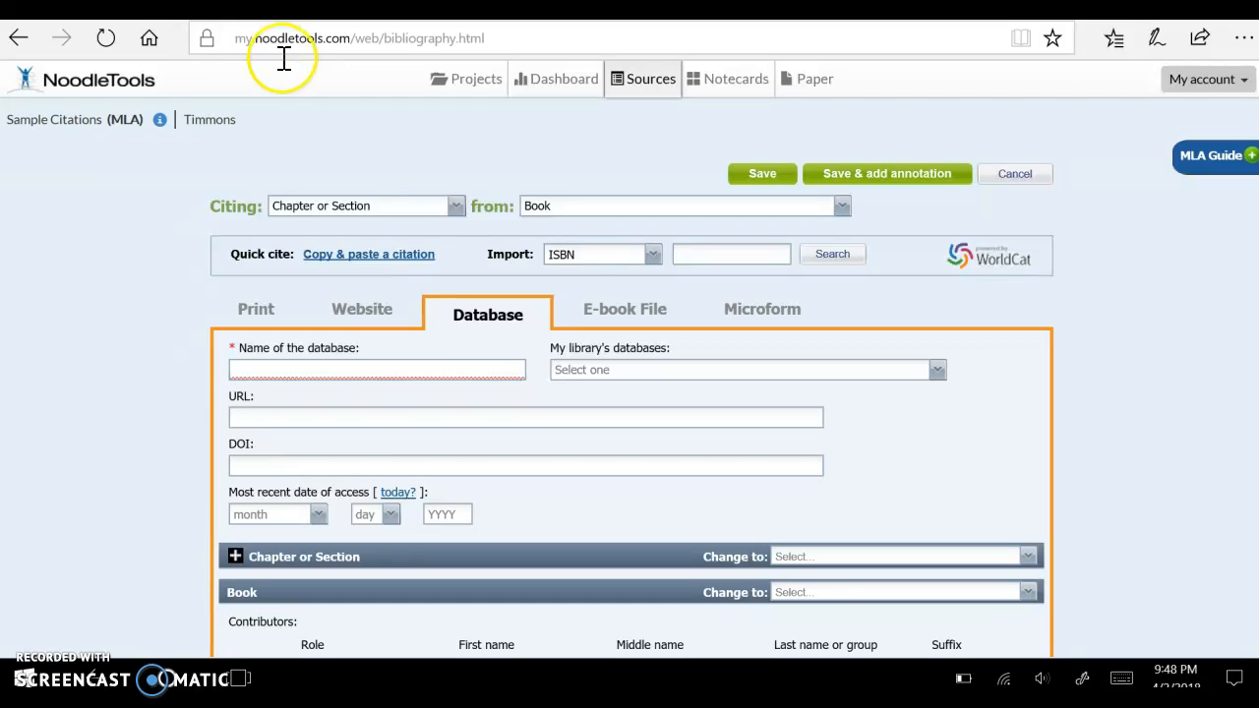
# Enter database MISBO Digital Library, author Veronica Roth and title Divergent.
pyautogui.write('M')
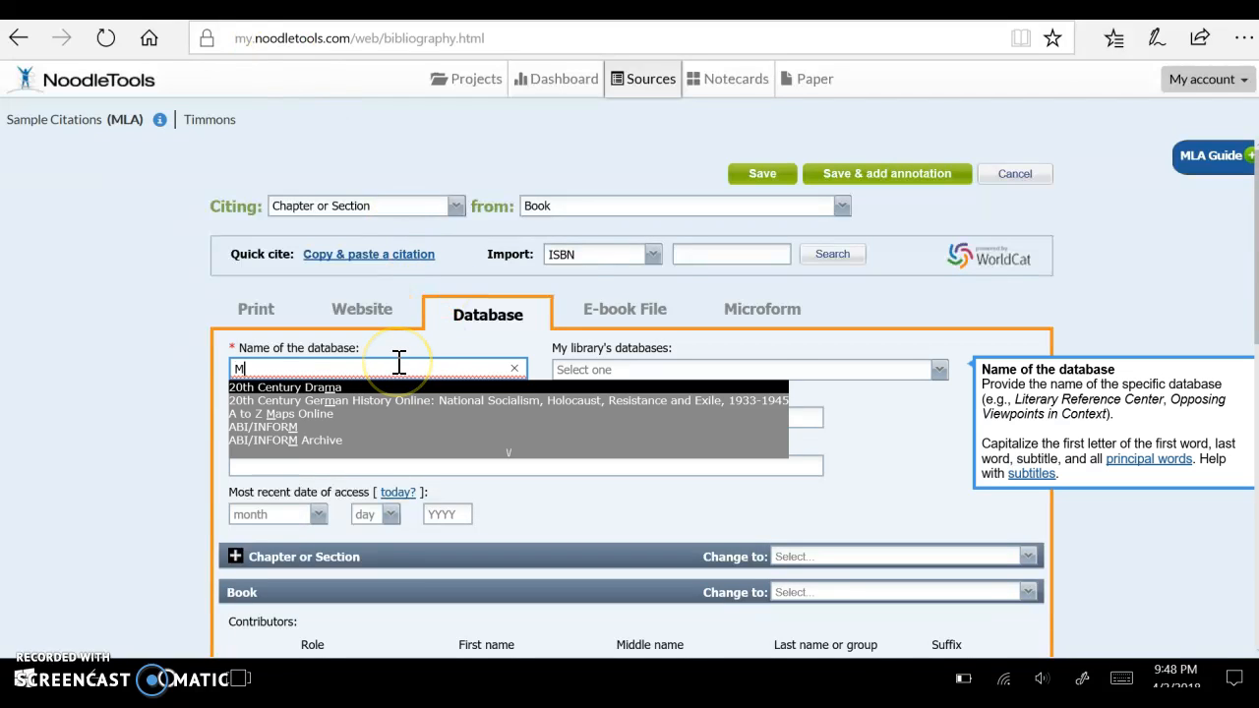
pyautogui.write('ISBO')
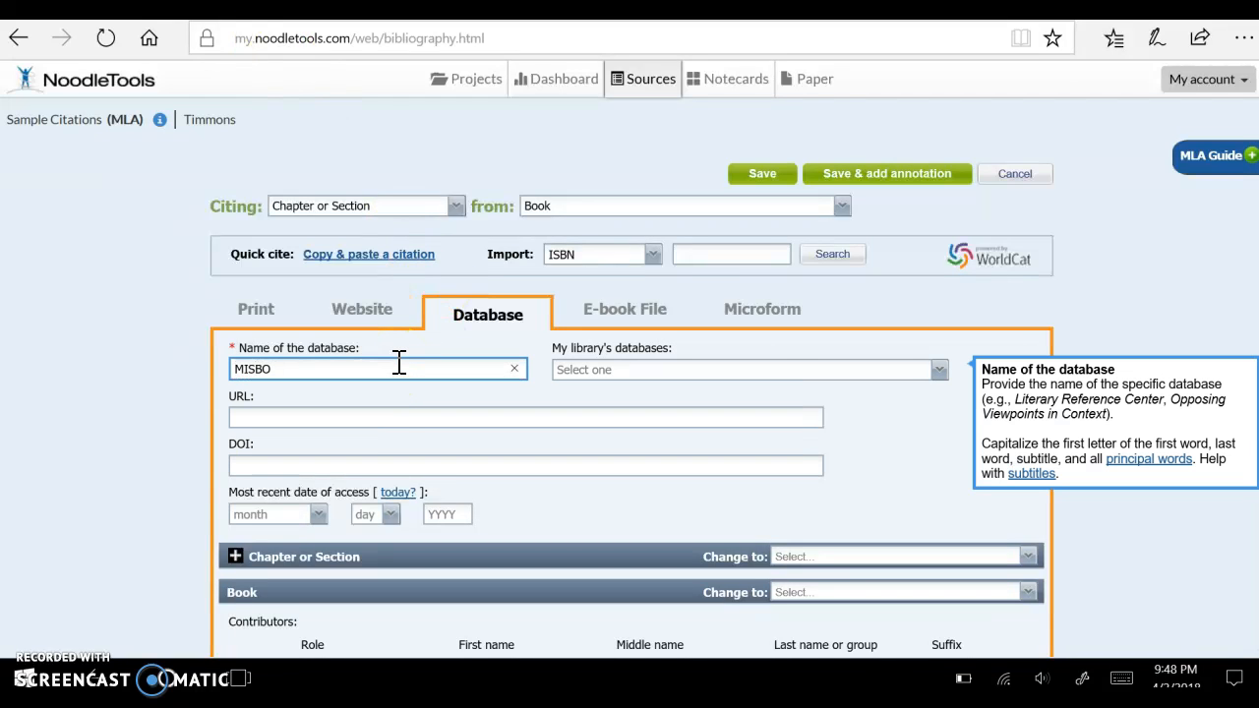
pyautogui.write('Digital Library')
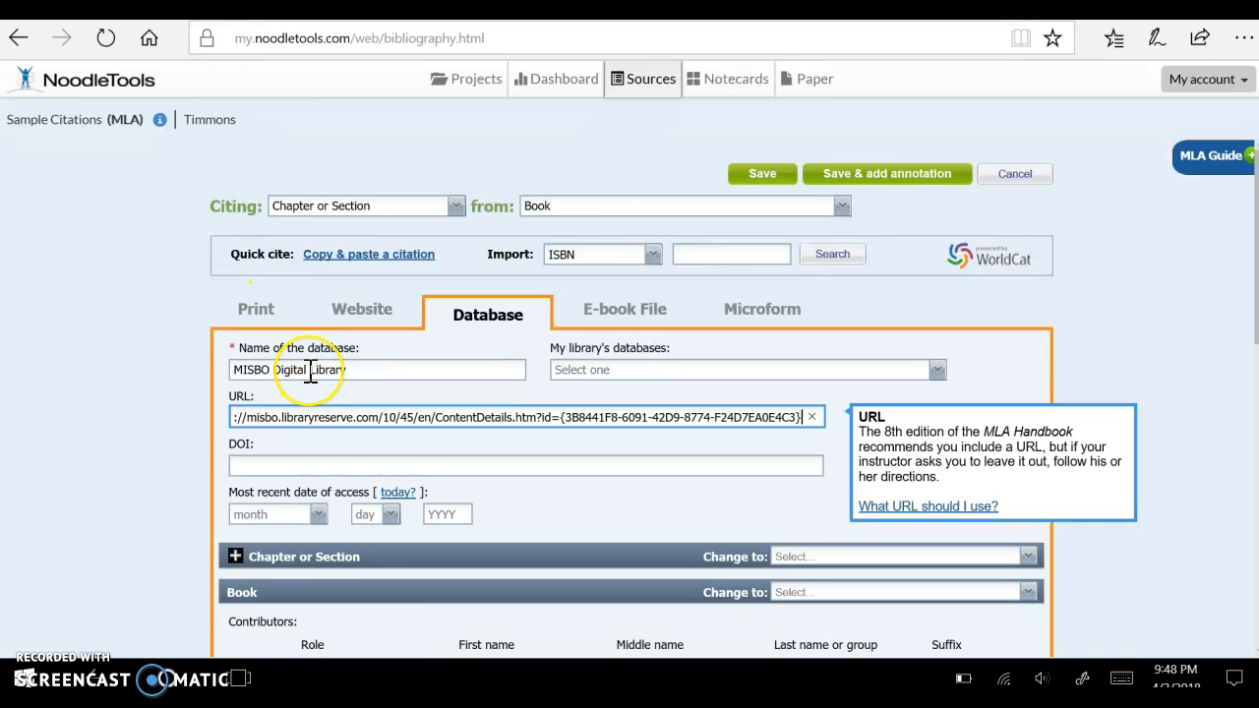
pyautogui.scroll(-3)
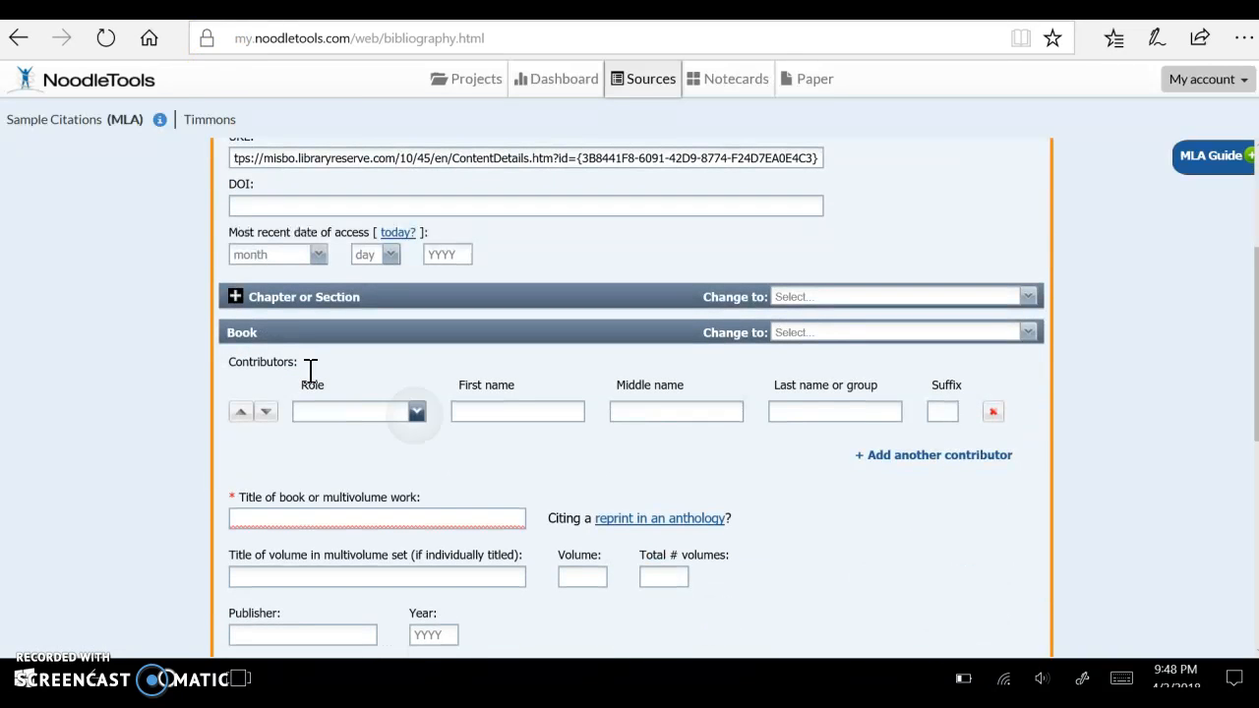
pyautogui.click(354, 412)
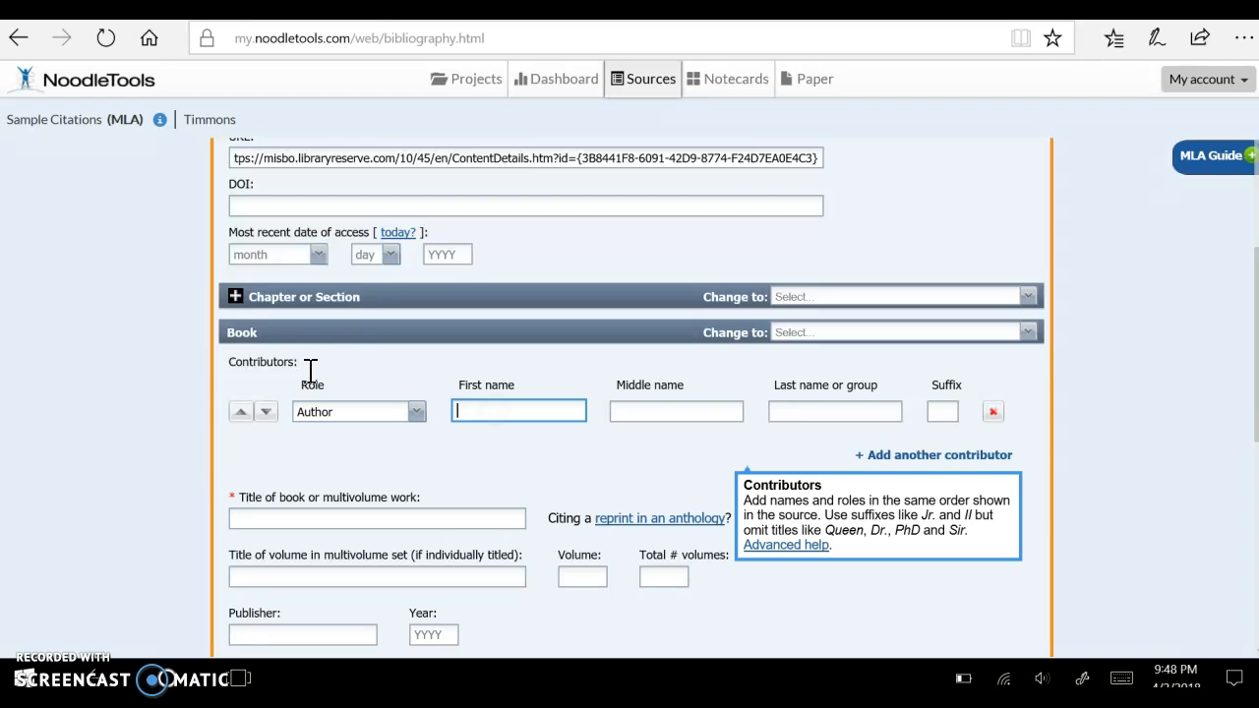
pyautogui.write('Veronica')
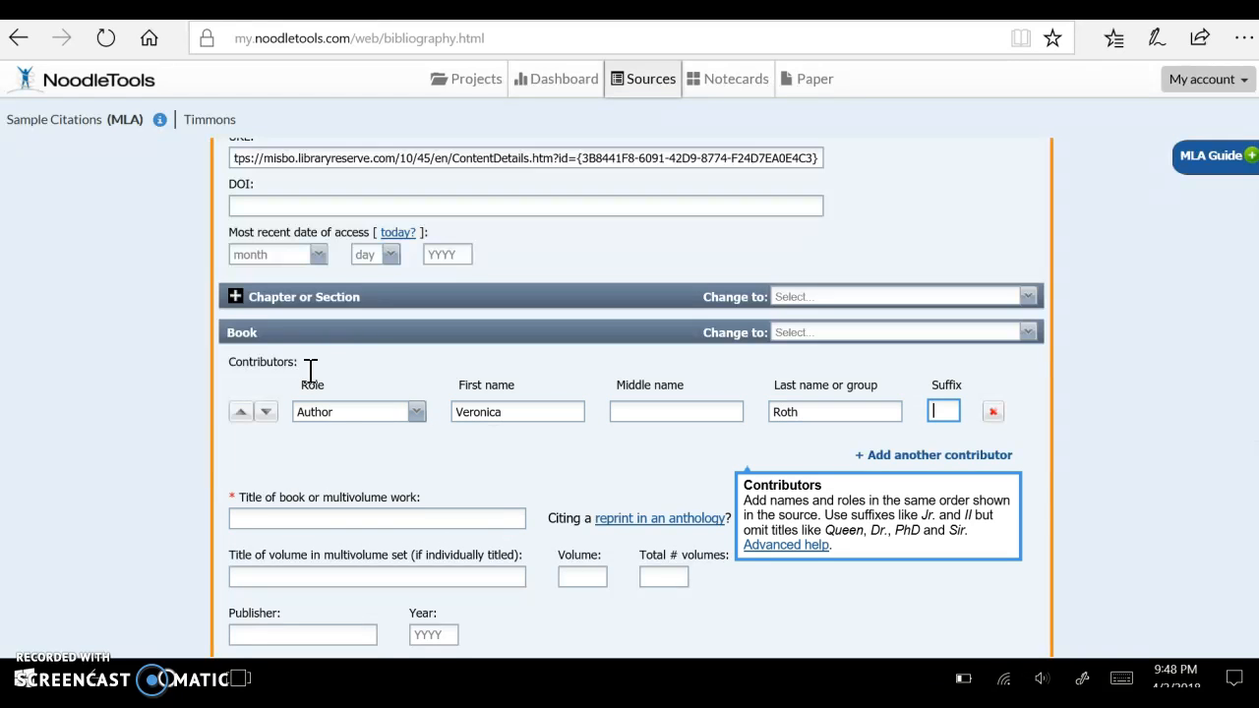
pyautogui.write('Div')
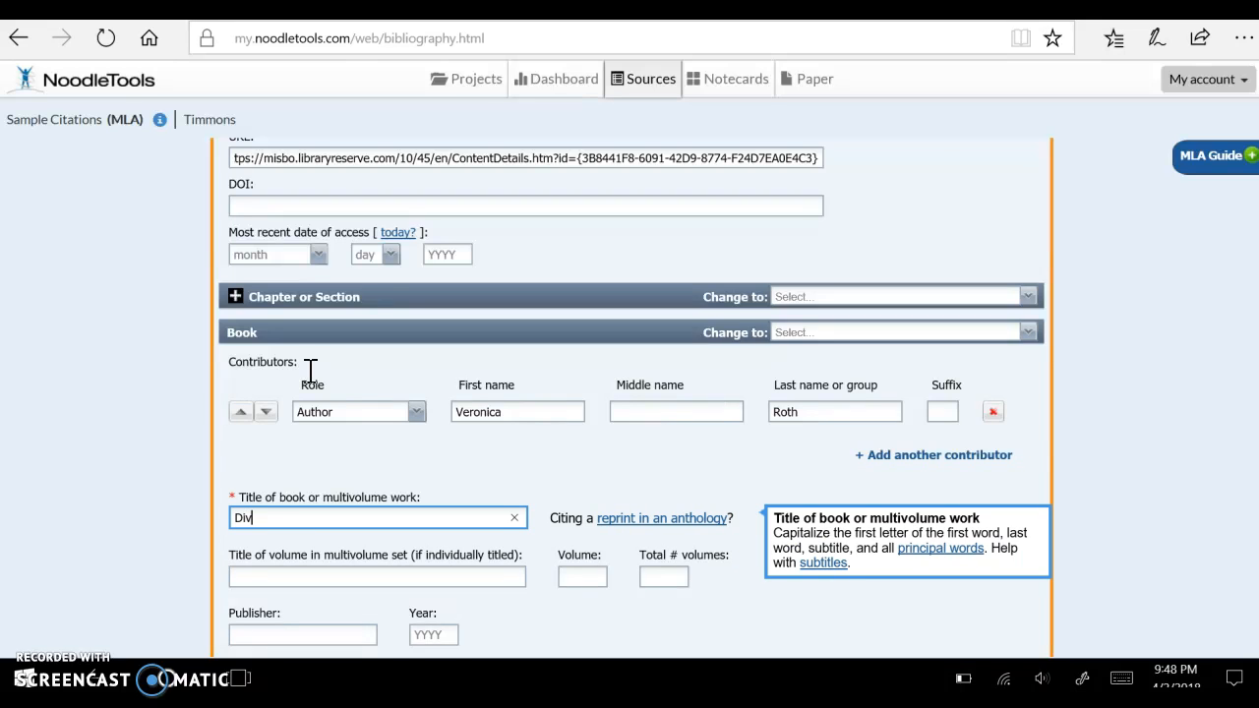
pyautogui.write('ergent')
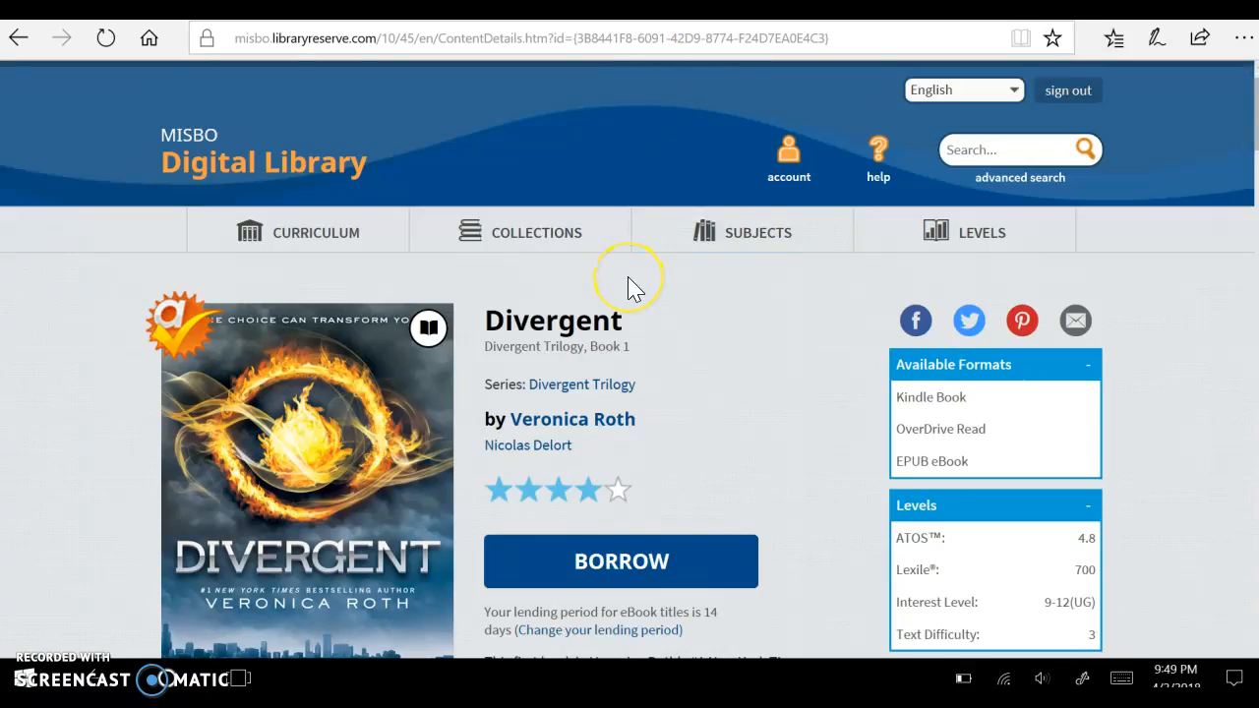
# Expand Divergent's Title Information to show publisher HarperCollins and the May 03, 2011 release dates.
pyautogui.scroll(-3)
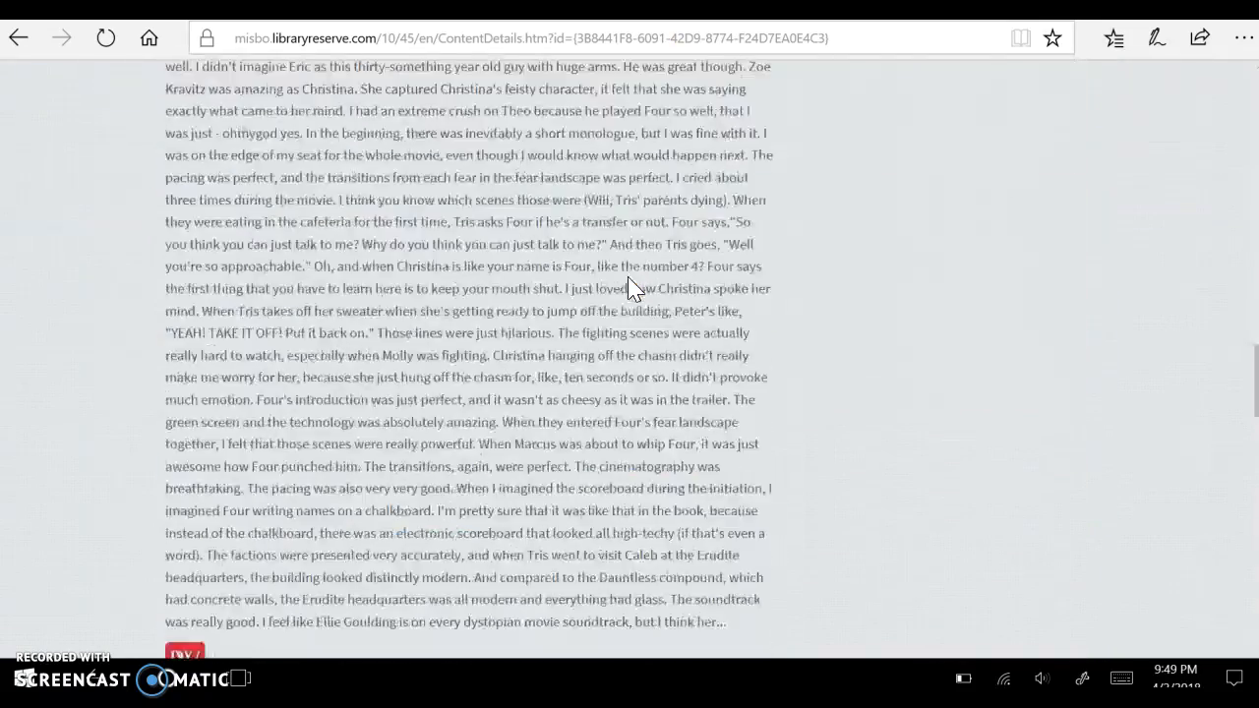
pyautogui.scroll(-3)
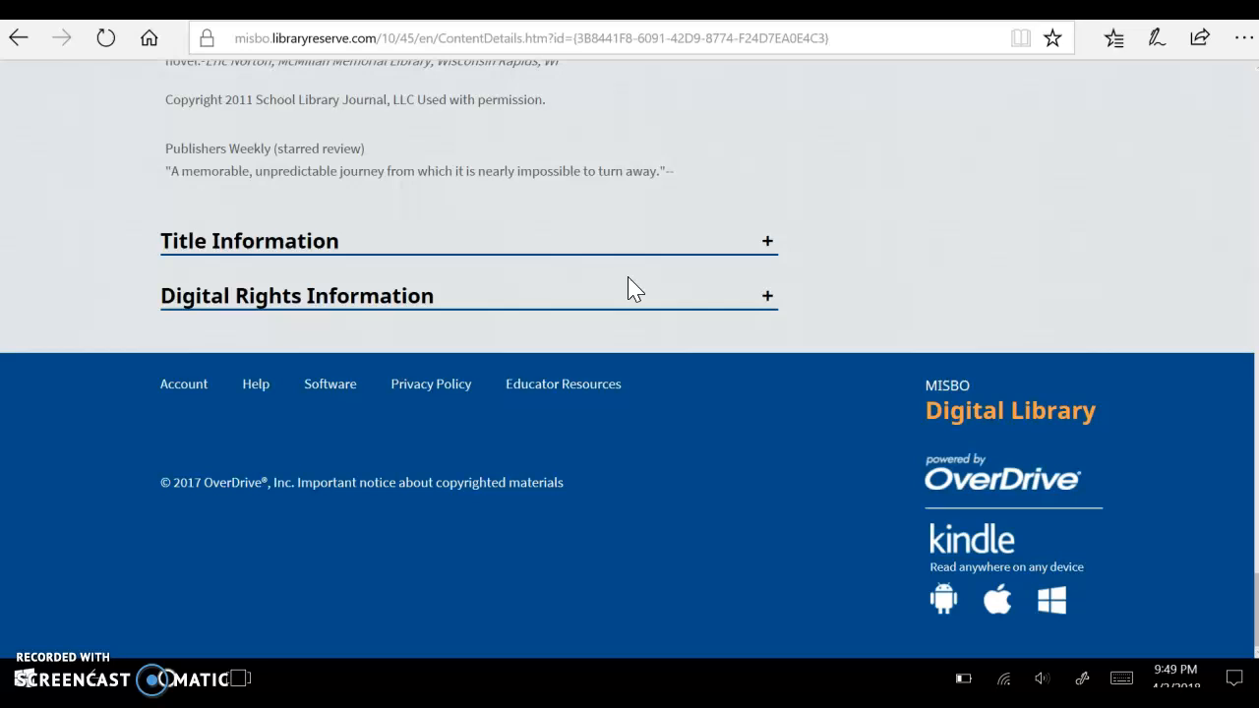
pyautogui.click(766, 241)
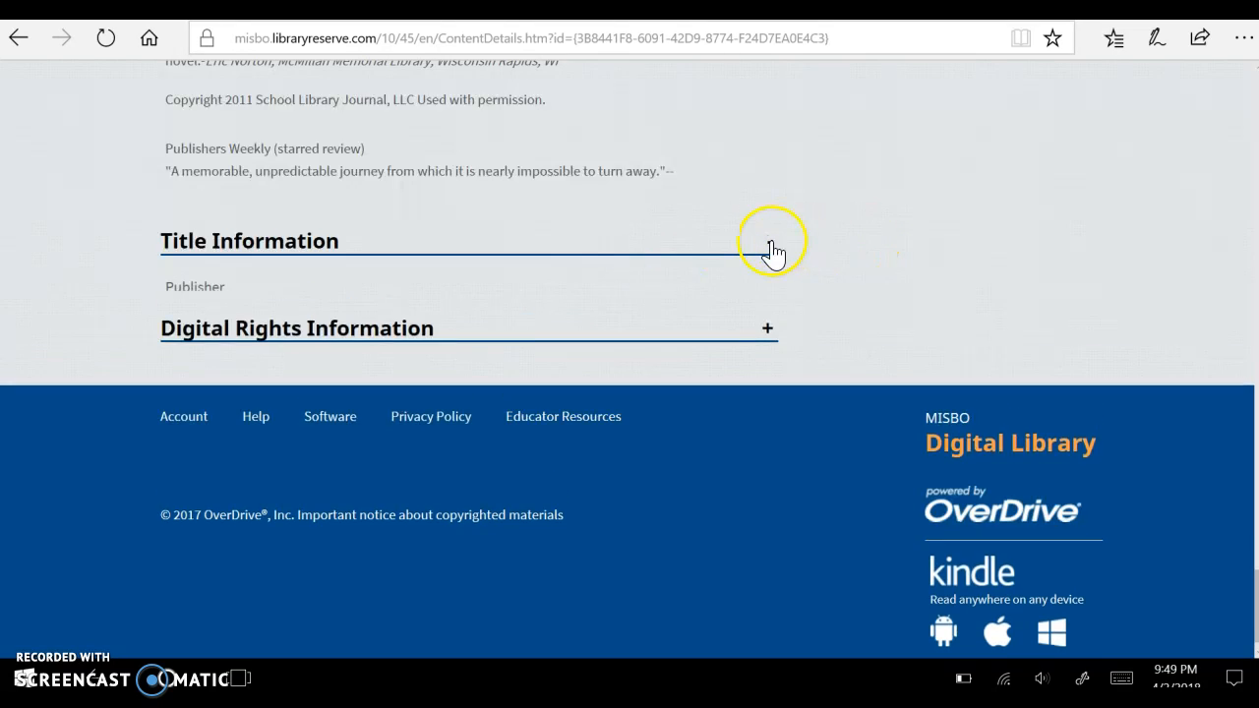
pyautogui.click(767, 240)
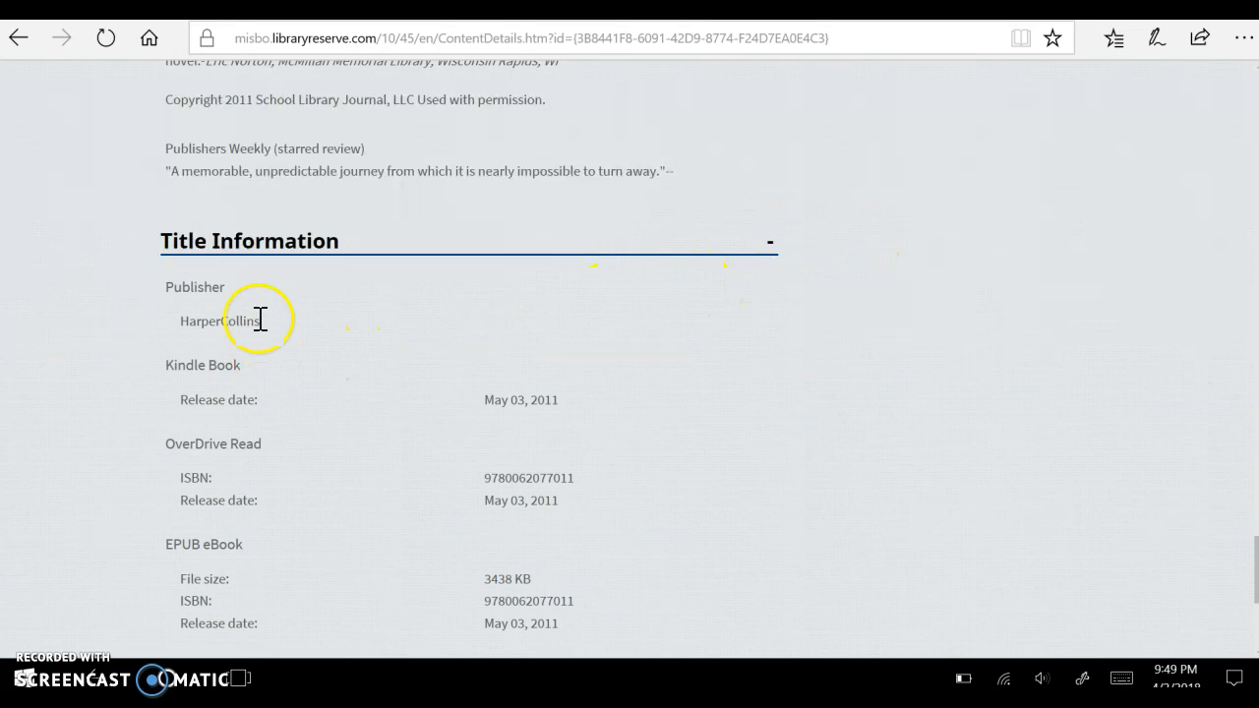
pyautogui.moveTo(467, 401)
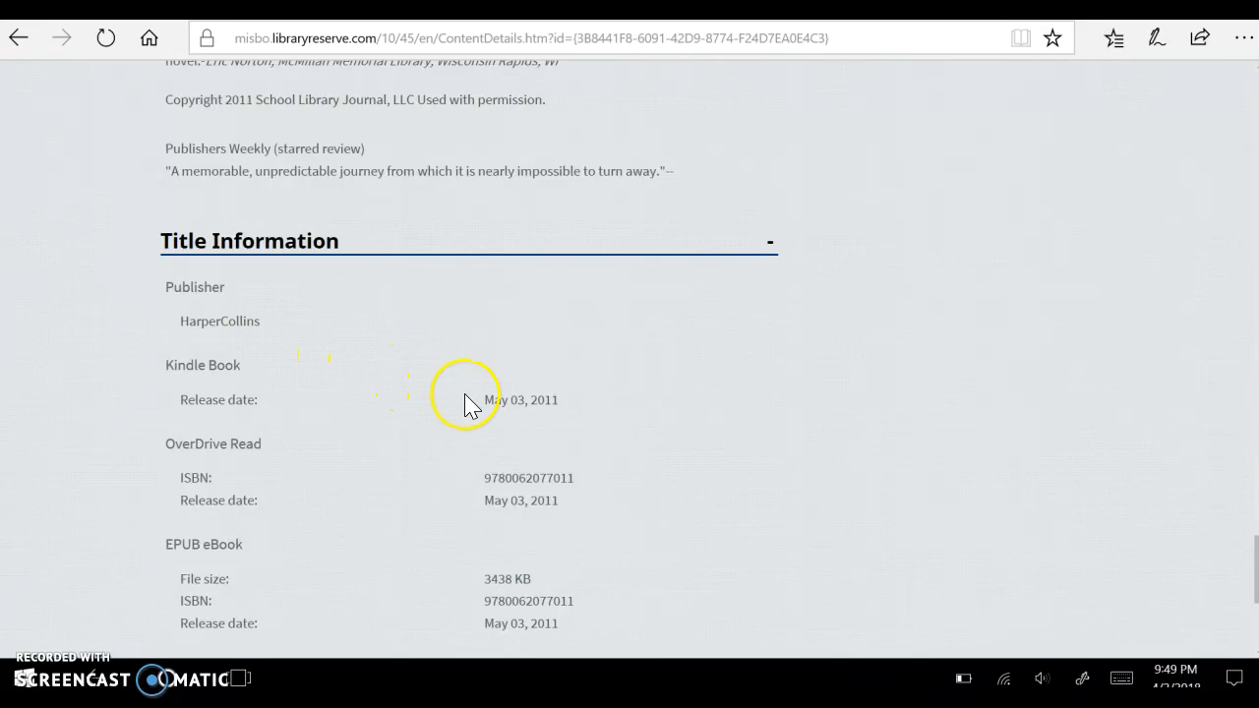
pyautogui.moveTo(787, 152)
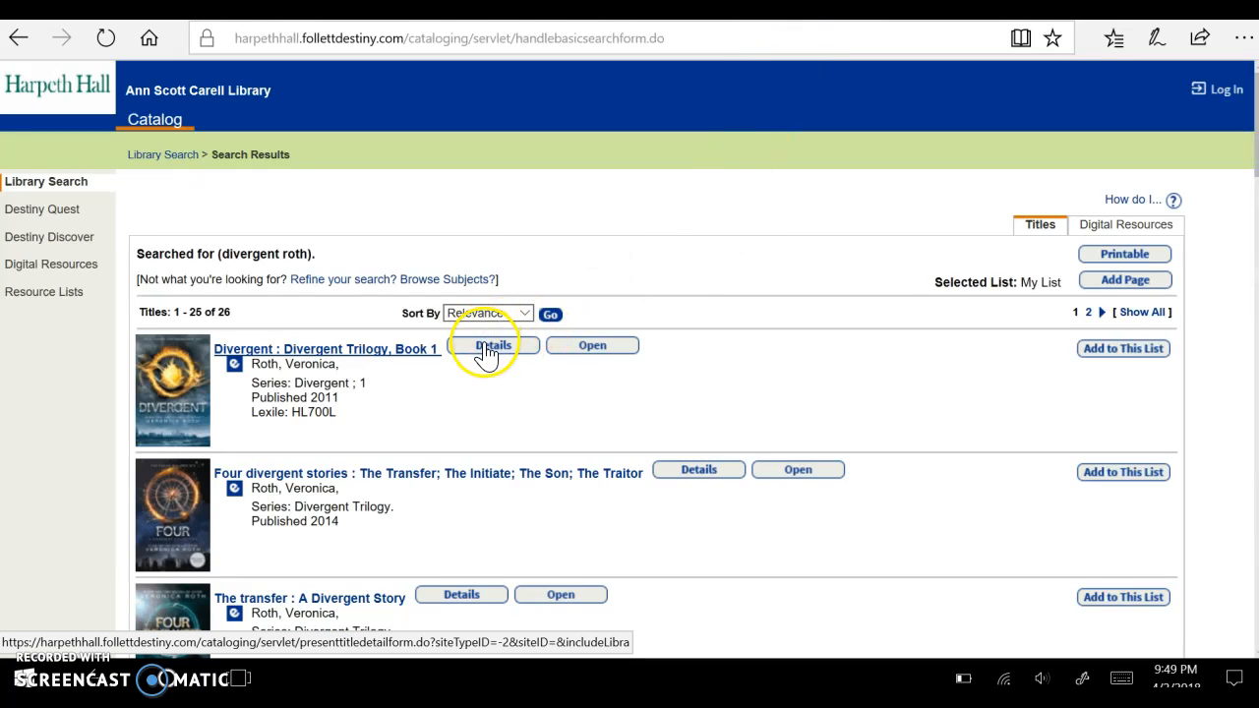
# View the Follett Destiny details for Divergent: Divergent Trilogy, Book 1, down to its ©2011 publication info.
pyautogui.click(492, 346)
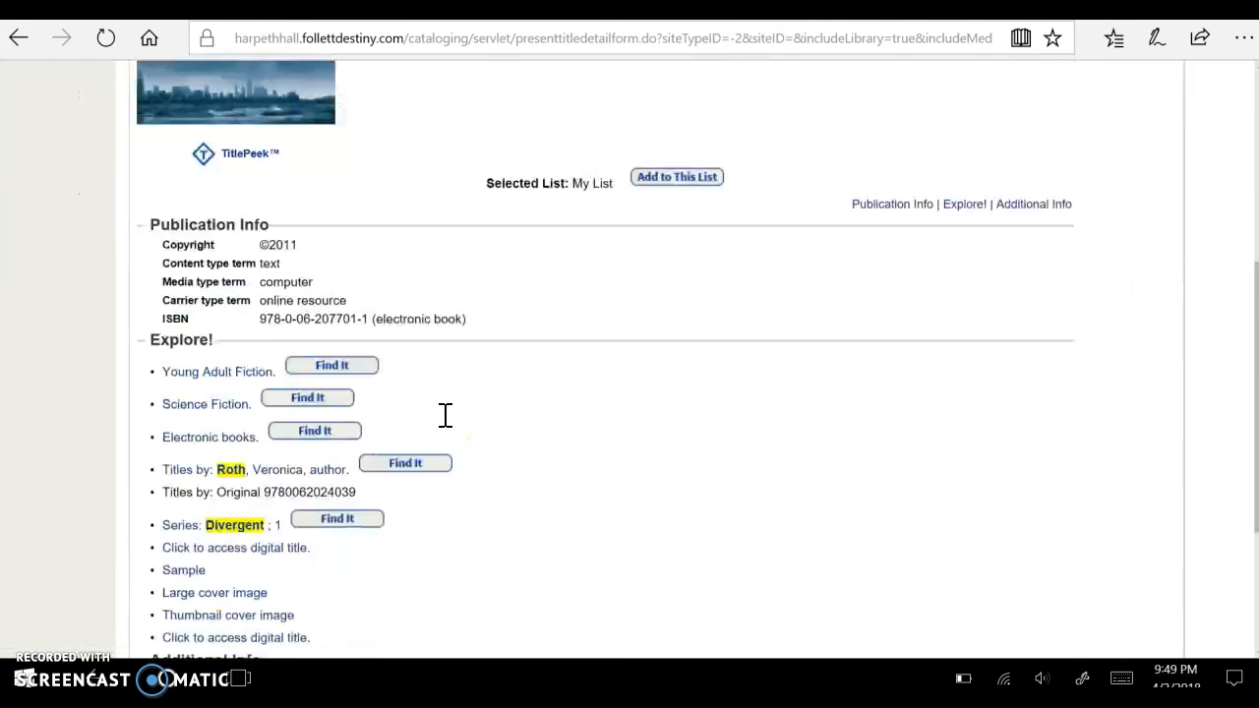
pyautogui.scroll(-3)
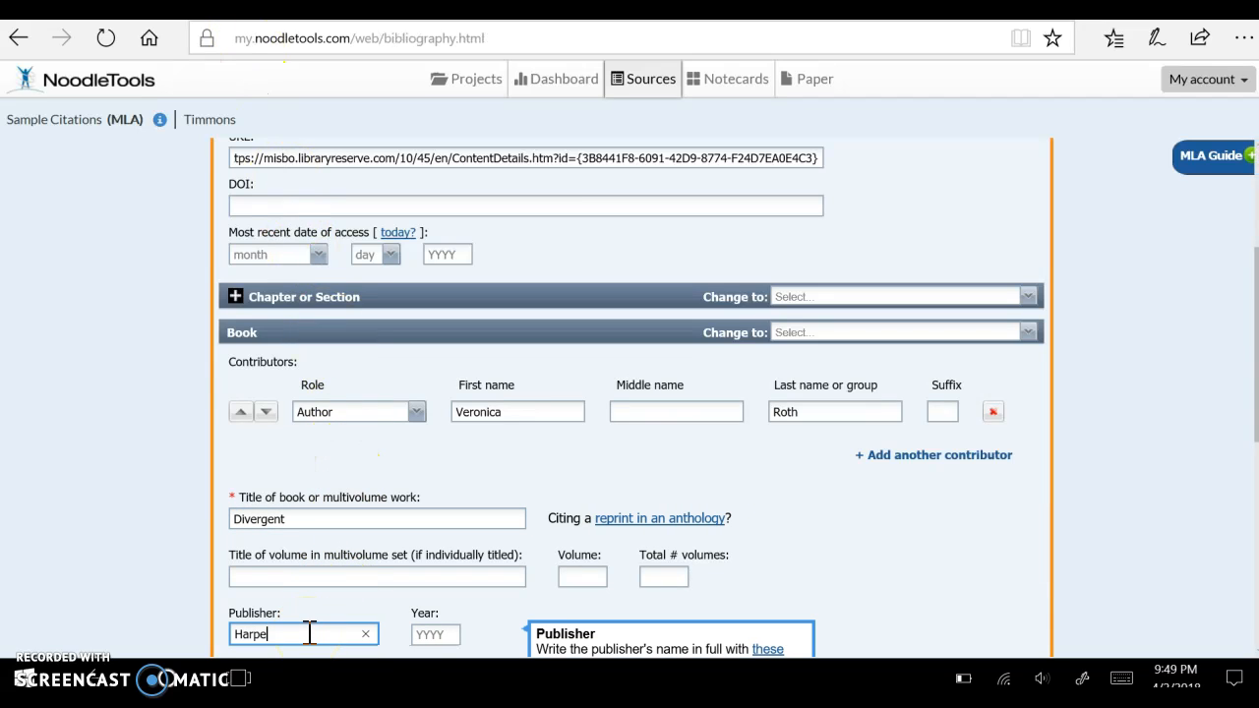
# Complete publisher HarperCollins and year 2011, then save the Divergent citation.
pyautogui.write('rCollins')
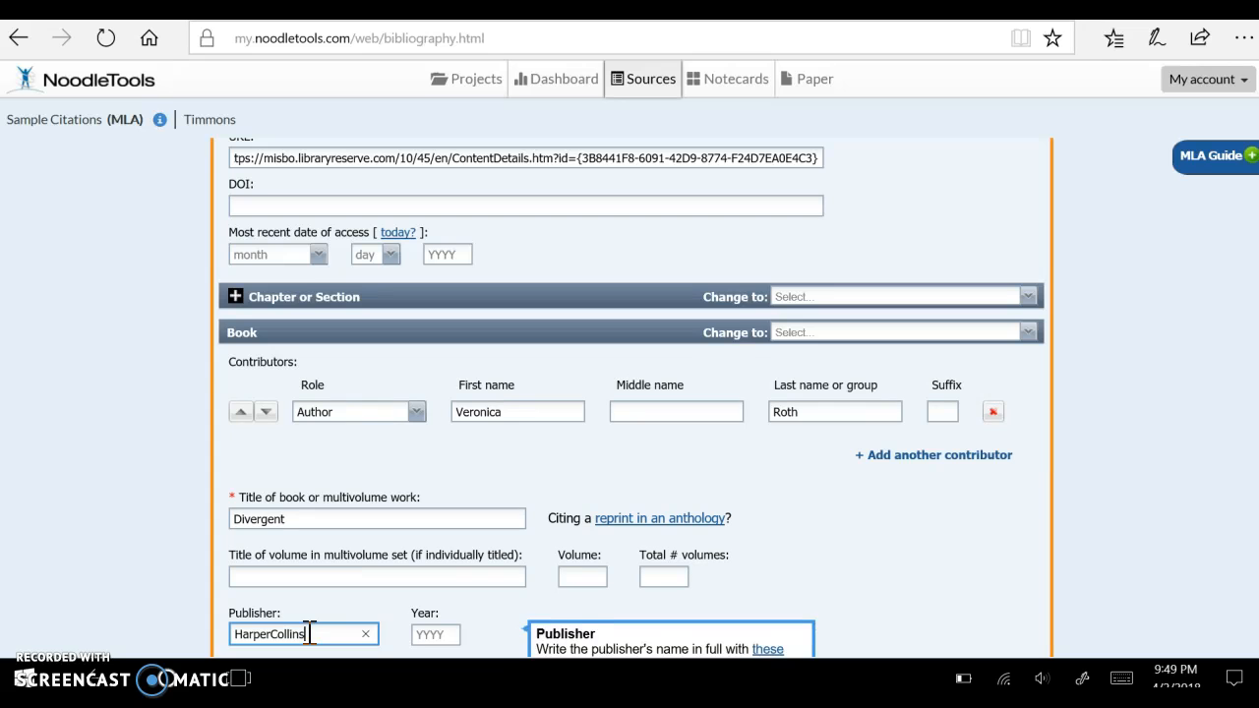
pyautogui.write('2011')
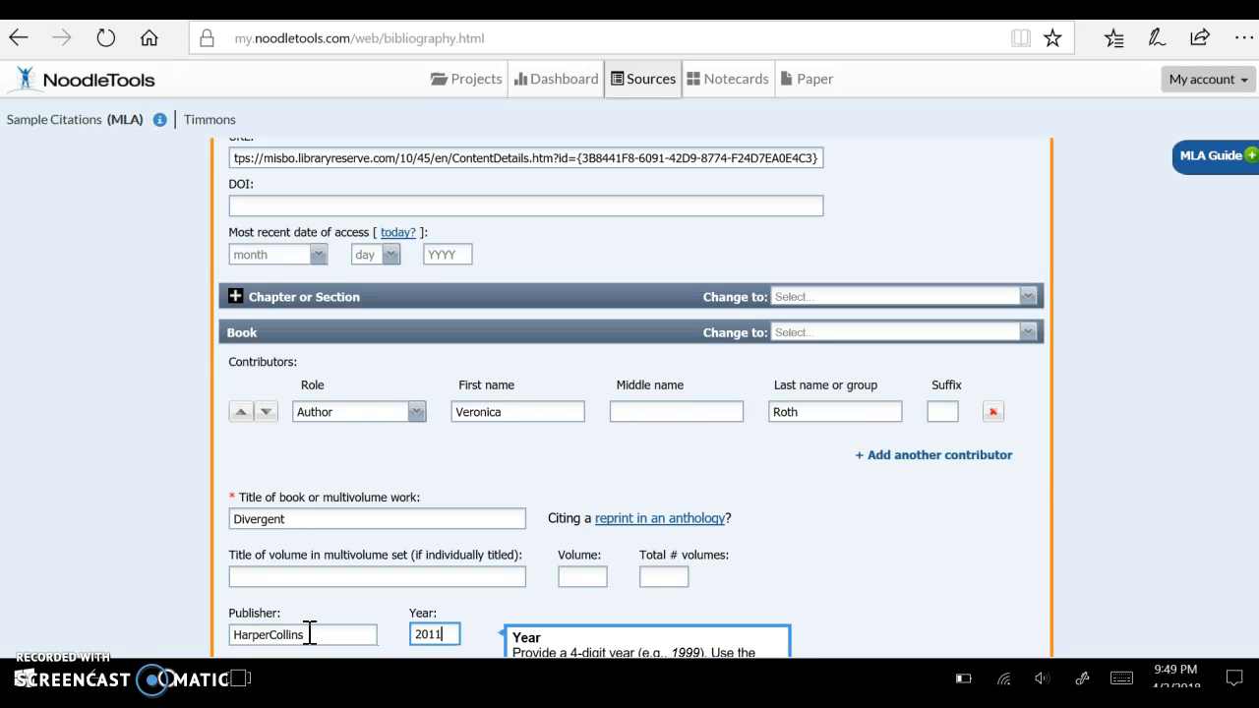
pyautogui.scroll(-3)
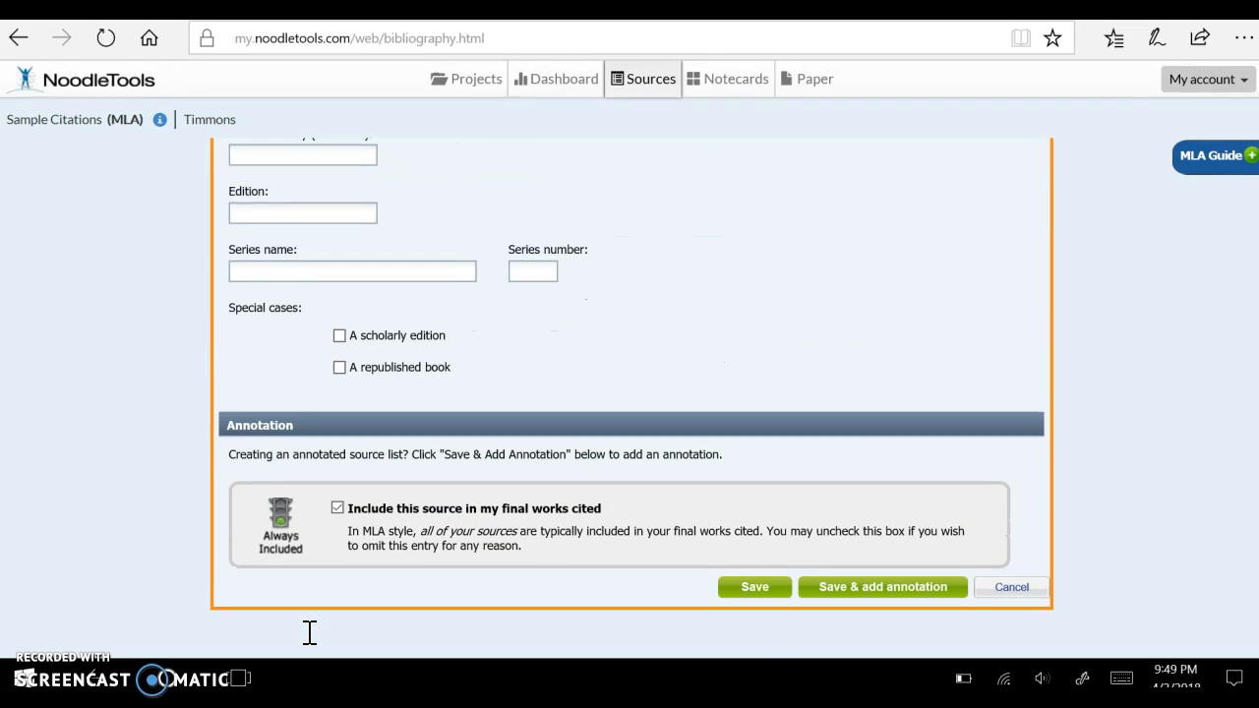
pyautogui.click(753, 586)
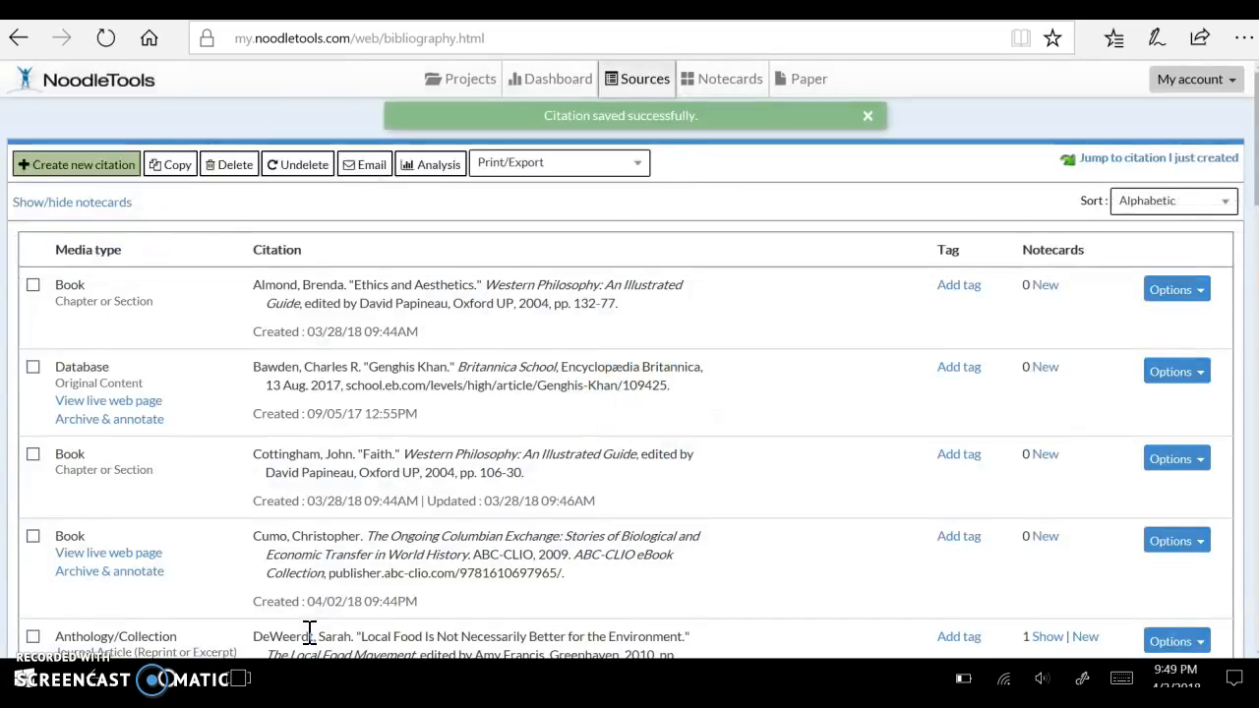
pyautogui.scroll(-3)
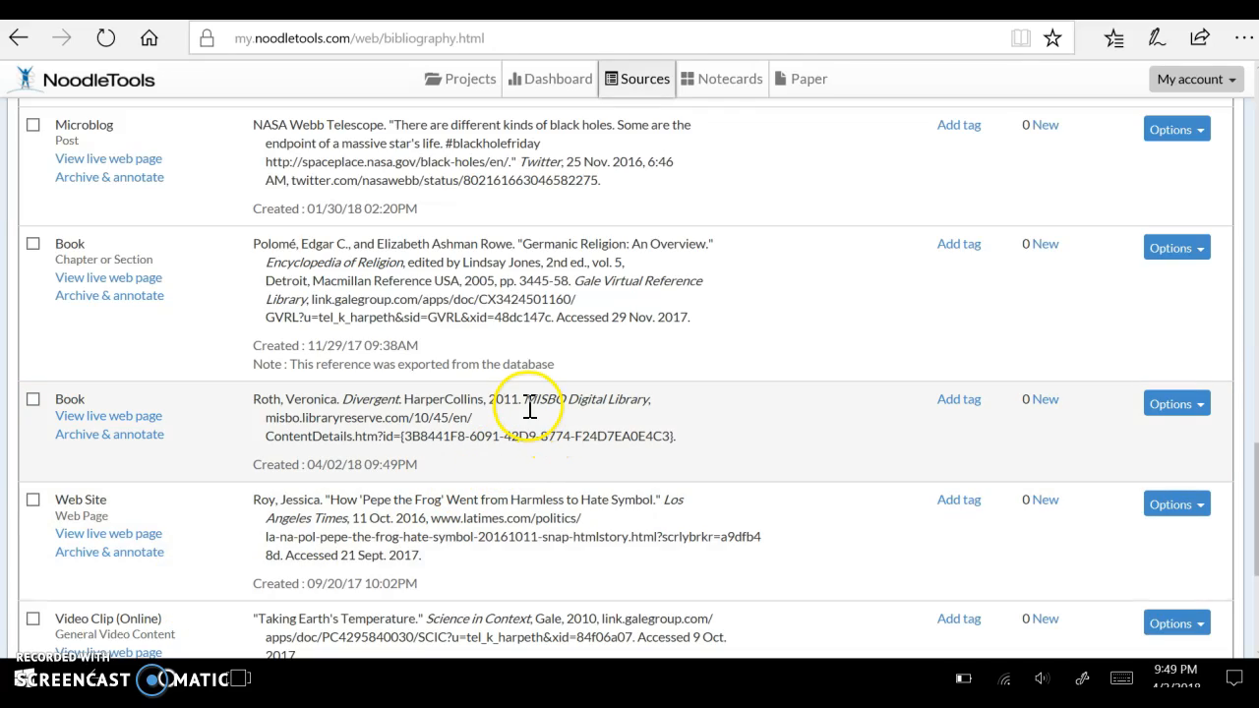
pyautogui.moveTo(534, 440)
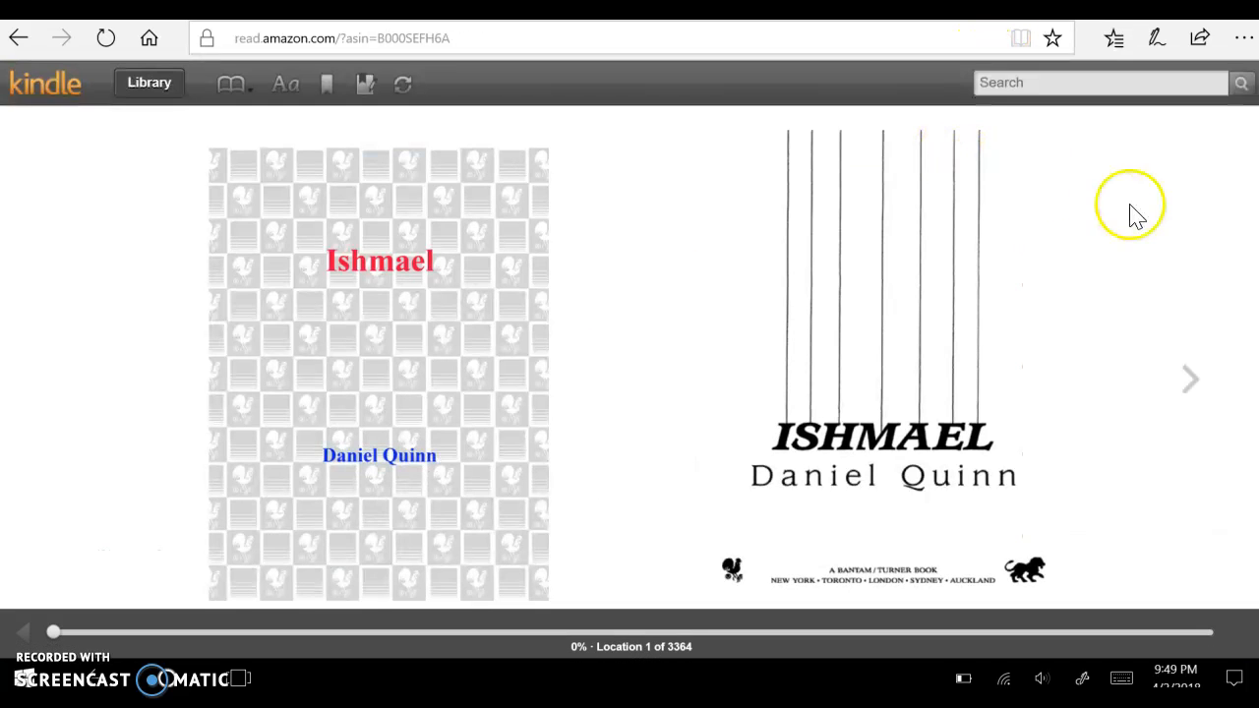
pyautogui.moveTo(973, 271)
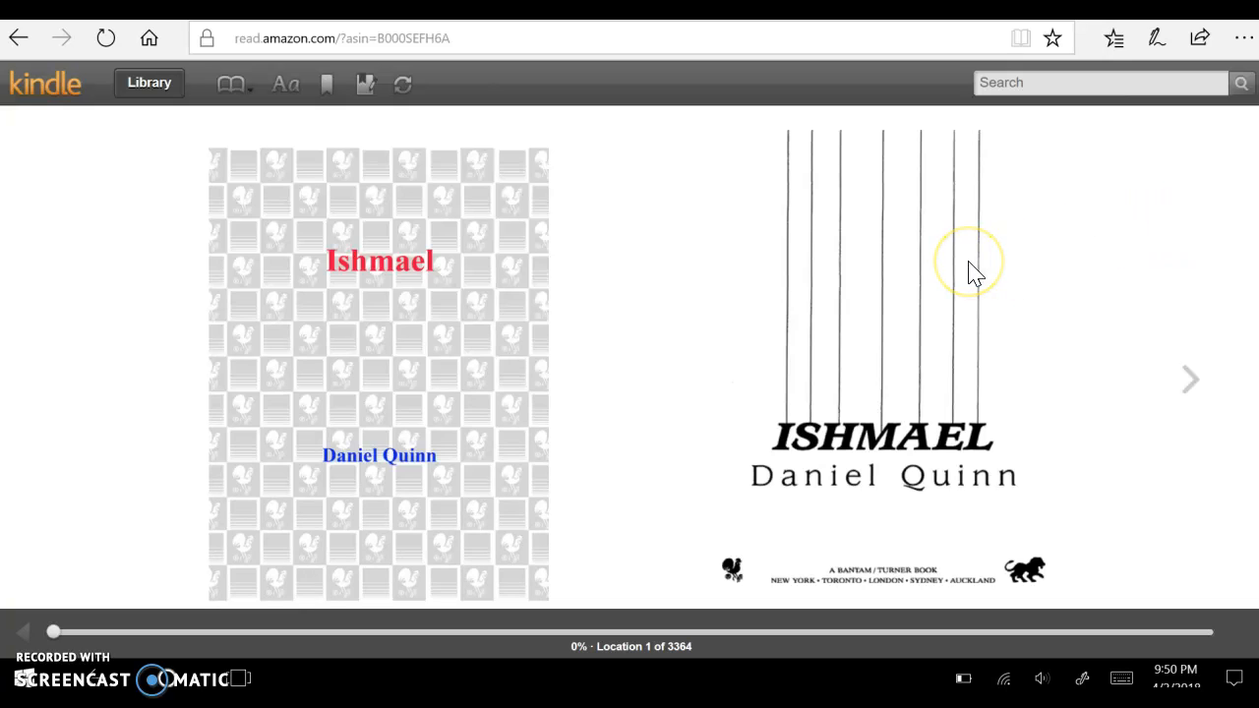
pyautogui.moveTo(981, 408)
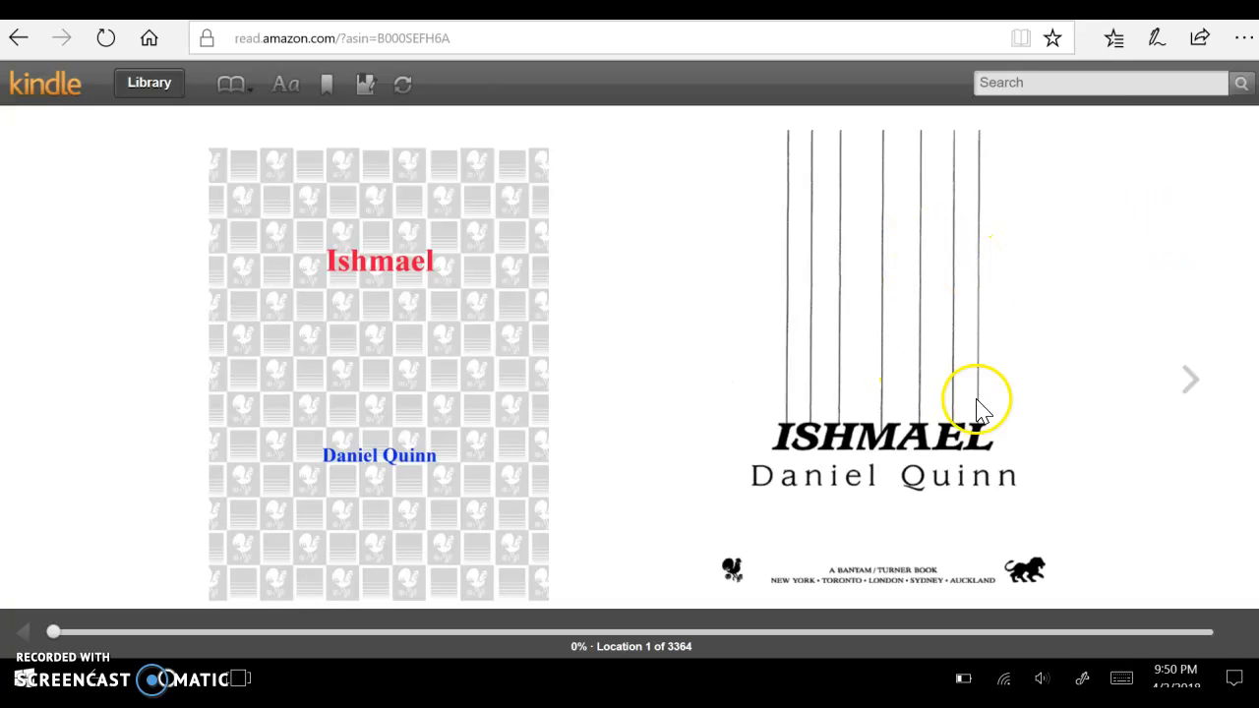
pyautogui.moveTo(509, 285)
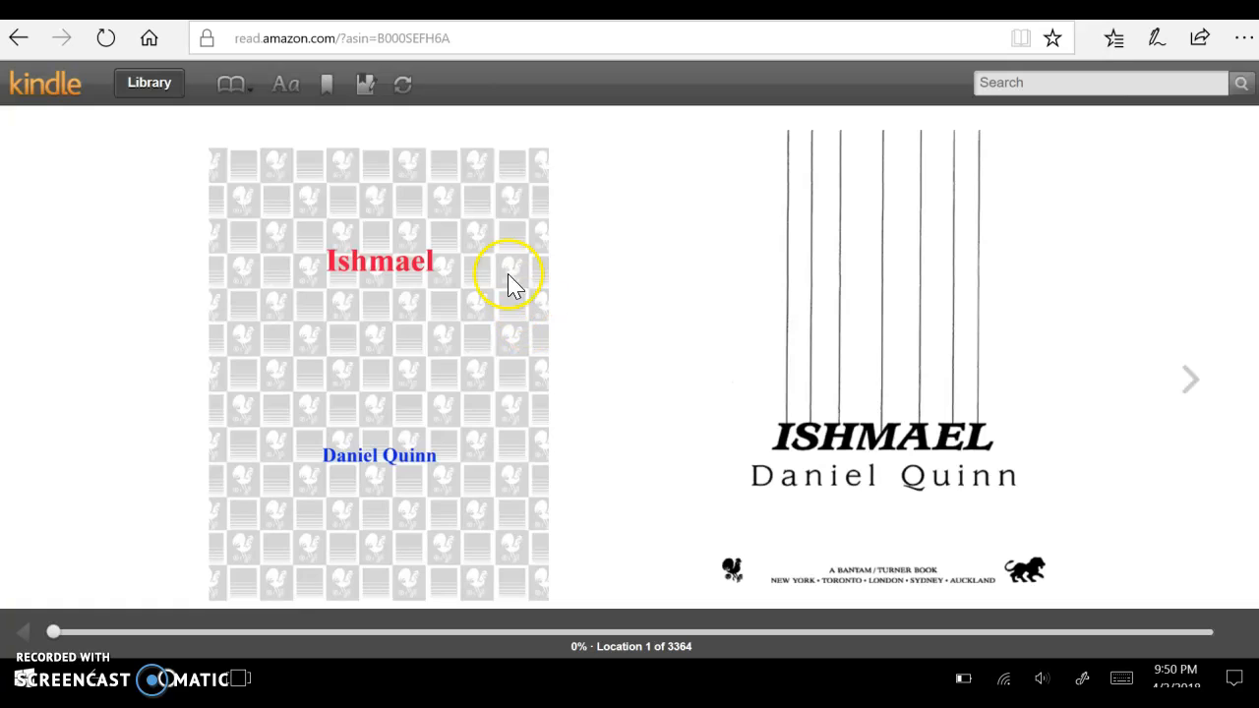
pyautogui.moveTo(383, 354)
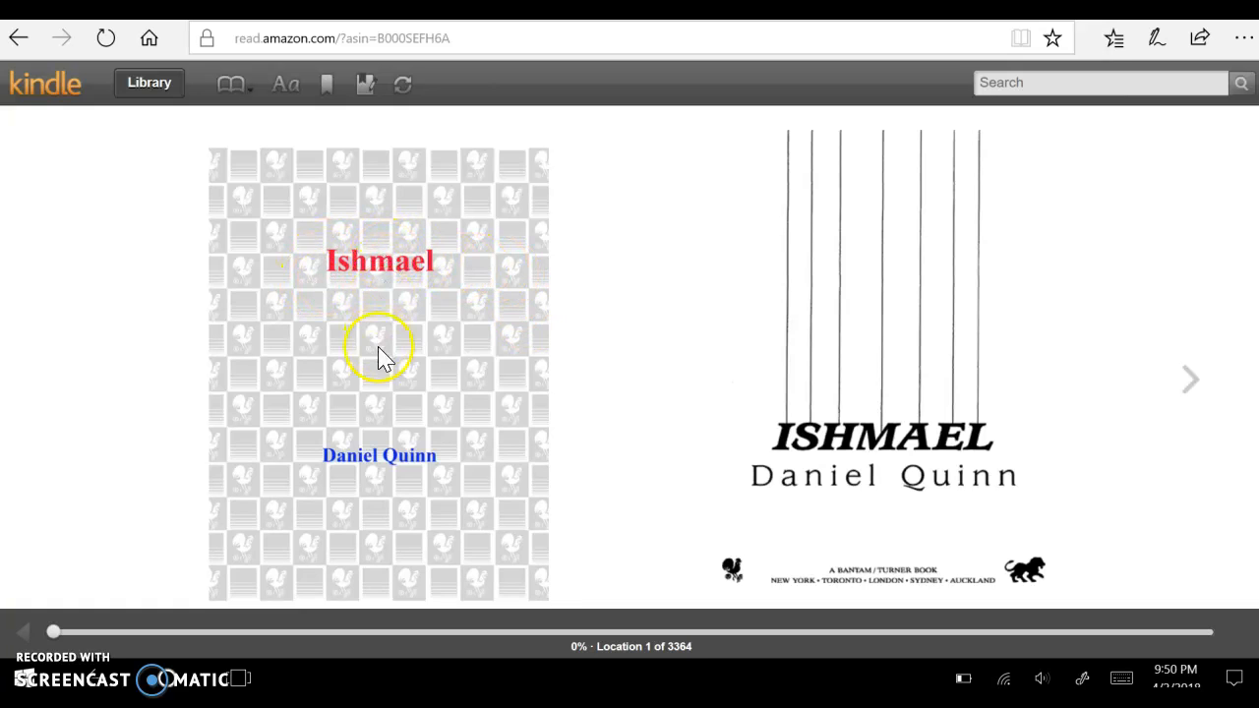
pyautogui.moveTo(850, 577)
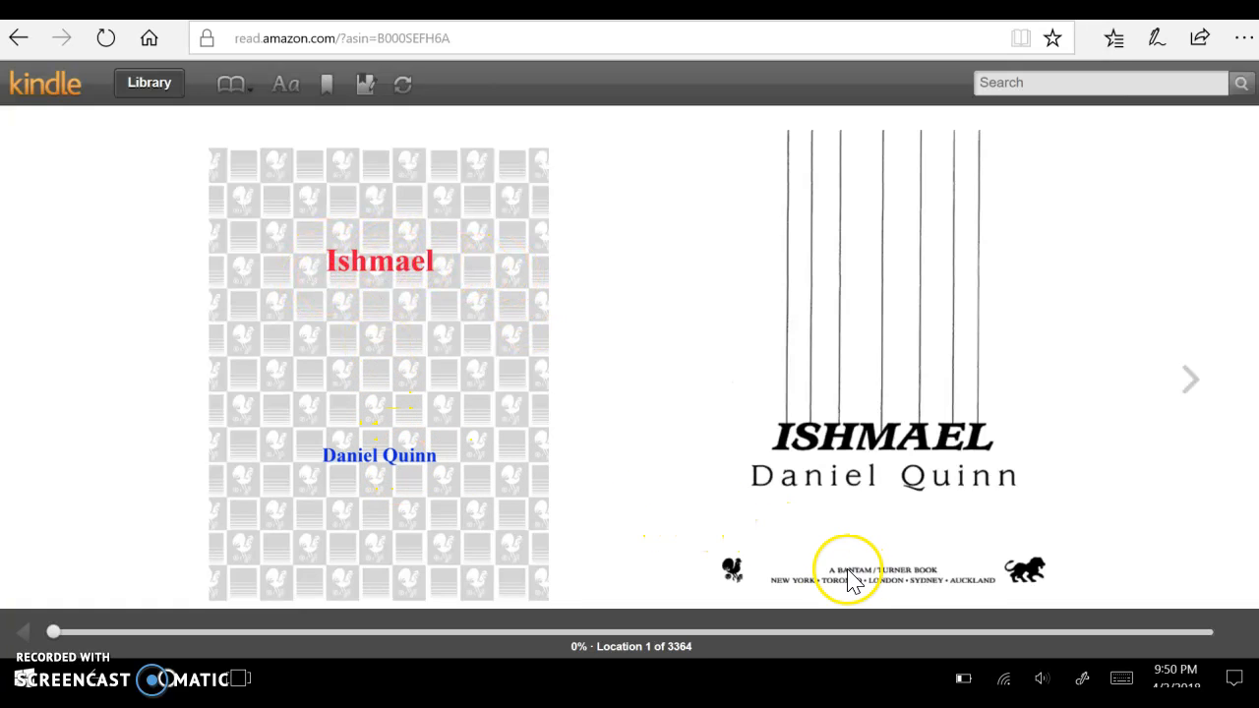
pyautogui.moveTo(743, 470)
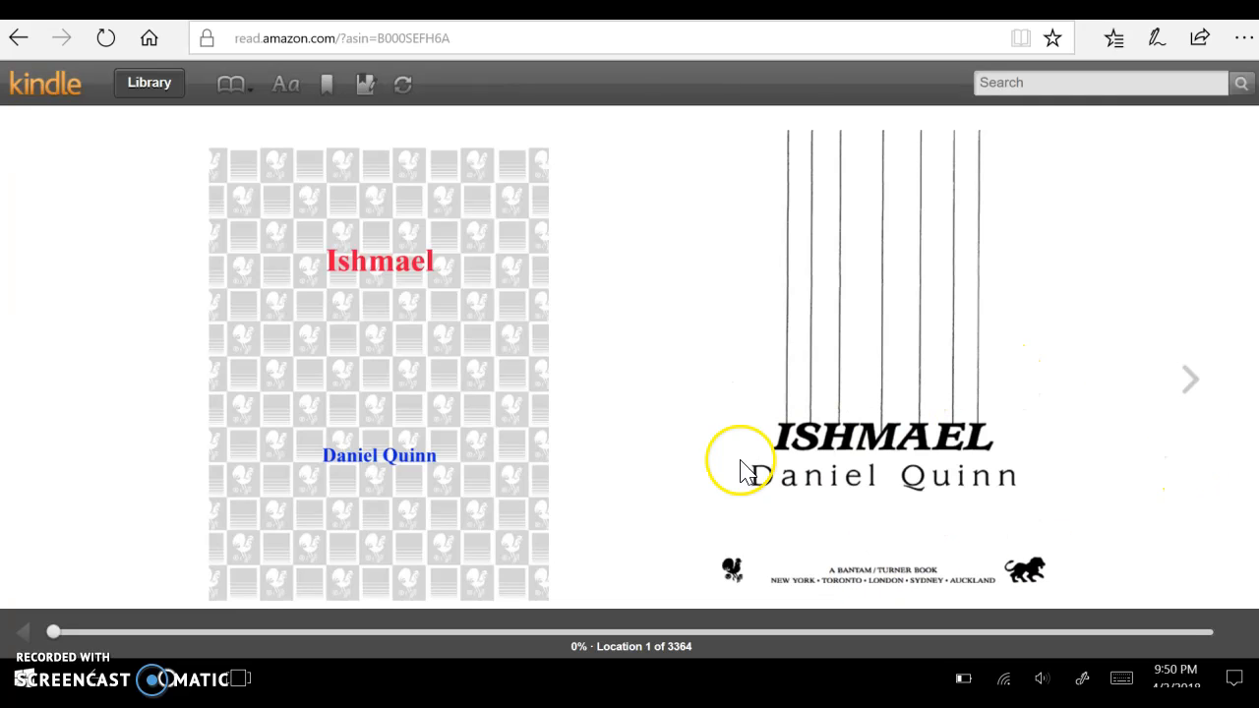
pyautogui.moveTo(635, 182)
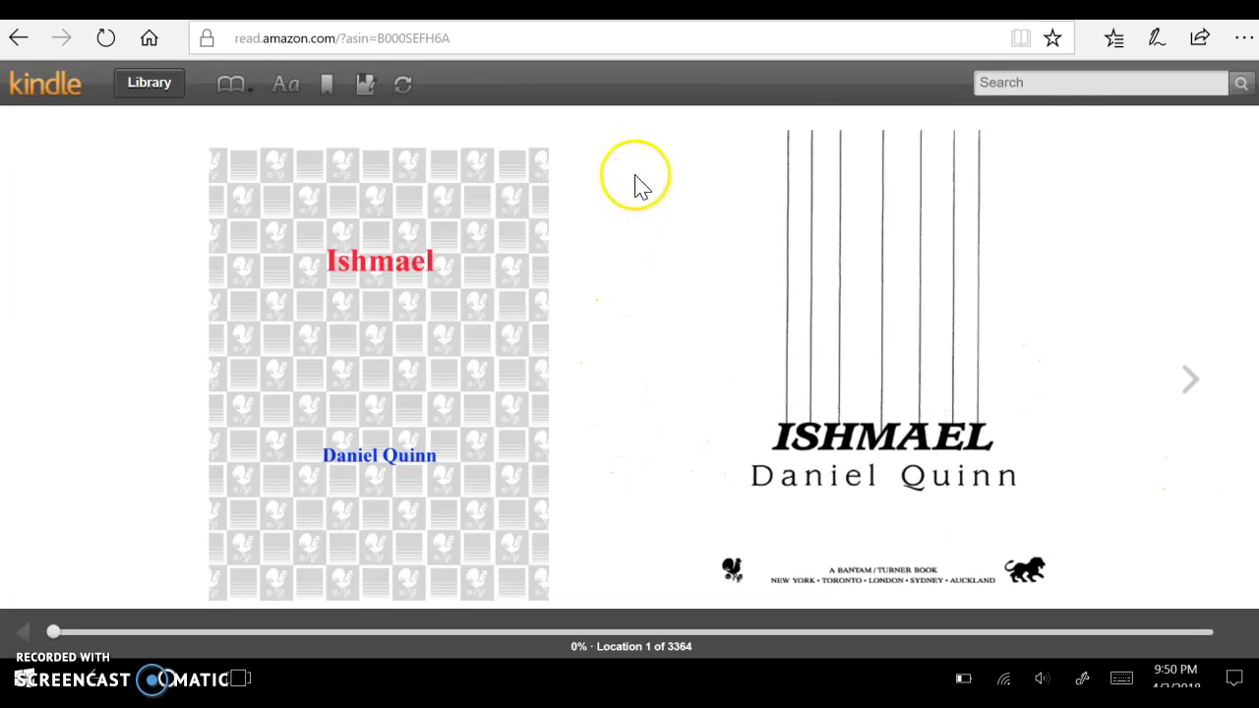
pyautogui.moveTo(692, 172)
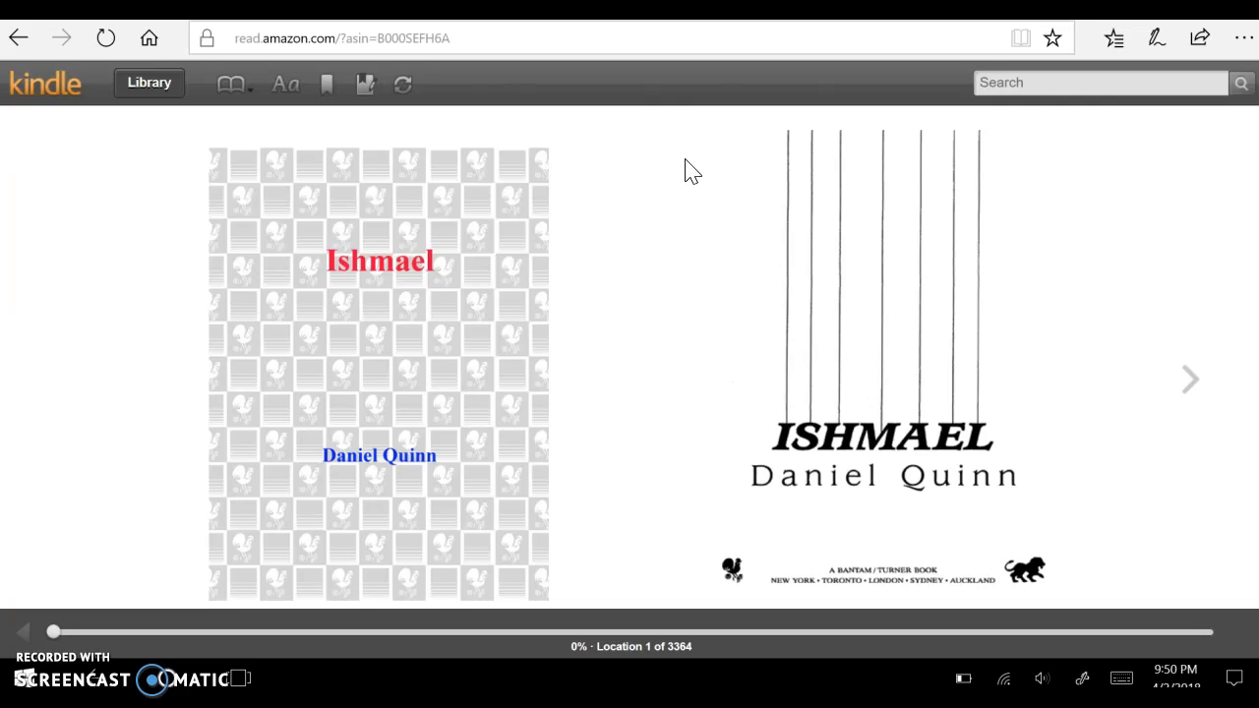
pyautogui.moveTo(677, 93)
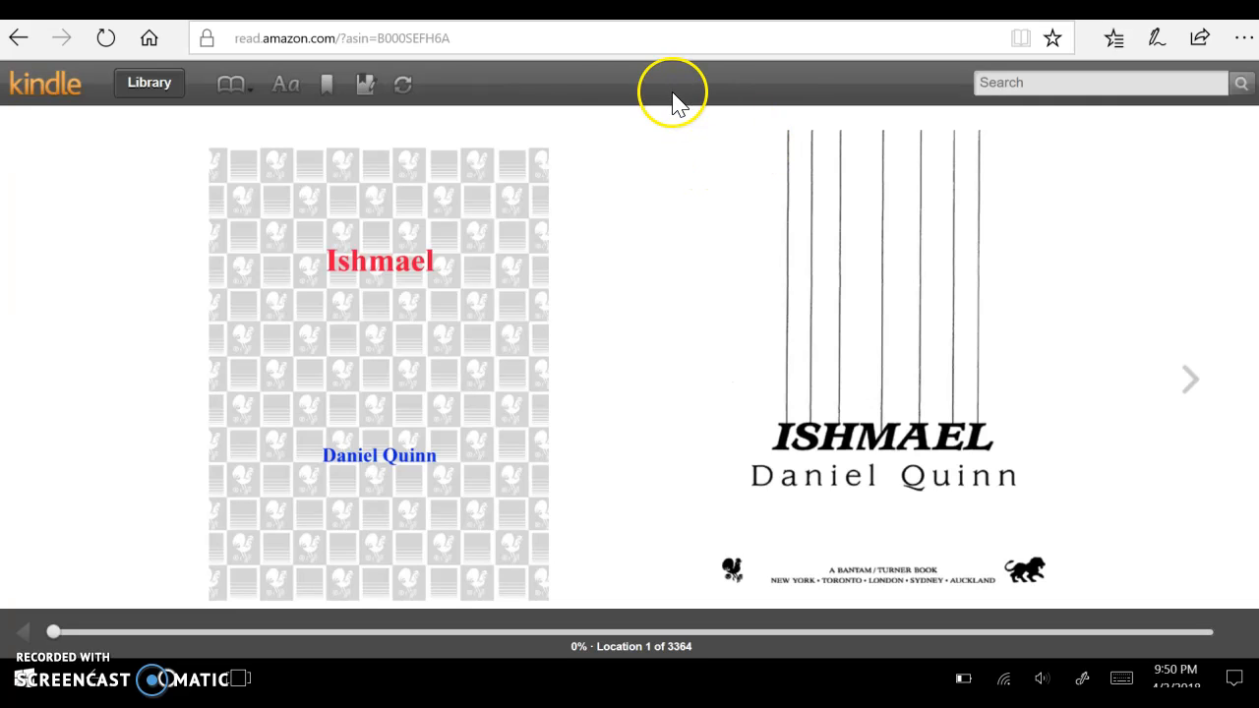
pyautogui.moveTo(674, 94)
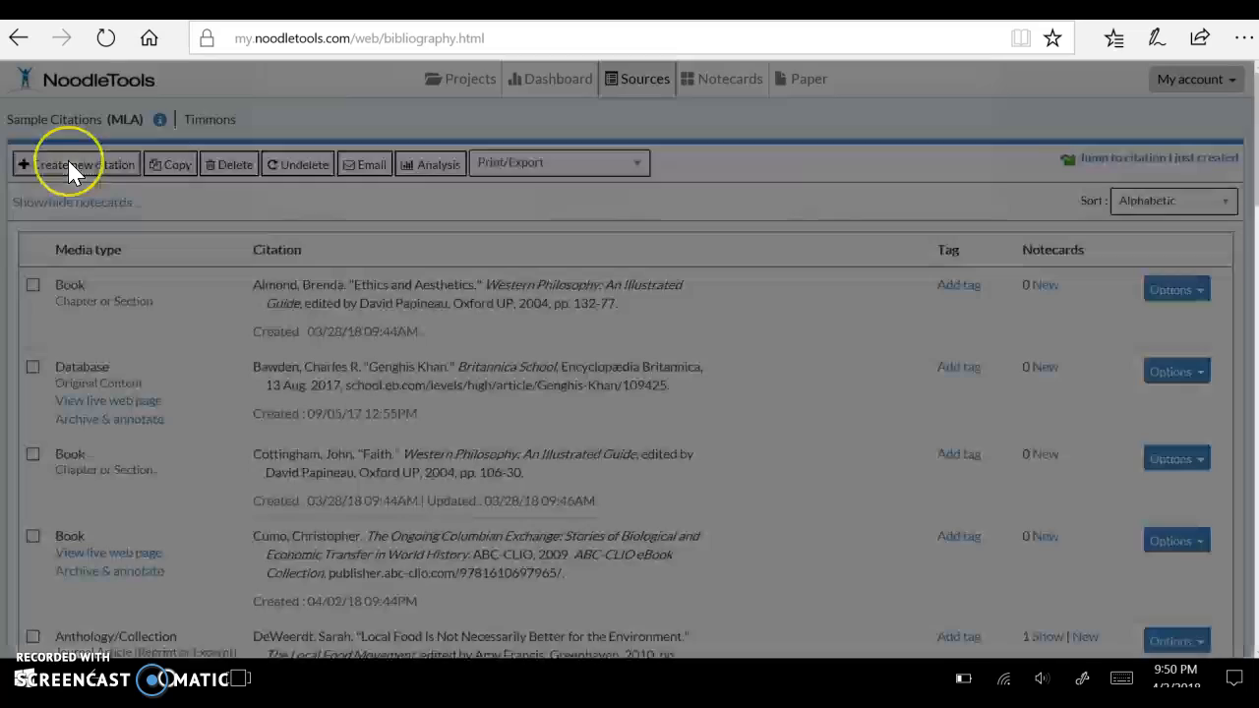
# Create a new citation with 'File, app, e-book' as the source type.
pyautogui.click(76, 164)
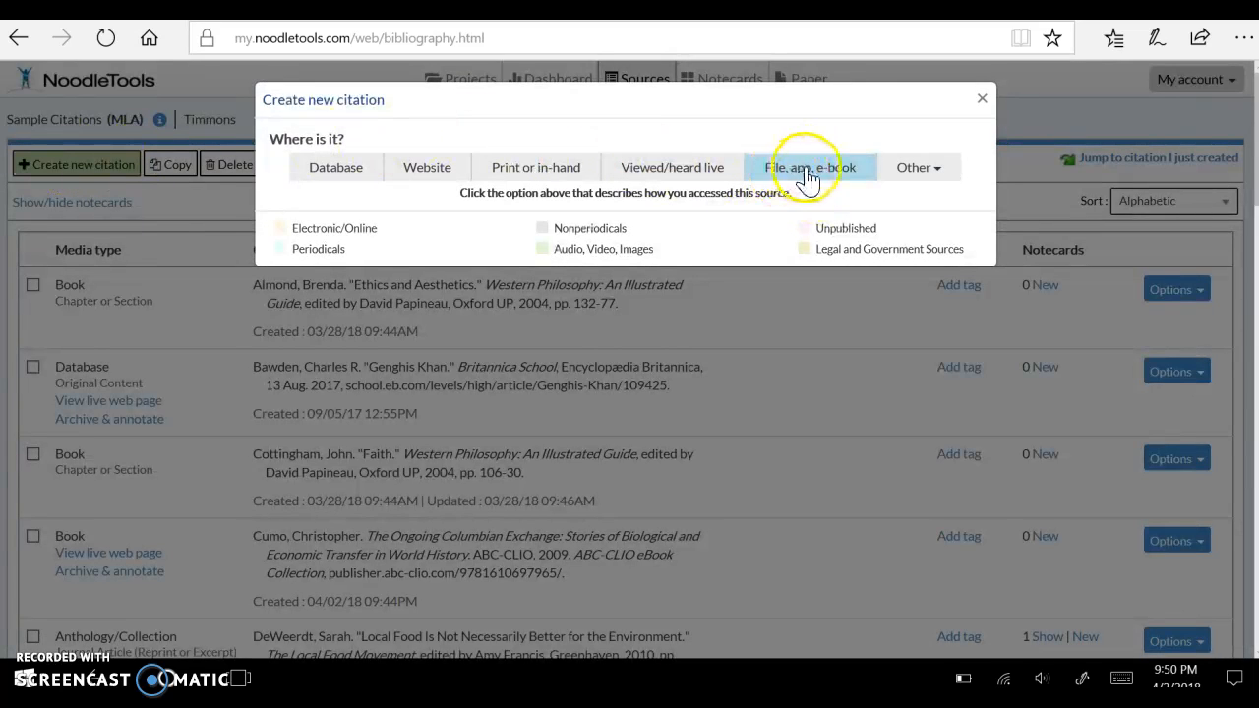
pyautogui.click(809, 167)
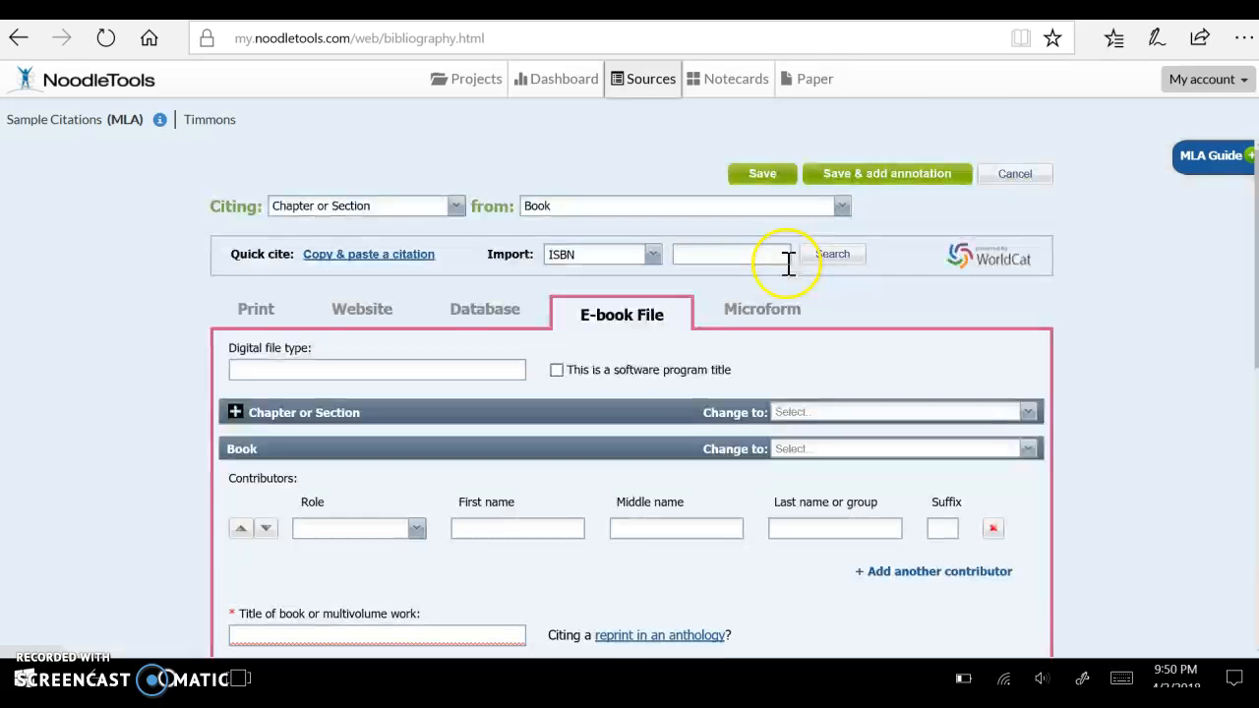
pyautogui.moveTo(621, 315)
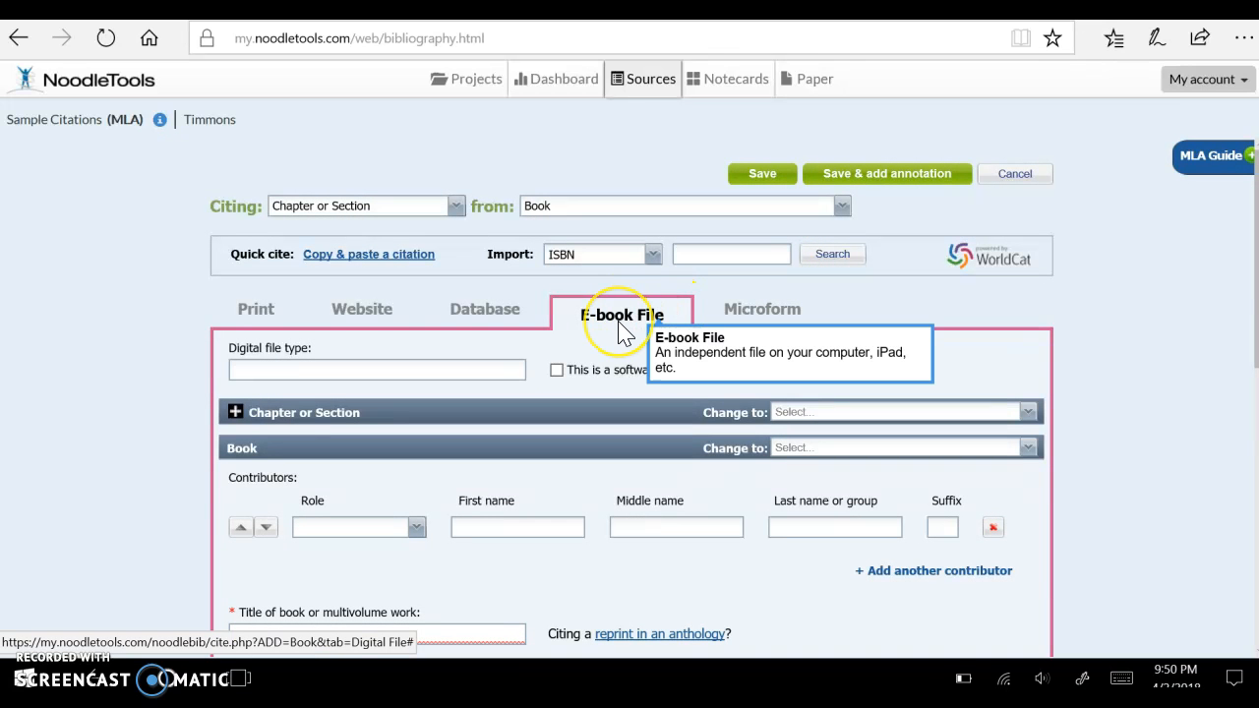
# Enter file type Kindle, author Daniel Quinn, and title Ishmael.
pyautogui.scroll(-3)
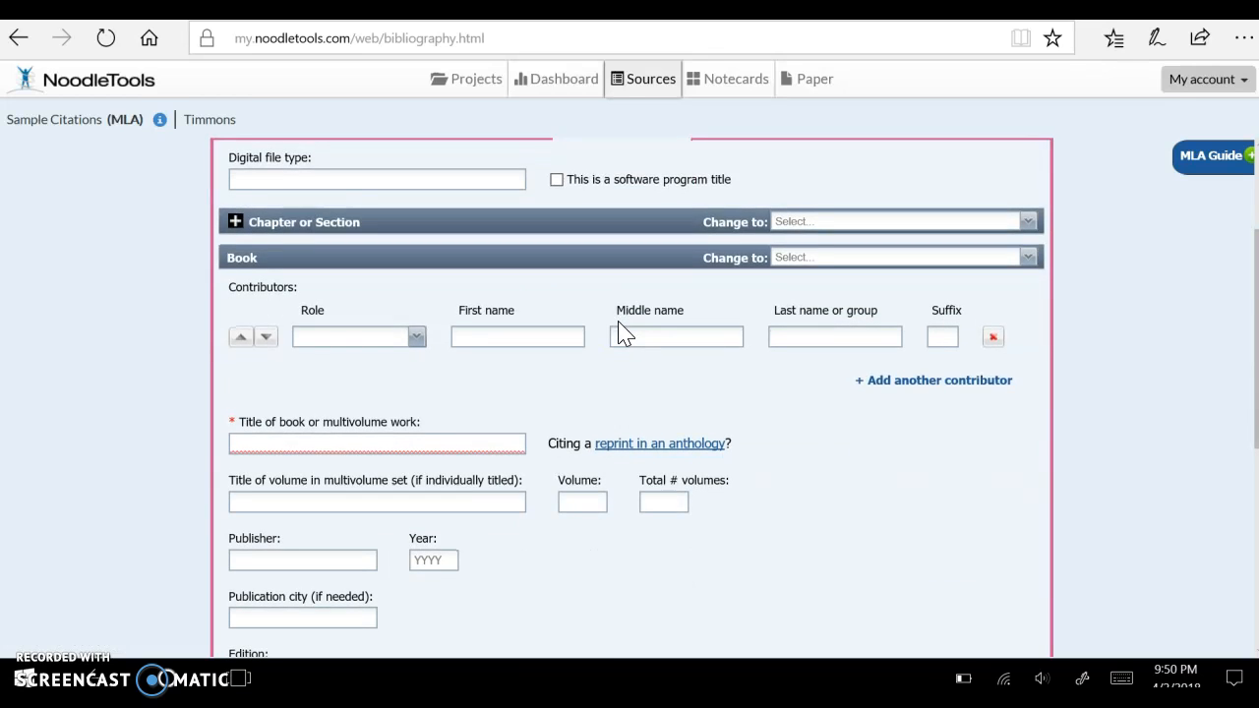
pyautogui.click(377, 178)
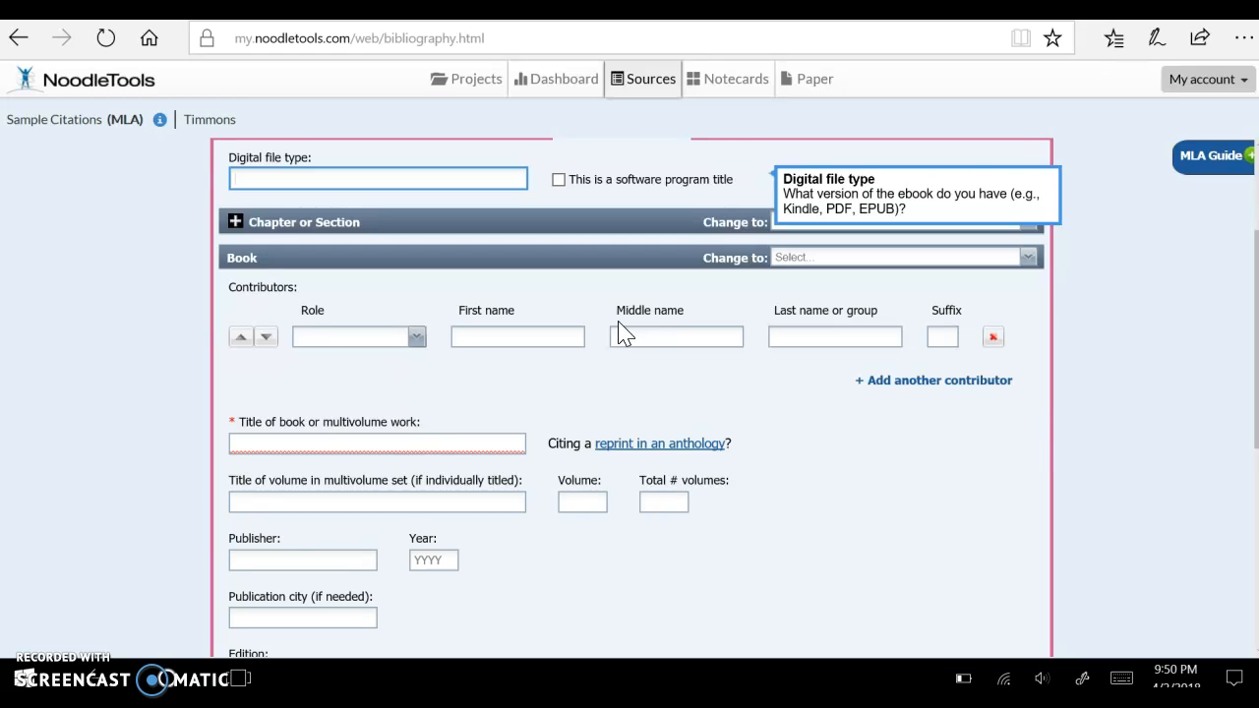
pyautogui.write('Kind')
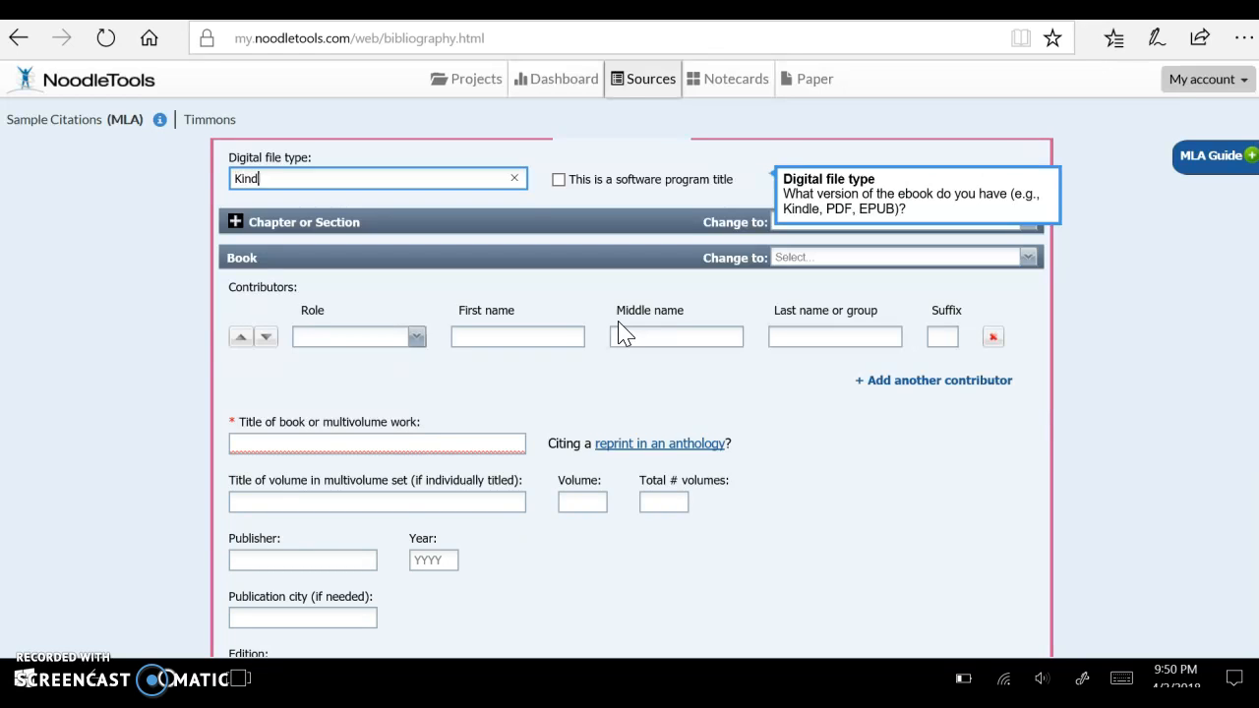
pyautogui.write('le')
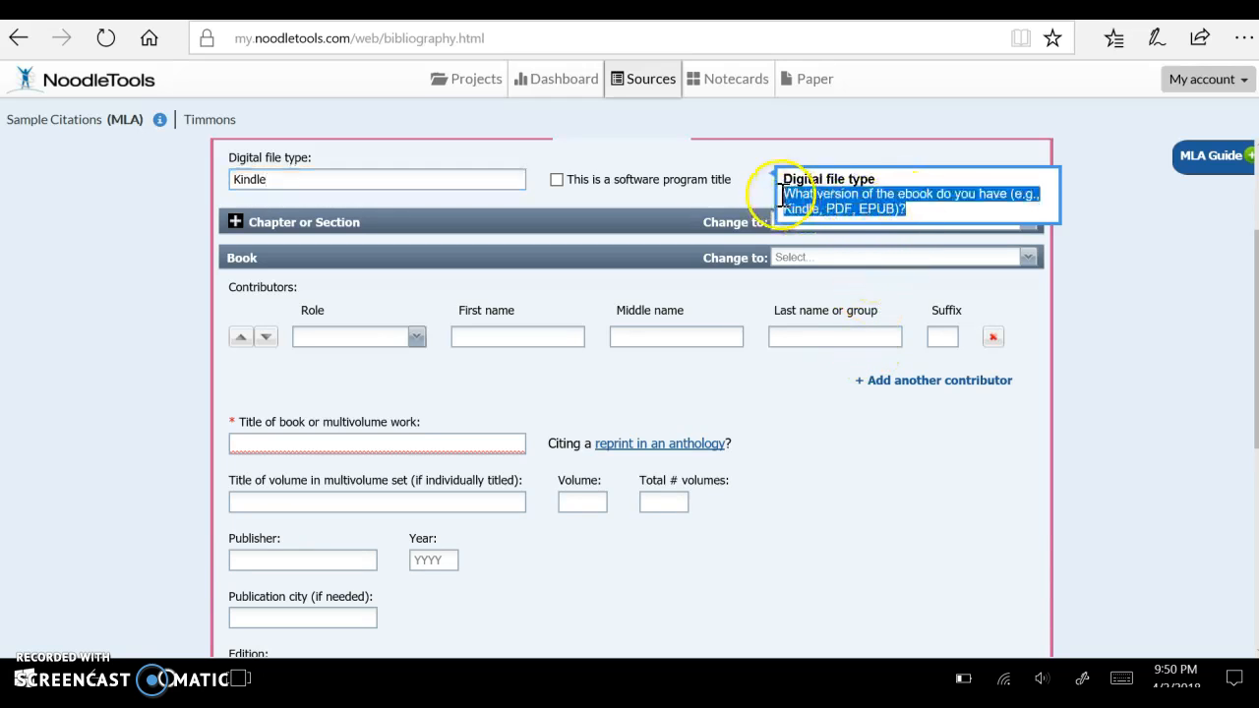
pyautogui.moveTo(359, 166)
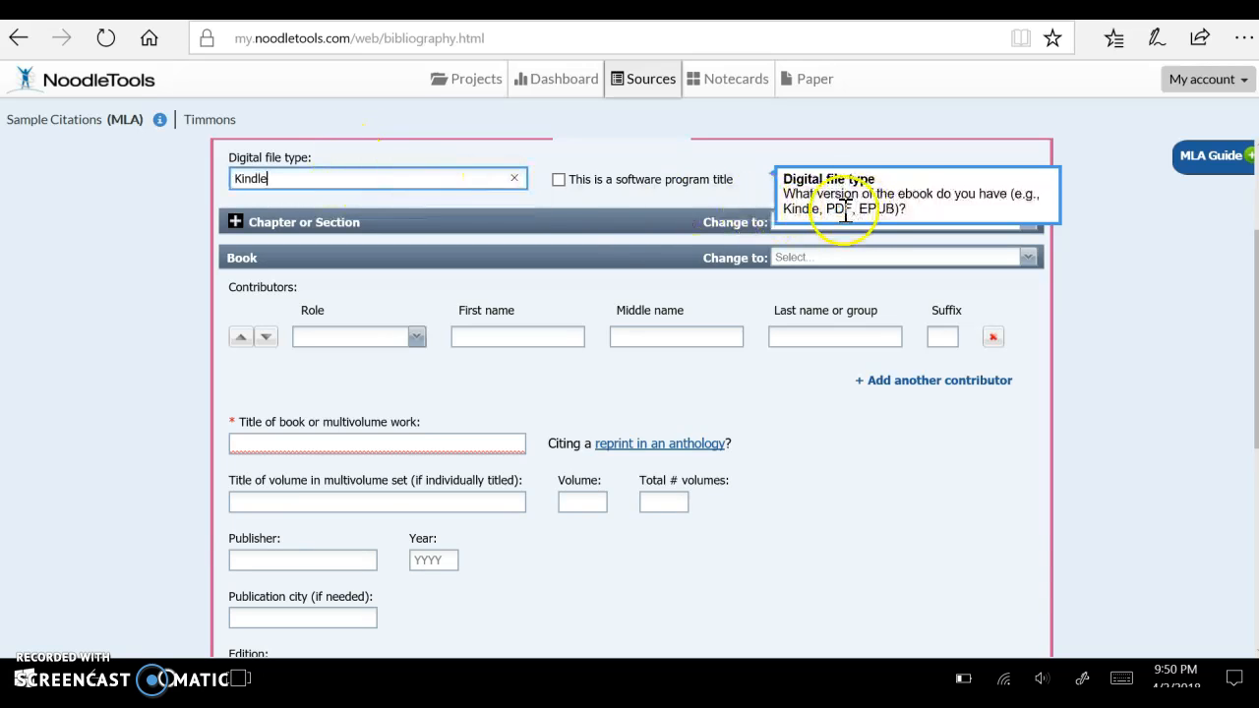
pyautogui.moveTo(329, 354)
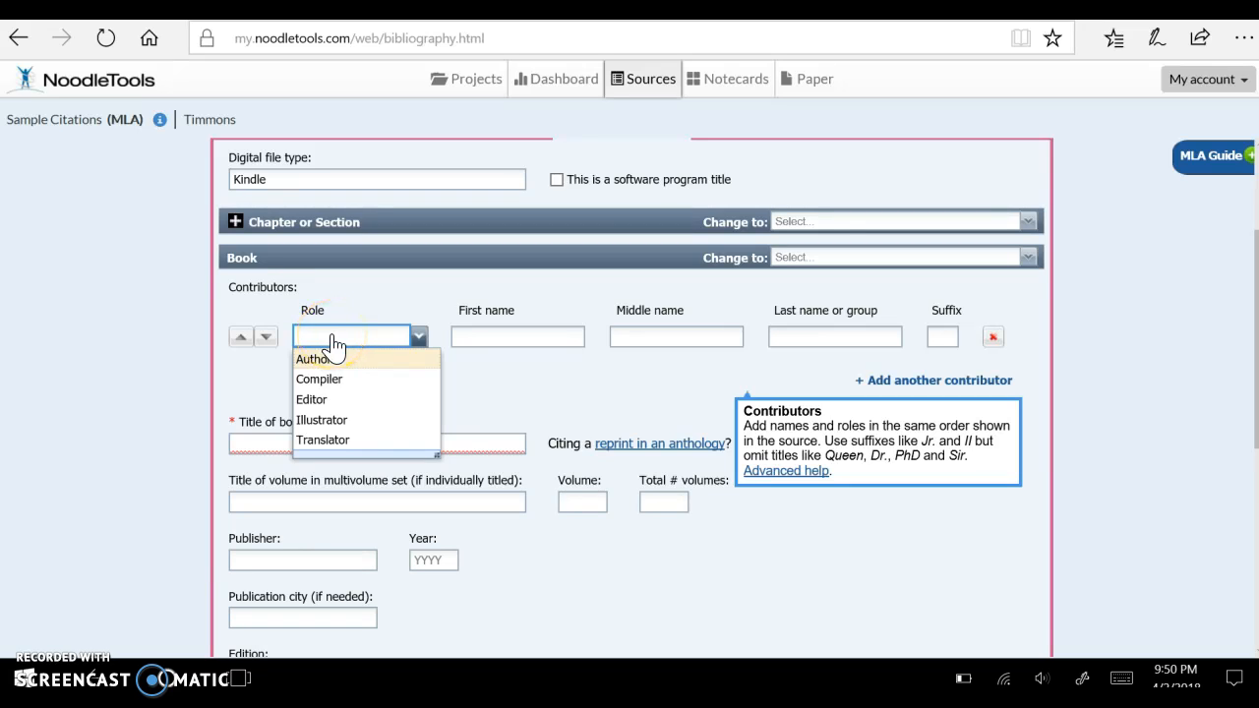
pyautogui.click(313, 358)
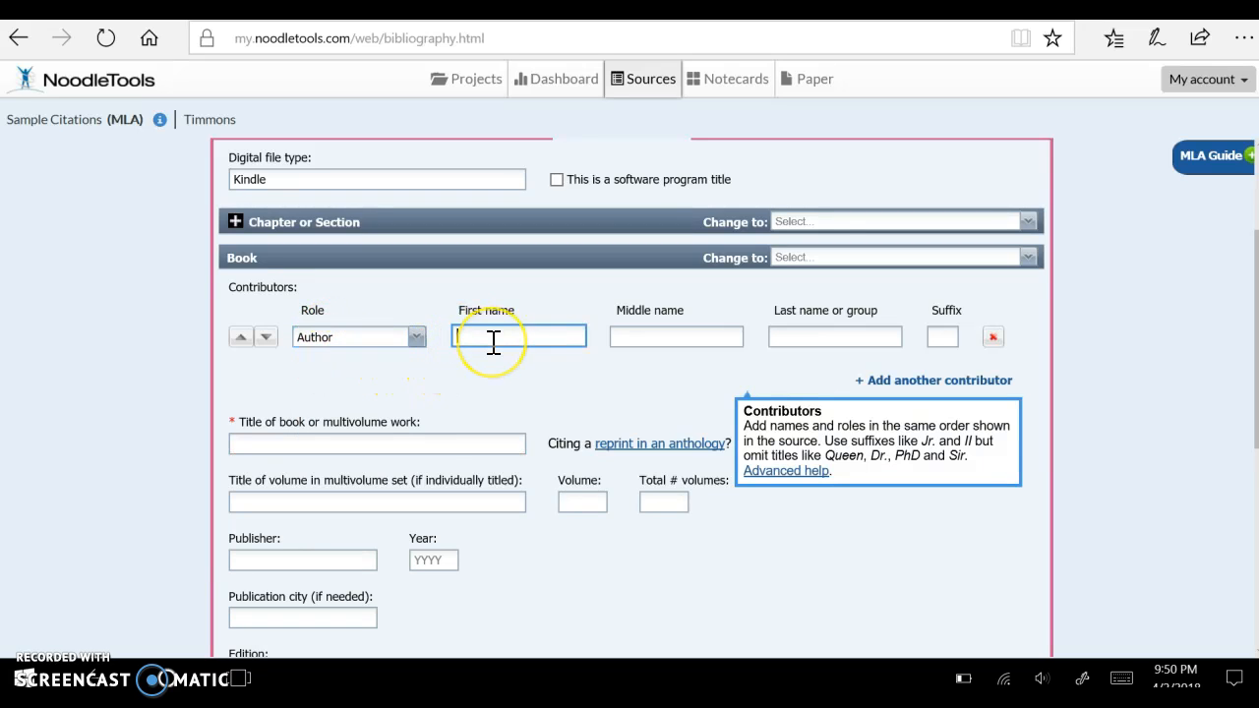
pyautogui.write('Daniel')
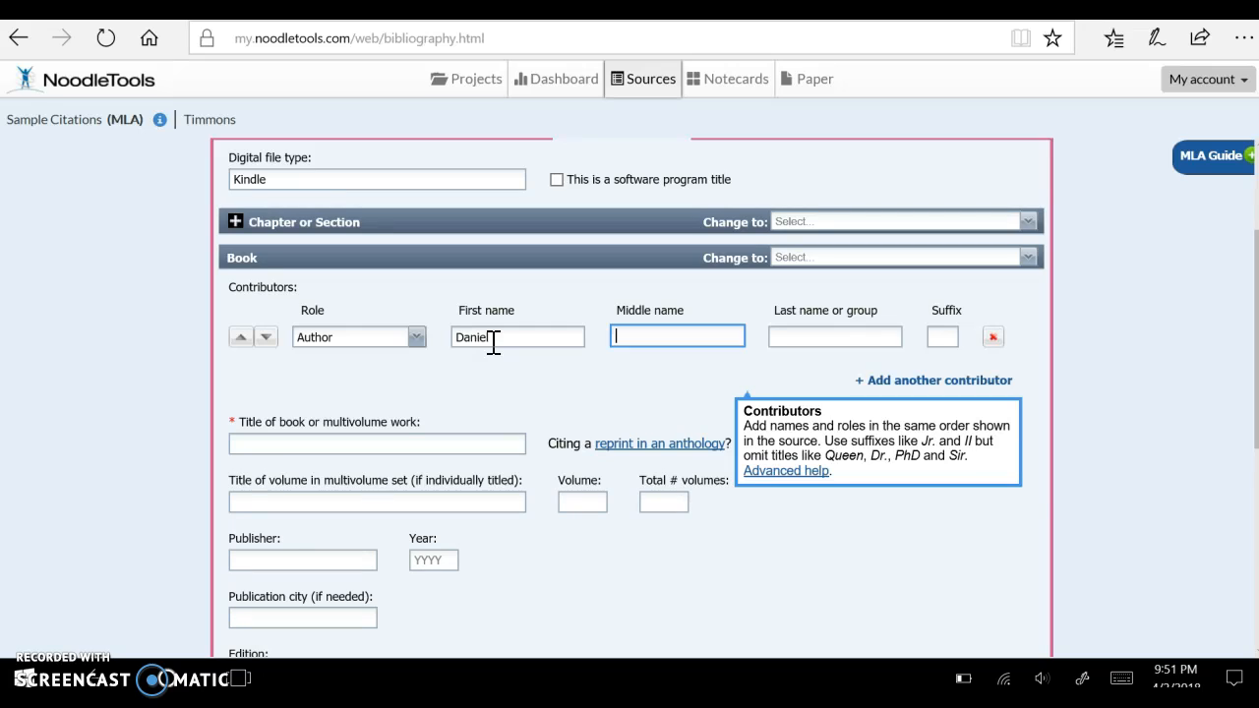
pyautogui.write('Quinn')
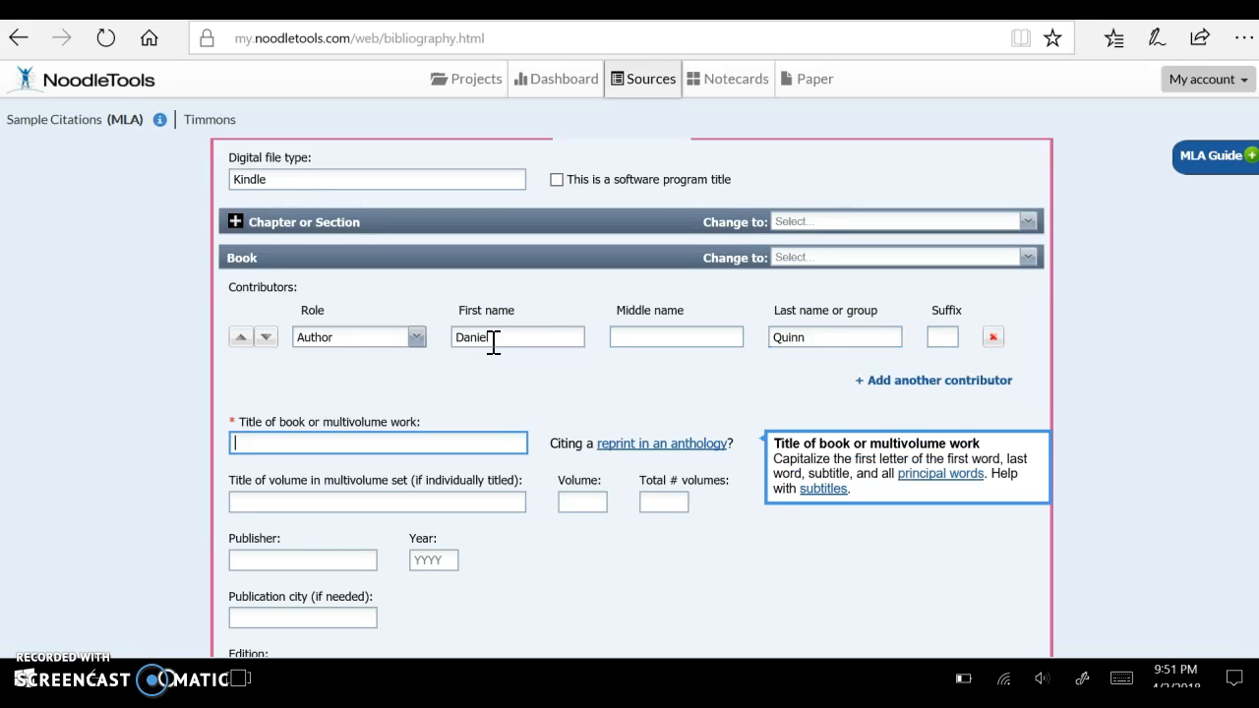
pyautogui.write('Ishmae')
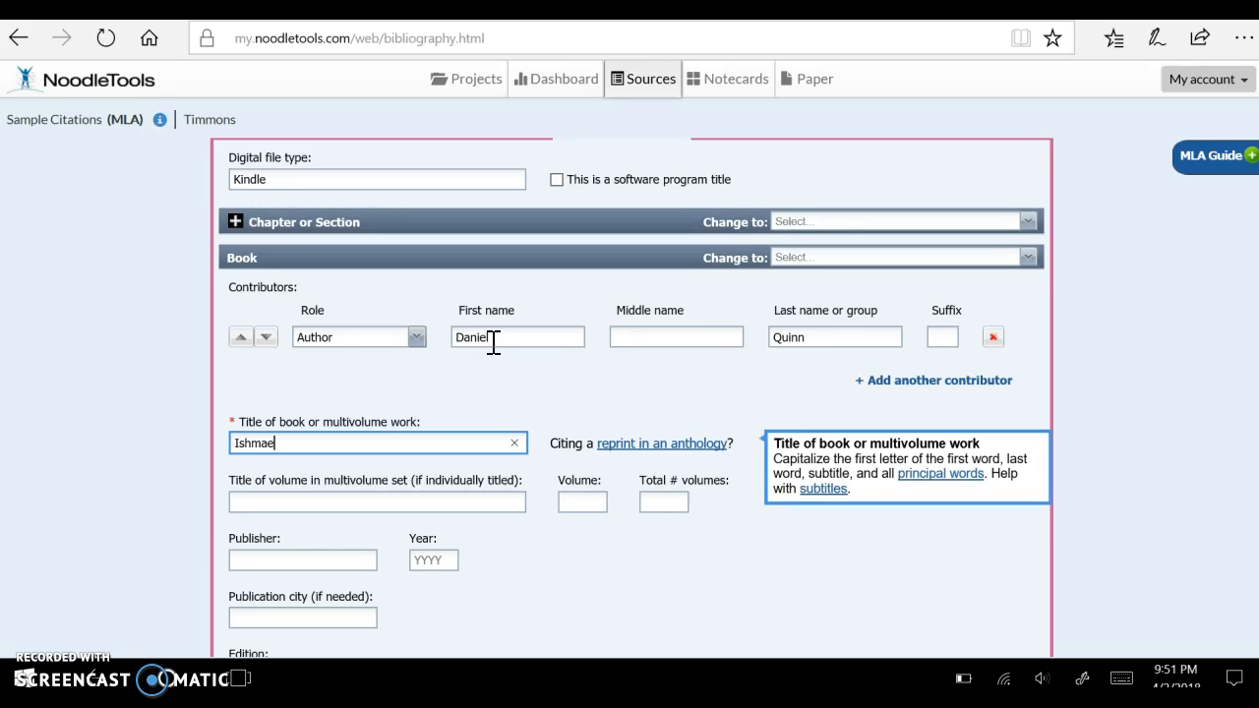
# Add publisher Bantam and year 2009, then save the Kindle citation.
pyautogui.click(665, 501)
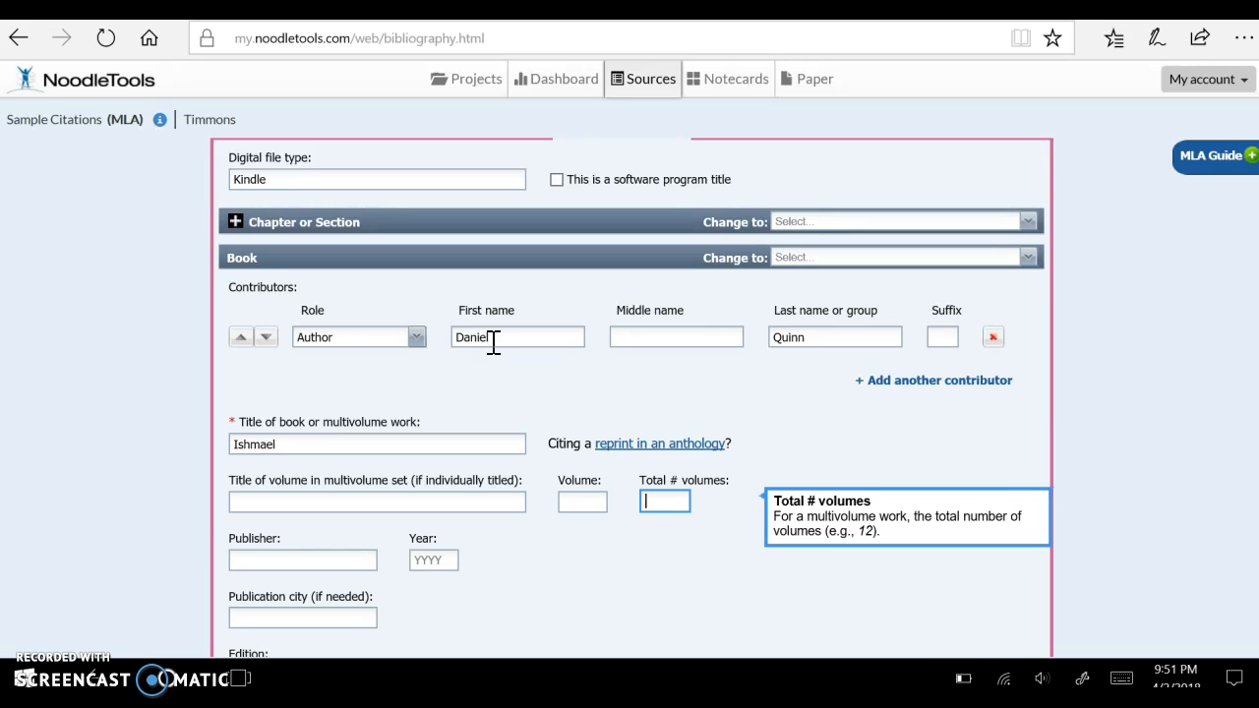
pyautogui.write('Bantam')
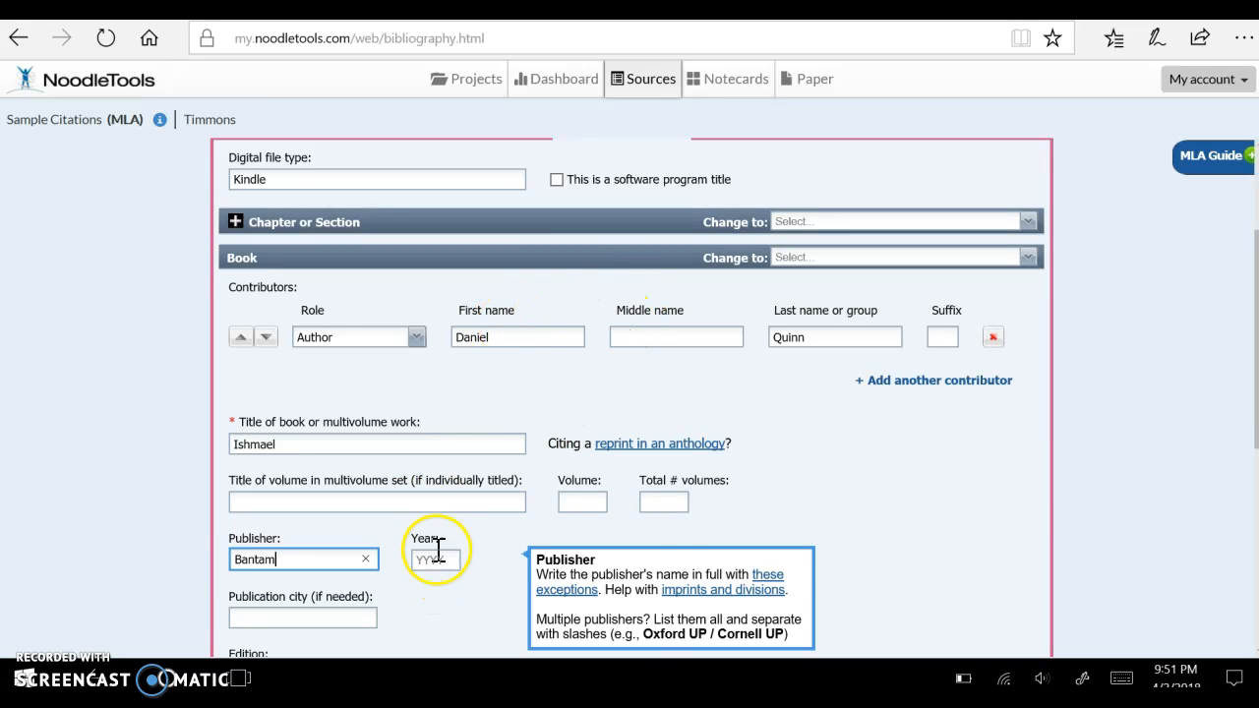
pyautogui.write('2009')
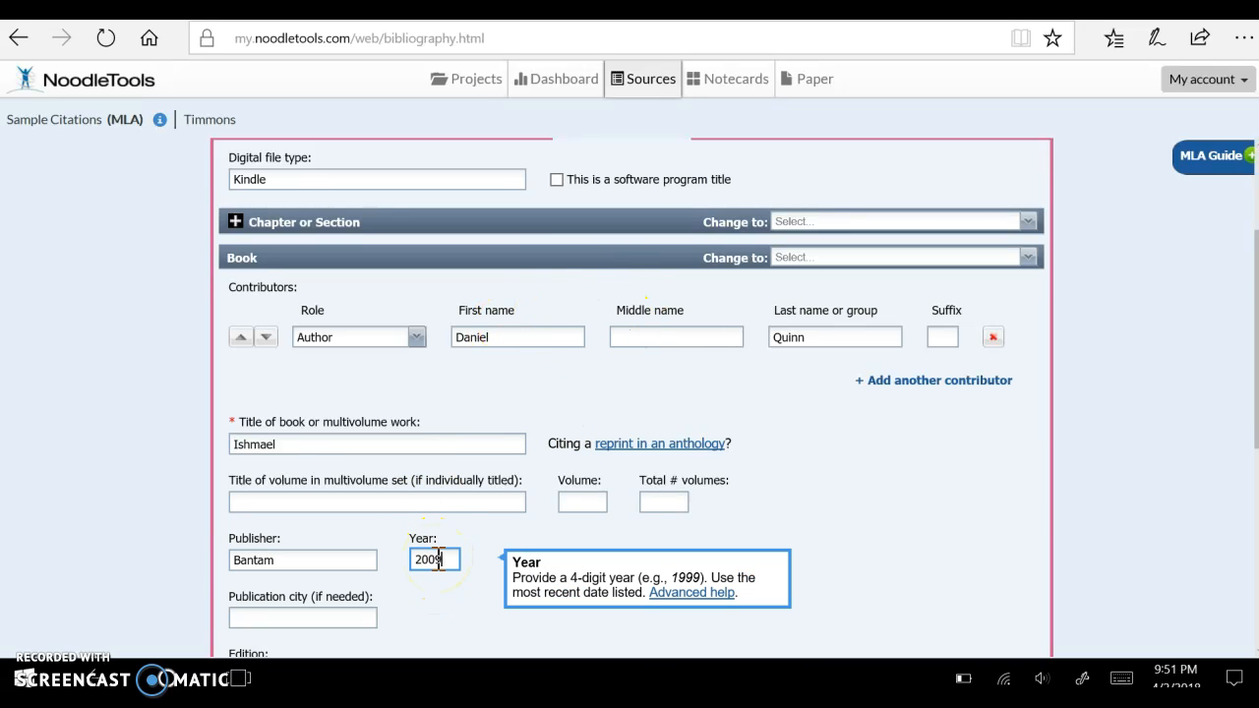
pyautogui.scroll(-3)
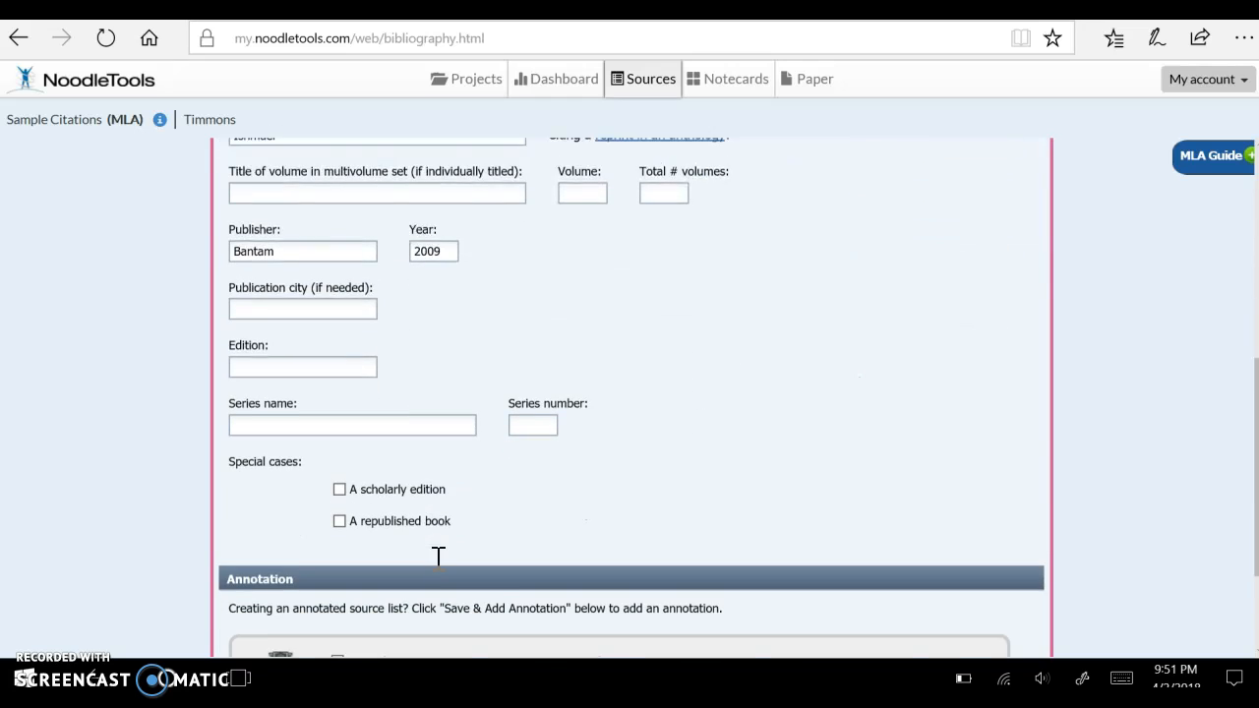
pyautogui.scroll(-3)
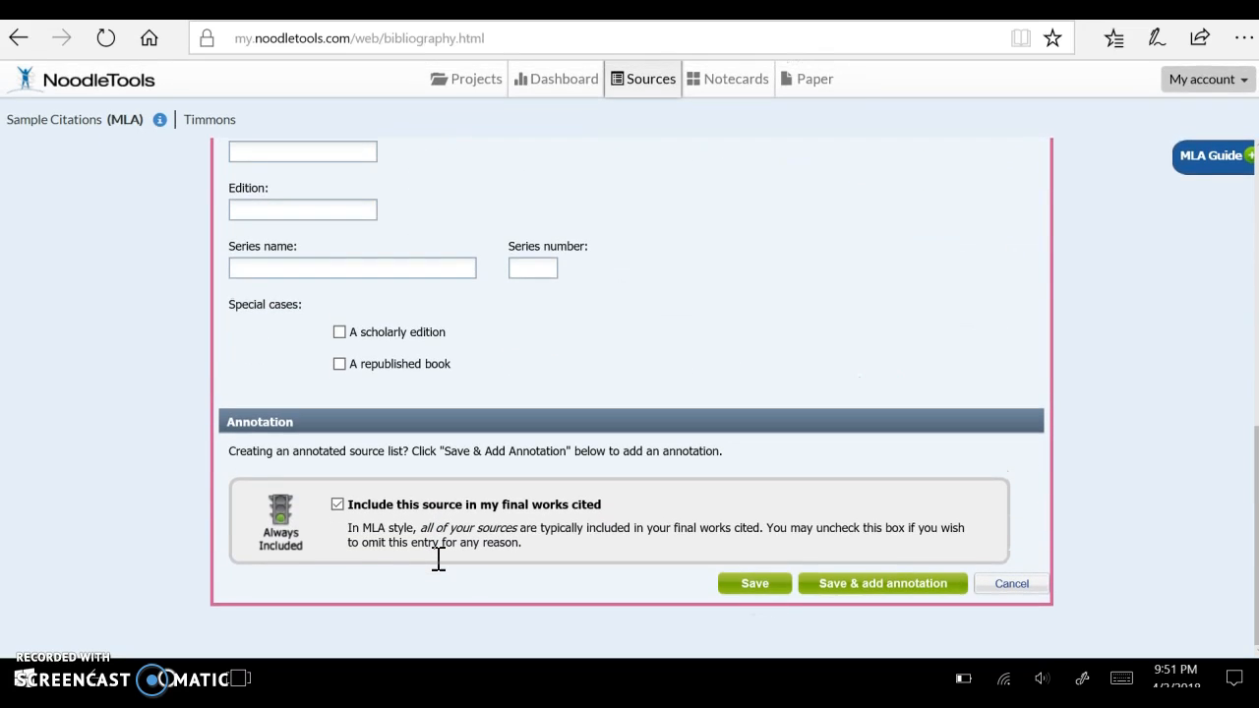
pyautogui.click(753, 582)
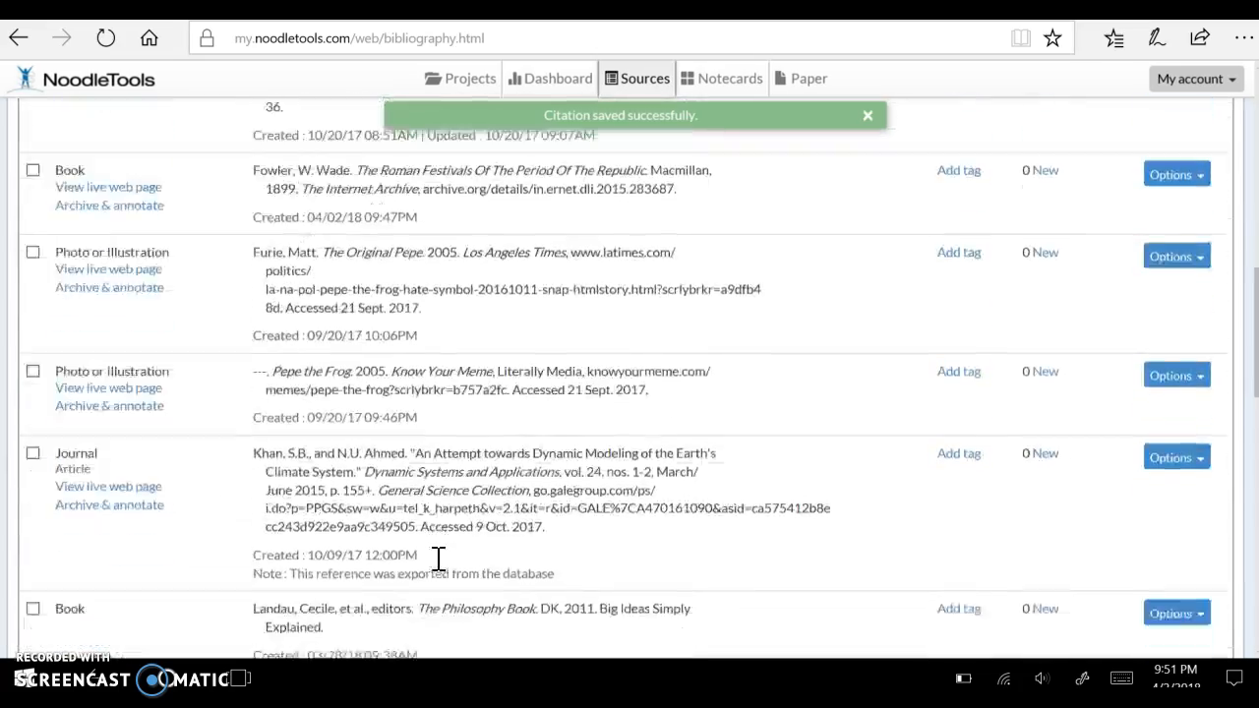
# Locate and select the entry 'Quinn, Daniel. Ishmael. Kindle ed., Bantam, 2009.' in the Sources list.
pyautogui.scroll(-3)
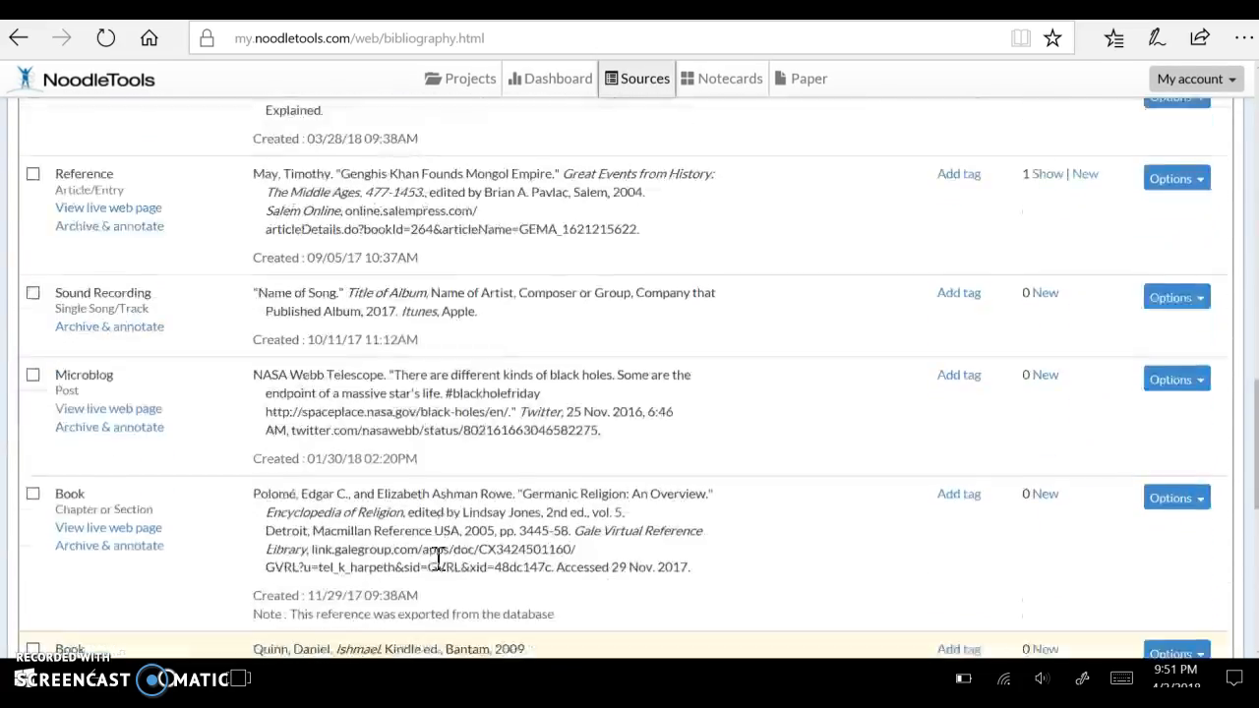
pyautogui.scroll(-3)
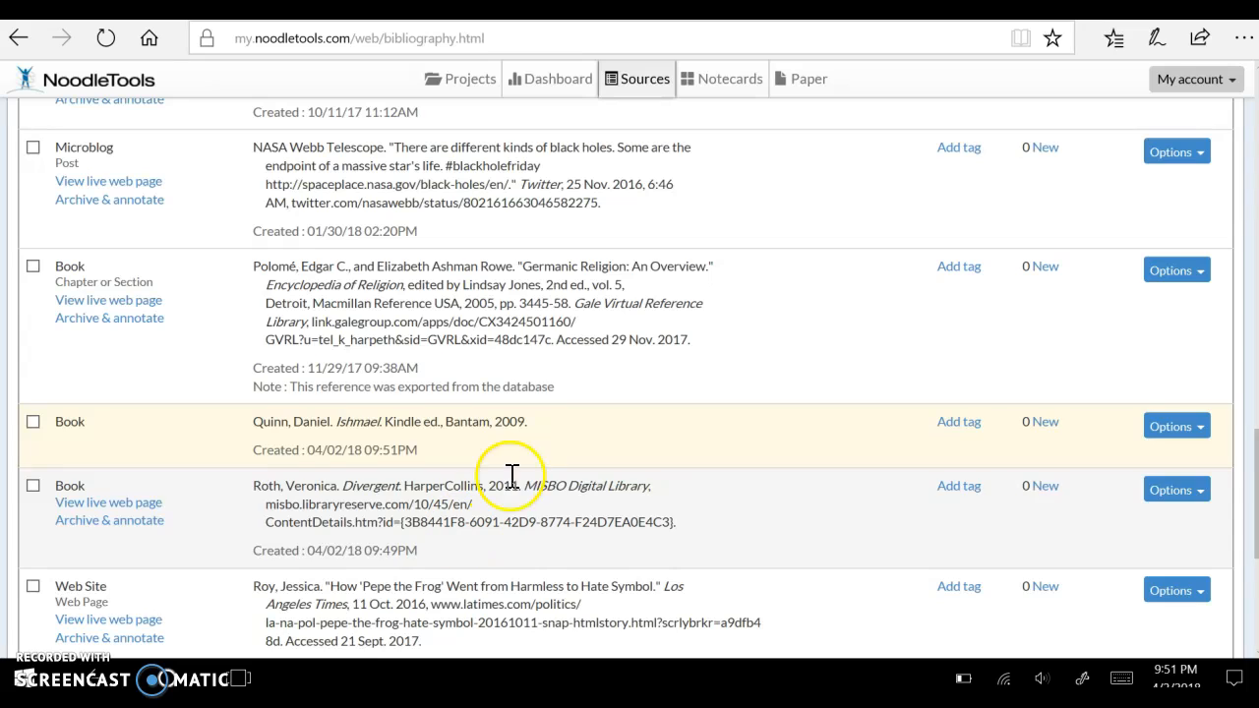
pyautogui.tripleClick(394, 421)
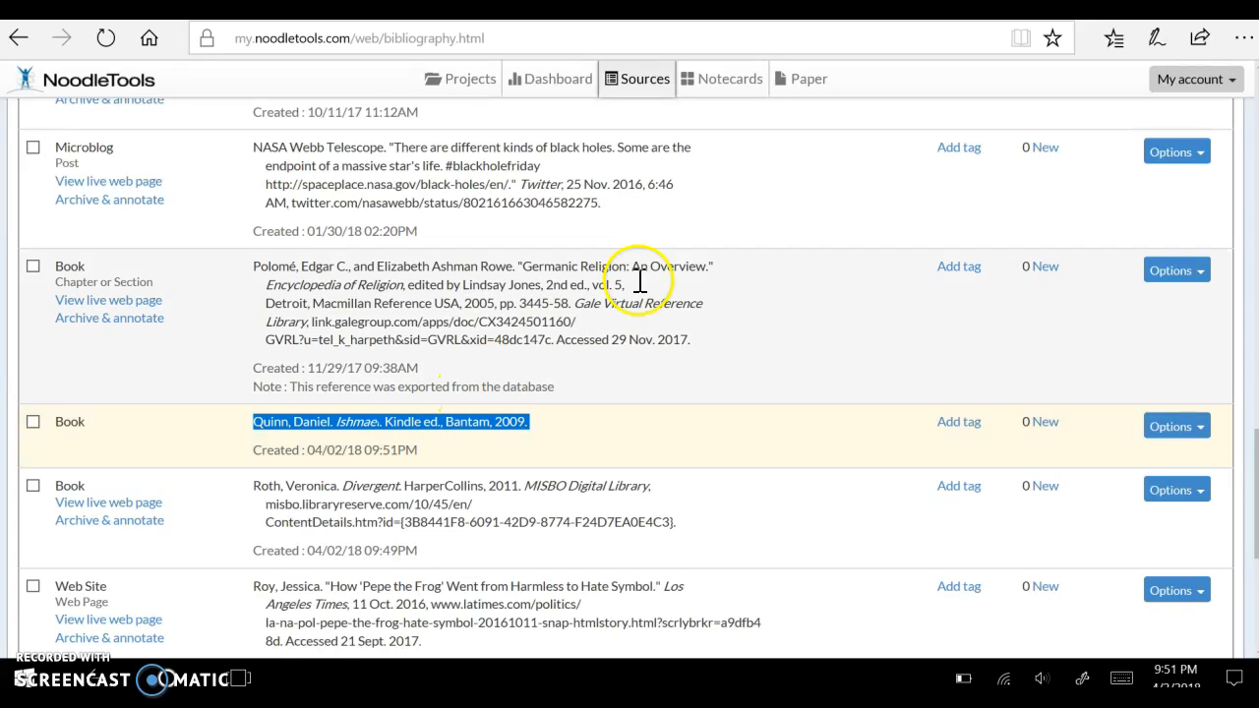
pyautogui.moveTo(1138, 354)
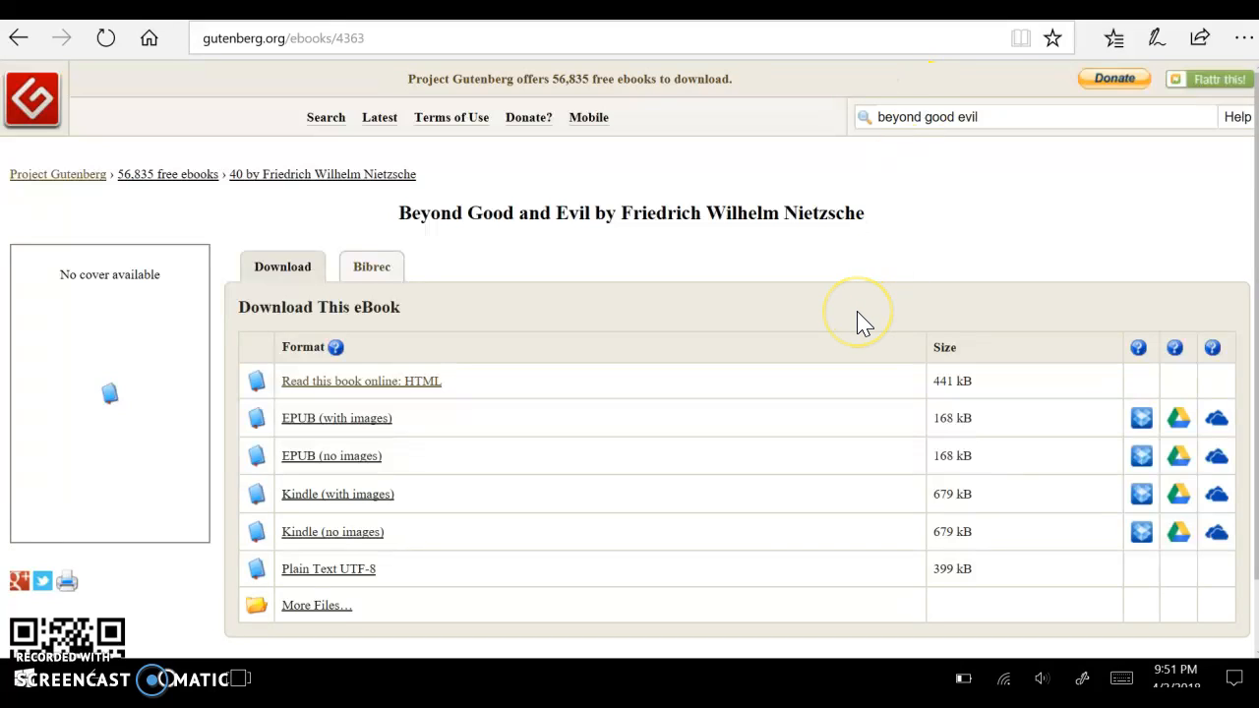
pyautogui.moveTo(859, 322)
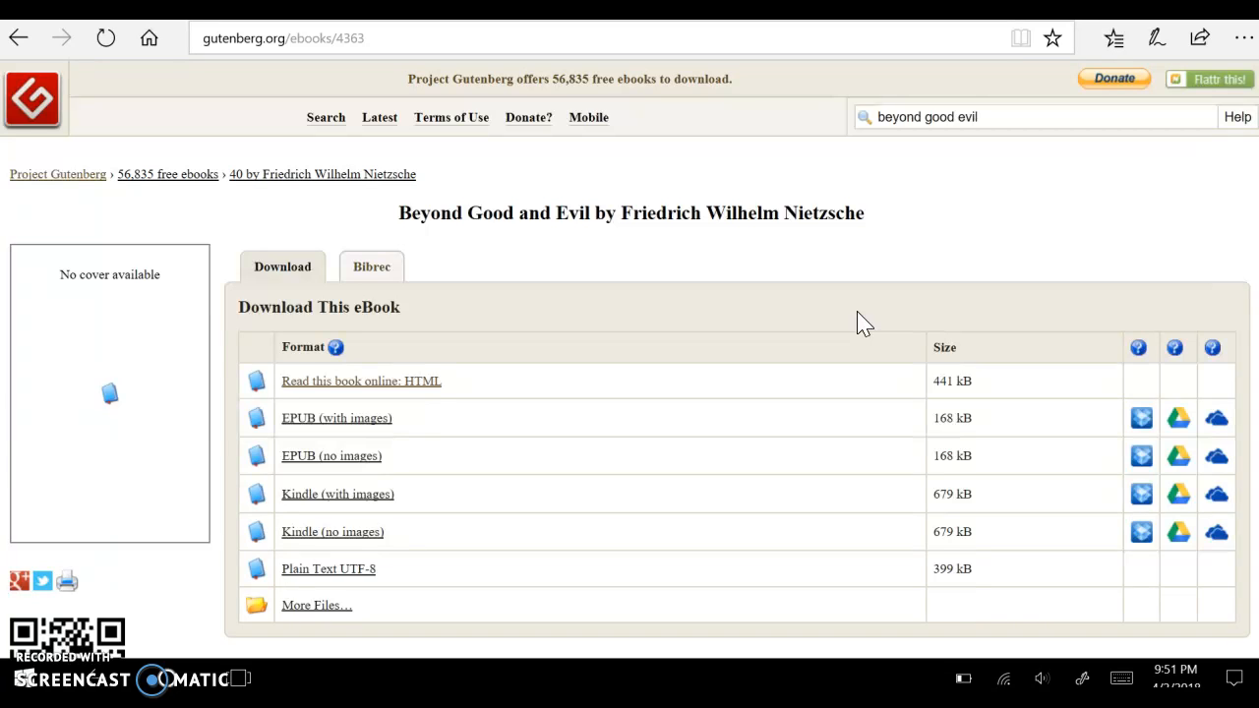
pyautogui.moveTo(517, 393)
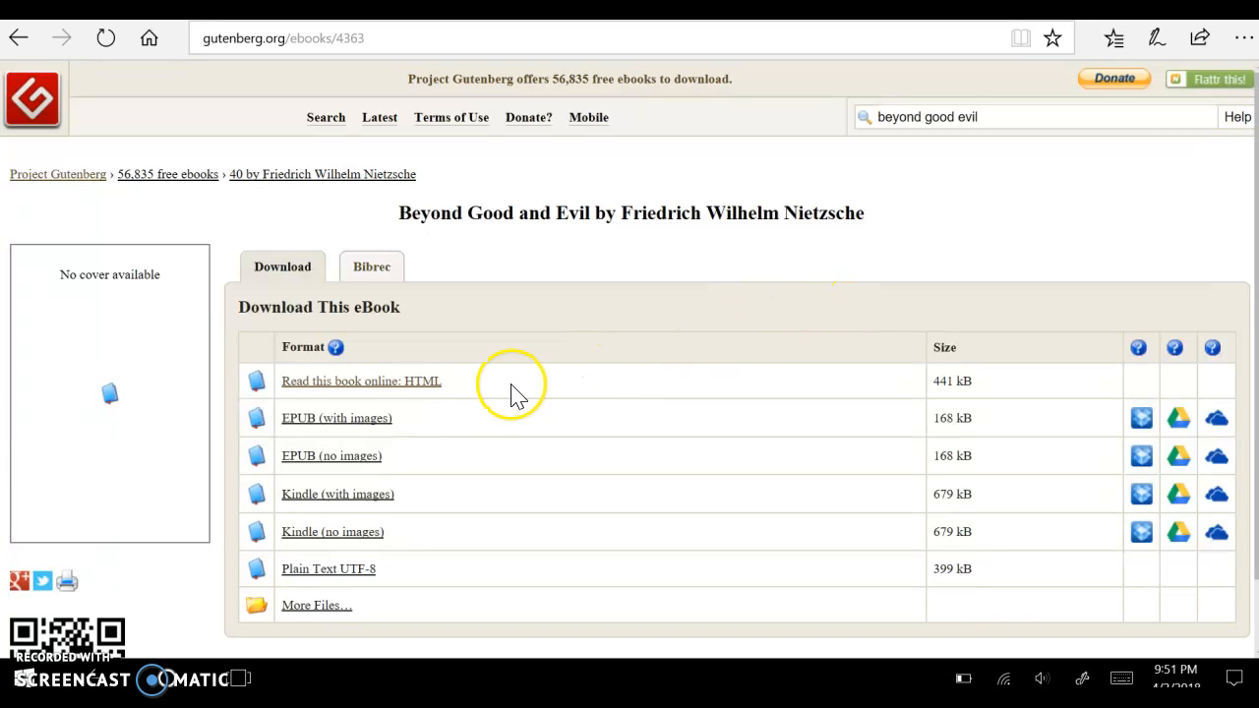
pyautogui.moveTo(391, 387)
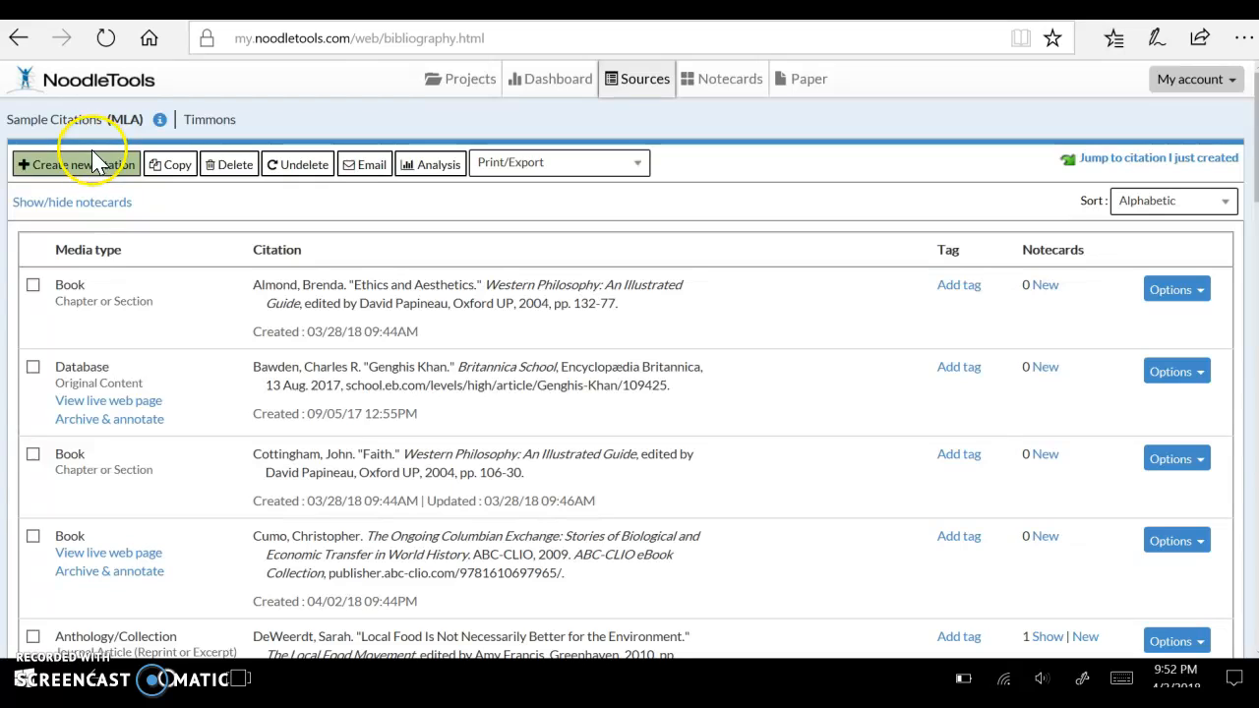
# Start a new print-book citation and select the Project Gutenberg page address for copying.
pyautogui.click(76, 165)
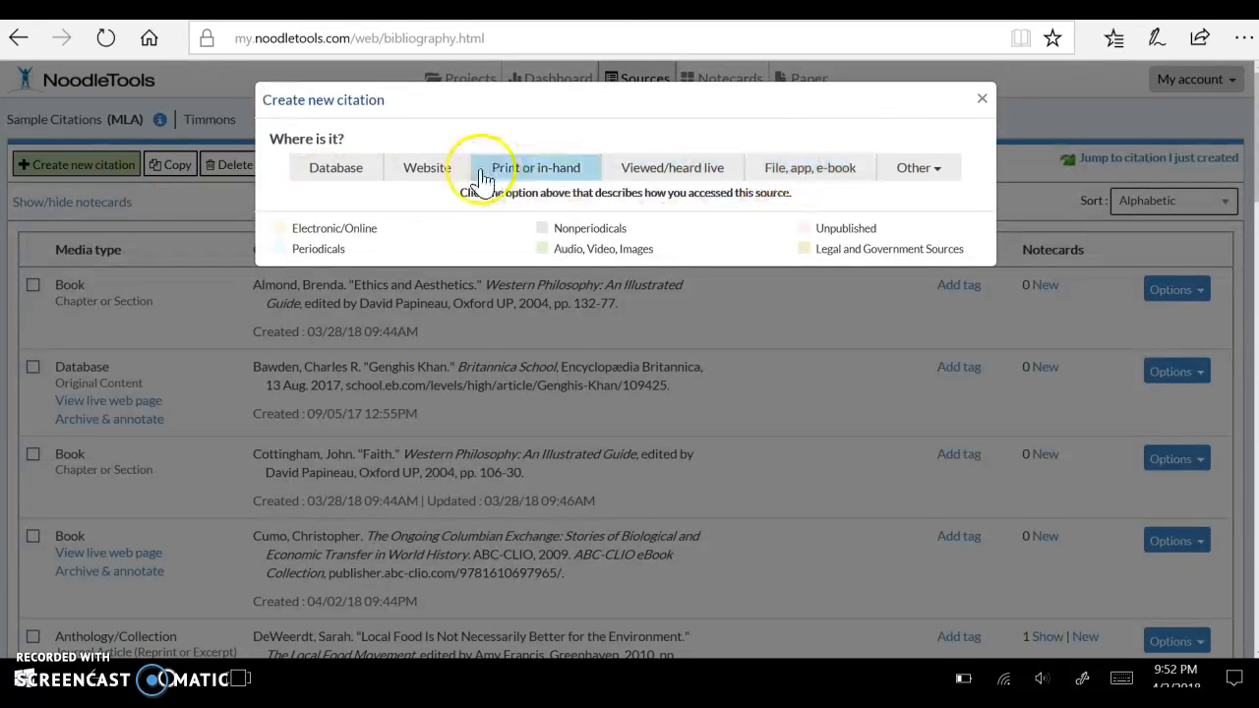
pyautogui.click(420, 168)
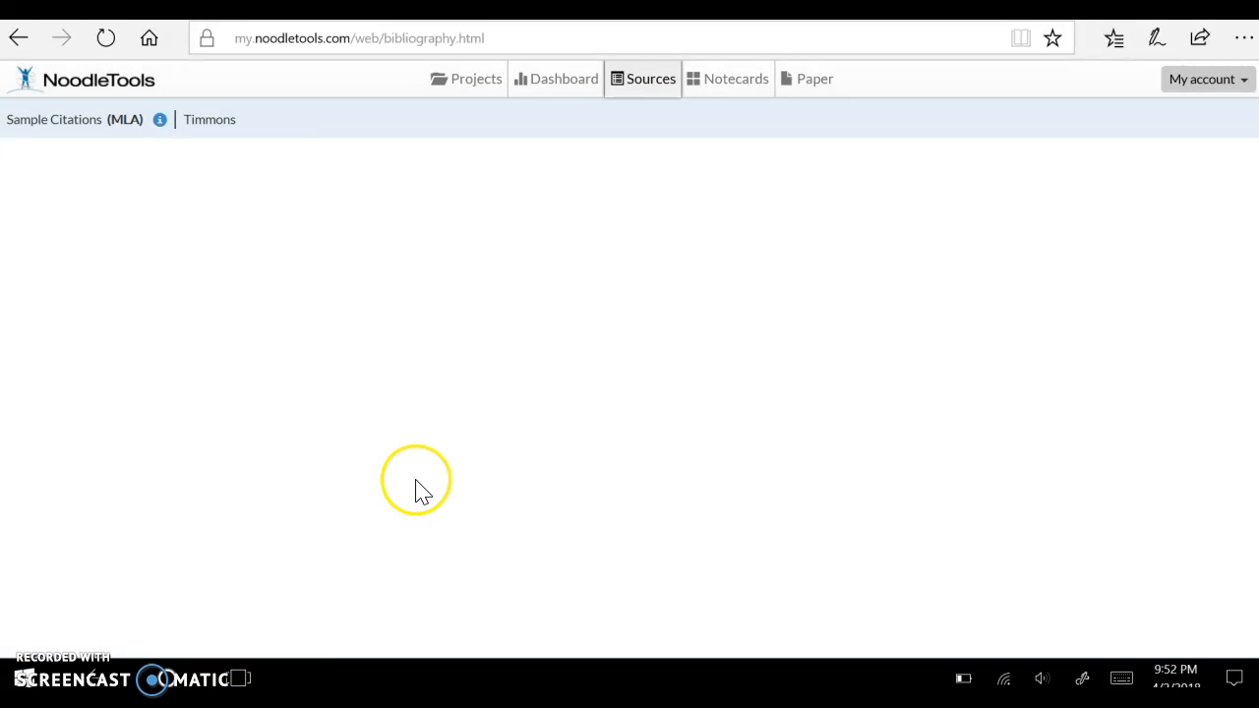
pyautogui.moveTo(471, 125)
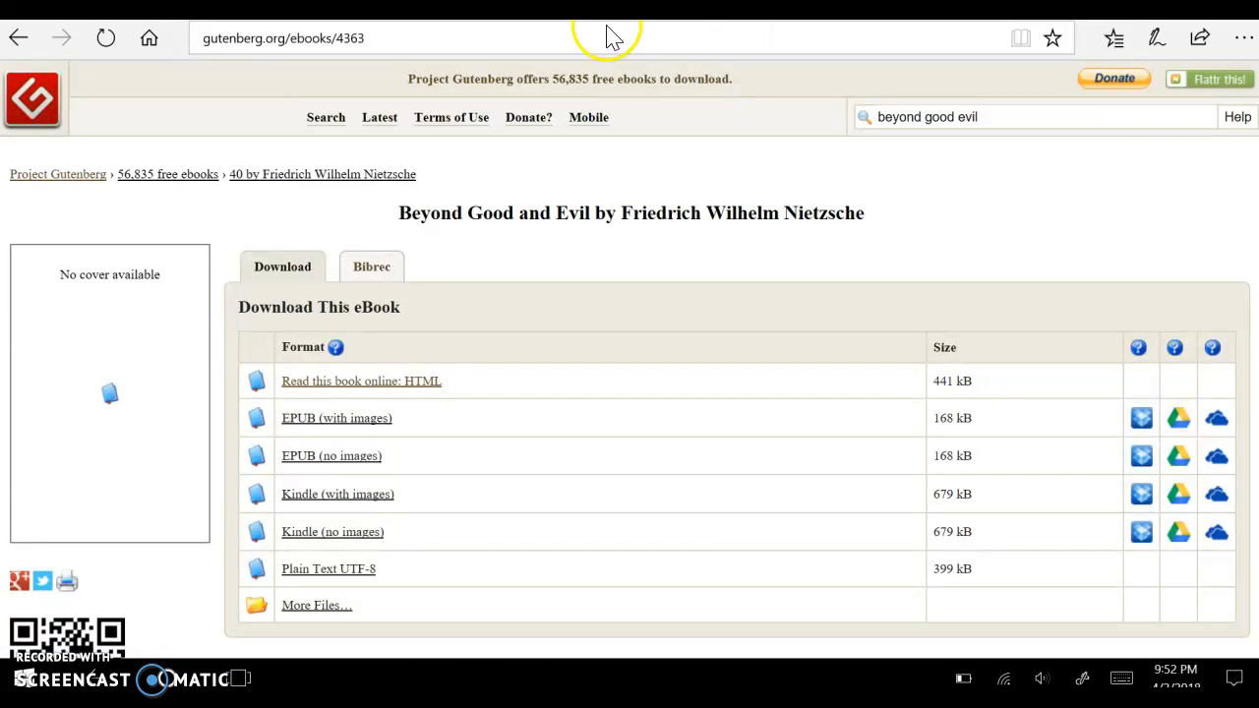
pyautogui.click(344, 37)
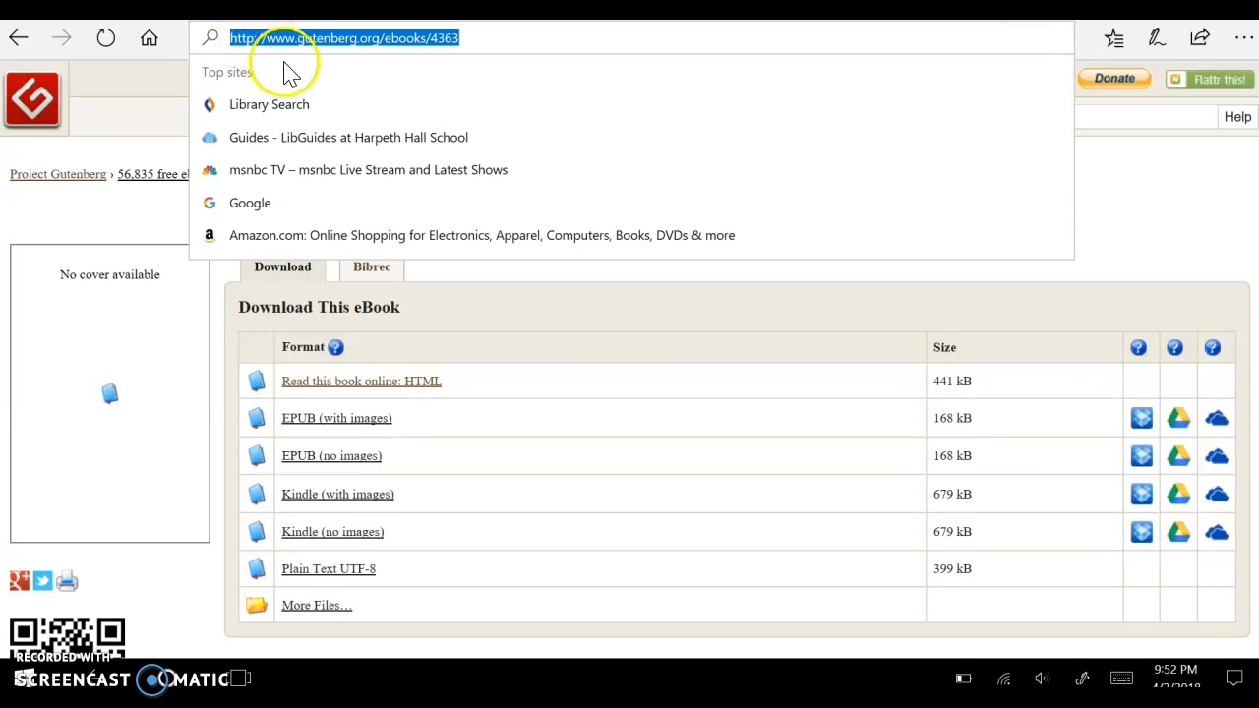
pyautogui.moveTo(288, 70)
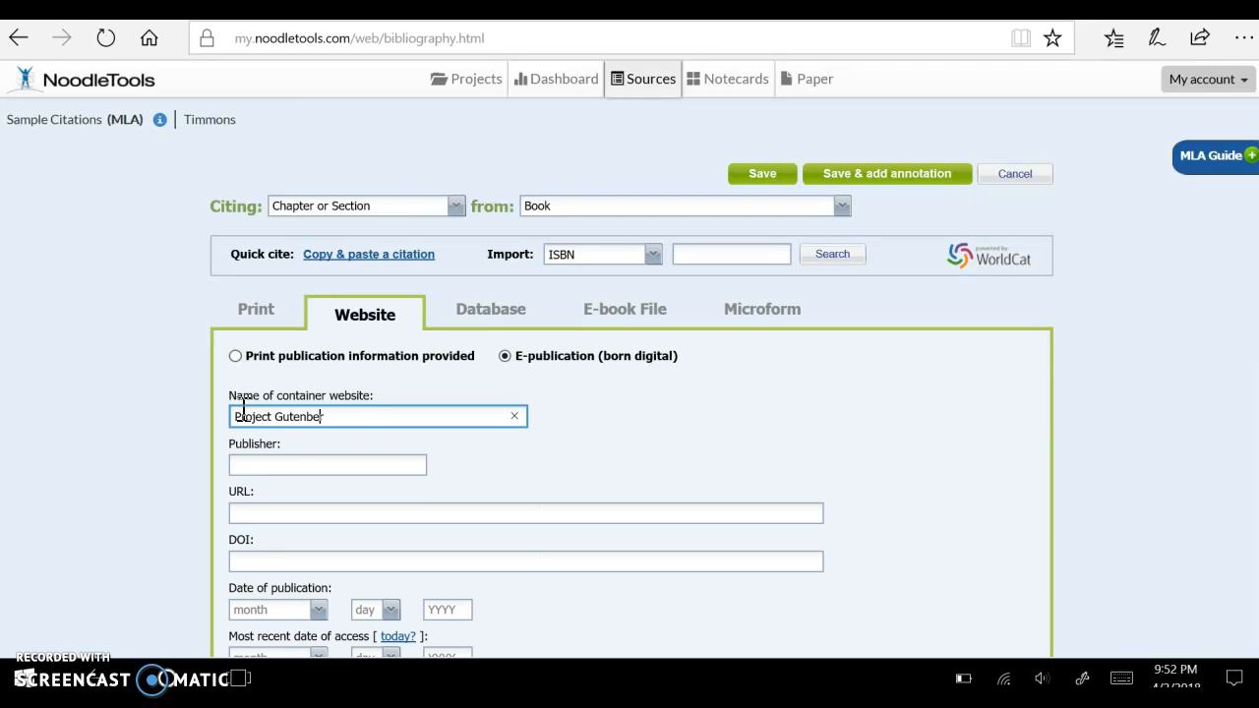
pyautogui.click(524, 511)
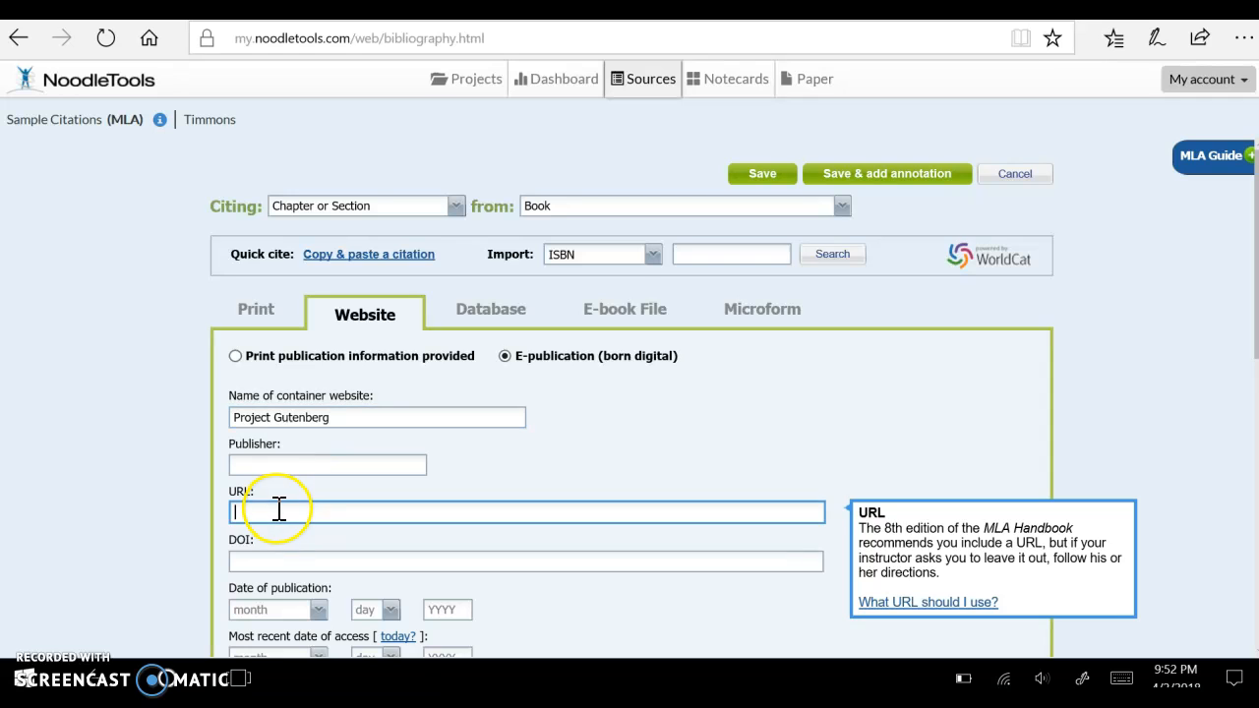
pyautogui.write('http://www.gutenberg.org/ebooks/4363')
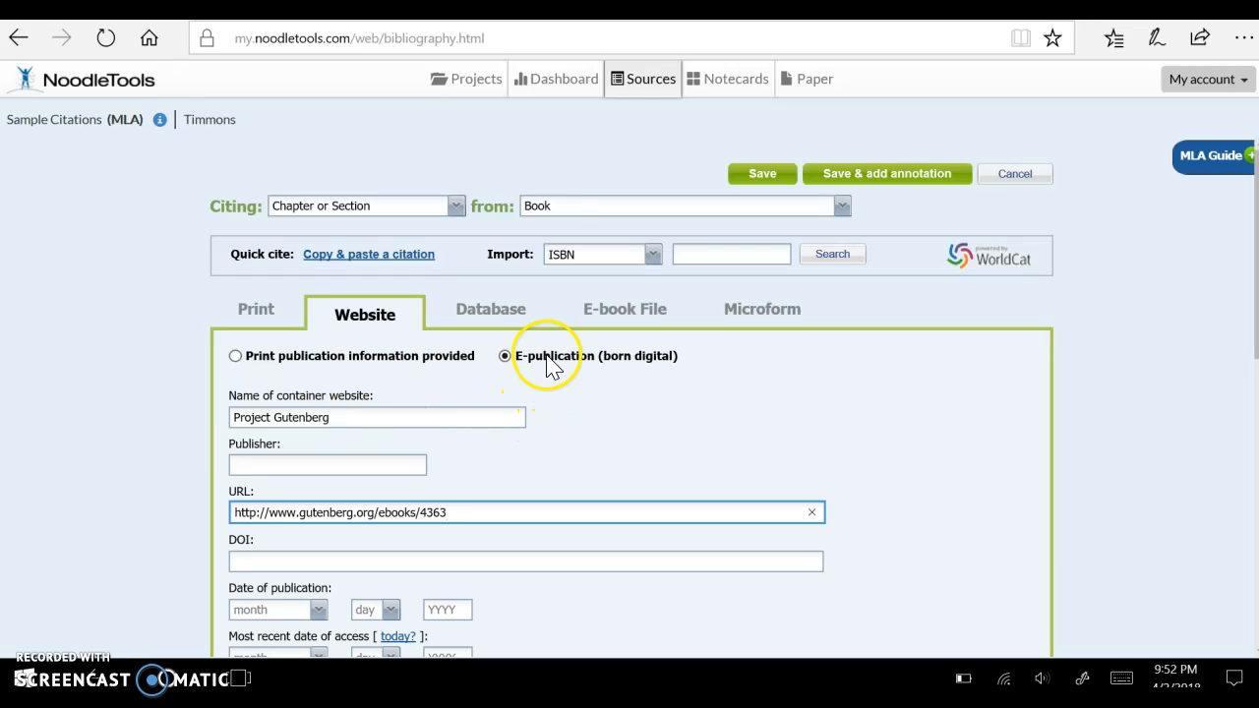
pyautogui.scroll(-3)
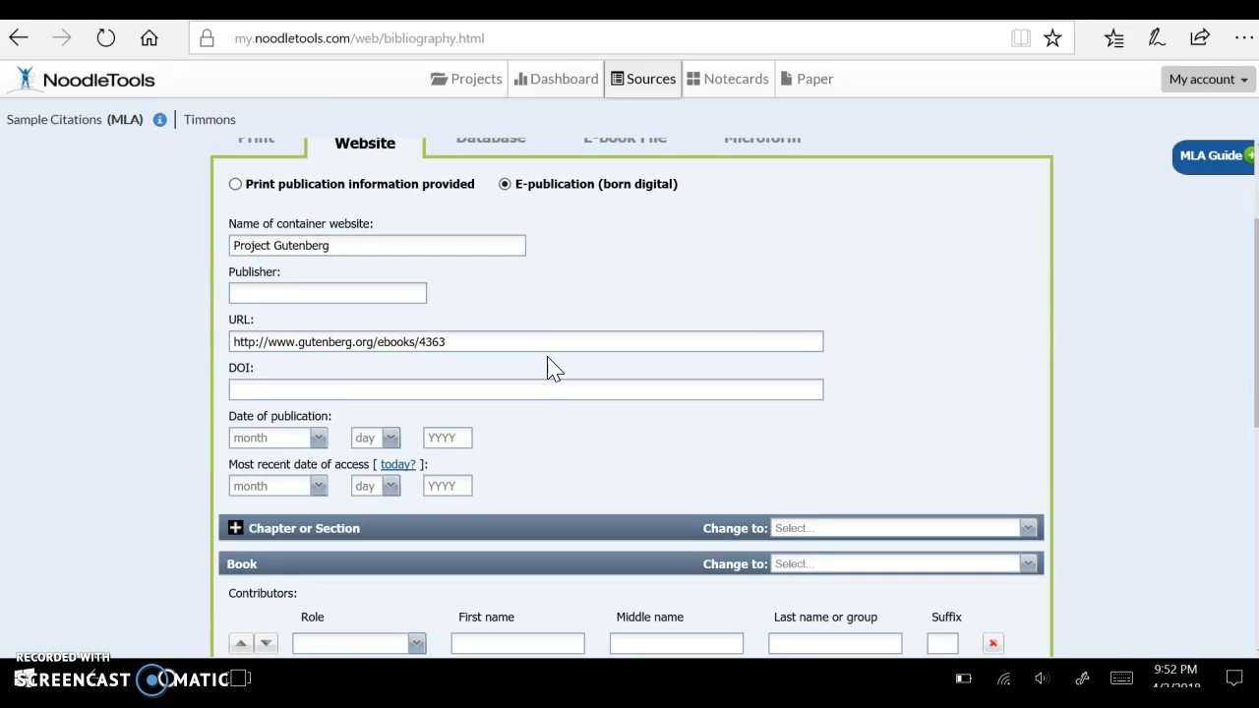
pyautogui.scroll(-3)
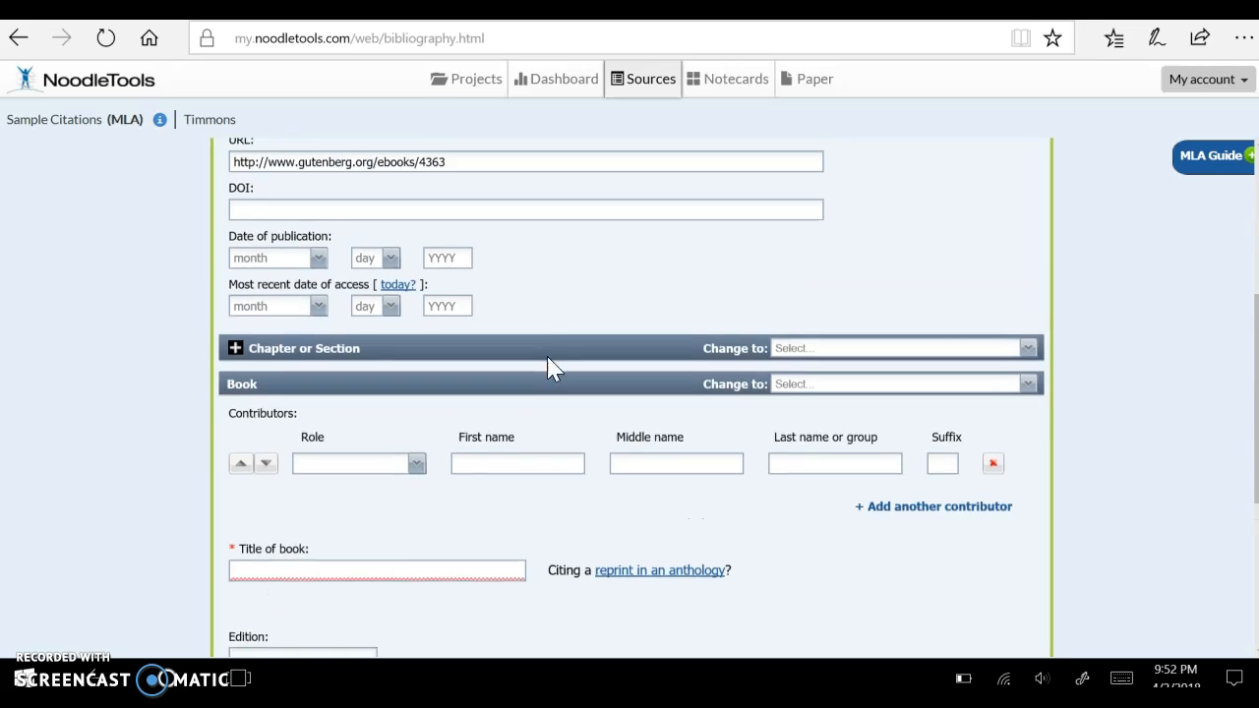
pyautogui.scroll(3)
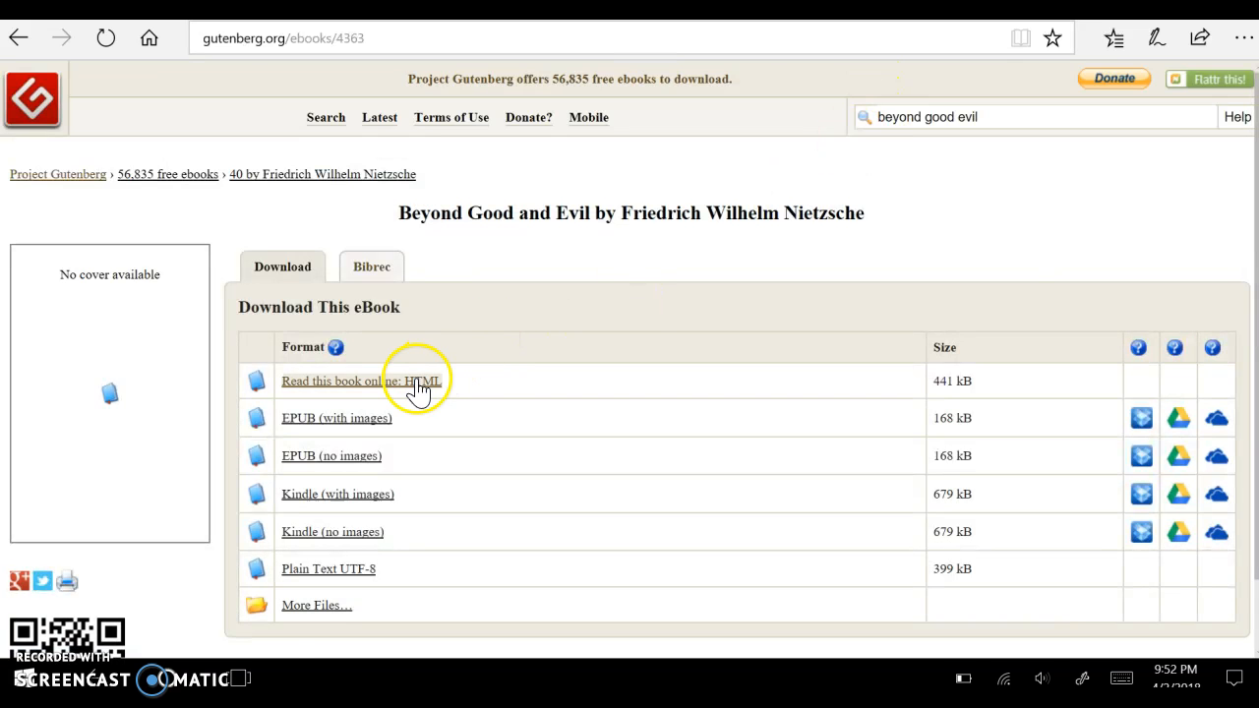
# Open Beyond Good and Evil's online HTML text, copy its title, and skim the text.
pyautogui.click(361, 380)
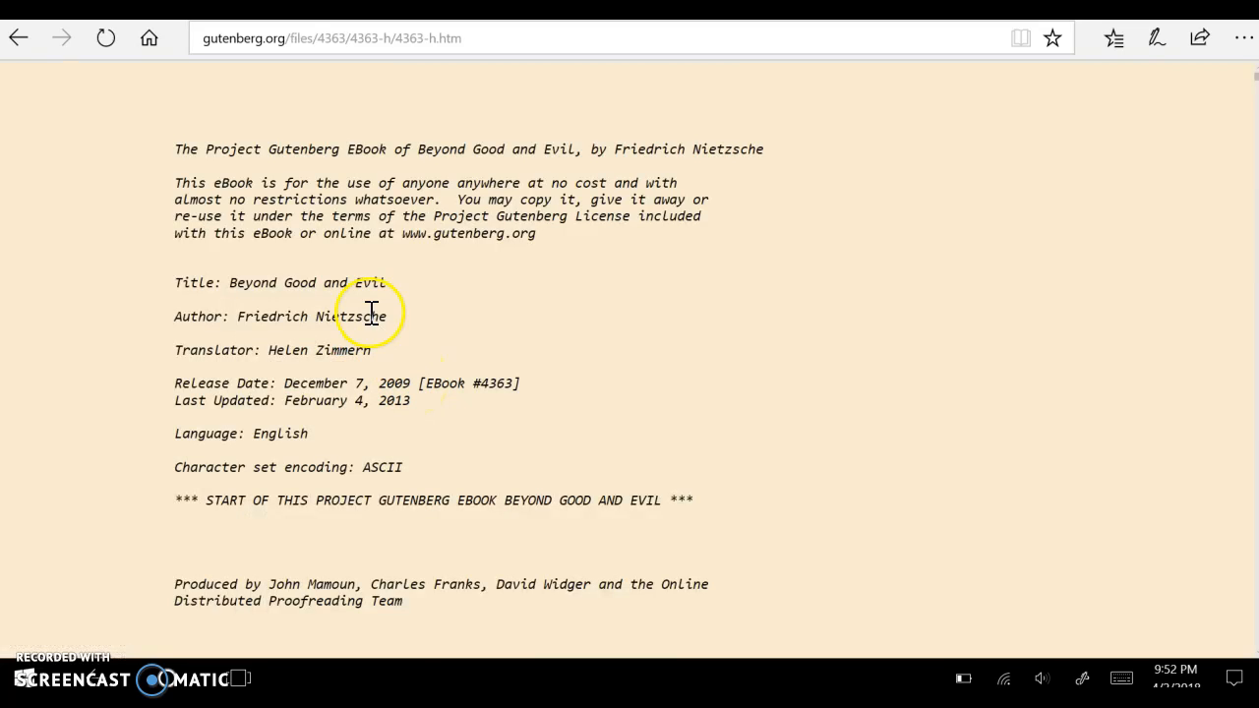
pyautogui.tripleClick(280, 282)
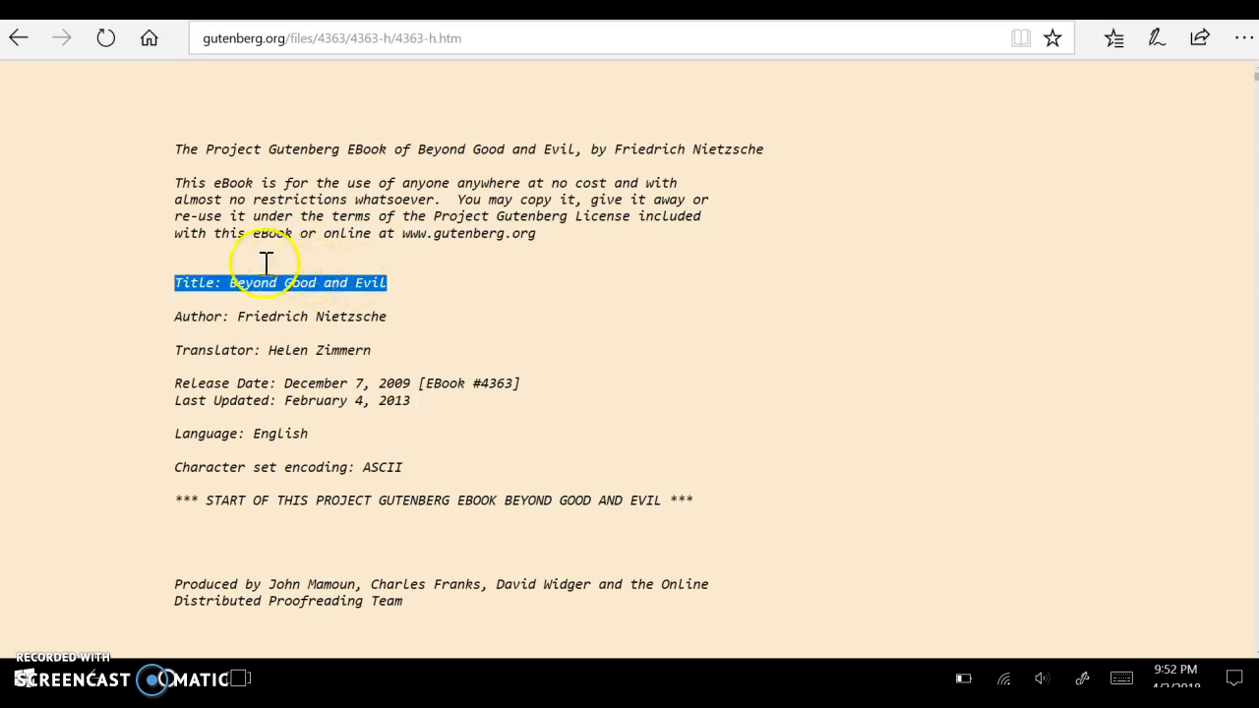
pyautogui.rightClick(295, 282)
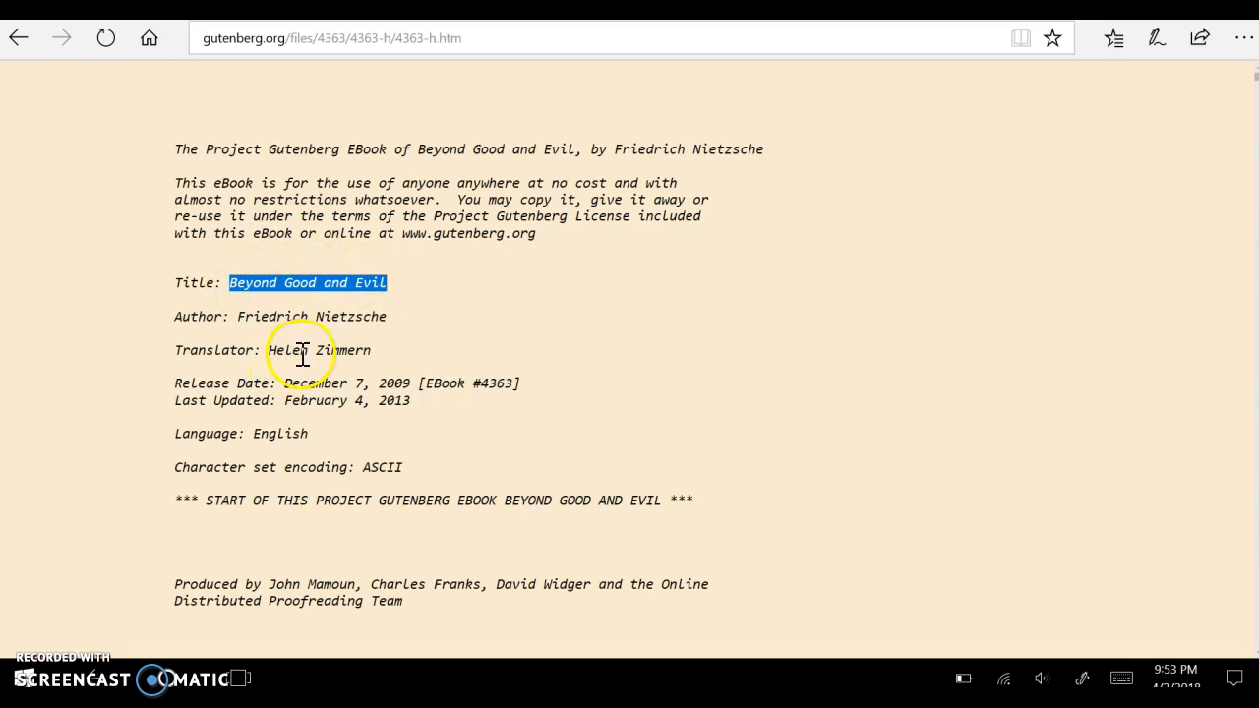
pyautogui.moveTo(423, 400)
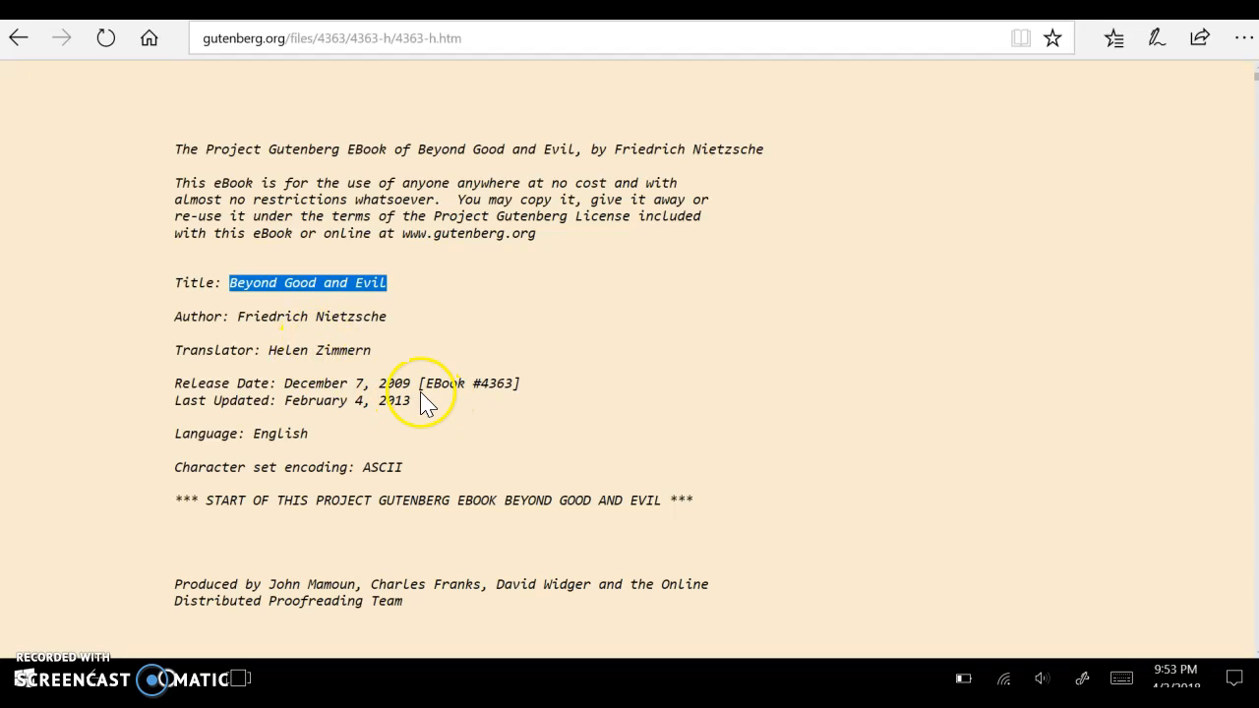
pyautogui.moveTo(482, 411)
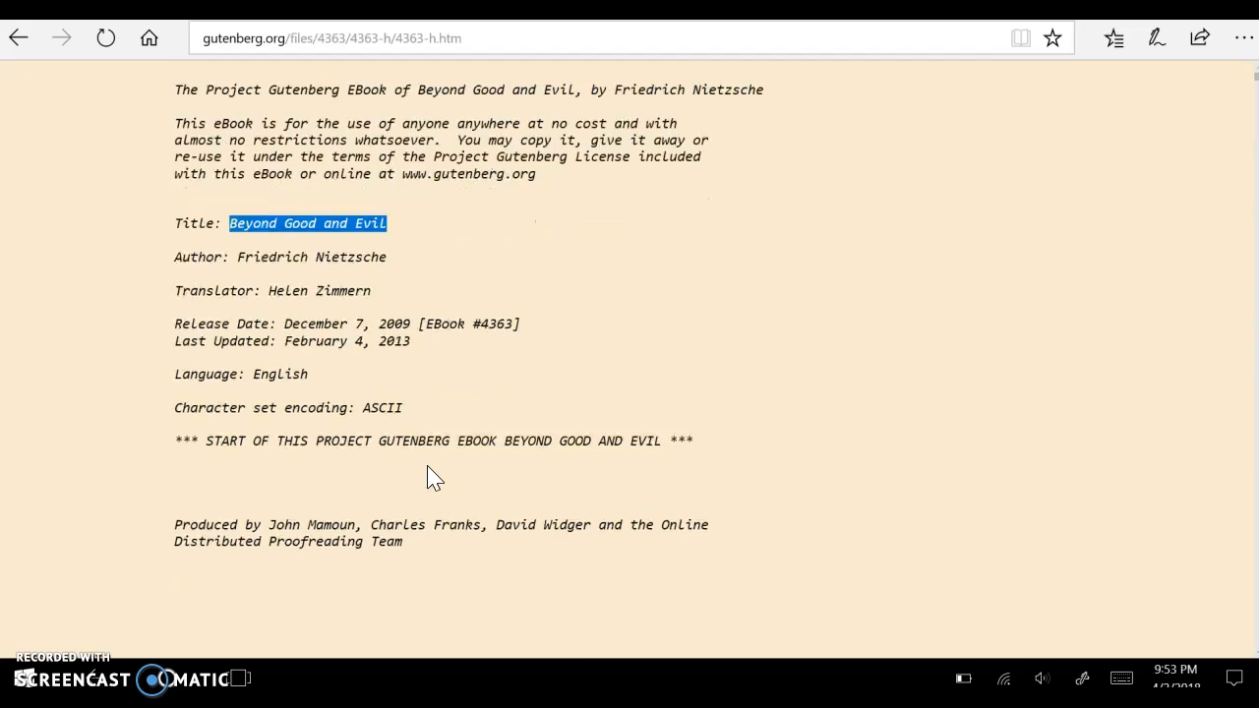
pyautogui.scroll(-3)
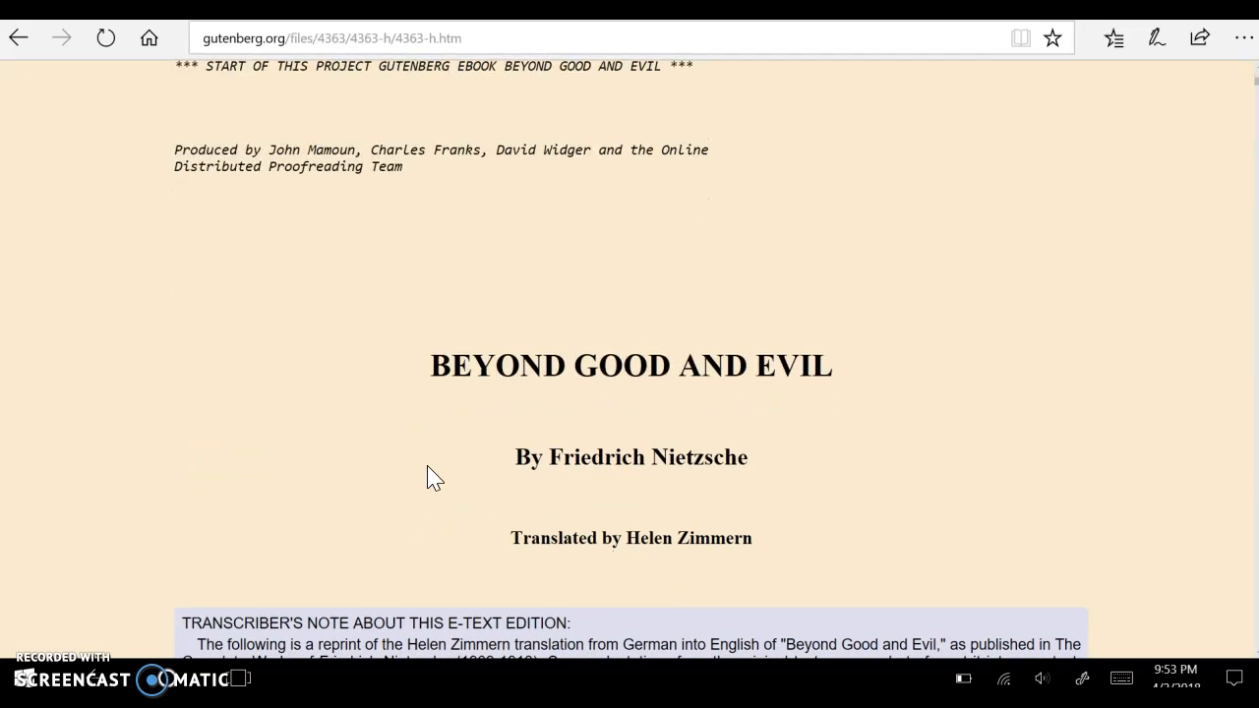
pyautogui.scroll(-3)
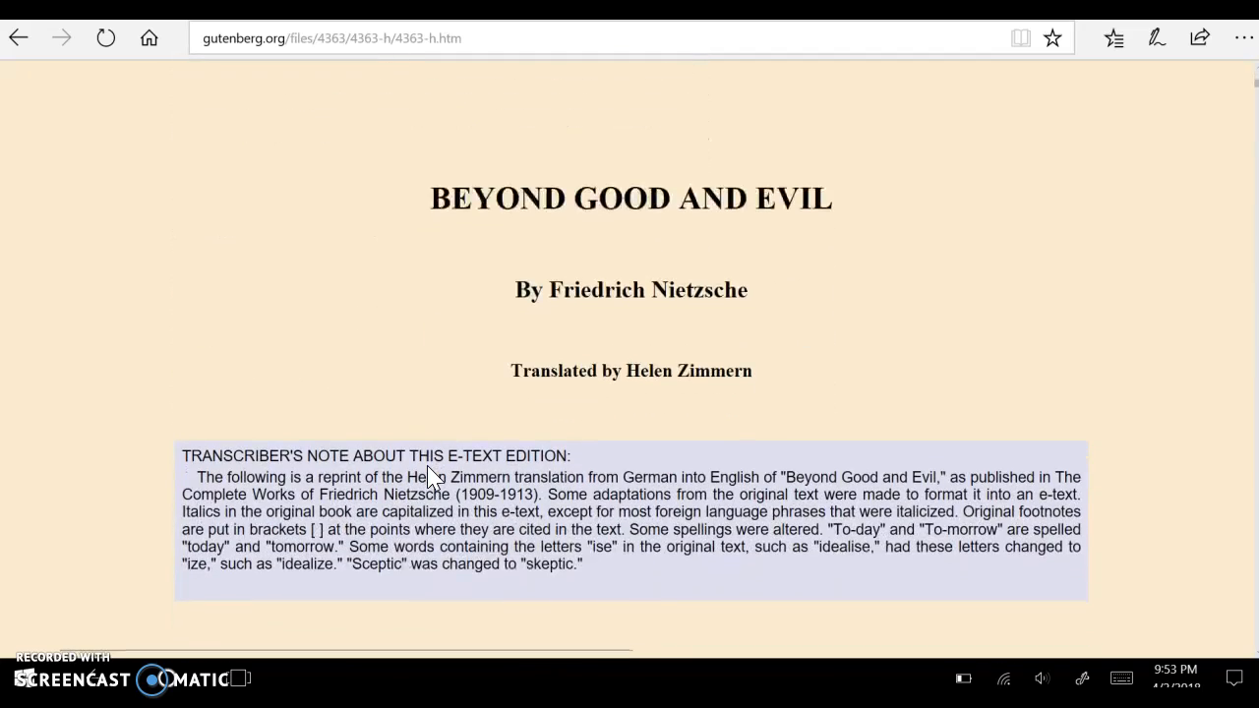
pyautogui.scroll(-3)
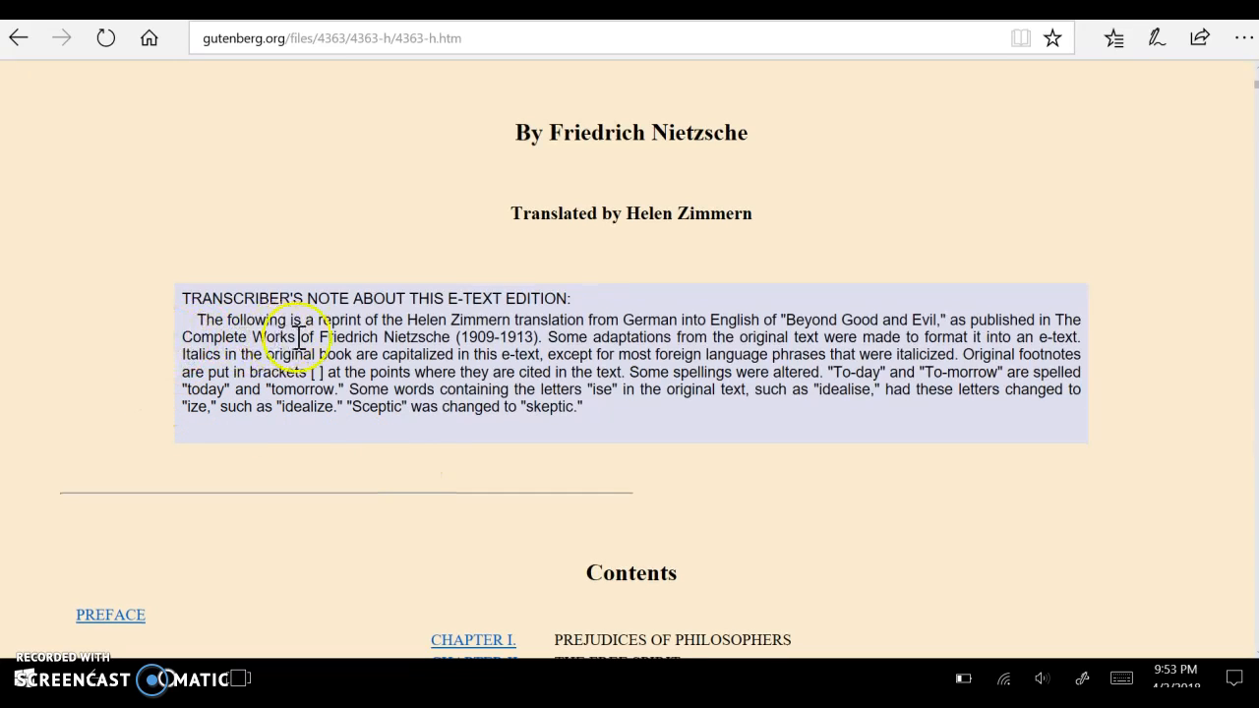
pyautogui.moveTo(539, 342)
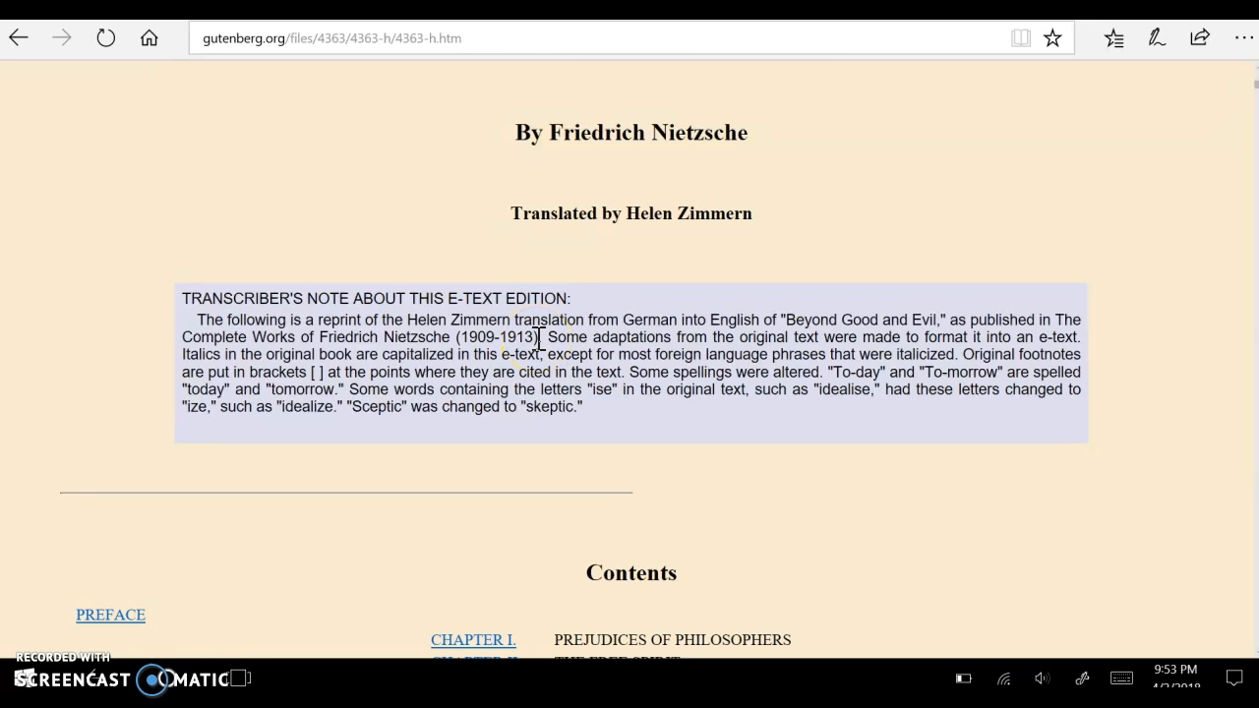
pyautogui.scroll(3)
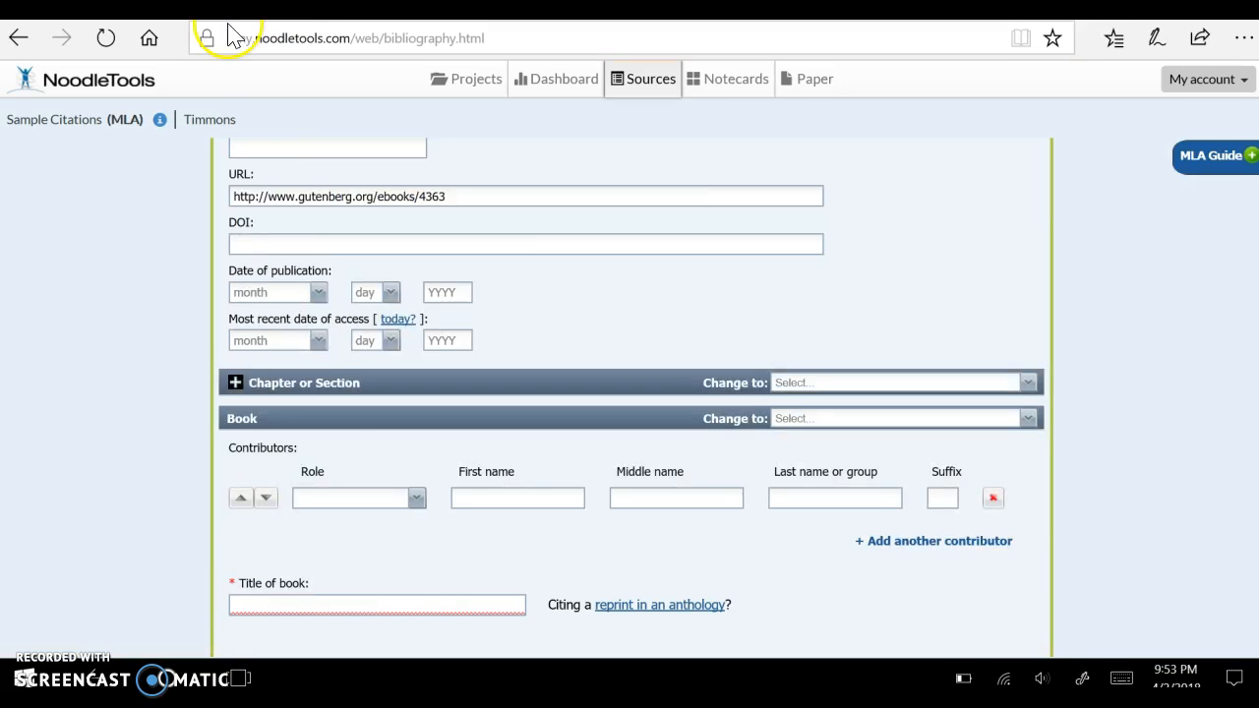
pyautogui.moveTo(397, 507)
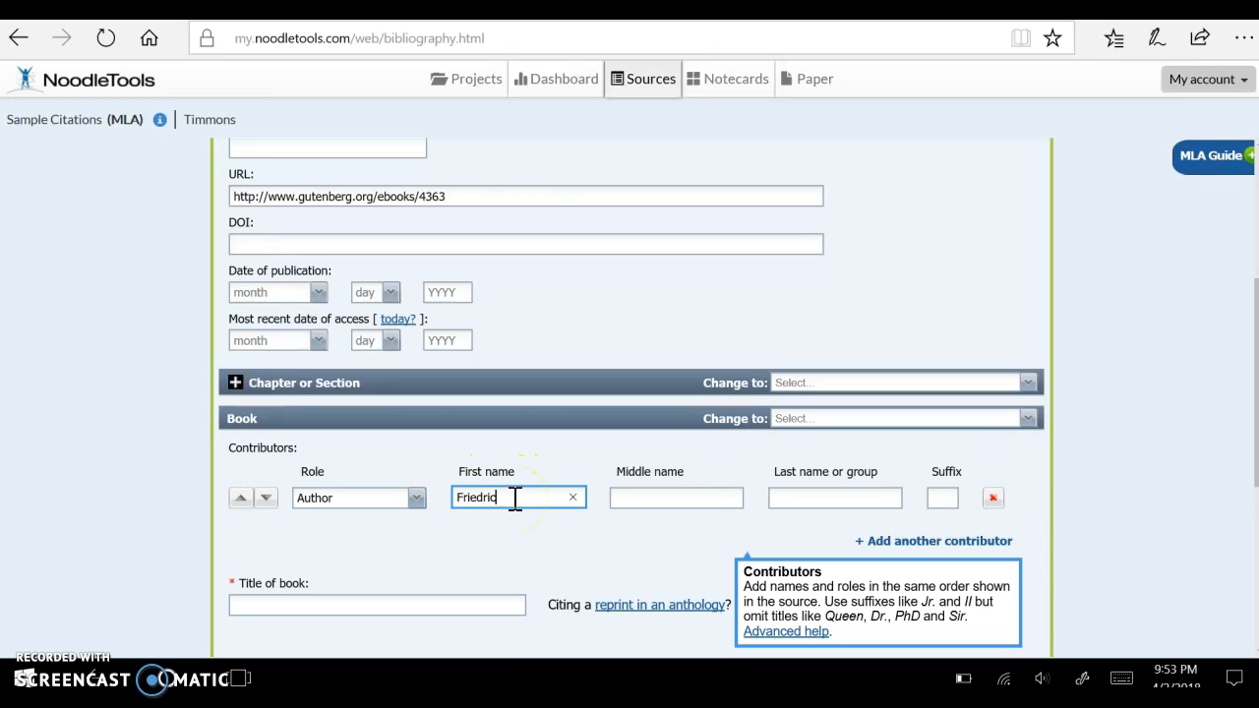
# Enter author surname Nietzsche and the book title 'Beyond Good and Evil'.
pyautogui.write('N')
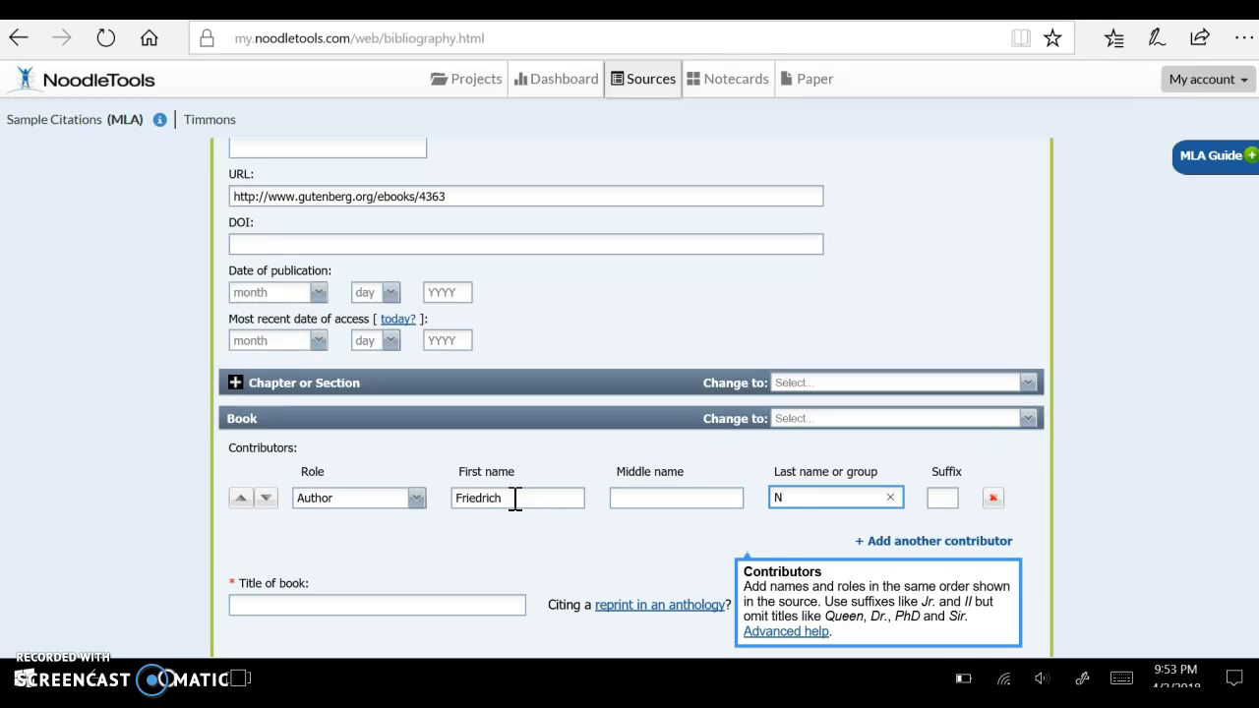
pyautogui.write('eitzsche')
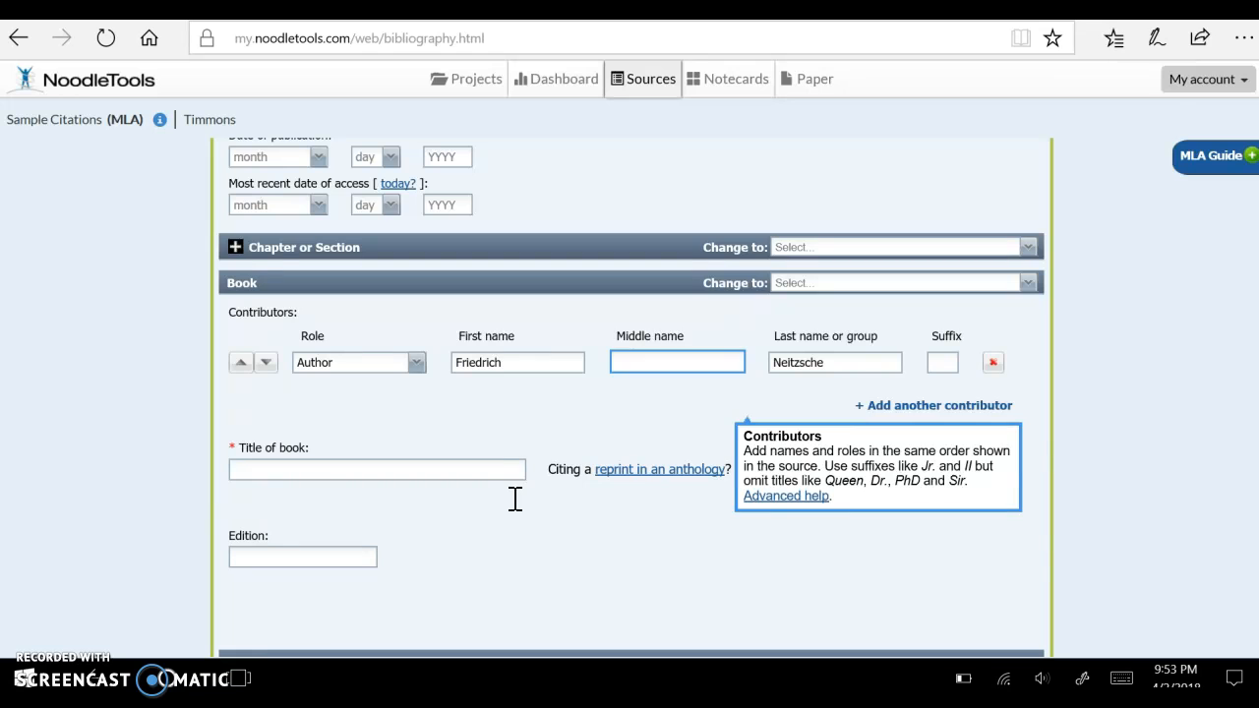
pyautogui.click(377, 468)
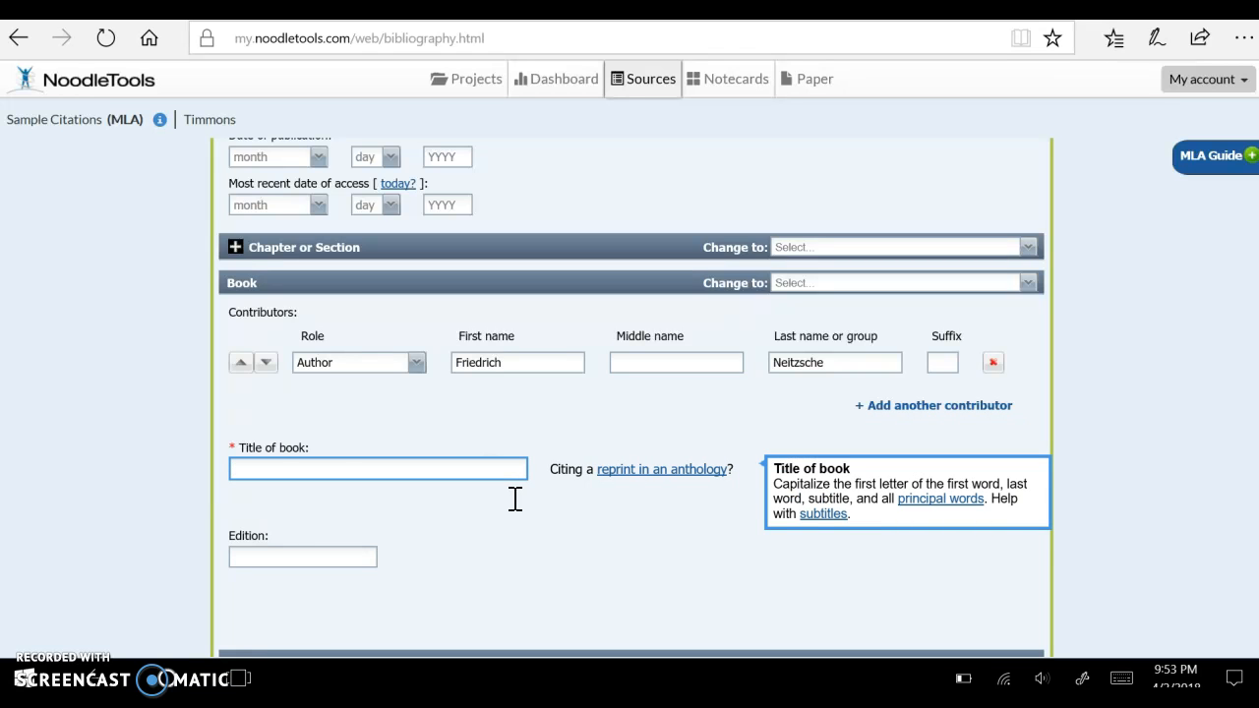
pyautogui.write('Beyond Good and Evil')
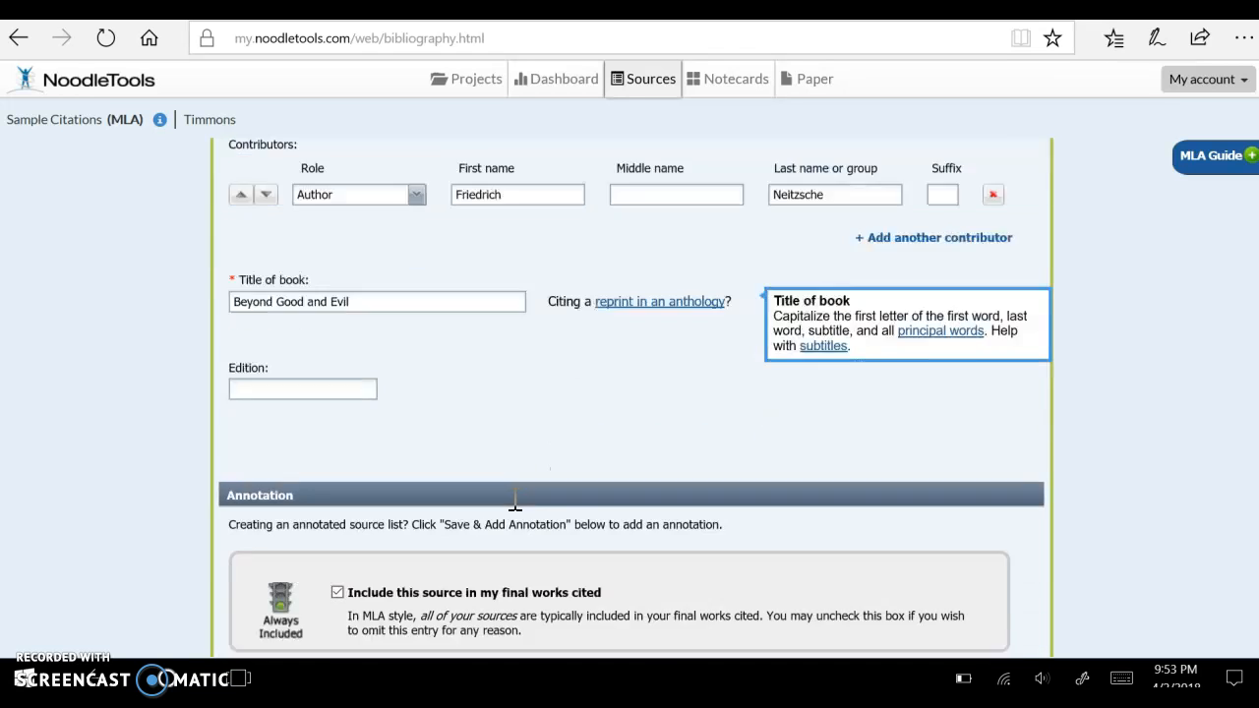
pyautogui.scroll(3)
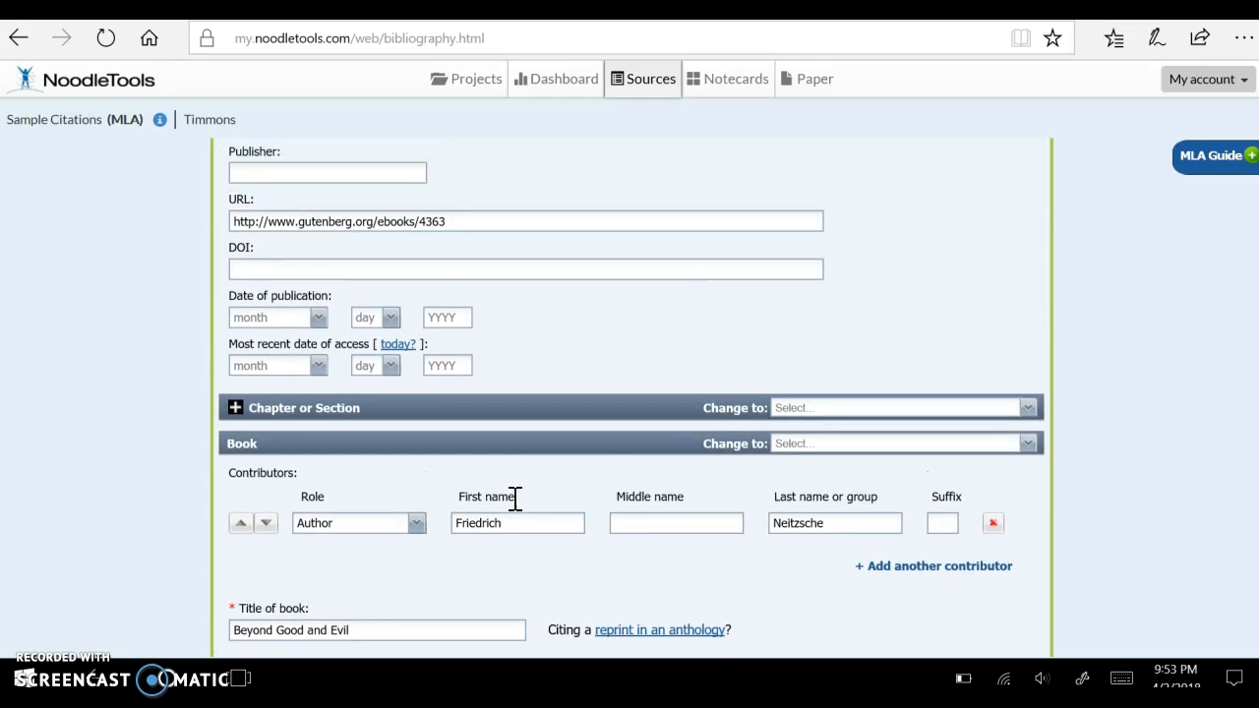
pyautogui.scroll(3)
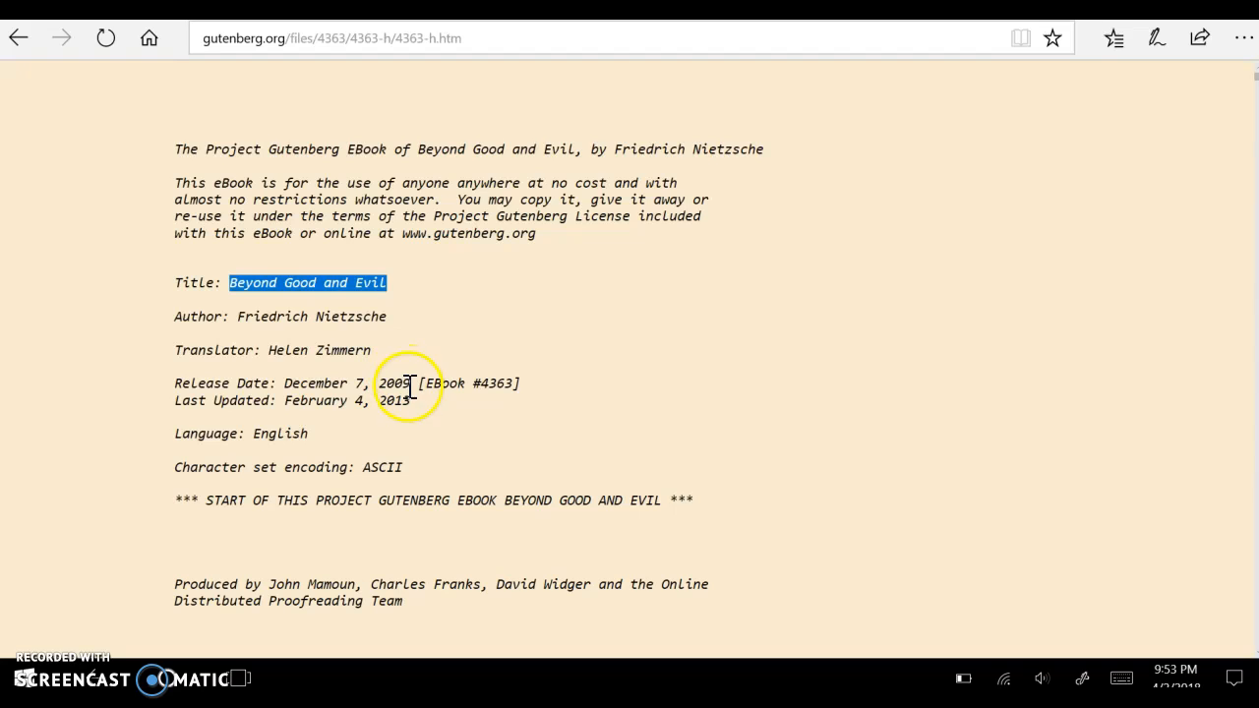
# Enter 2013 as the Beyond Good and Evil publication year, taken from the Gutenberg release details.
pyautogui.doubleClick(346, 400)
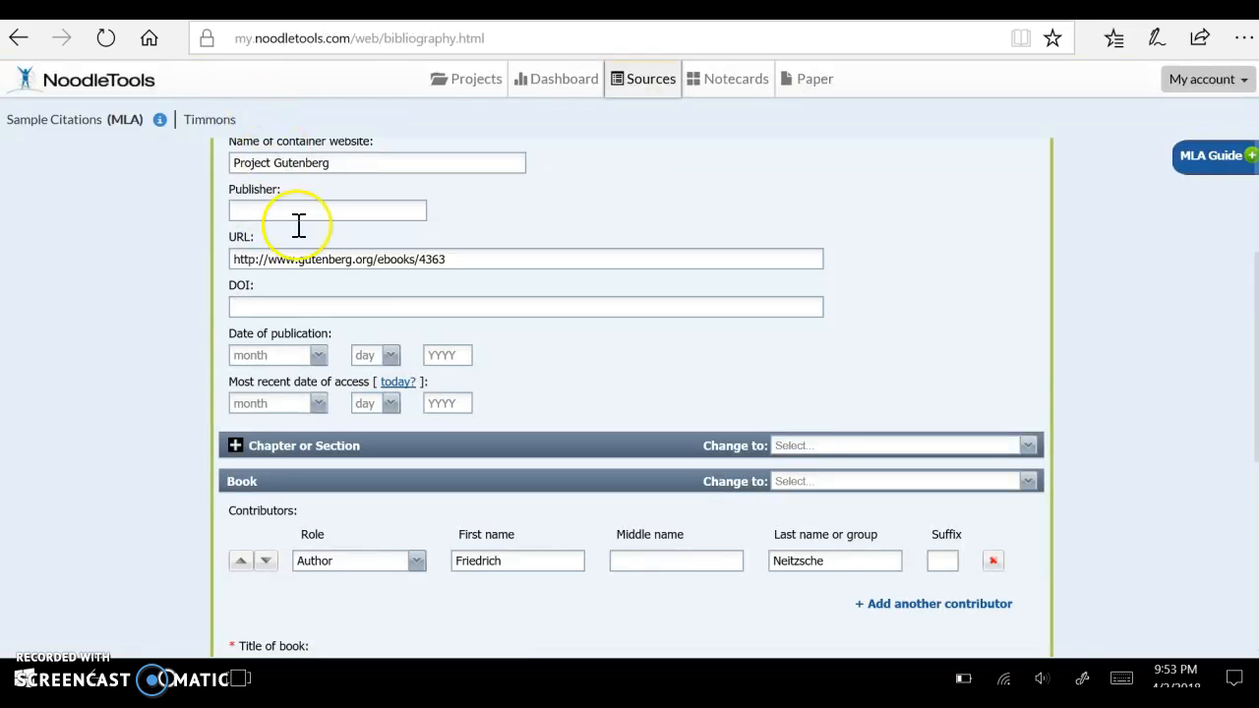
pyautogui.moveTo(304, 388)
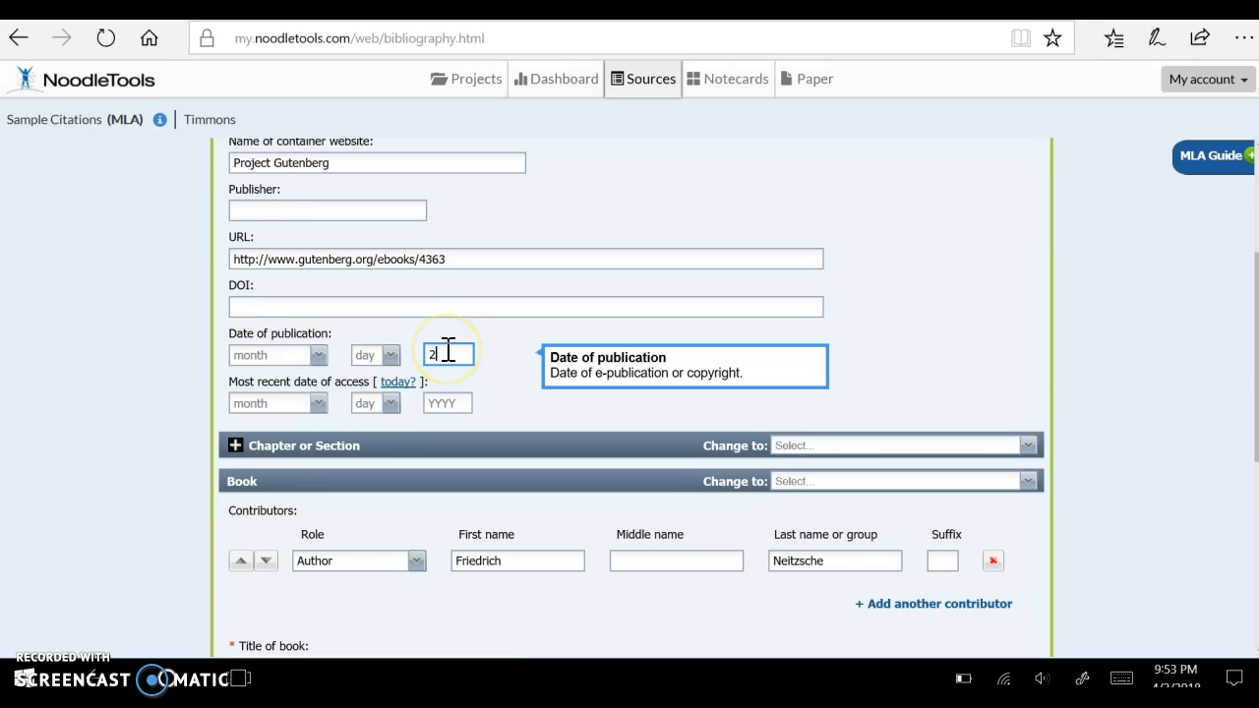
pyautogui.write('013')
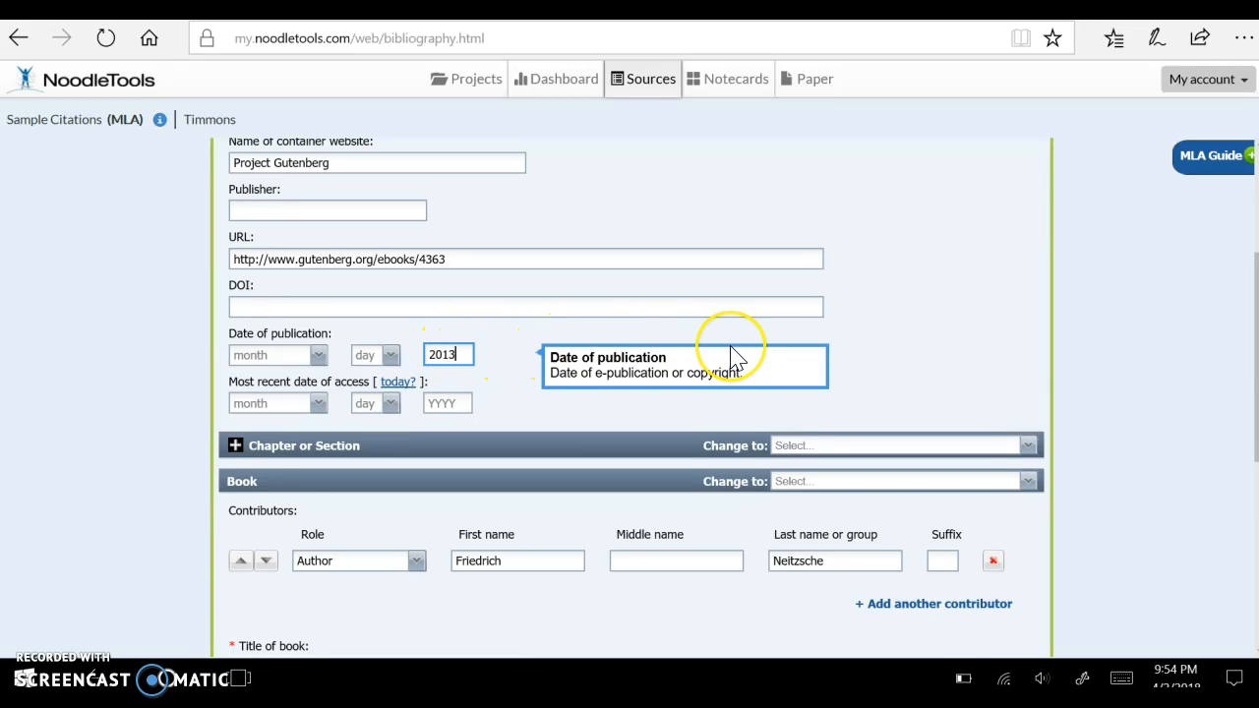
pyautogui.scroll(-3)
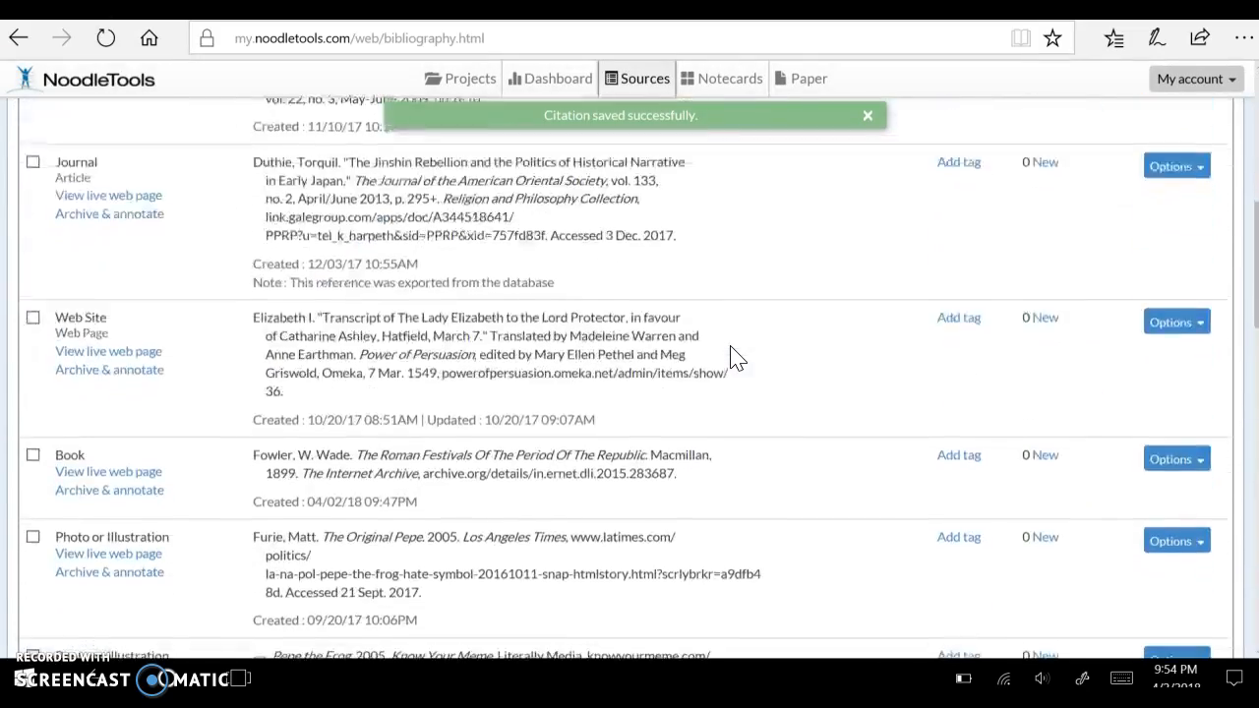
# Scroll the source list down to the Nietzsche, Beyond Good and Evil (2013, Project Gutenberg) entry.
pyautogui.scroll(-3)
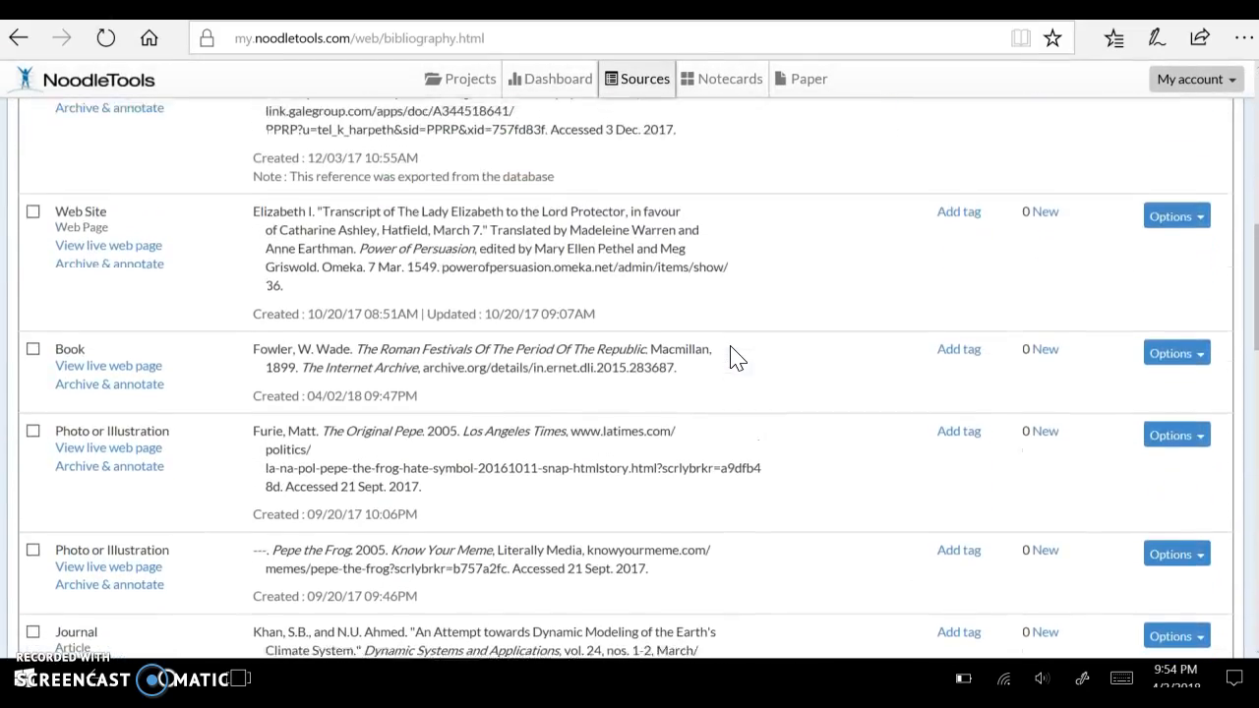
pyautogui.scroll(-3)
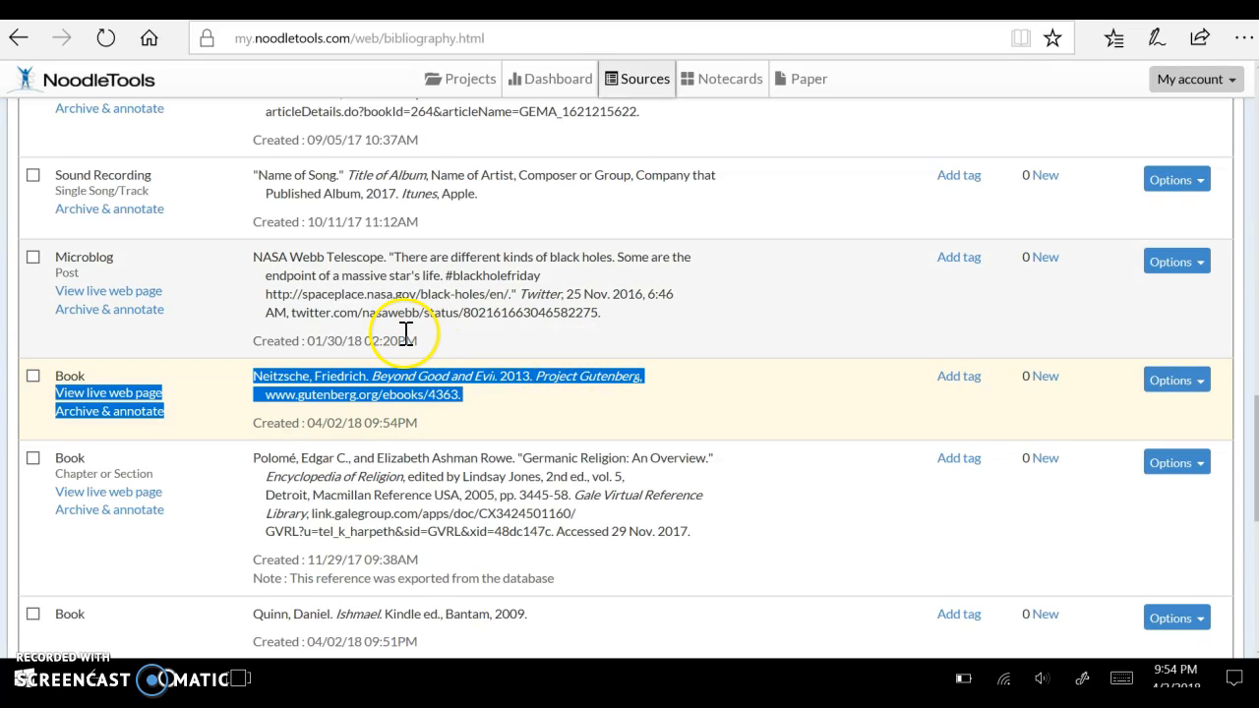
pyautogui.moveTo(34, 104)
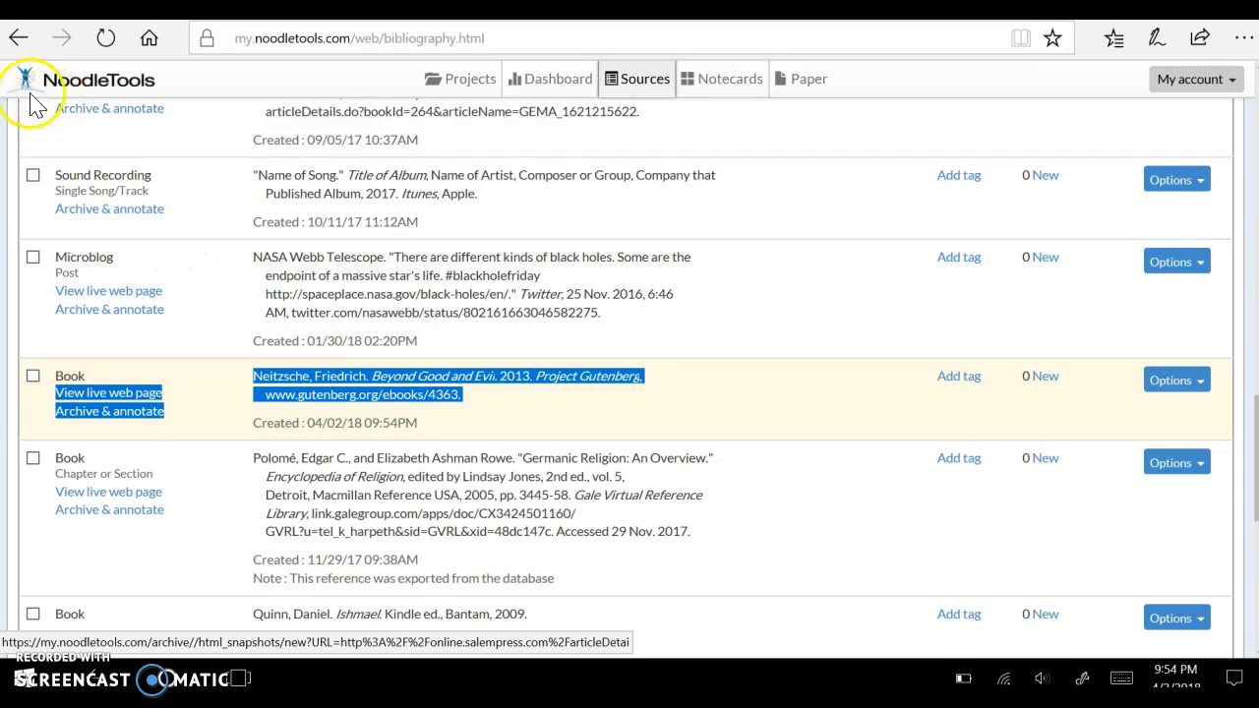